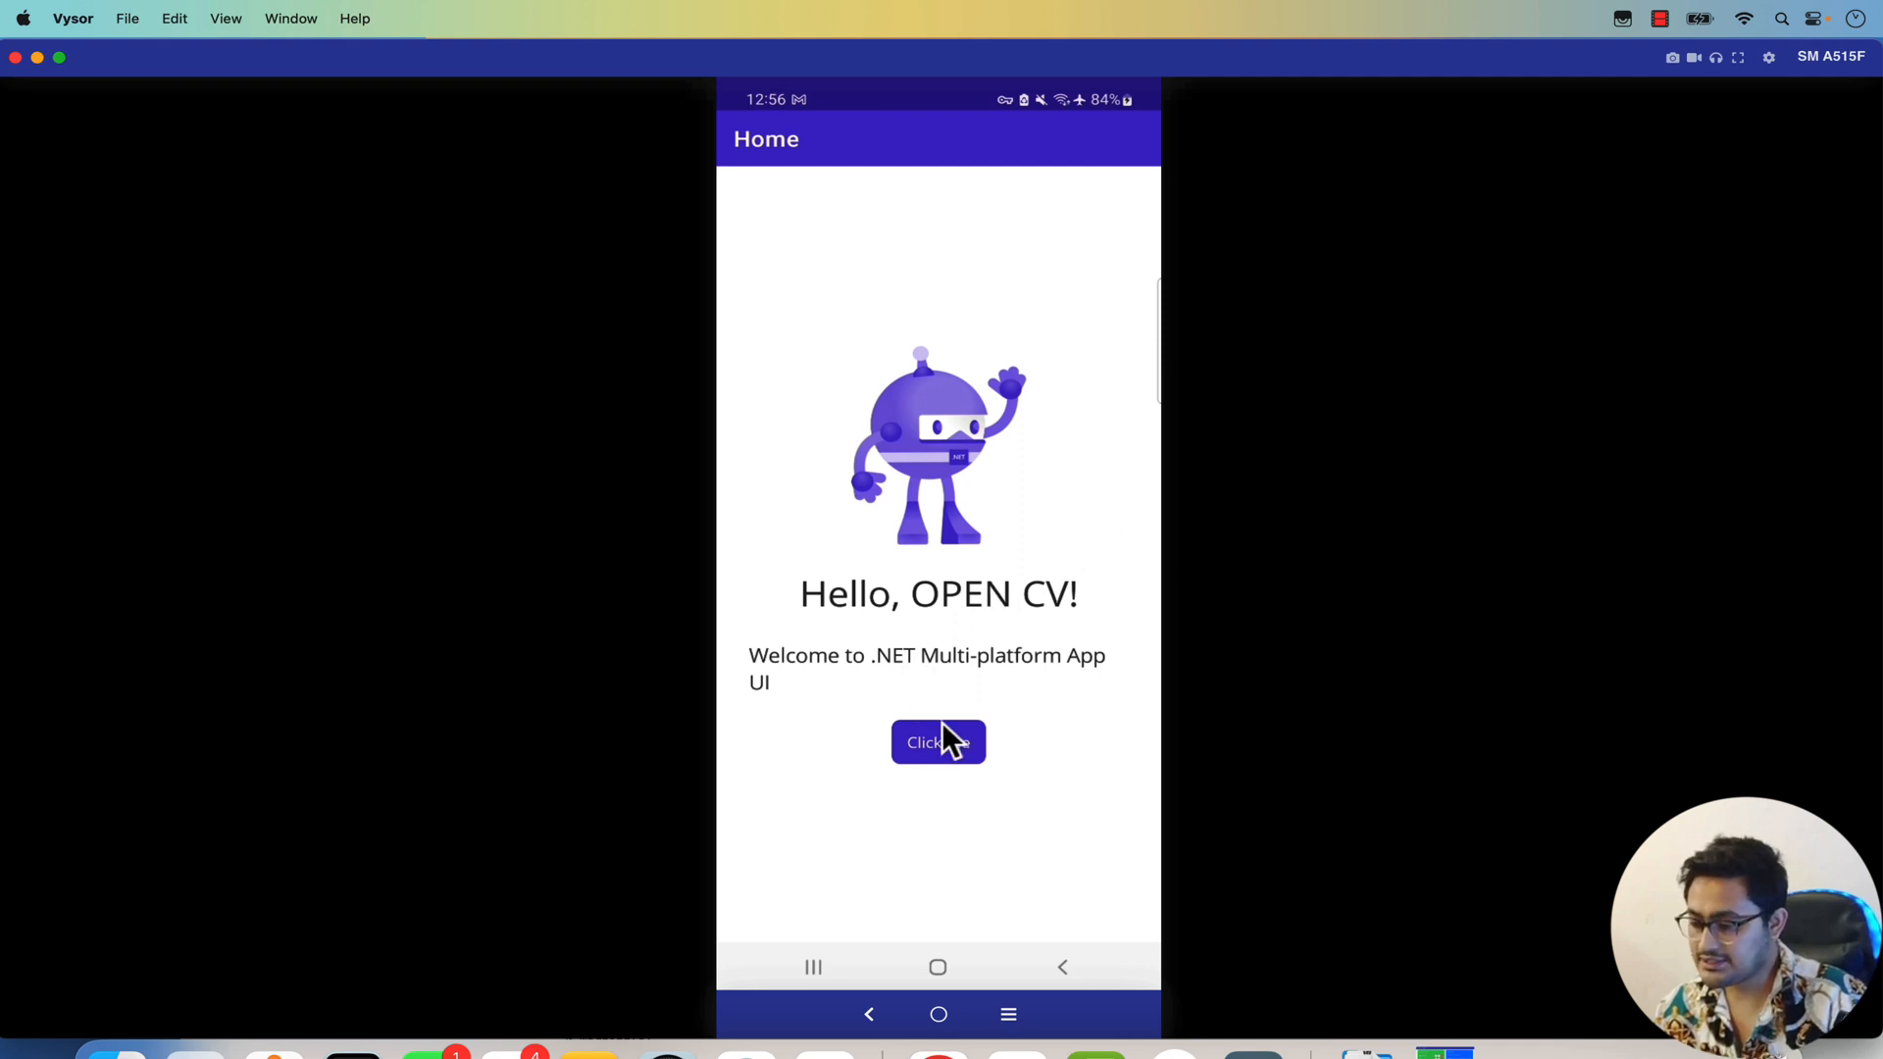
# Capture a photo of the man's face and dismiss the detection result alerts.
pyautogui.click(937, 742)
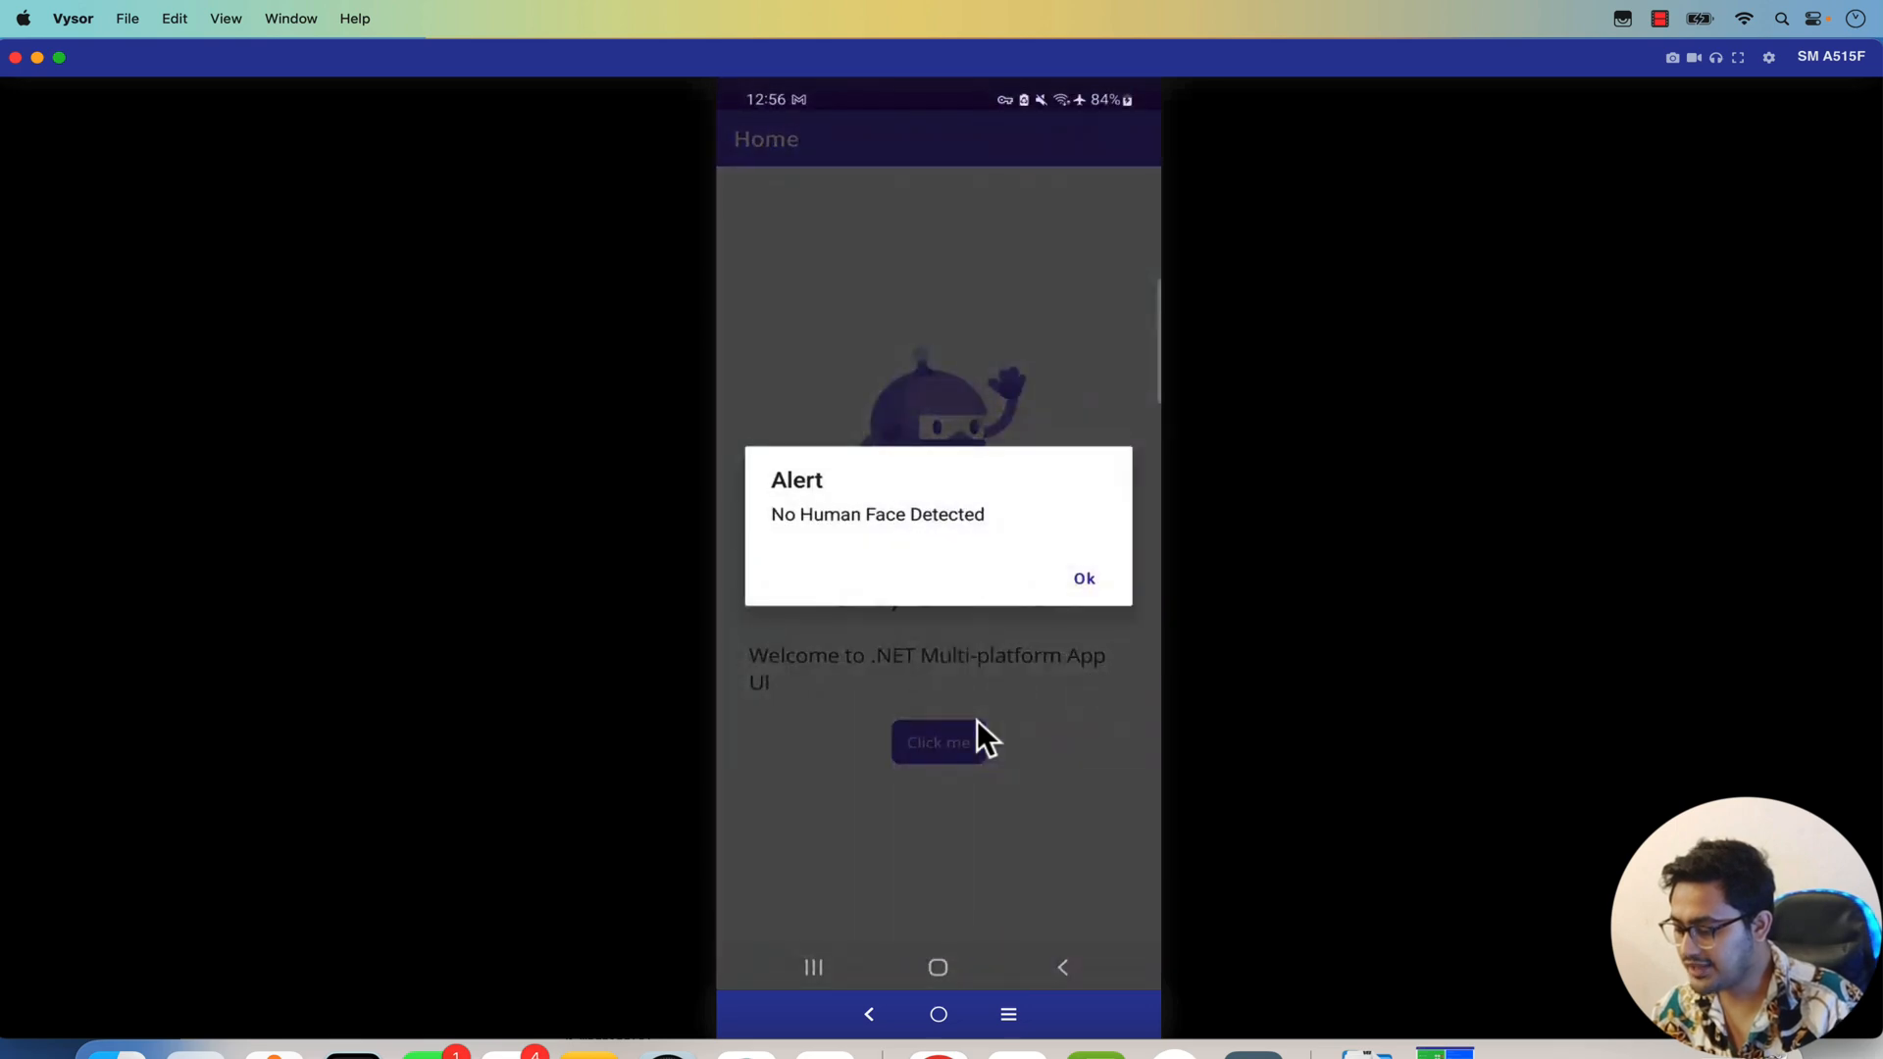
pyautogui.click(1083, 576)
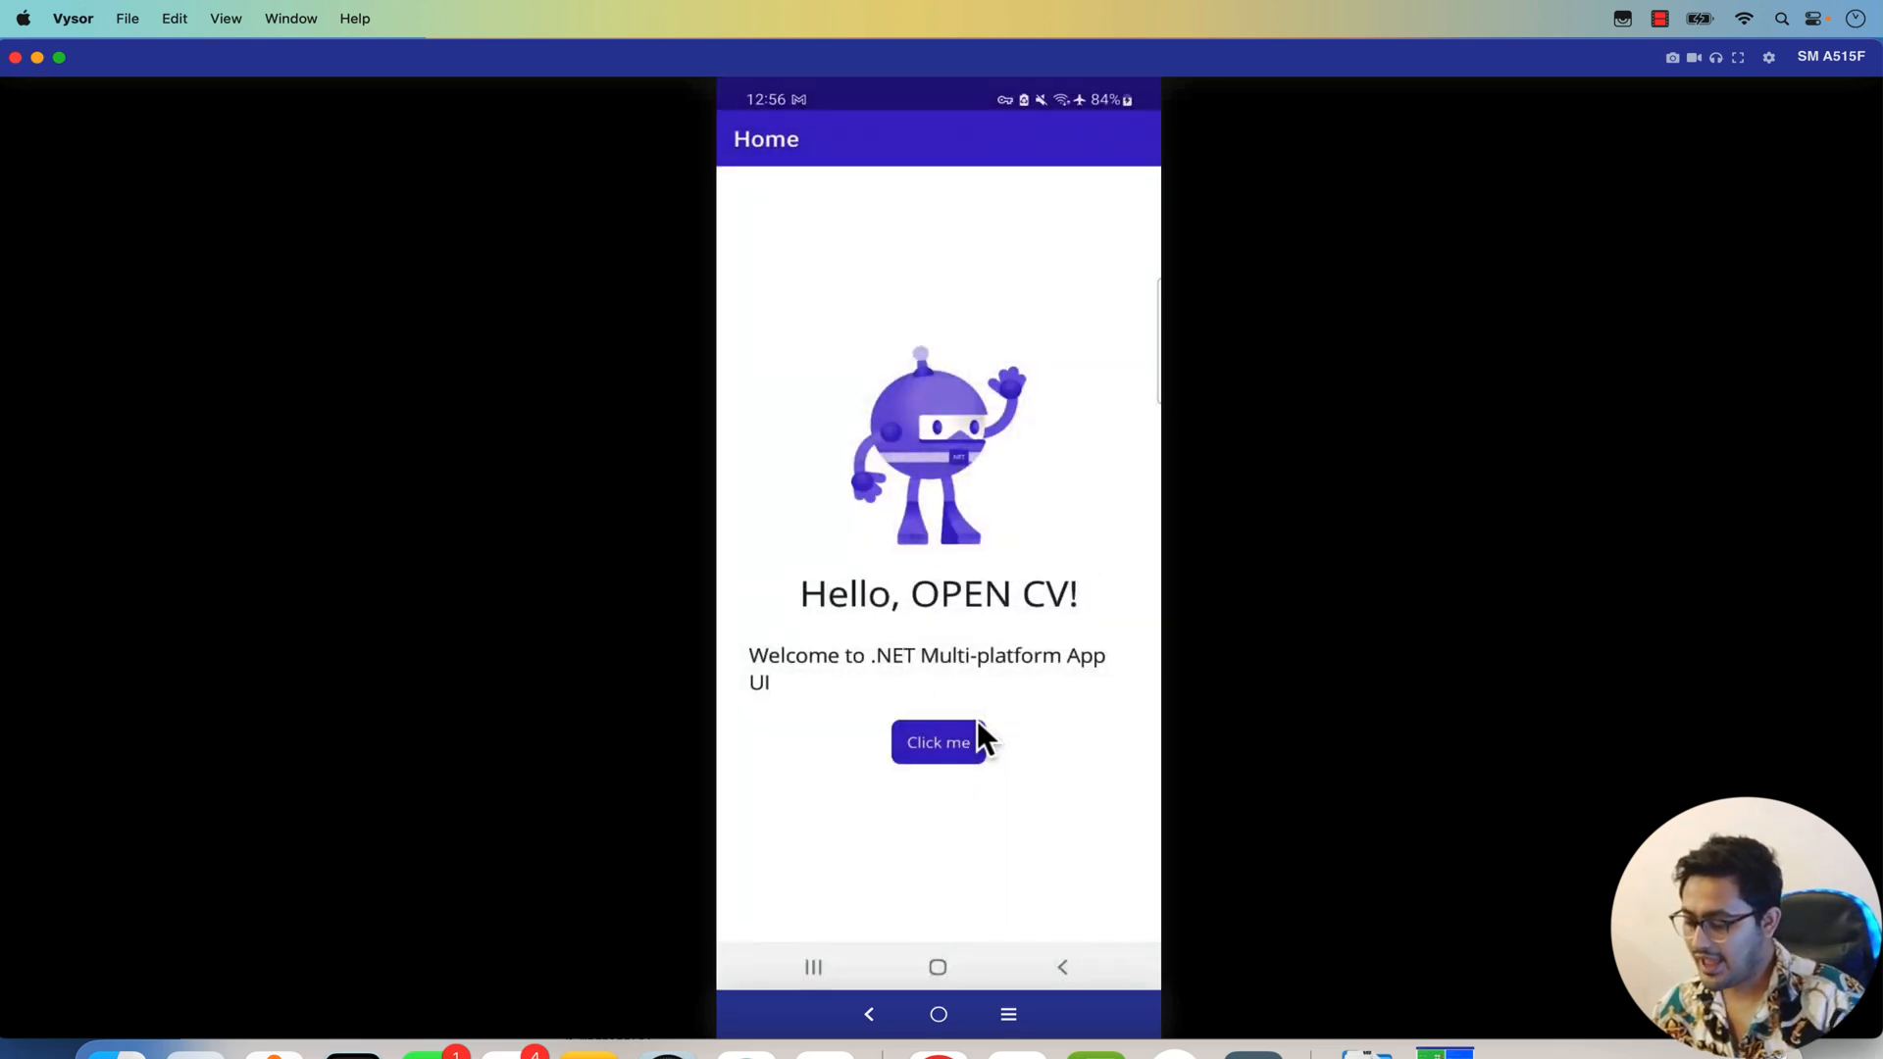
pyautogui.moveTo(1069, 1045)
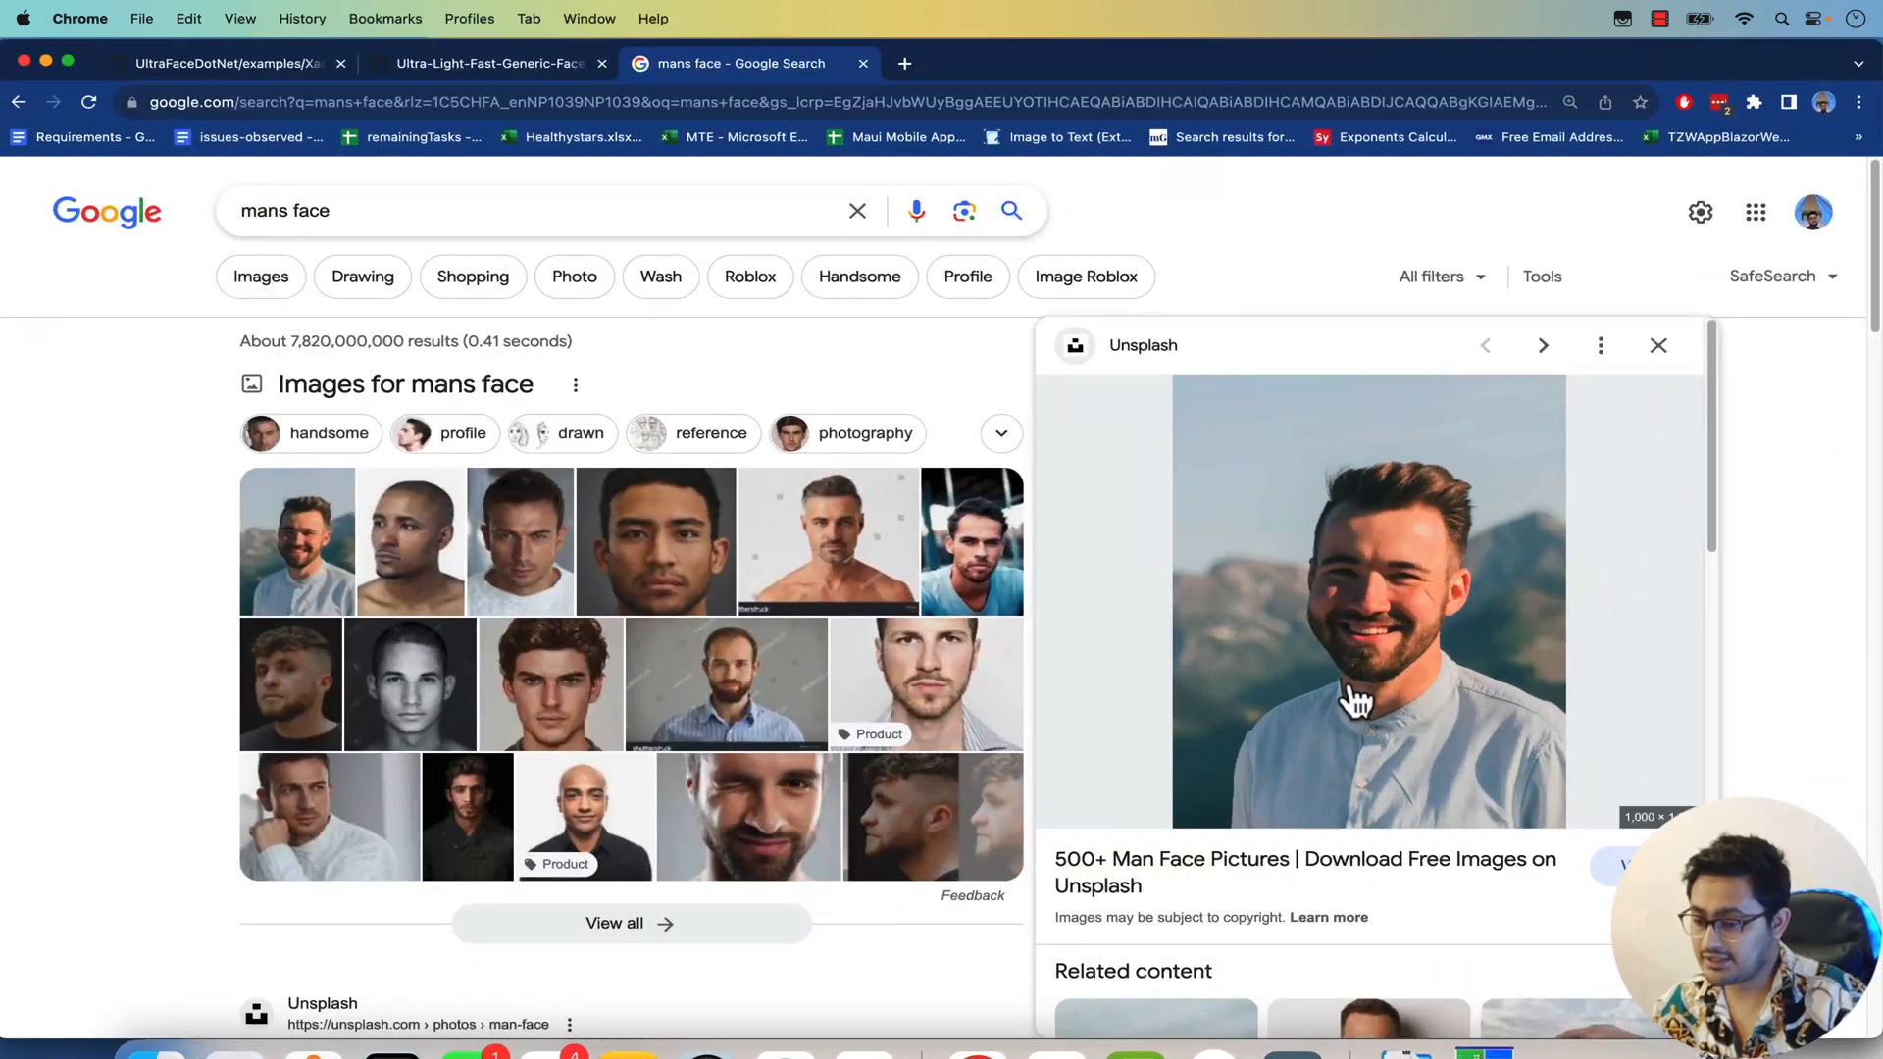
pyautogui.moveTo(1142, 636)
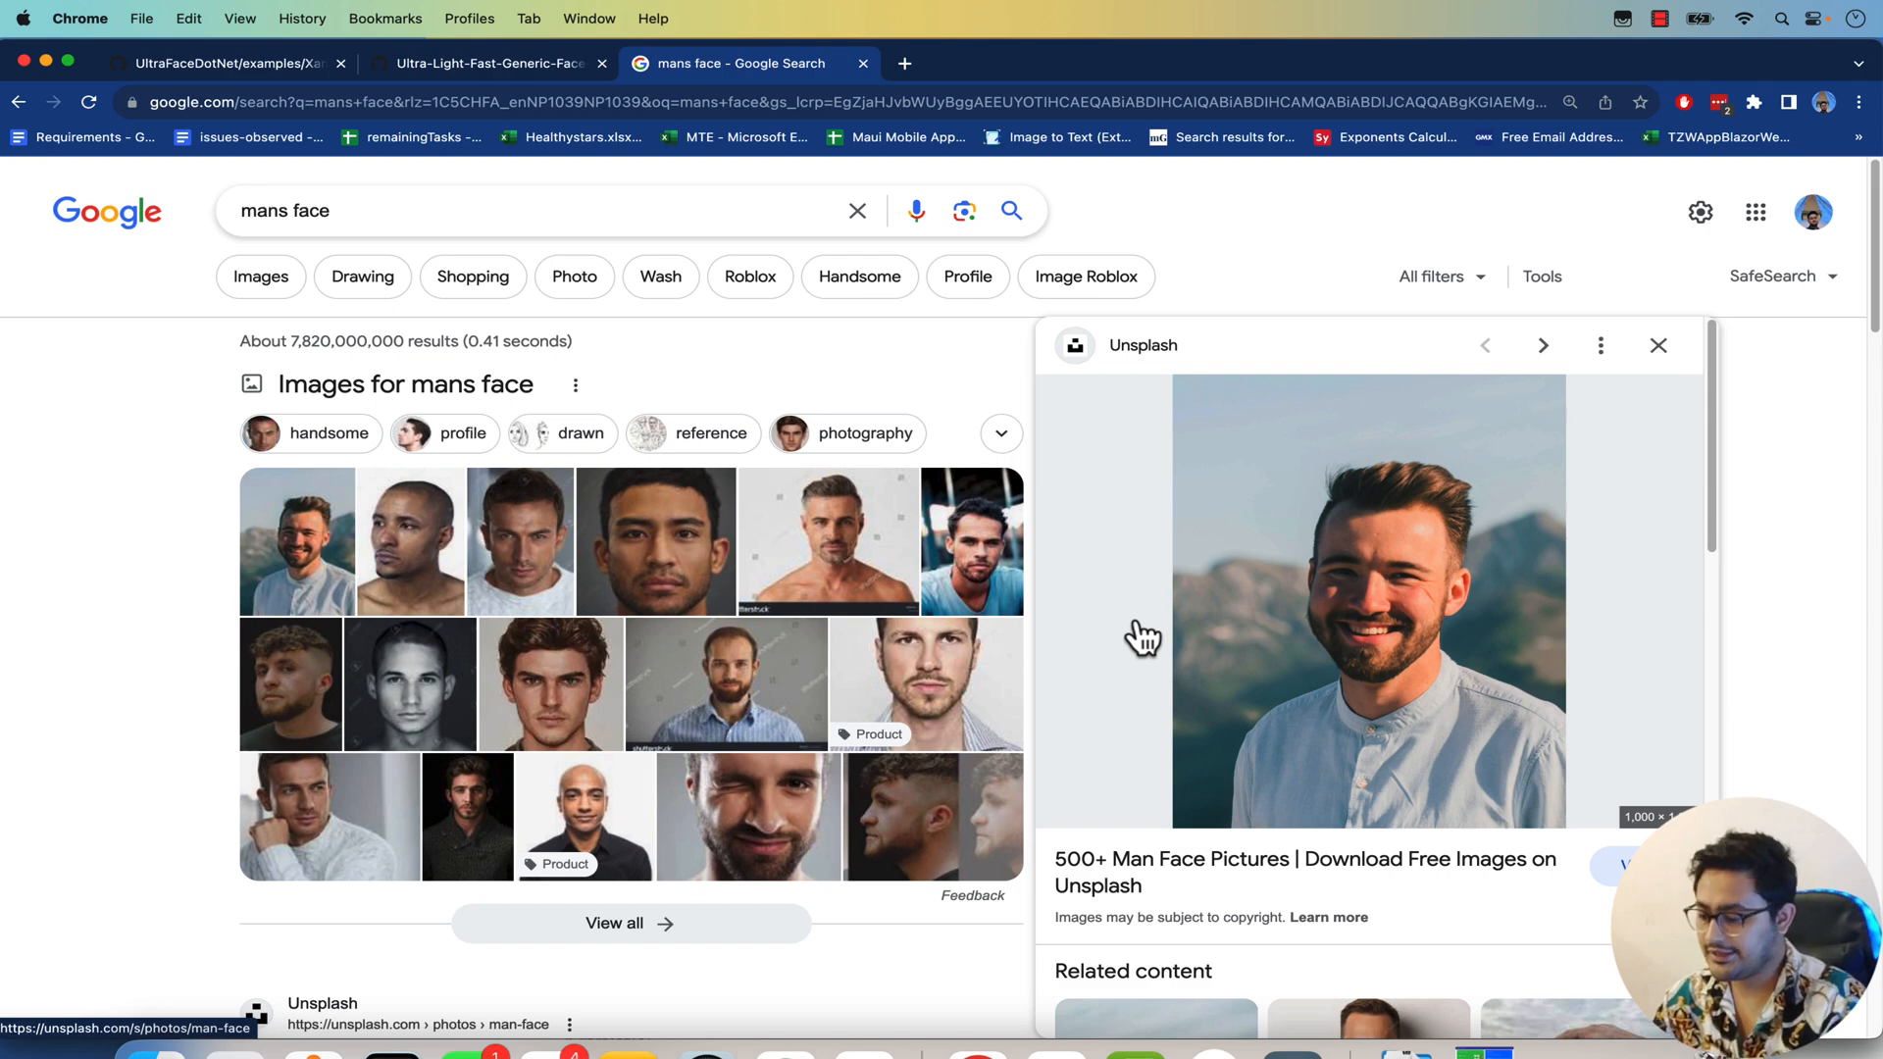
pyautogui.moveTo(71, 66)
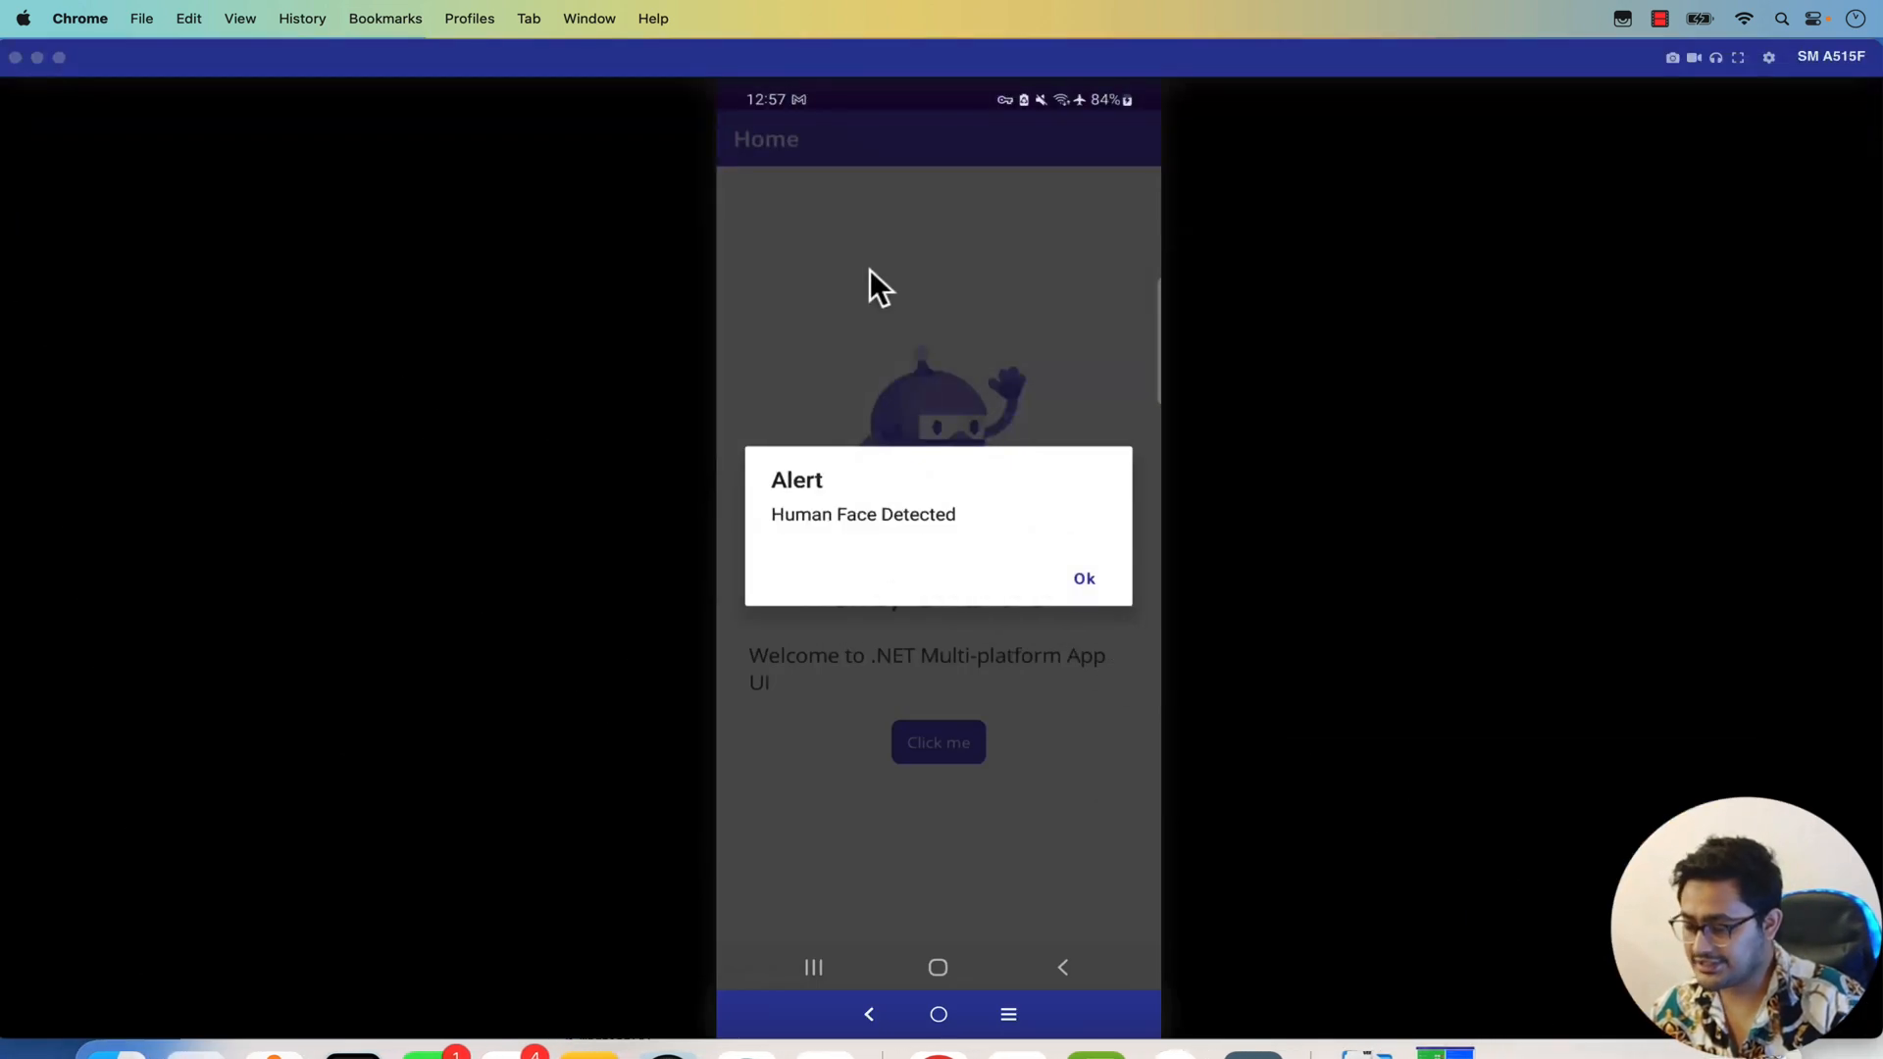
pyautogui.moveTo(129, 112)
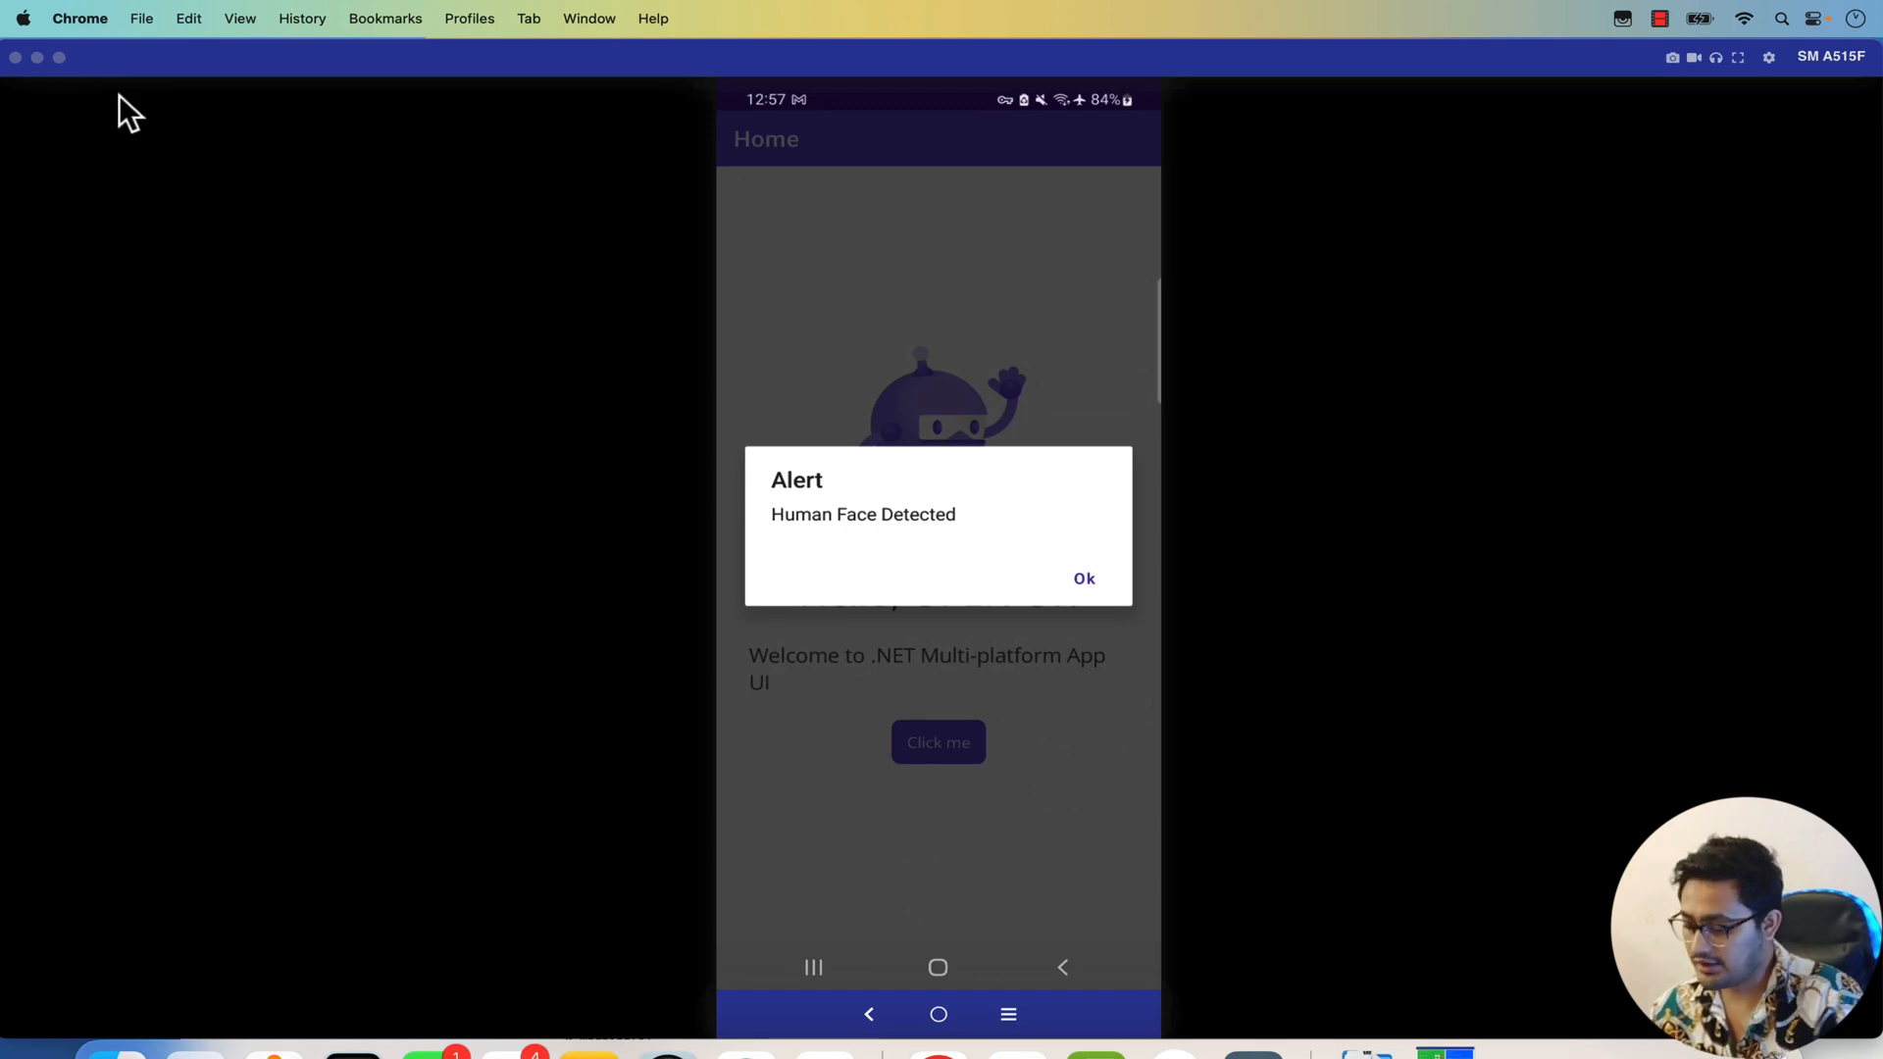
pyautogui.click(1083, 576)
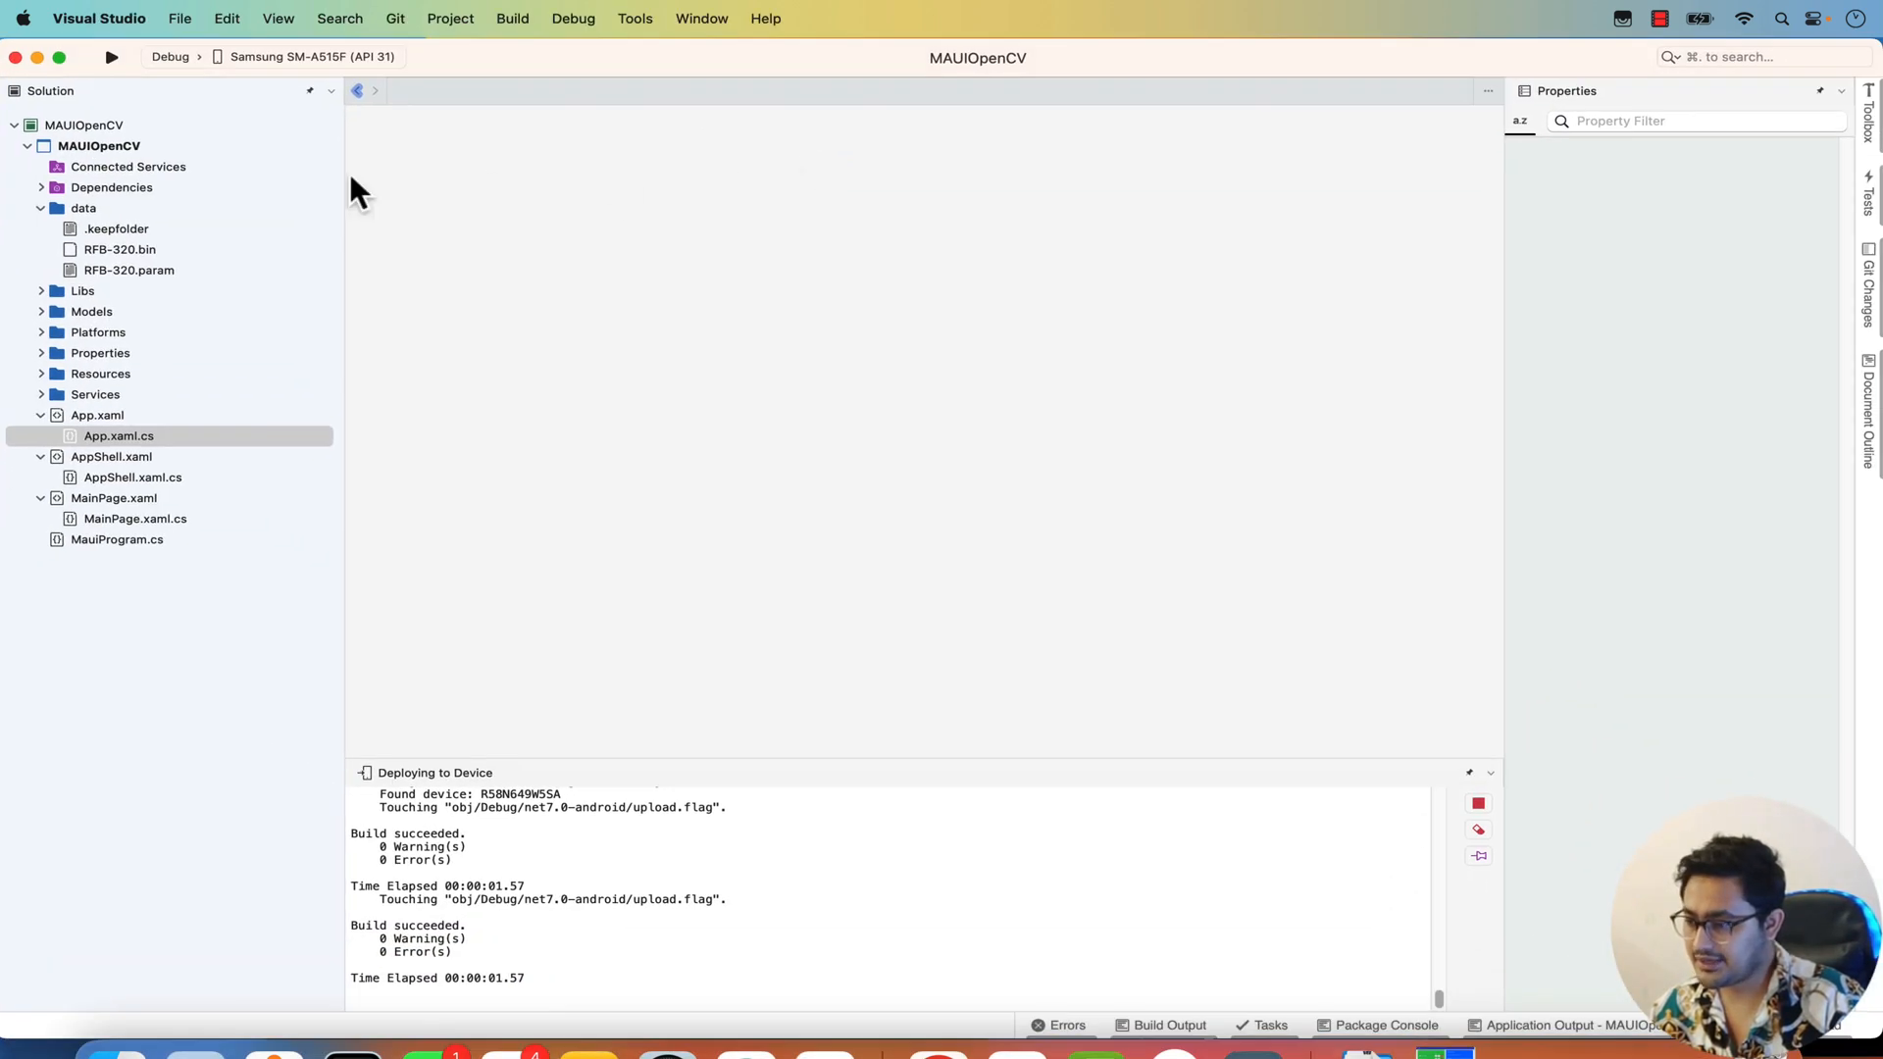
# Collapse data, App.xaml, AppShell and MainPage nodes and bring up the MAUIOpenCV project actions.
pyautogui.click(39, 208)
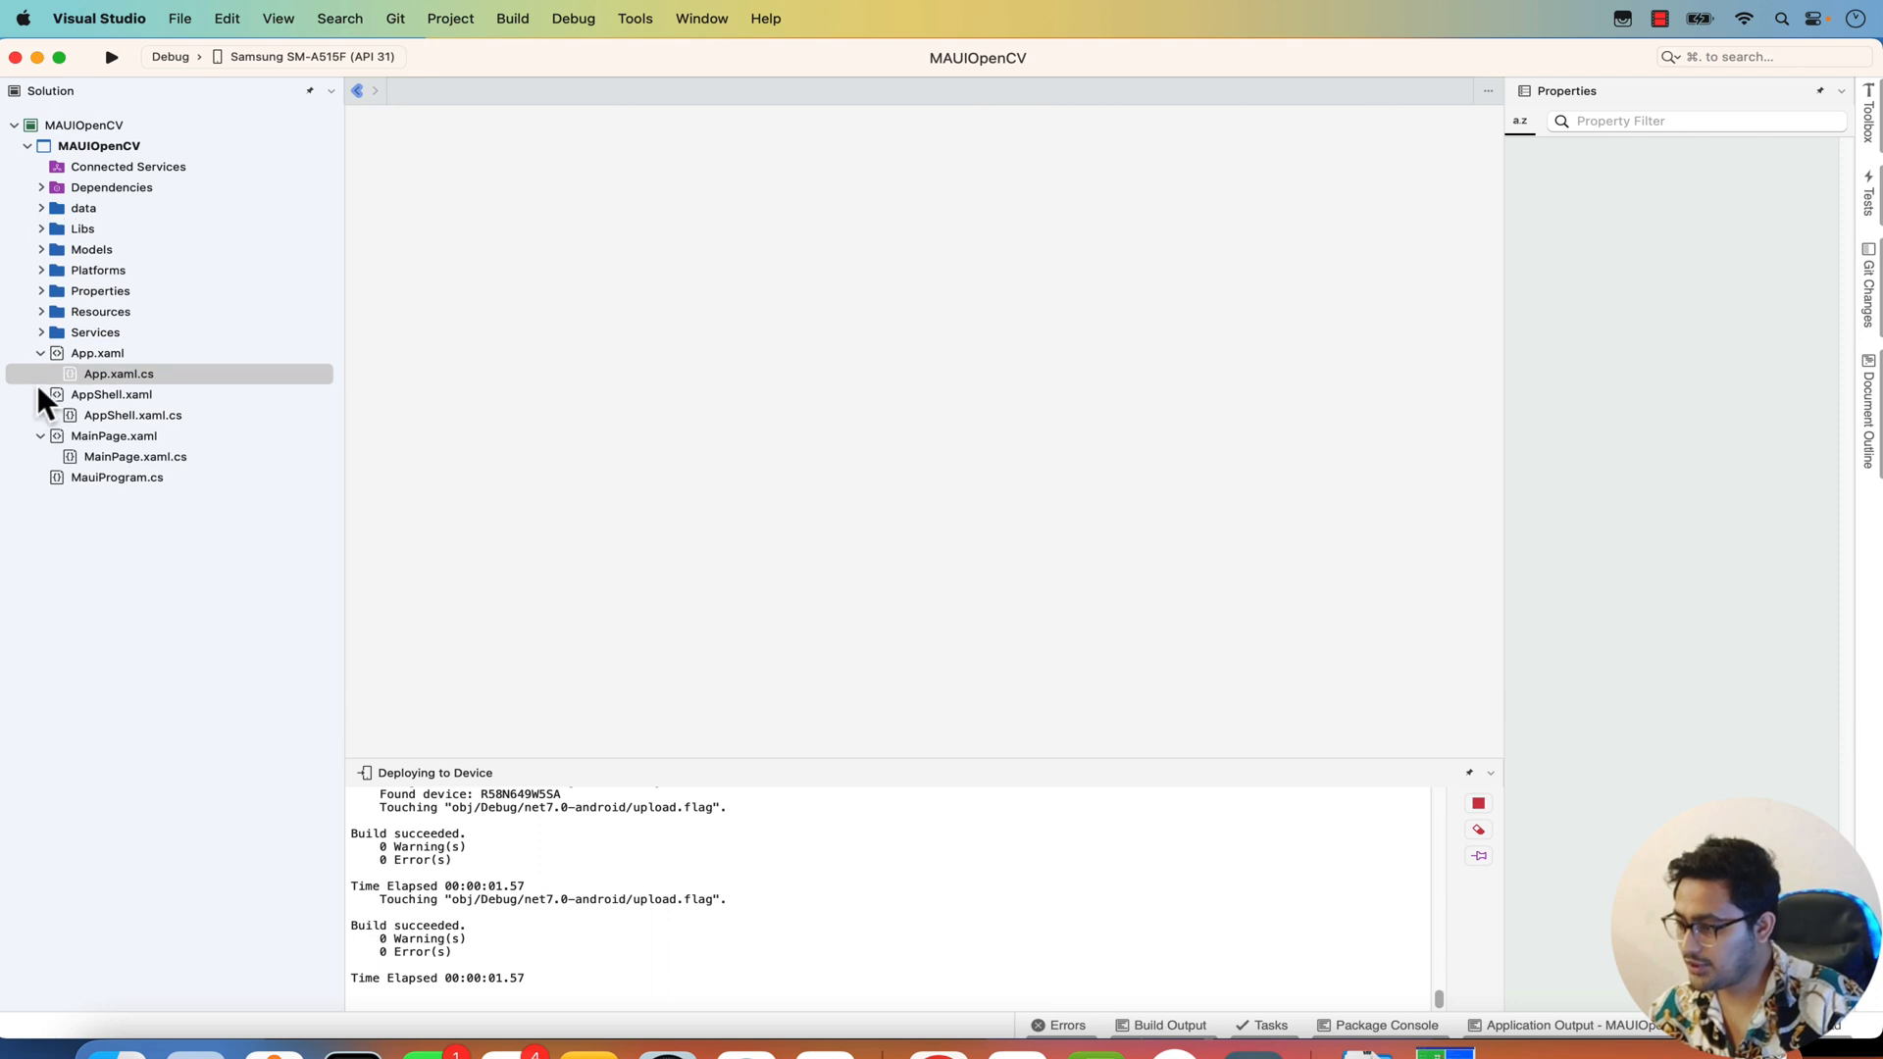
pyautogui.click(41, 351)
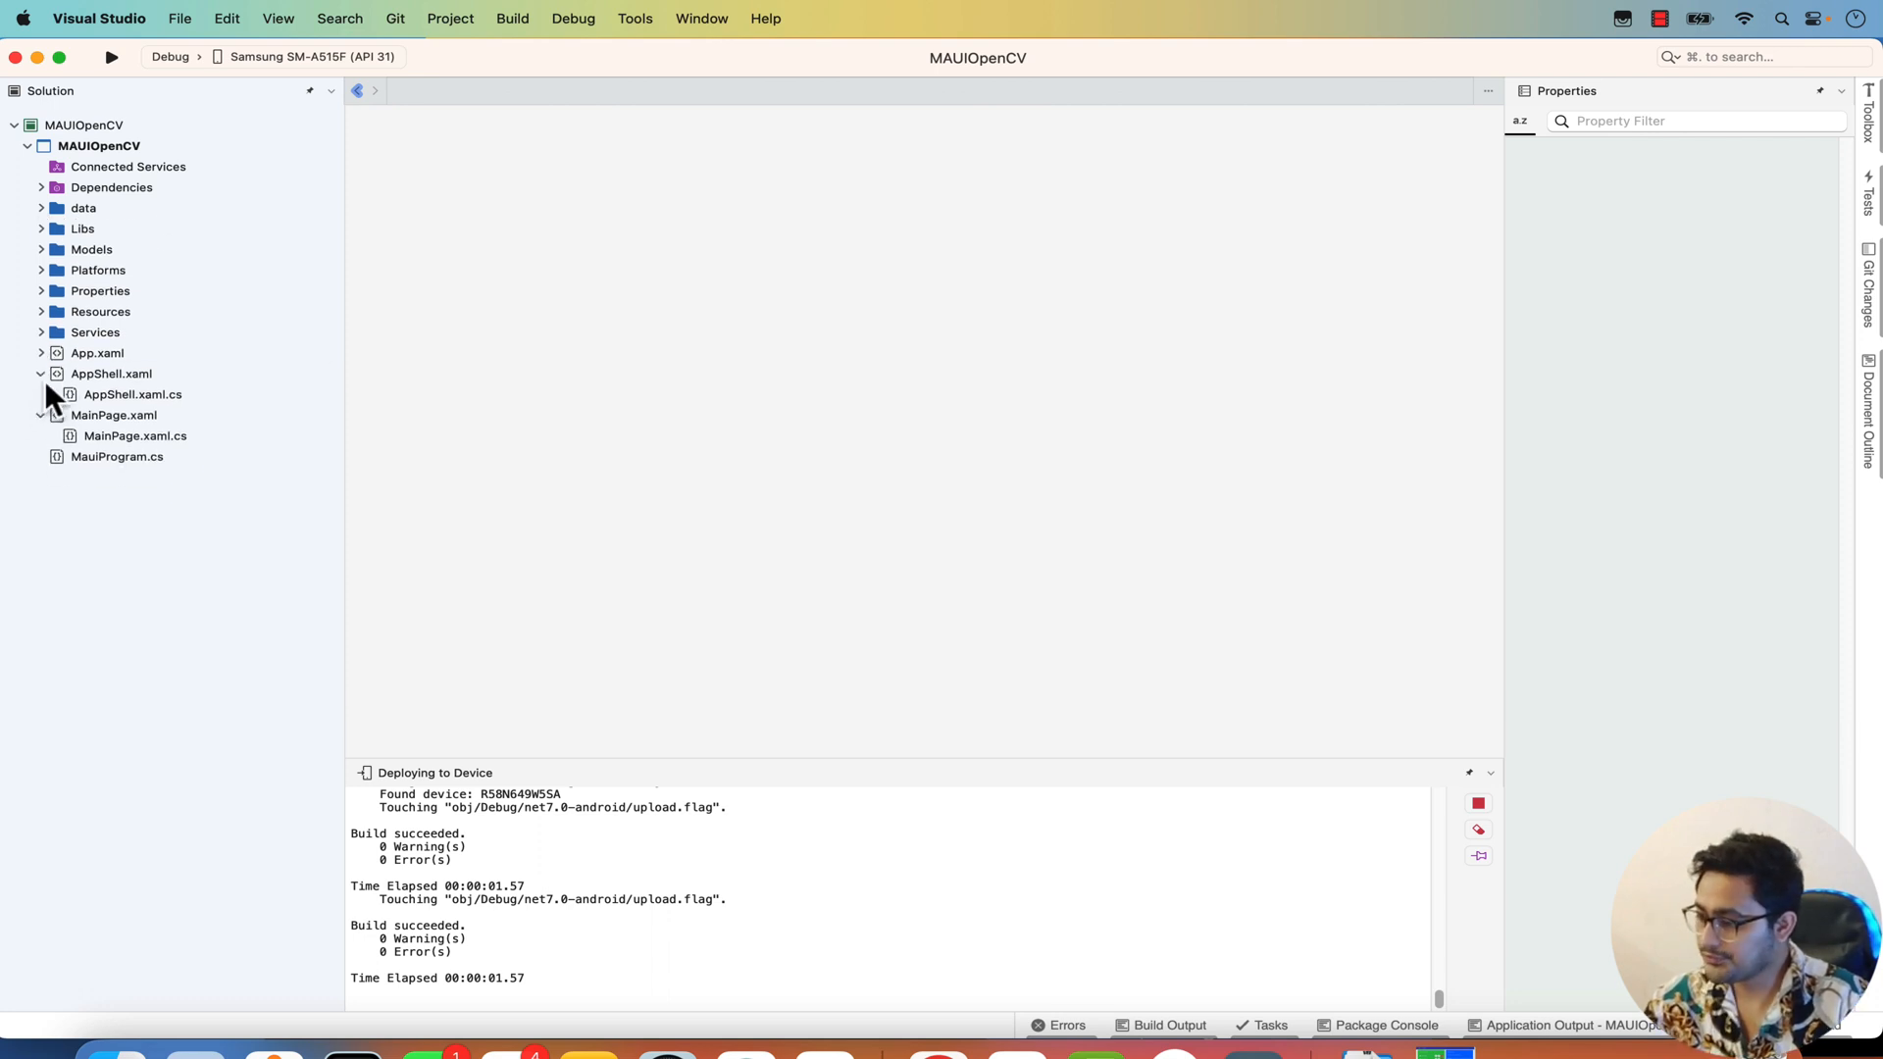
pyautogui.click(39, 372)
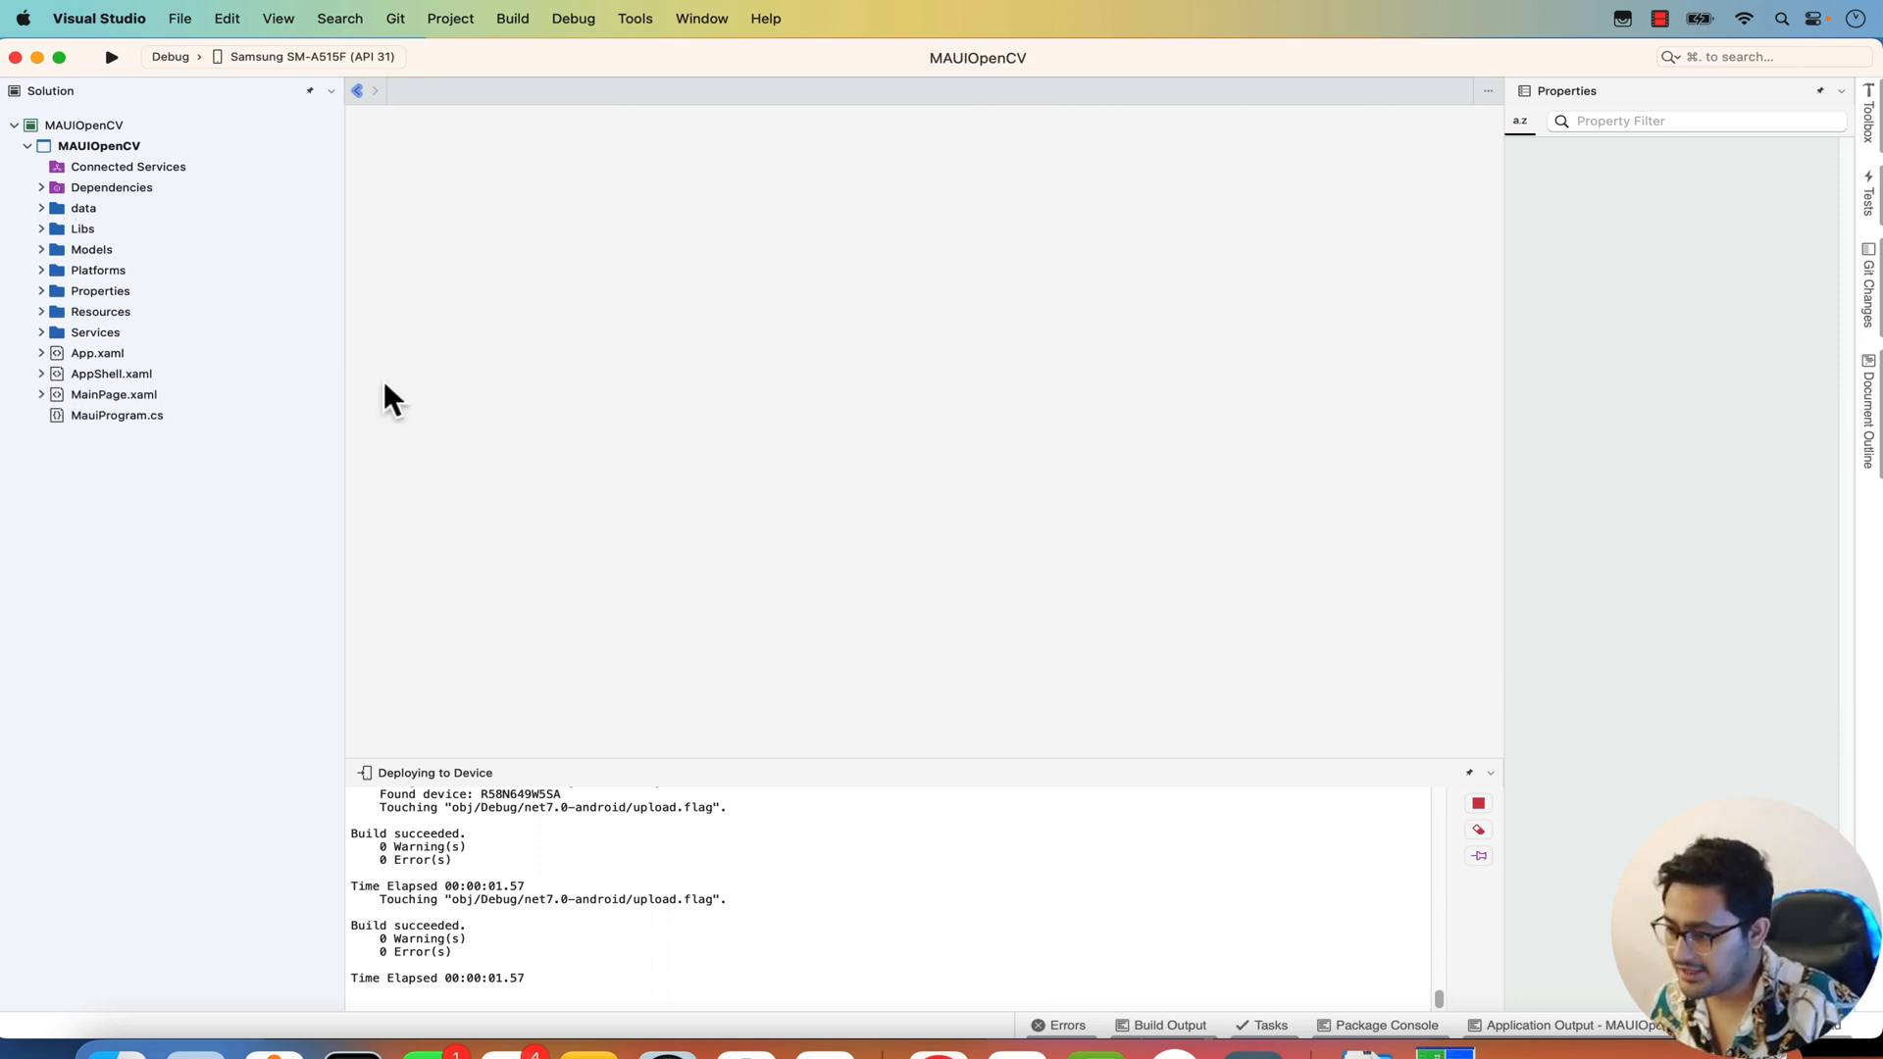
pyautogui.moveTo(20, 316)
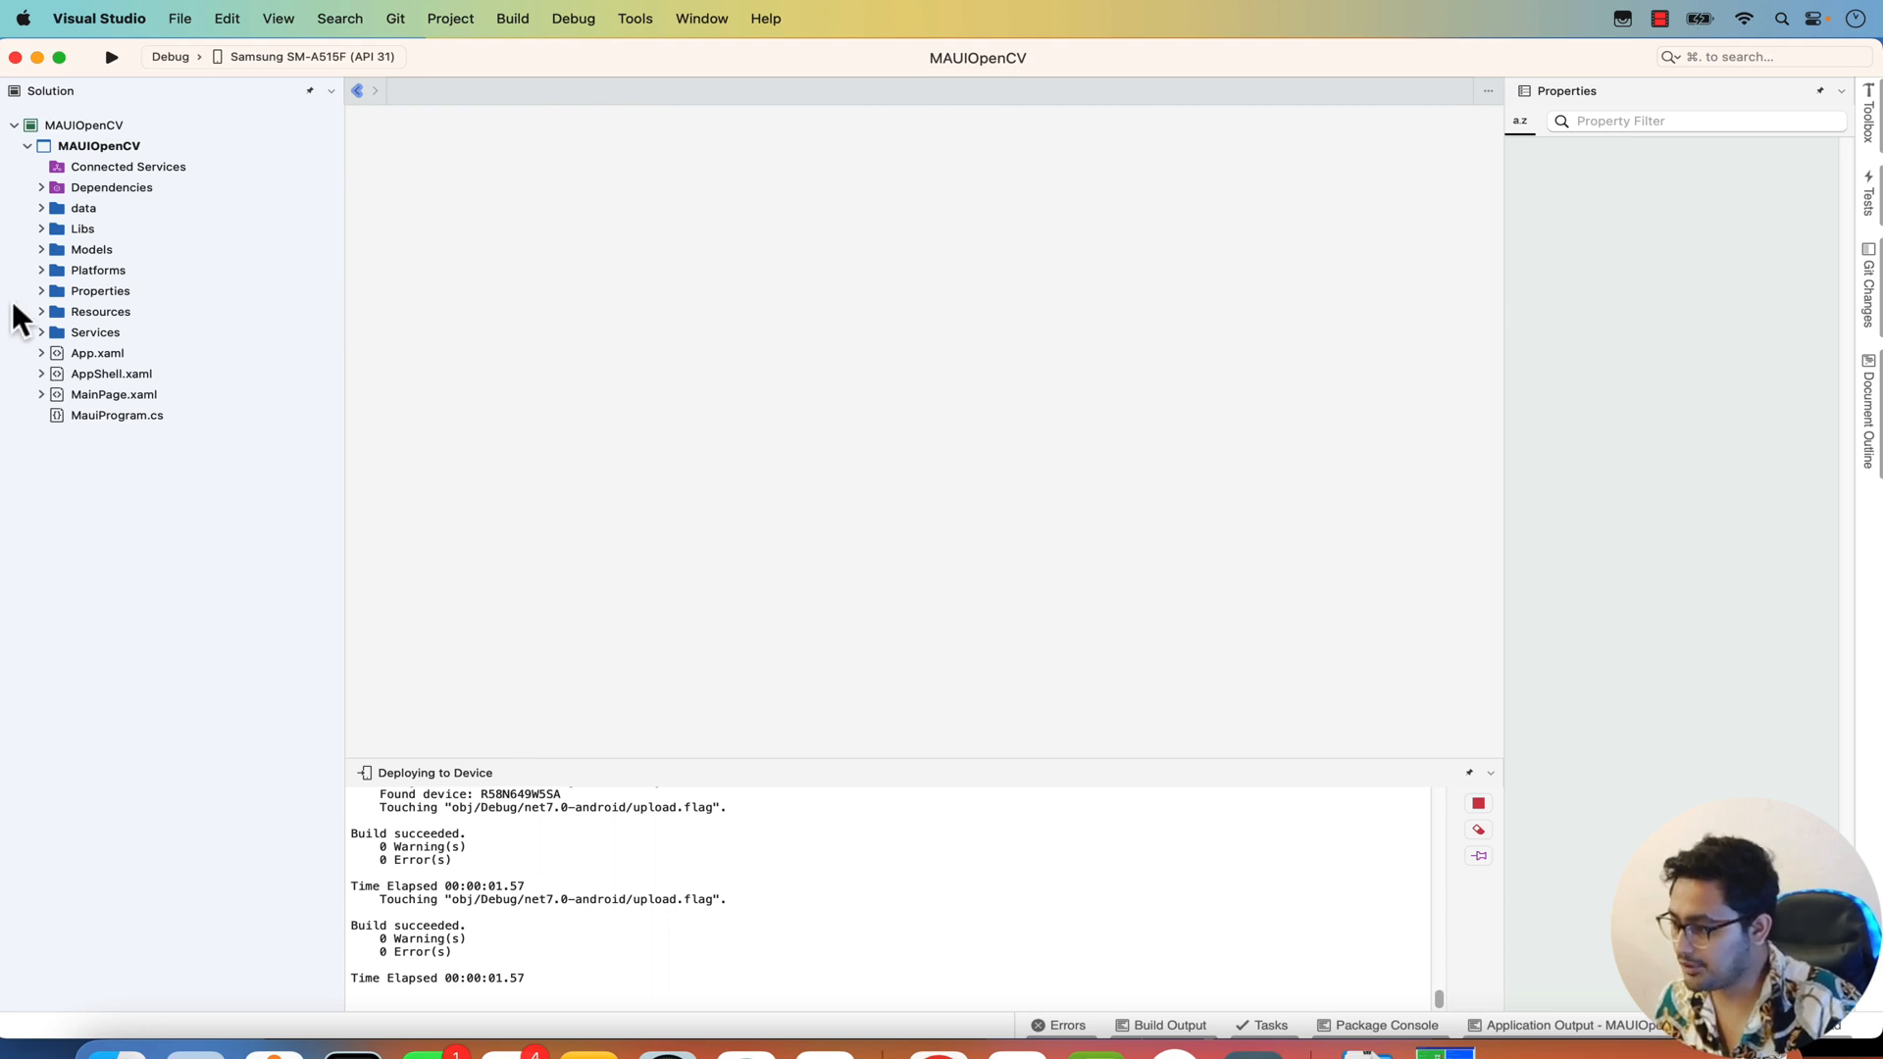
pyautogui.moveTo(79, 126)
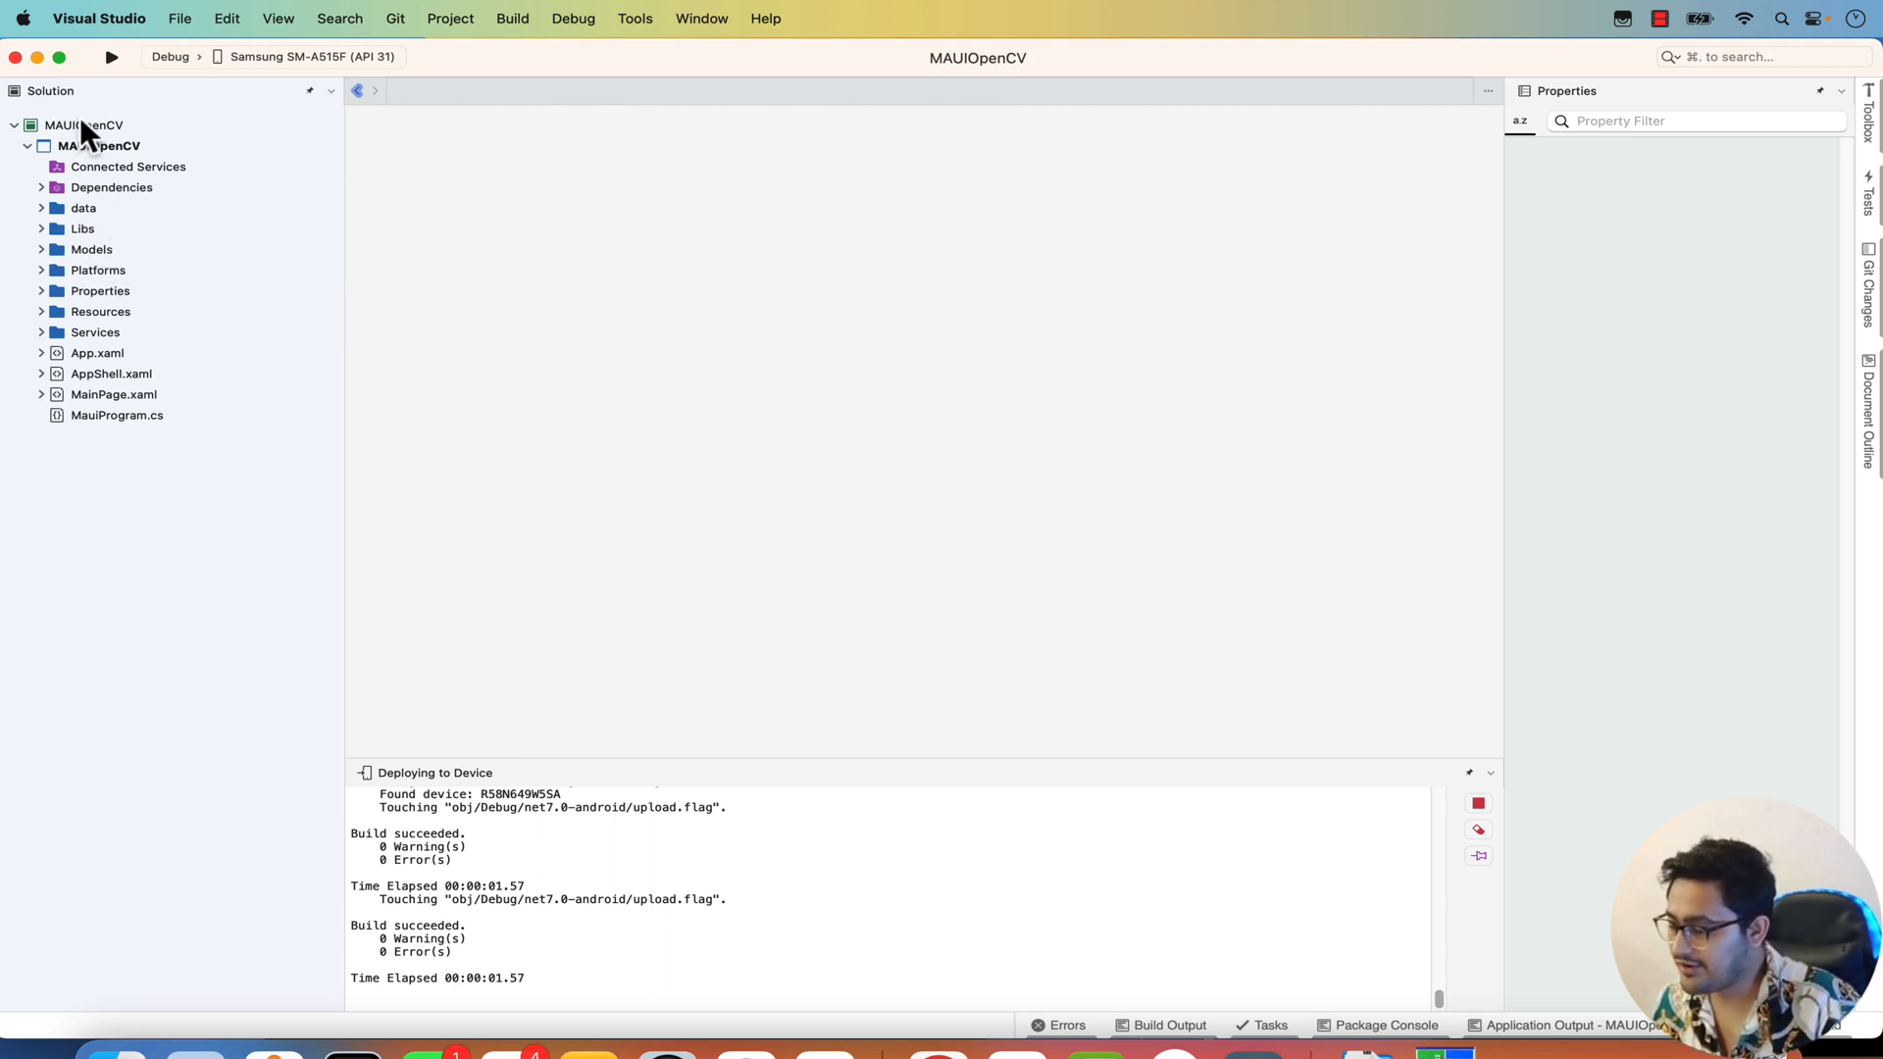
pyautogui.rightClick(83, 126)
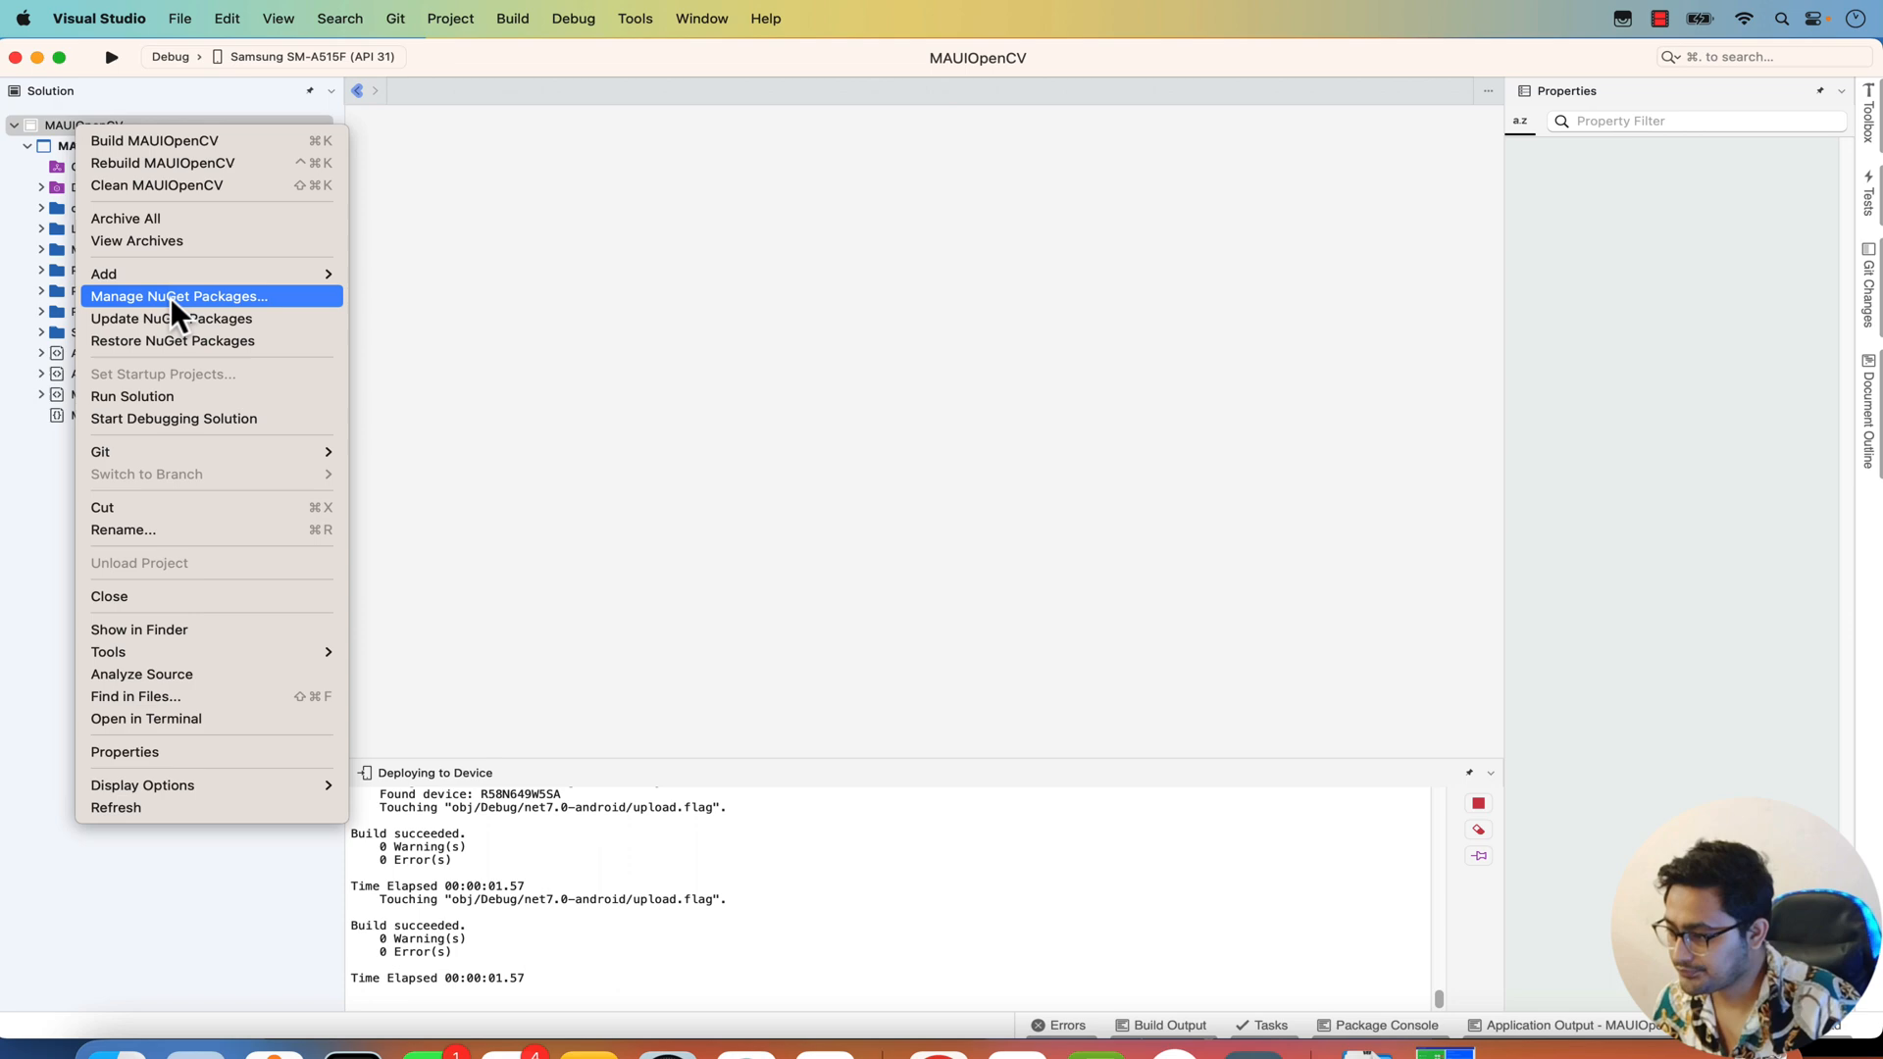
# Review UltraFaceDotNet.Xamarin 1.0.0.2 on the Installed NuGet tab, tick it, and close the package window.
pyautogui.click(178, 297)
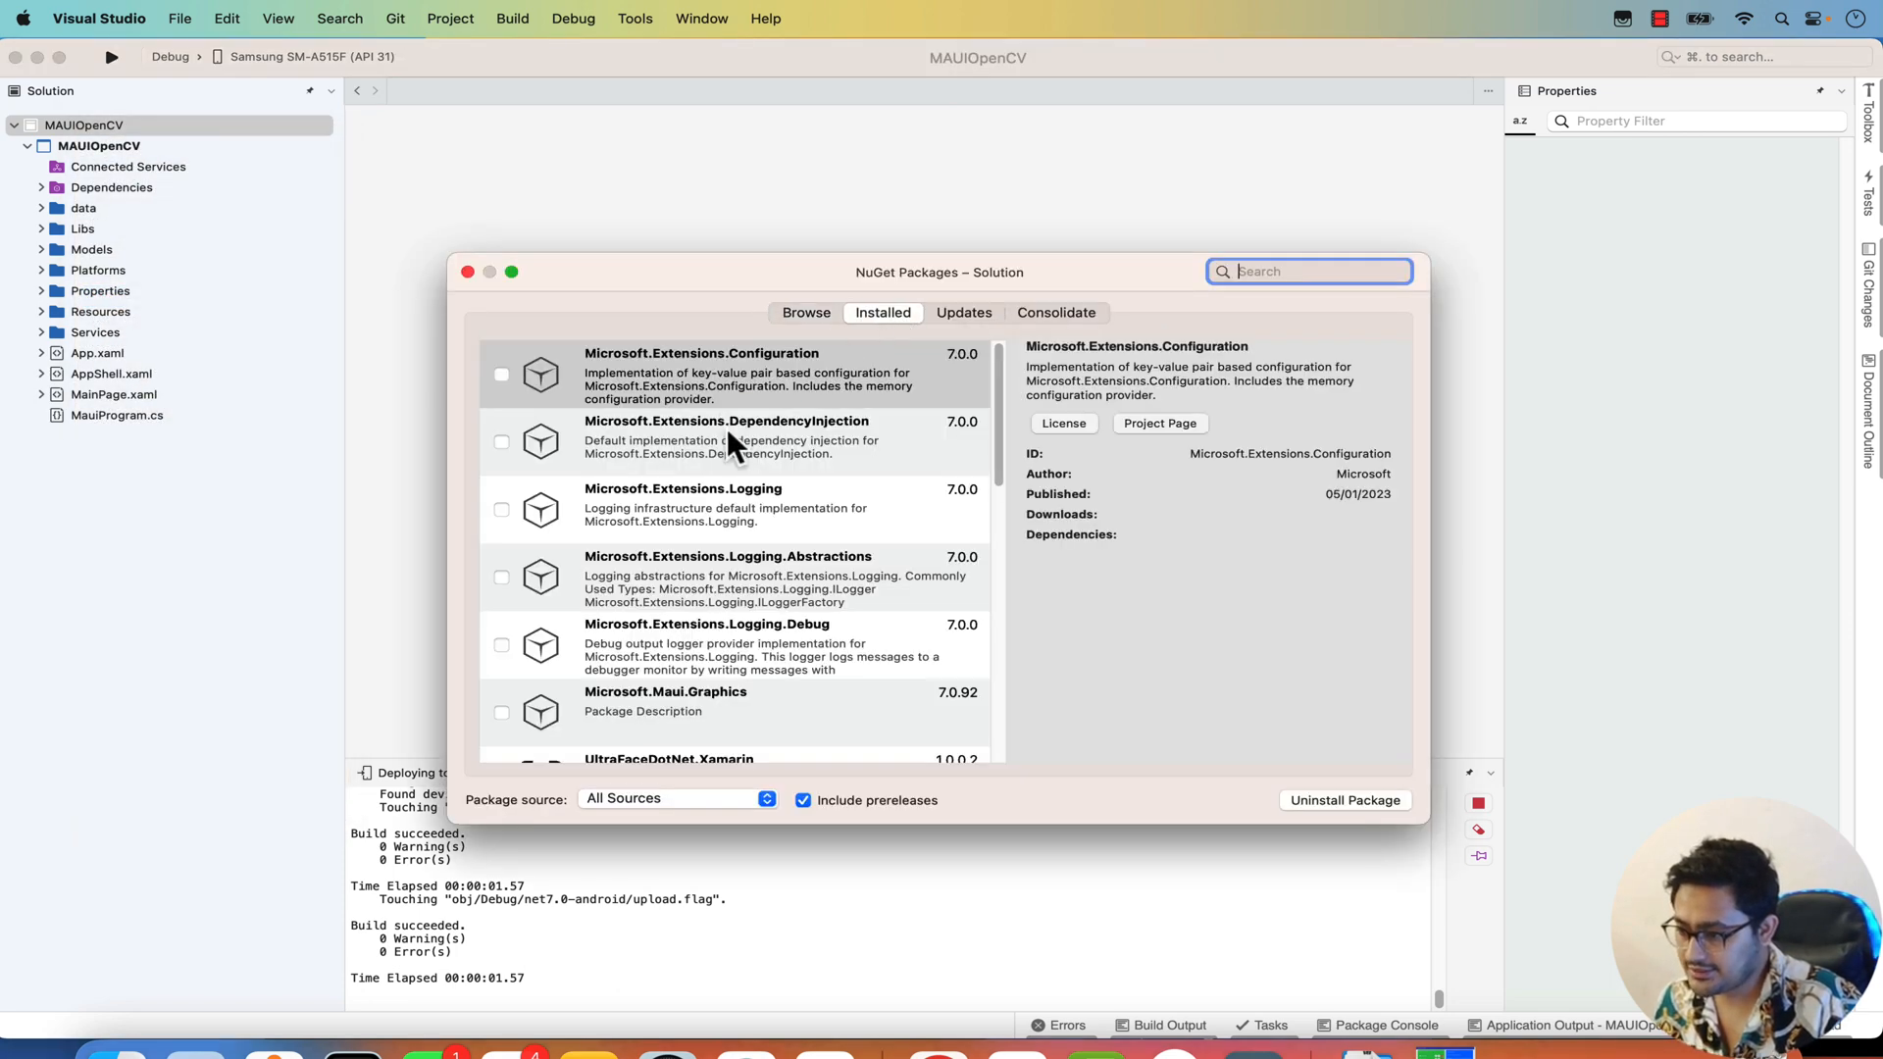
pyautogui.scroll(-3)
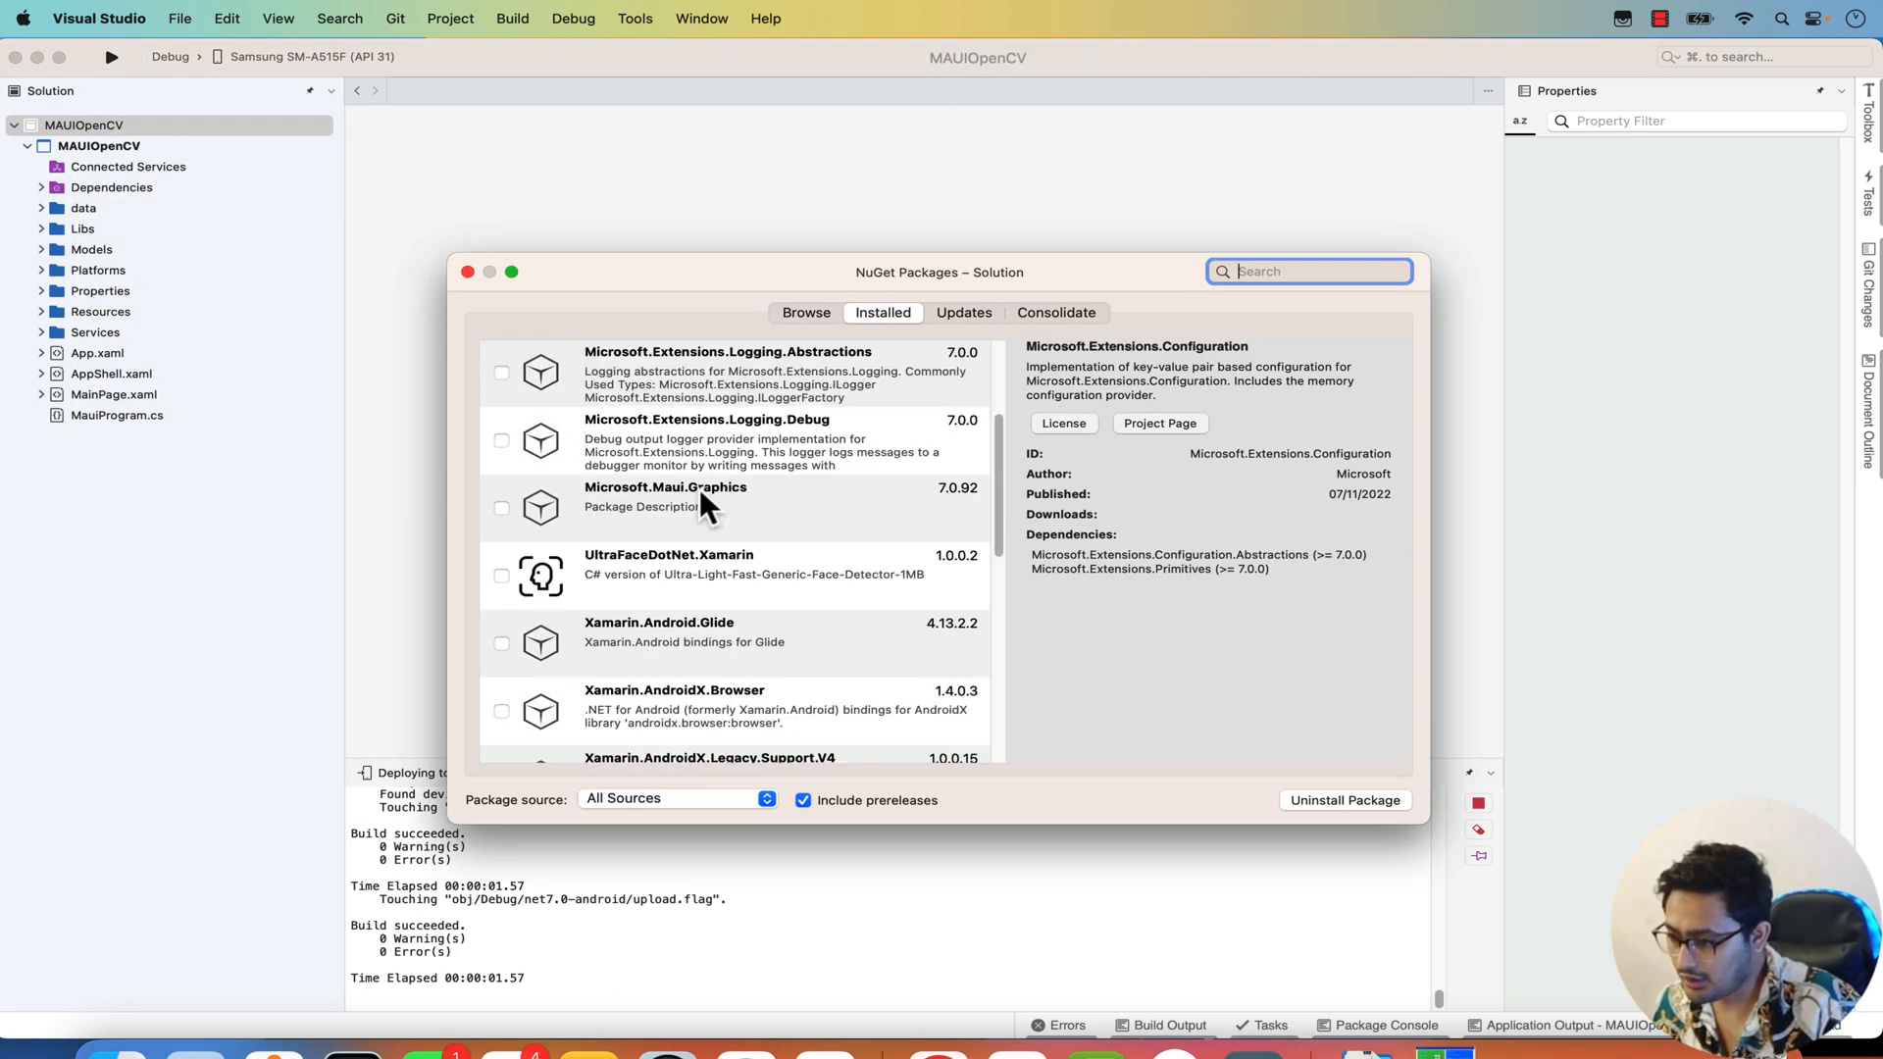
pyautogui.click(720, 564)
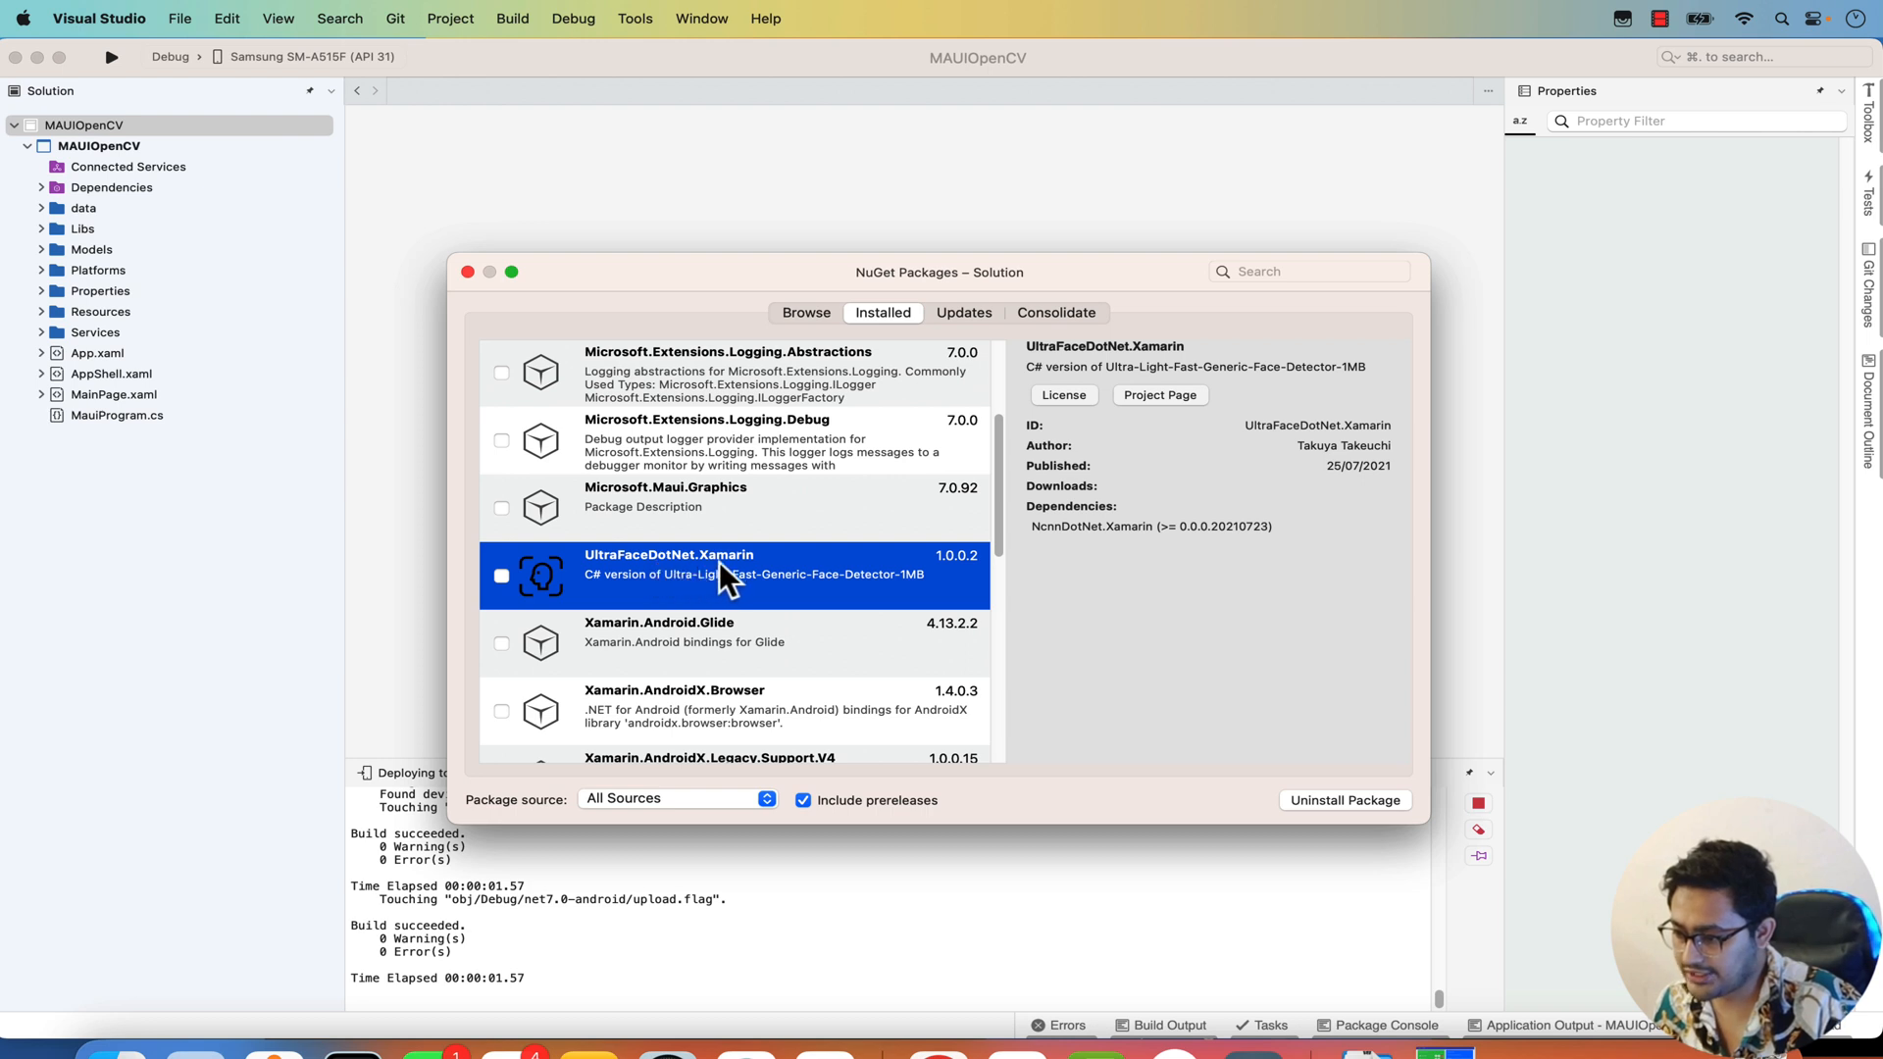
pyautogui.moveTo(1036, 361)
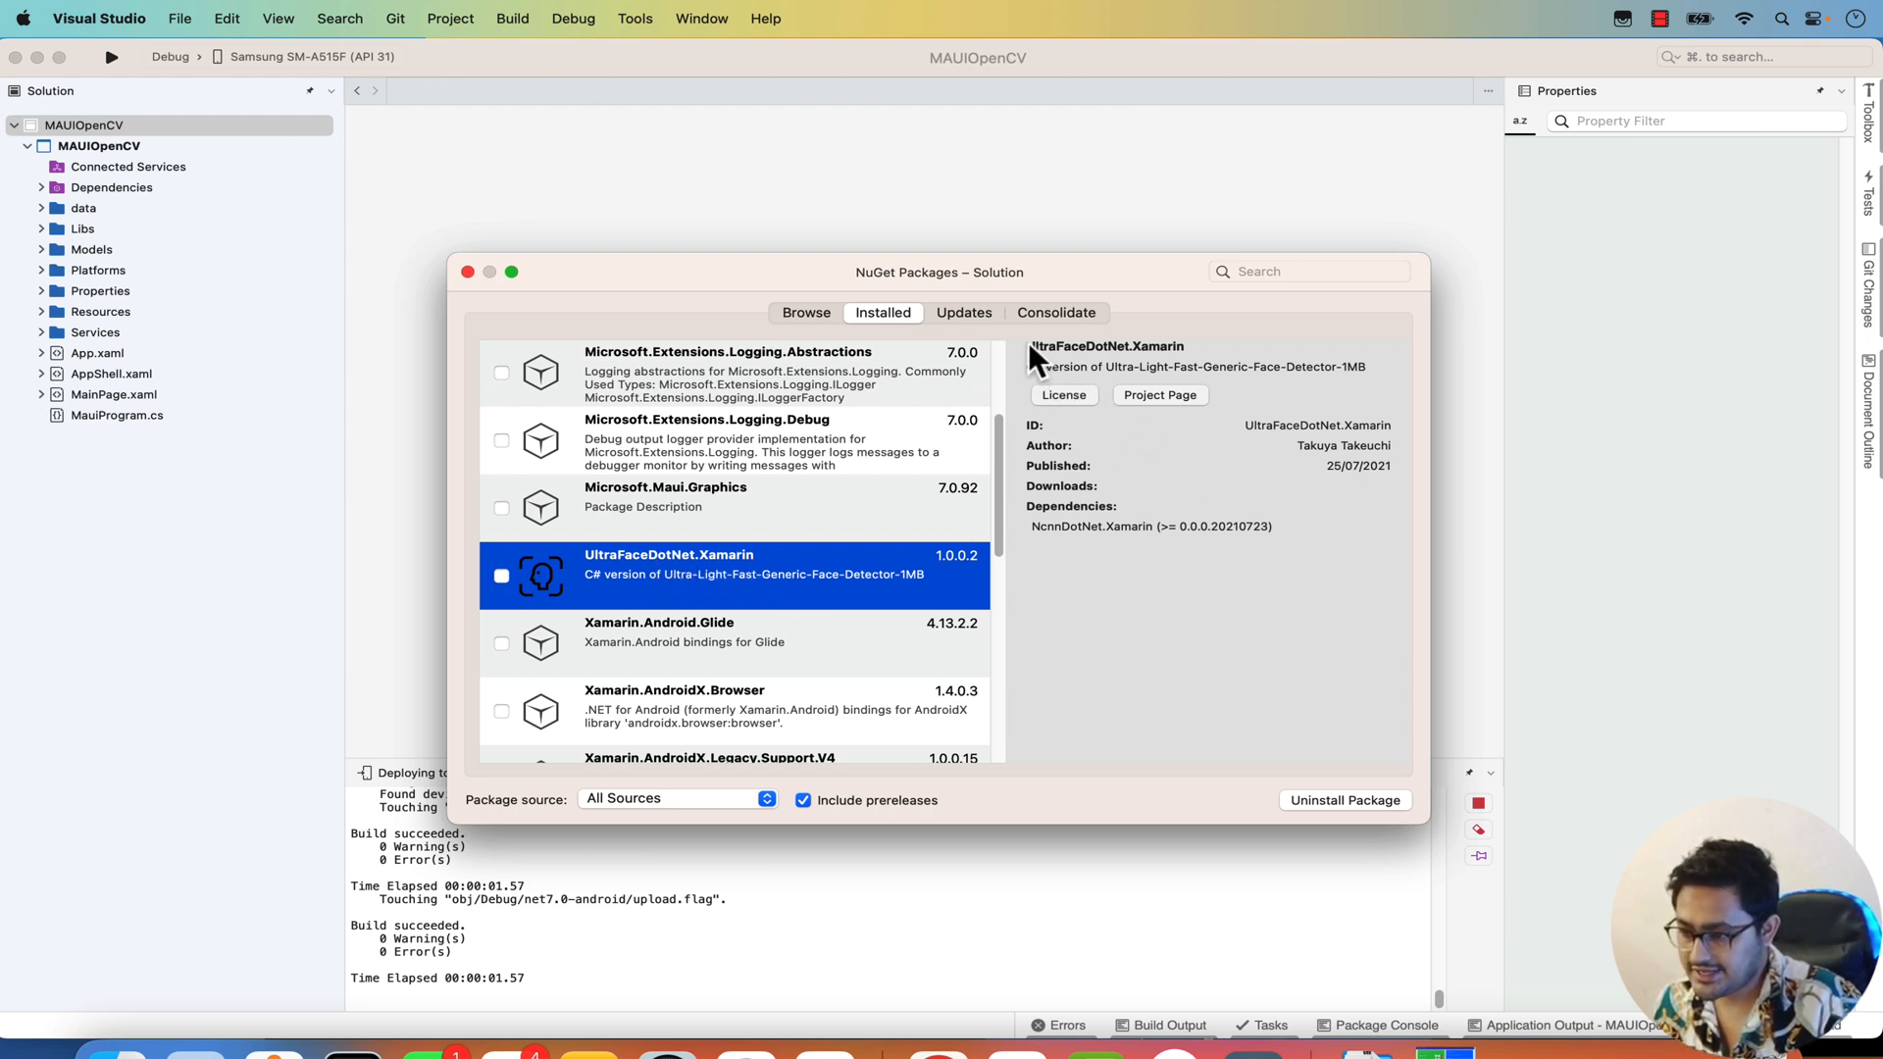
pyautogui.moveTo(1296, 383)
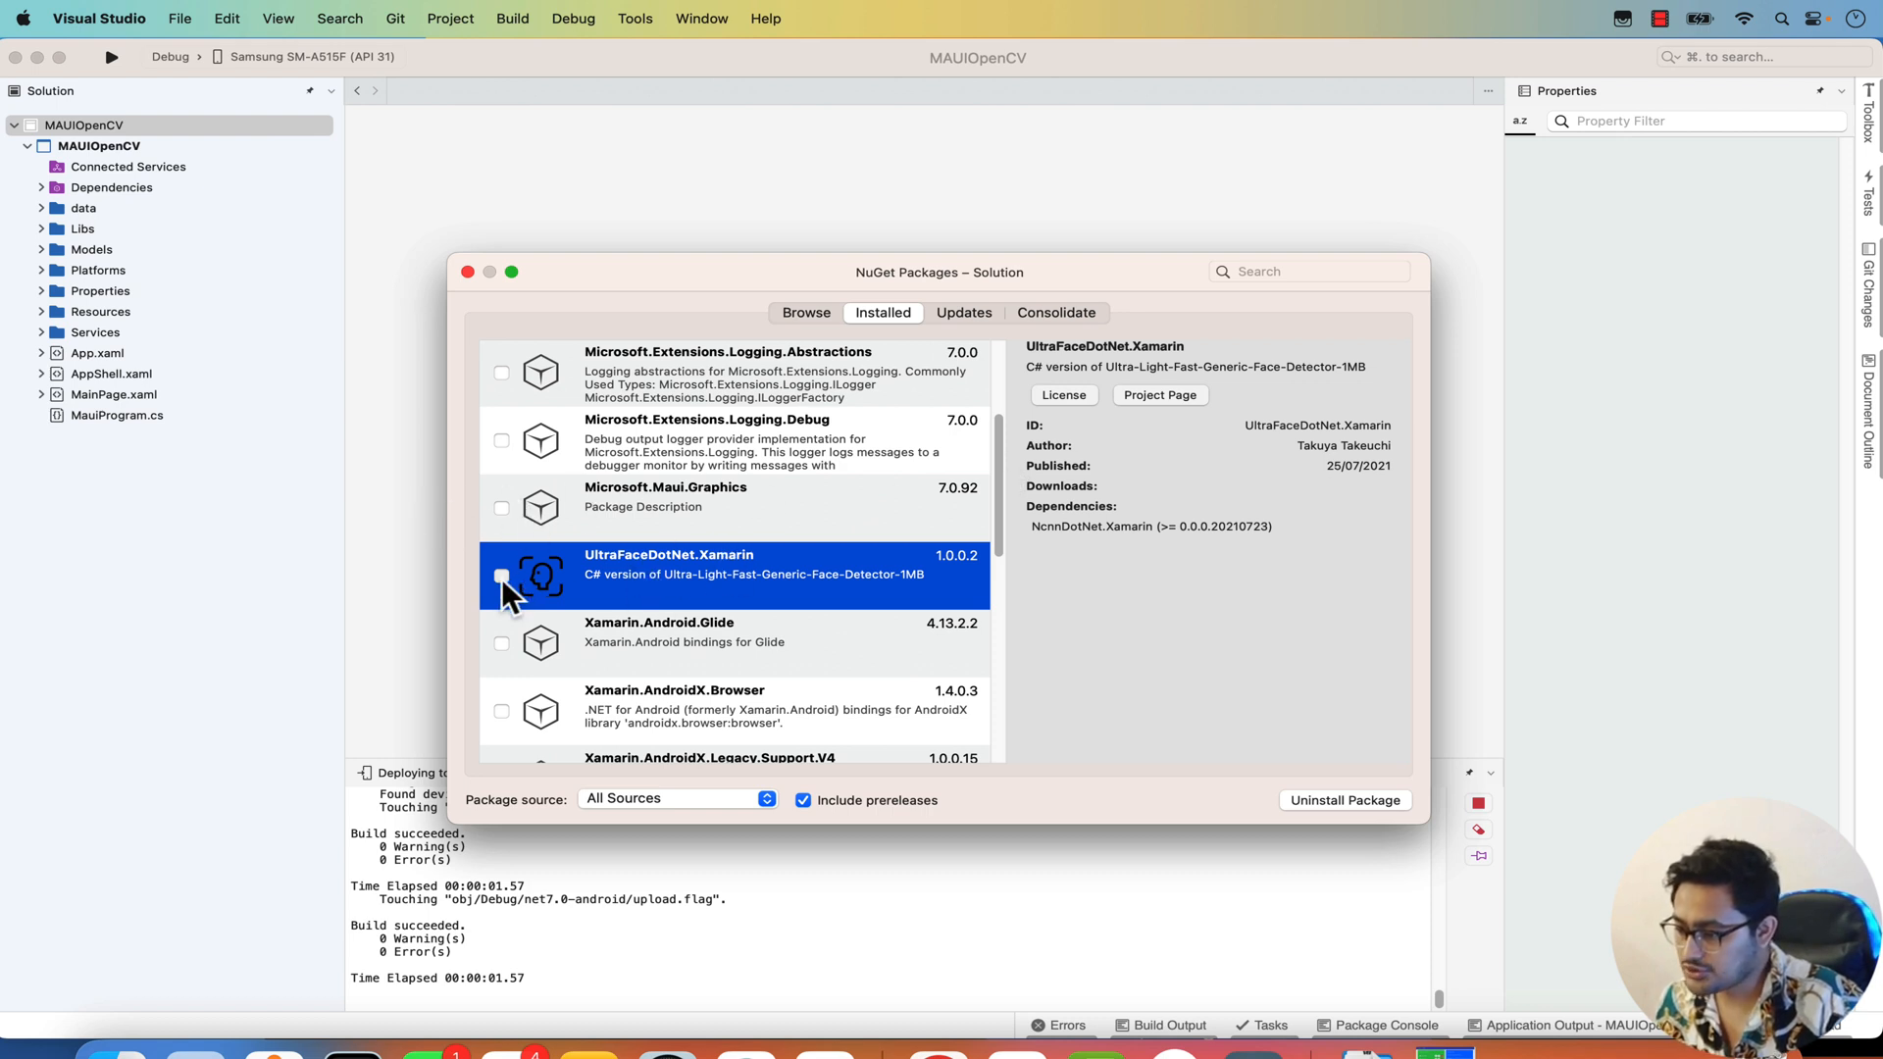
pyautogui.click(501, 574)
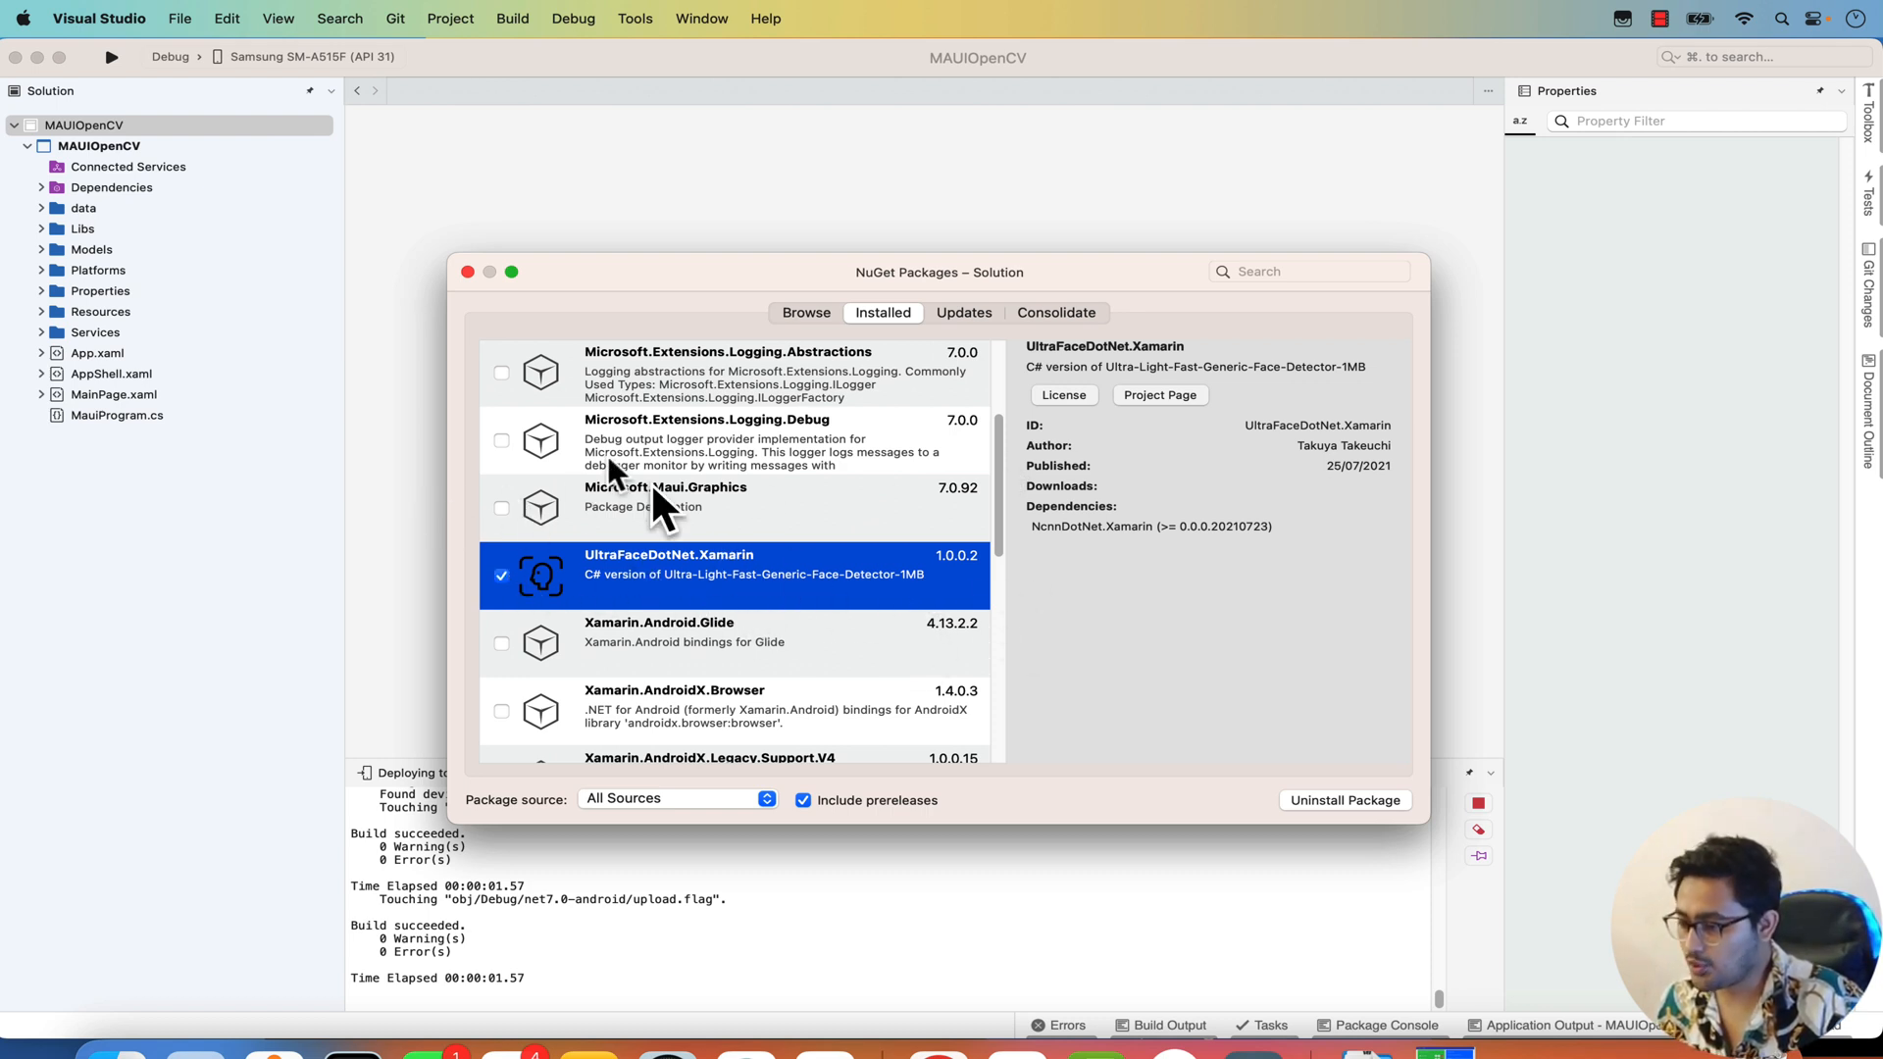
pyautogui.scroll(3)
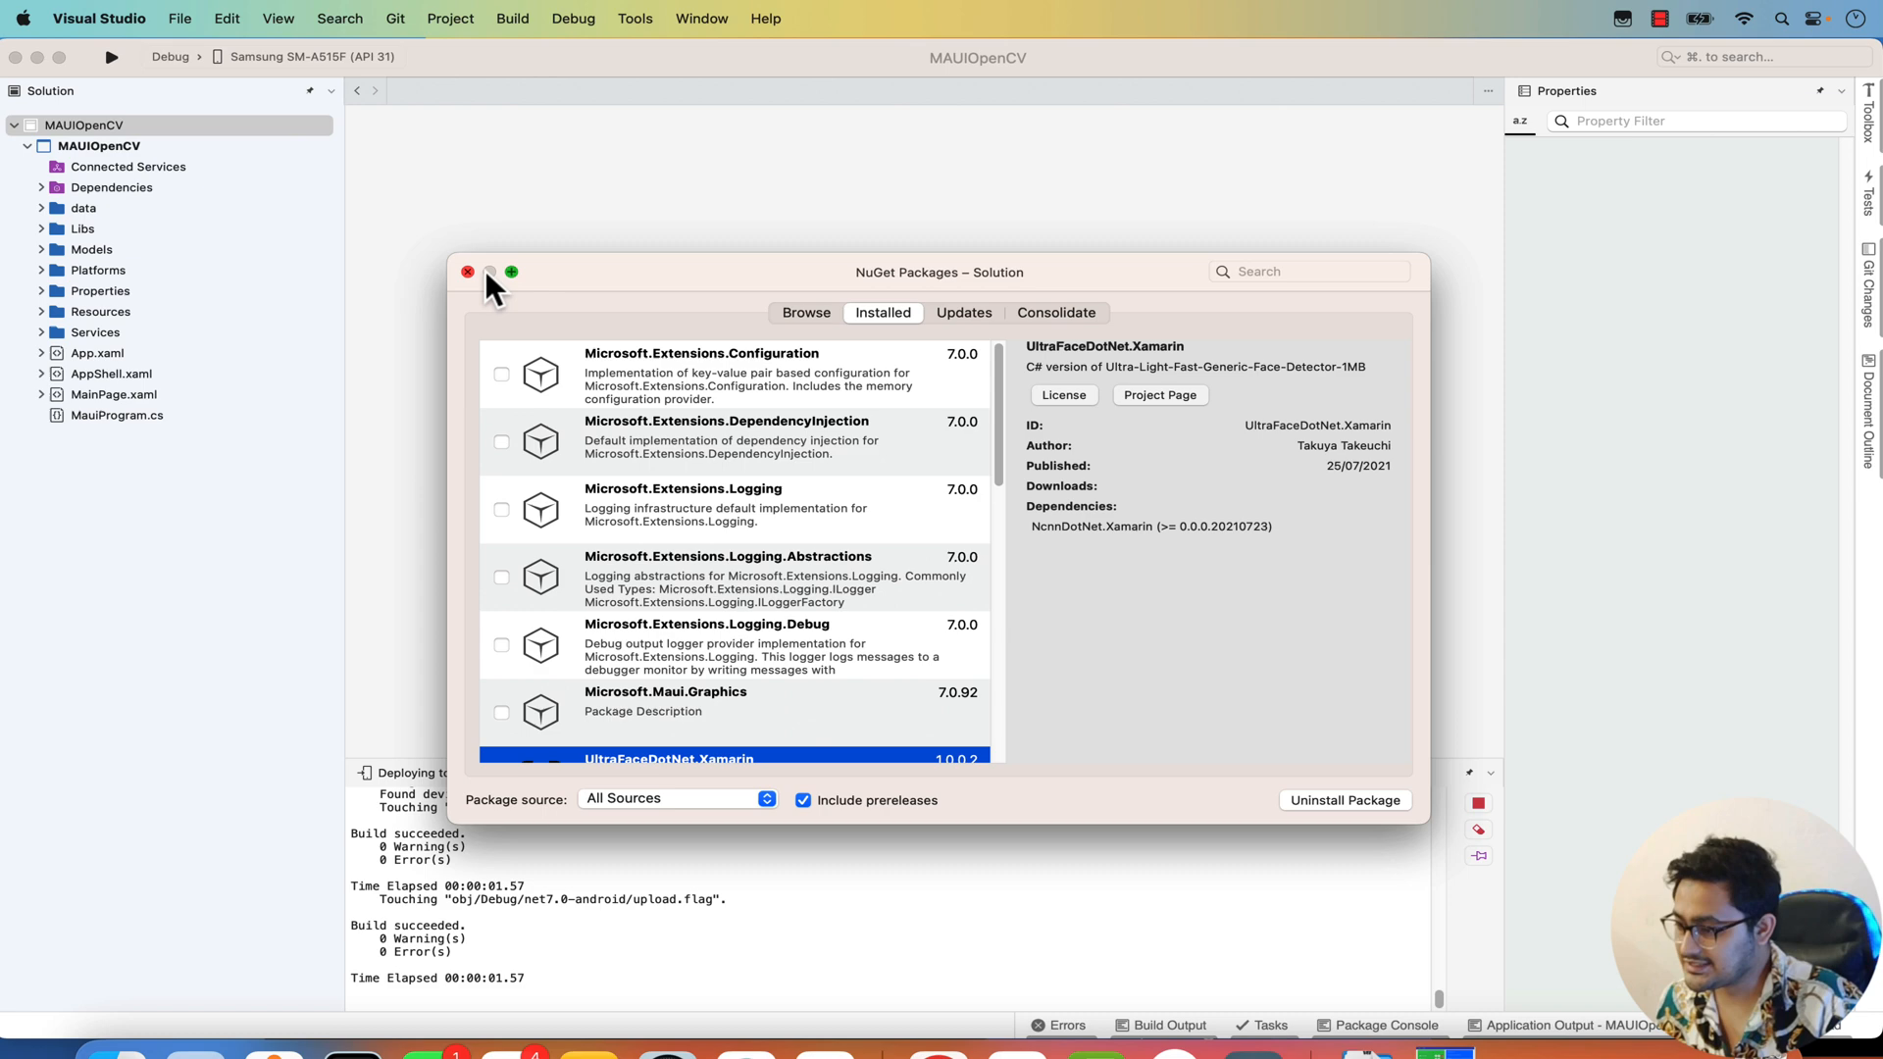
pyautogui.click(466, 270)
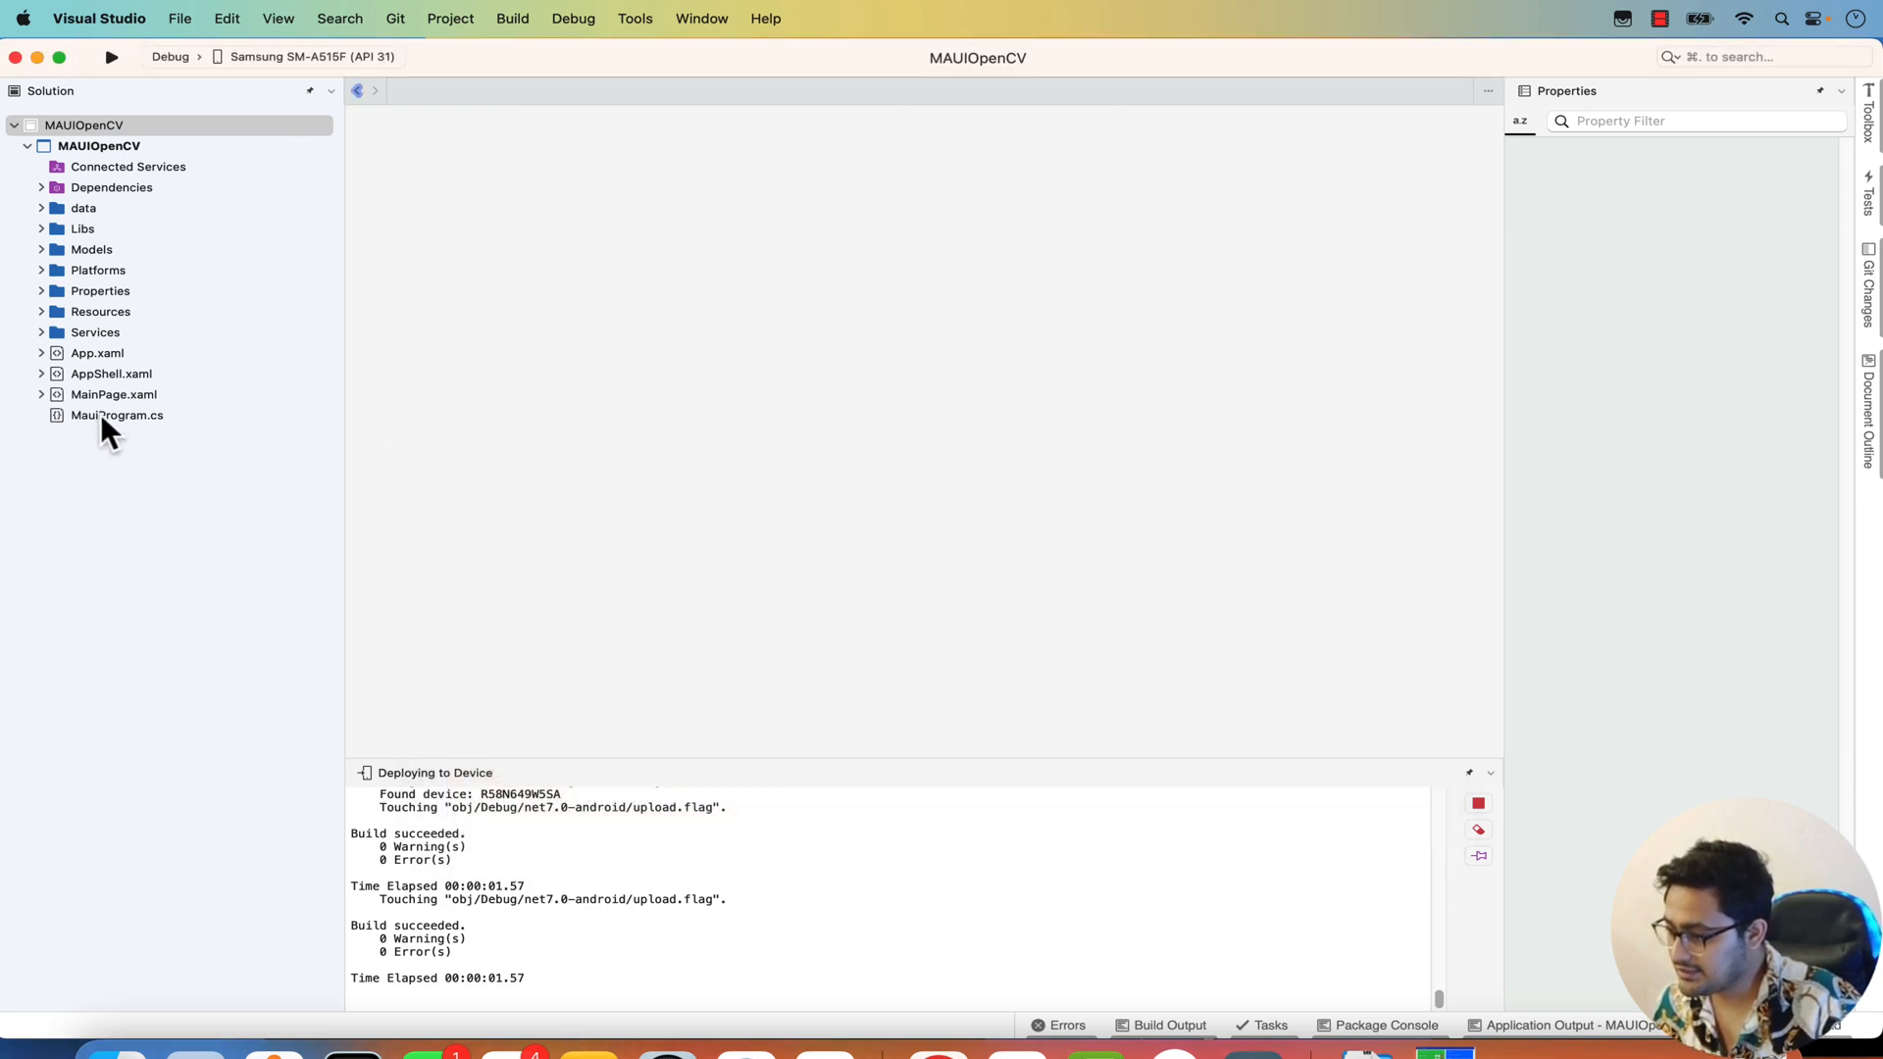
# Open MauiProgram.cs showing the CreateMauiApp builder setup code.
pyautogui.doubleClick(115, 414)
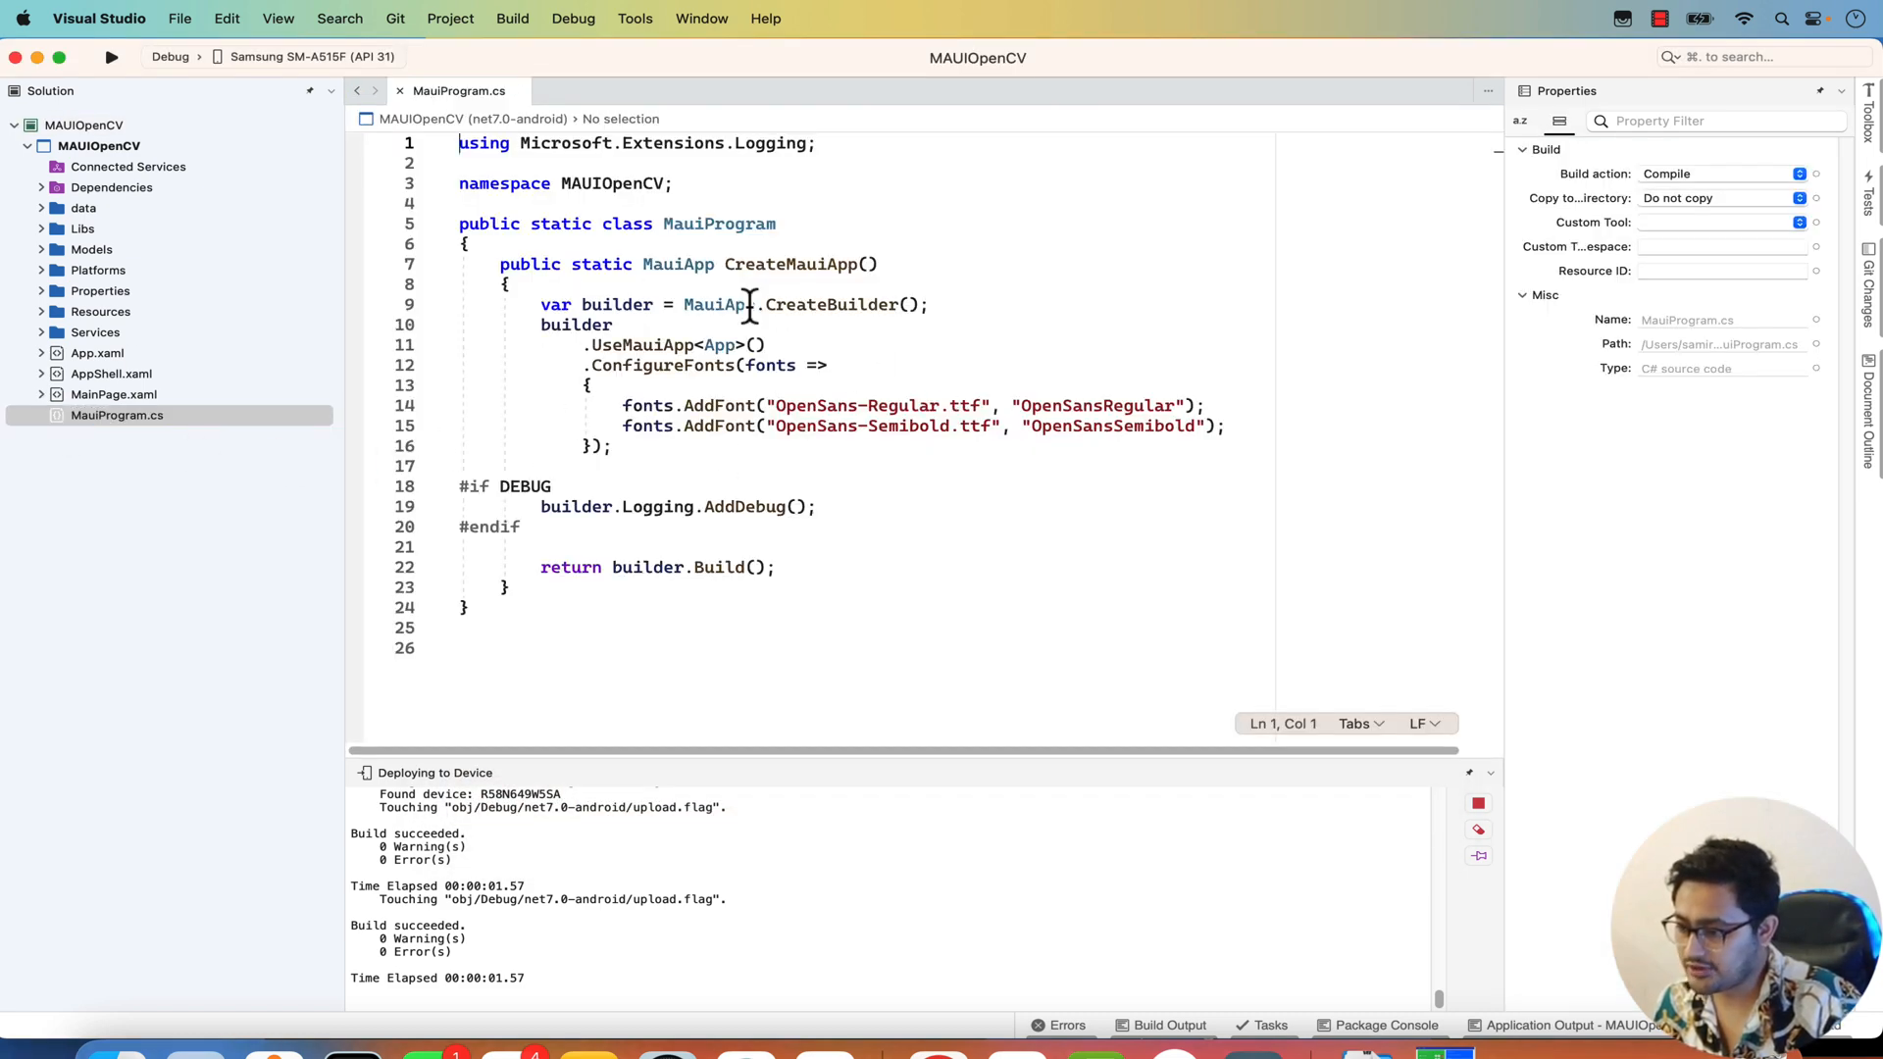
pyautogui.moveTo(336, 355)
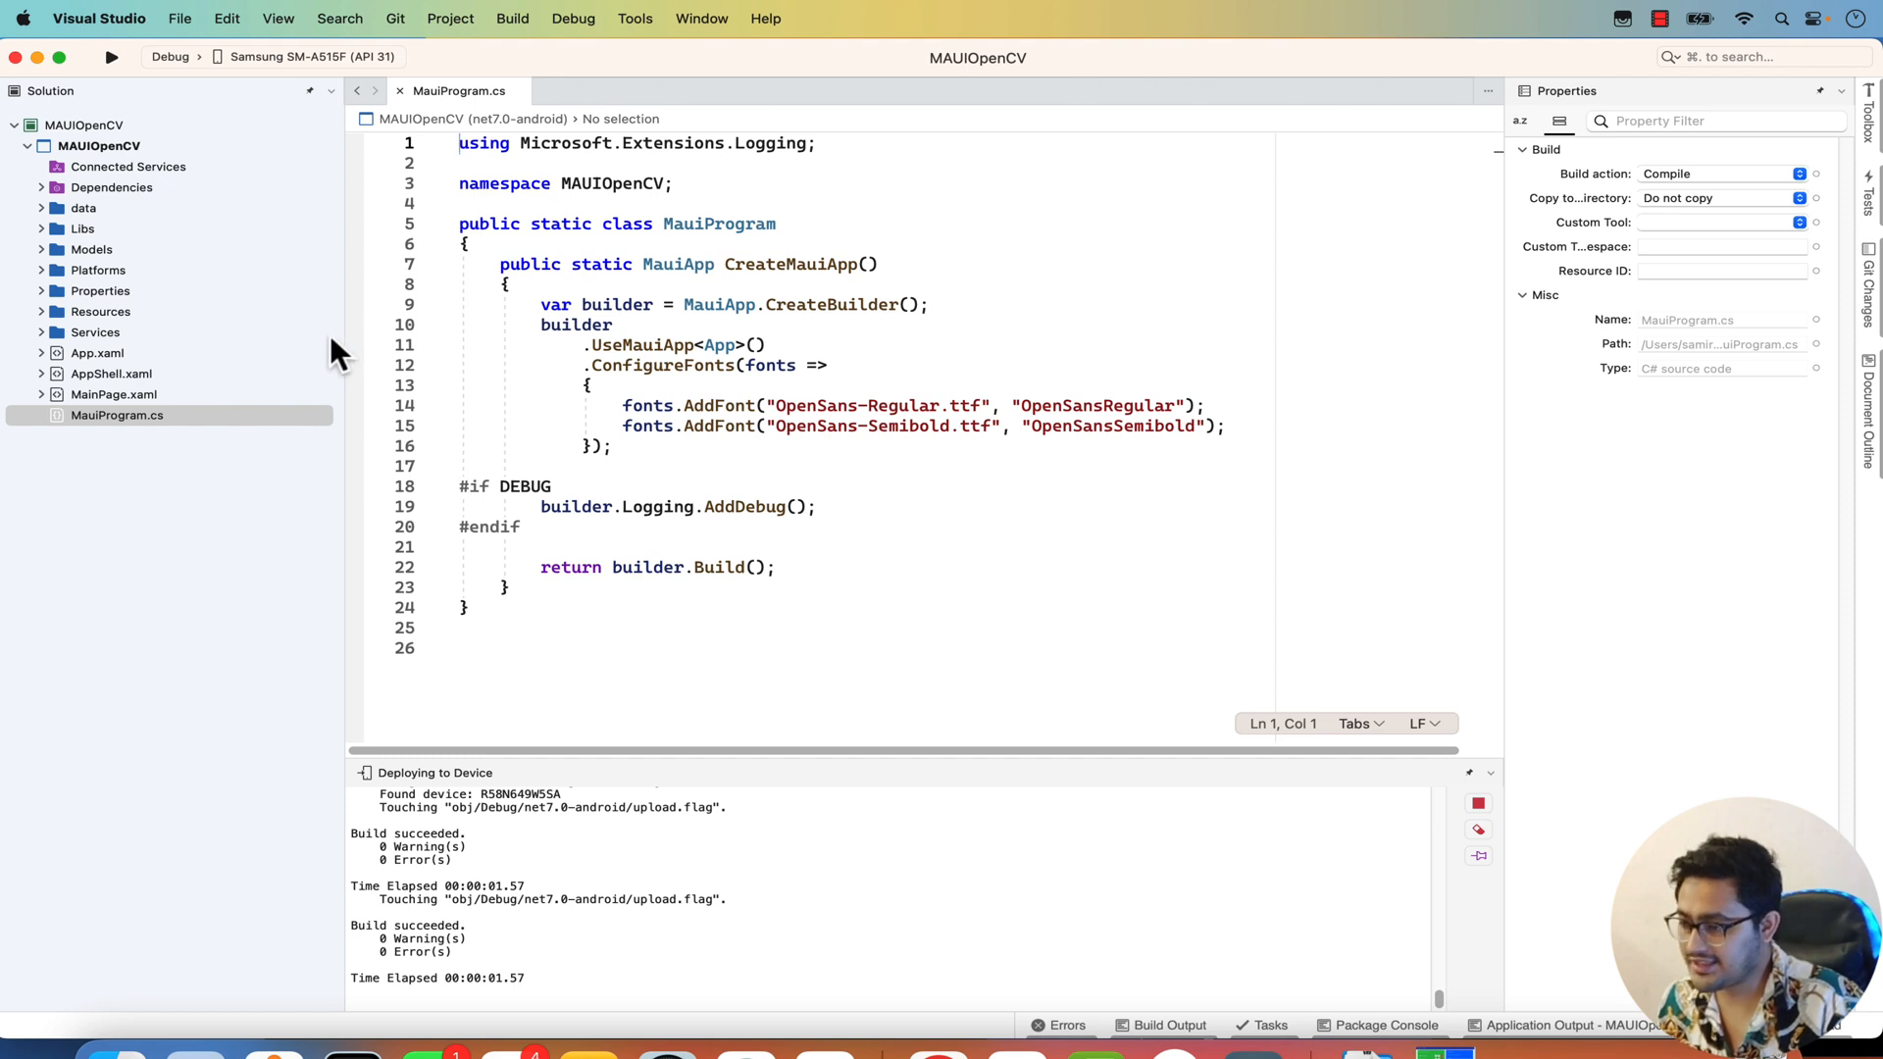
pyautogui.moveTo(60, 227)
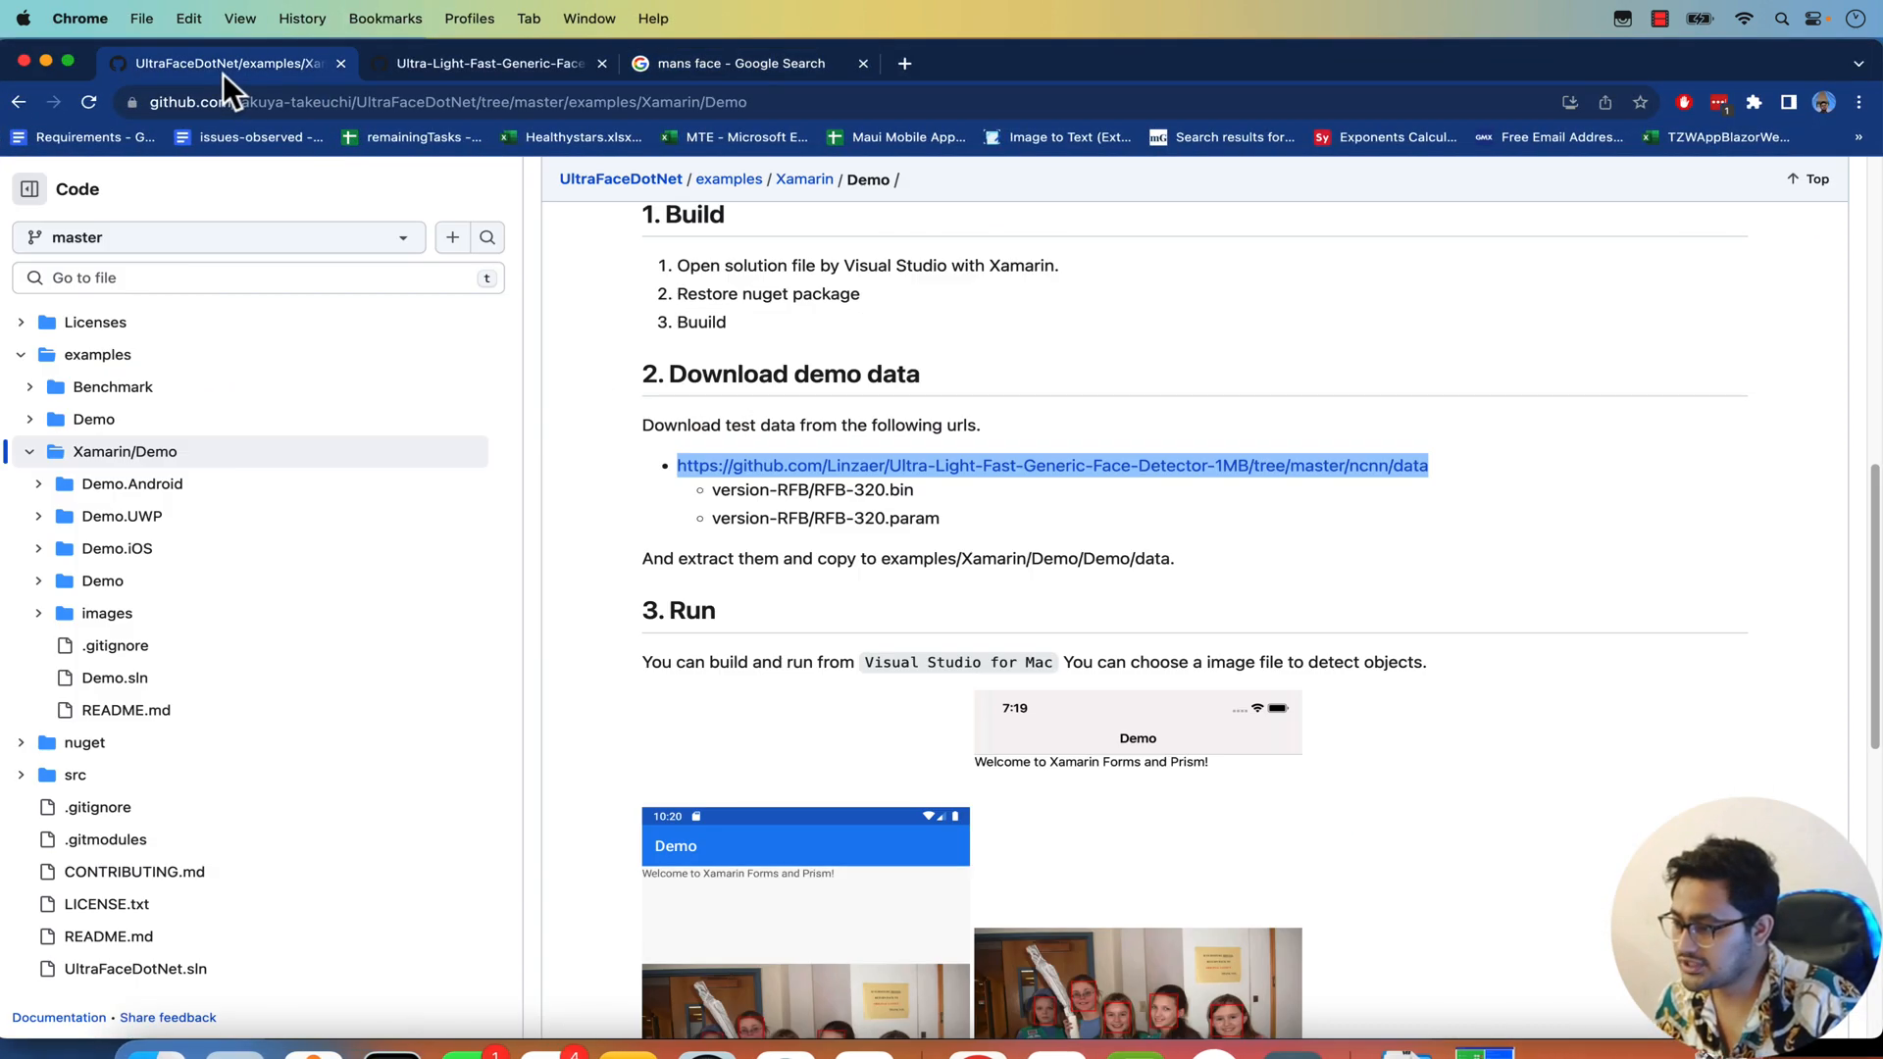
# Navigate the UltraFaceDotNet repo to the examples Xamarin/Demo README with its demo data instructions.
pyautogui.scroll(3)
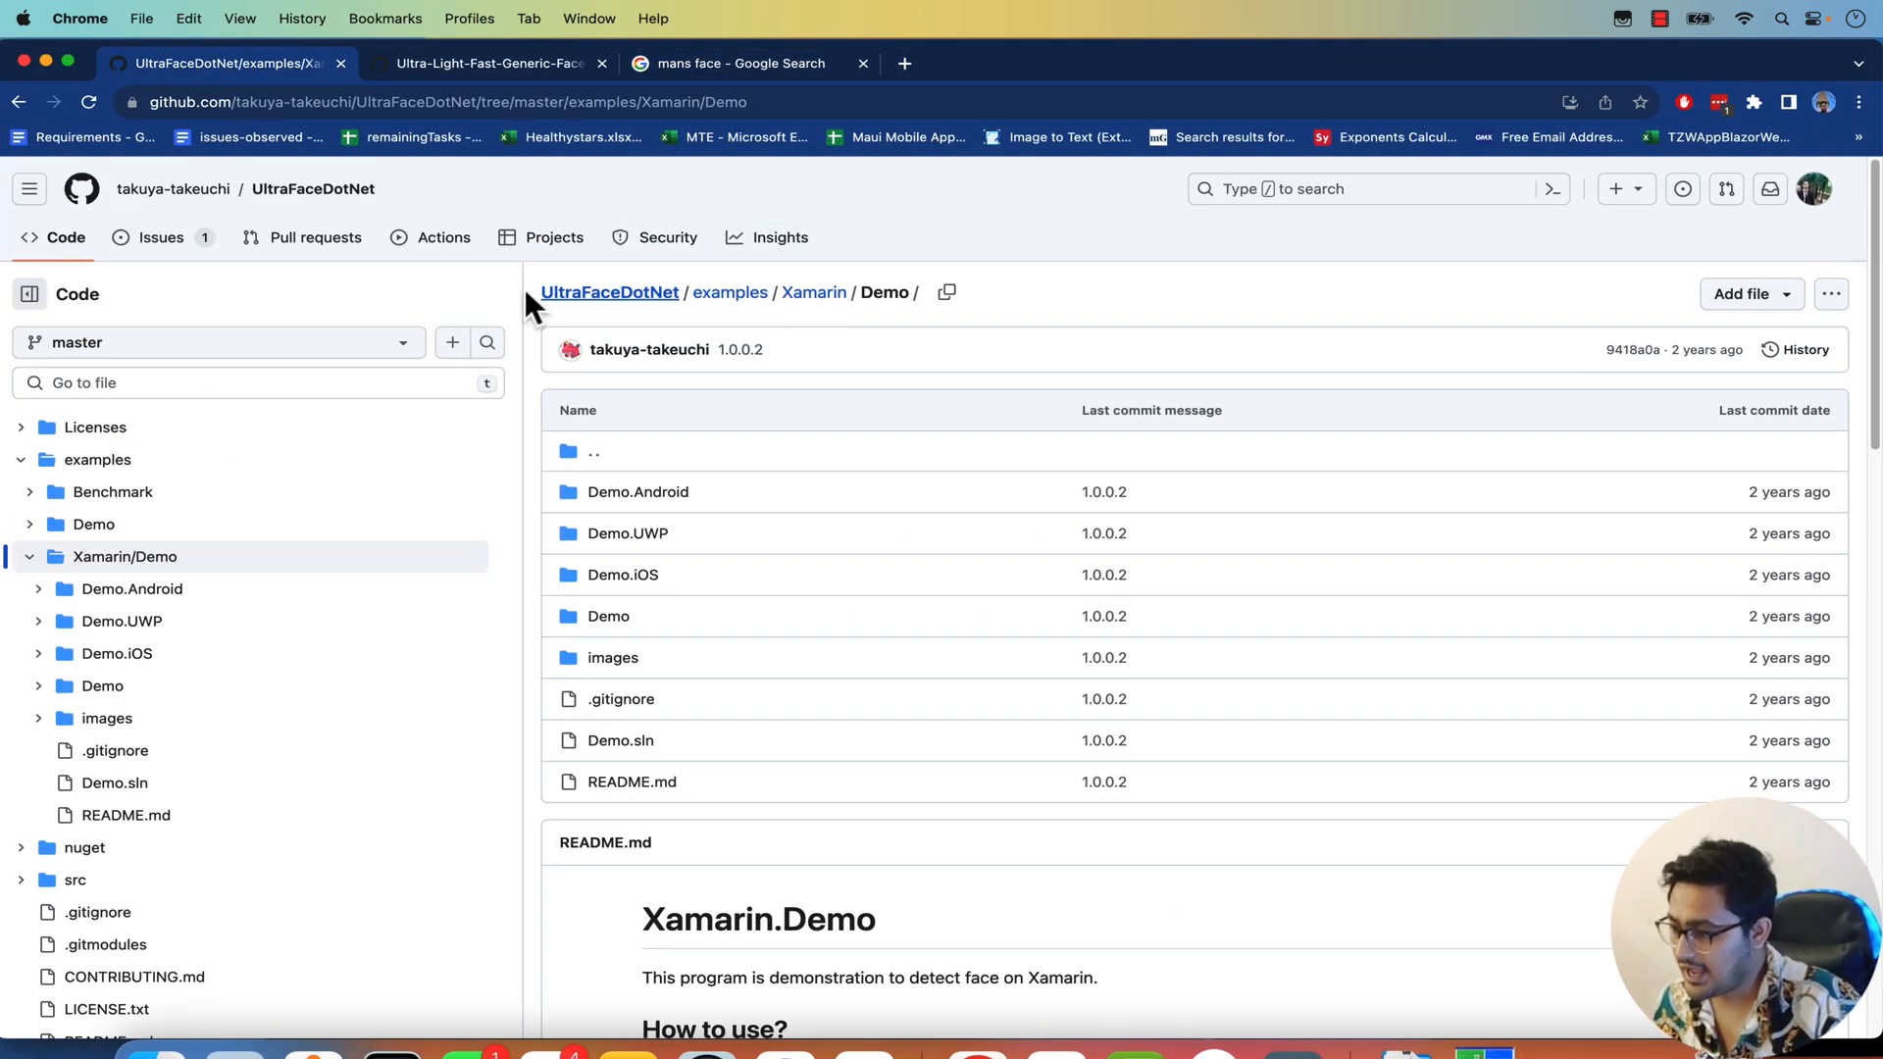
pyautogui.moveTo(538, 293)
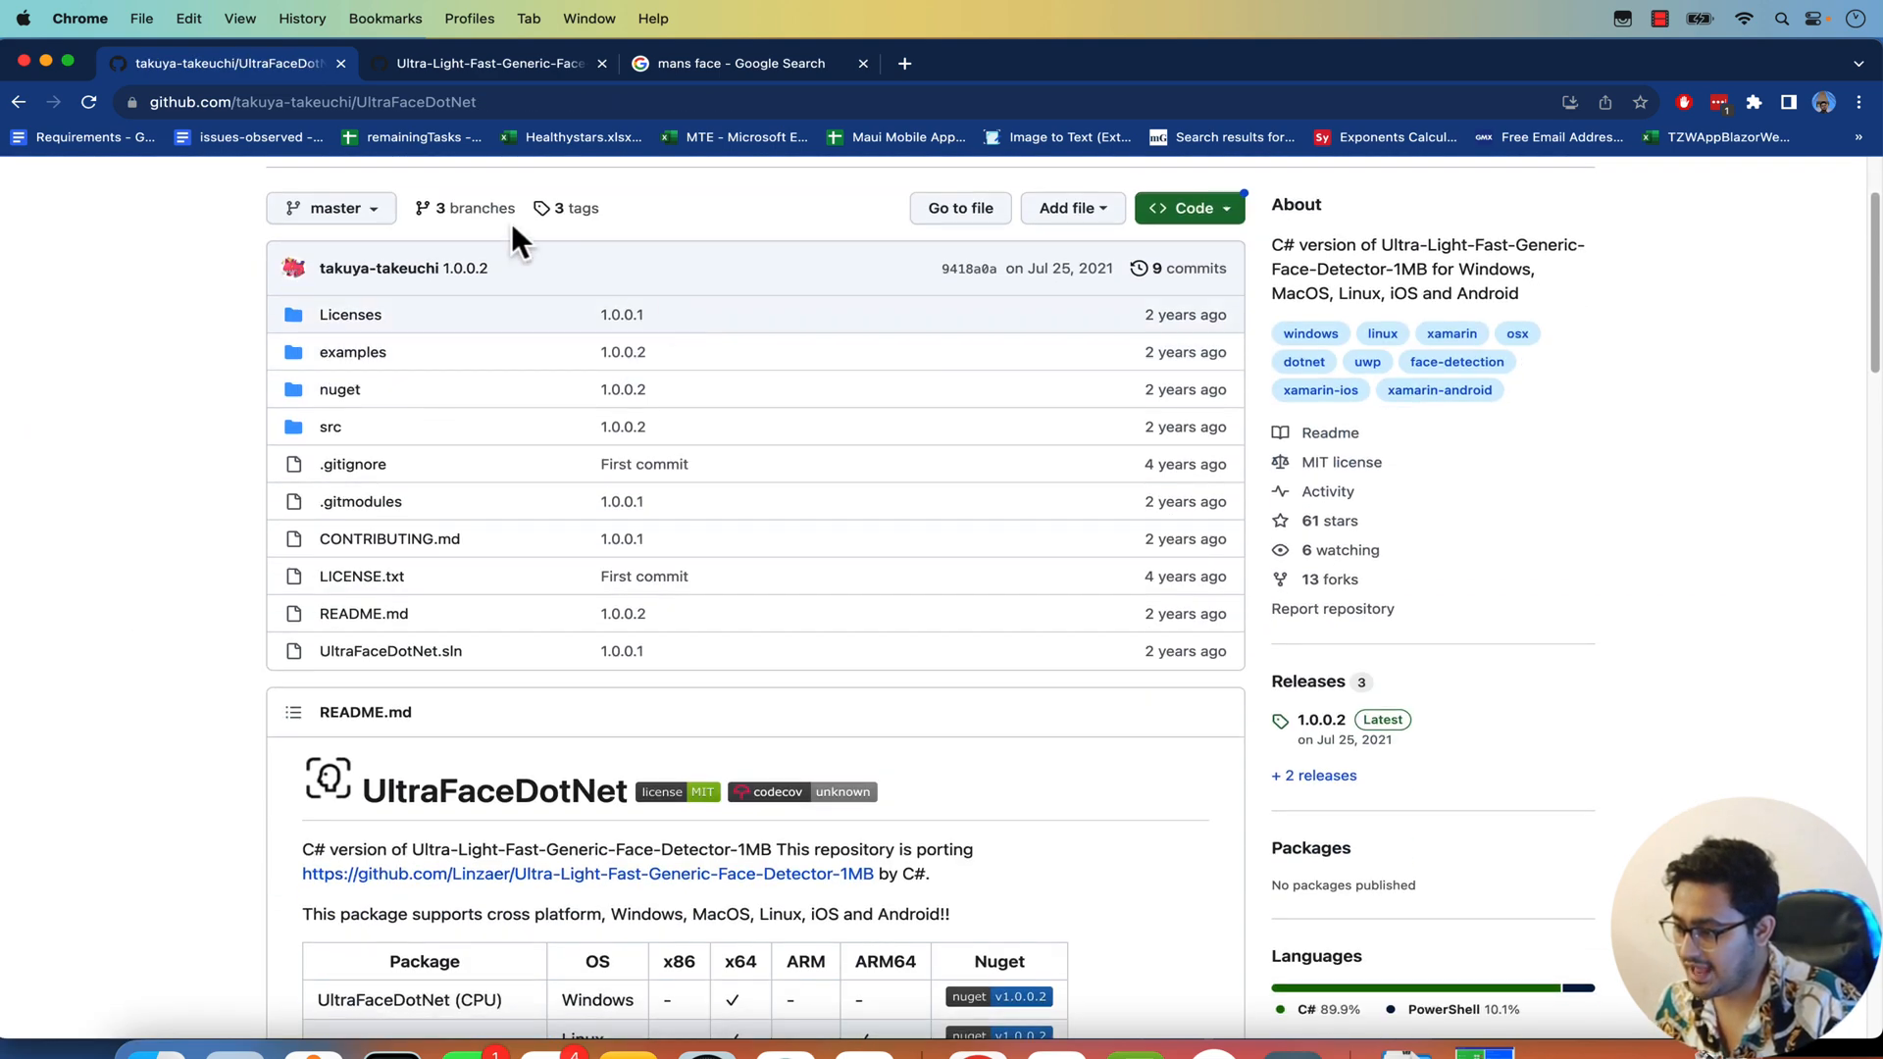
pyautogui.scroll(-3)
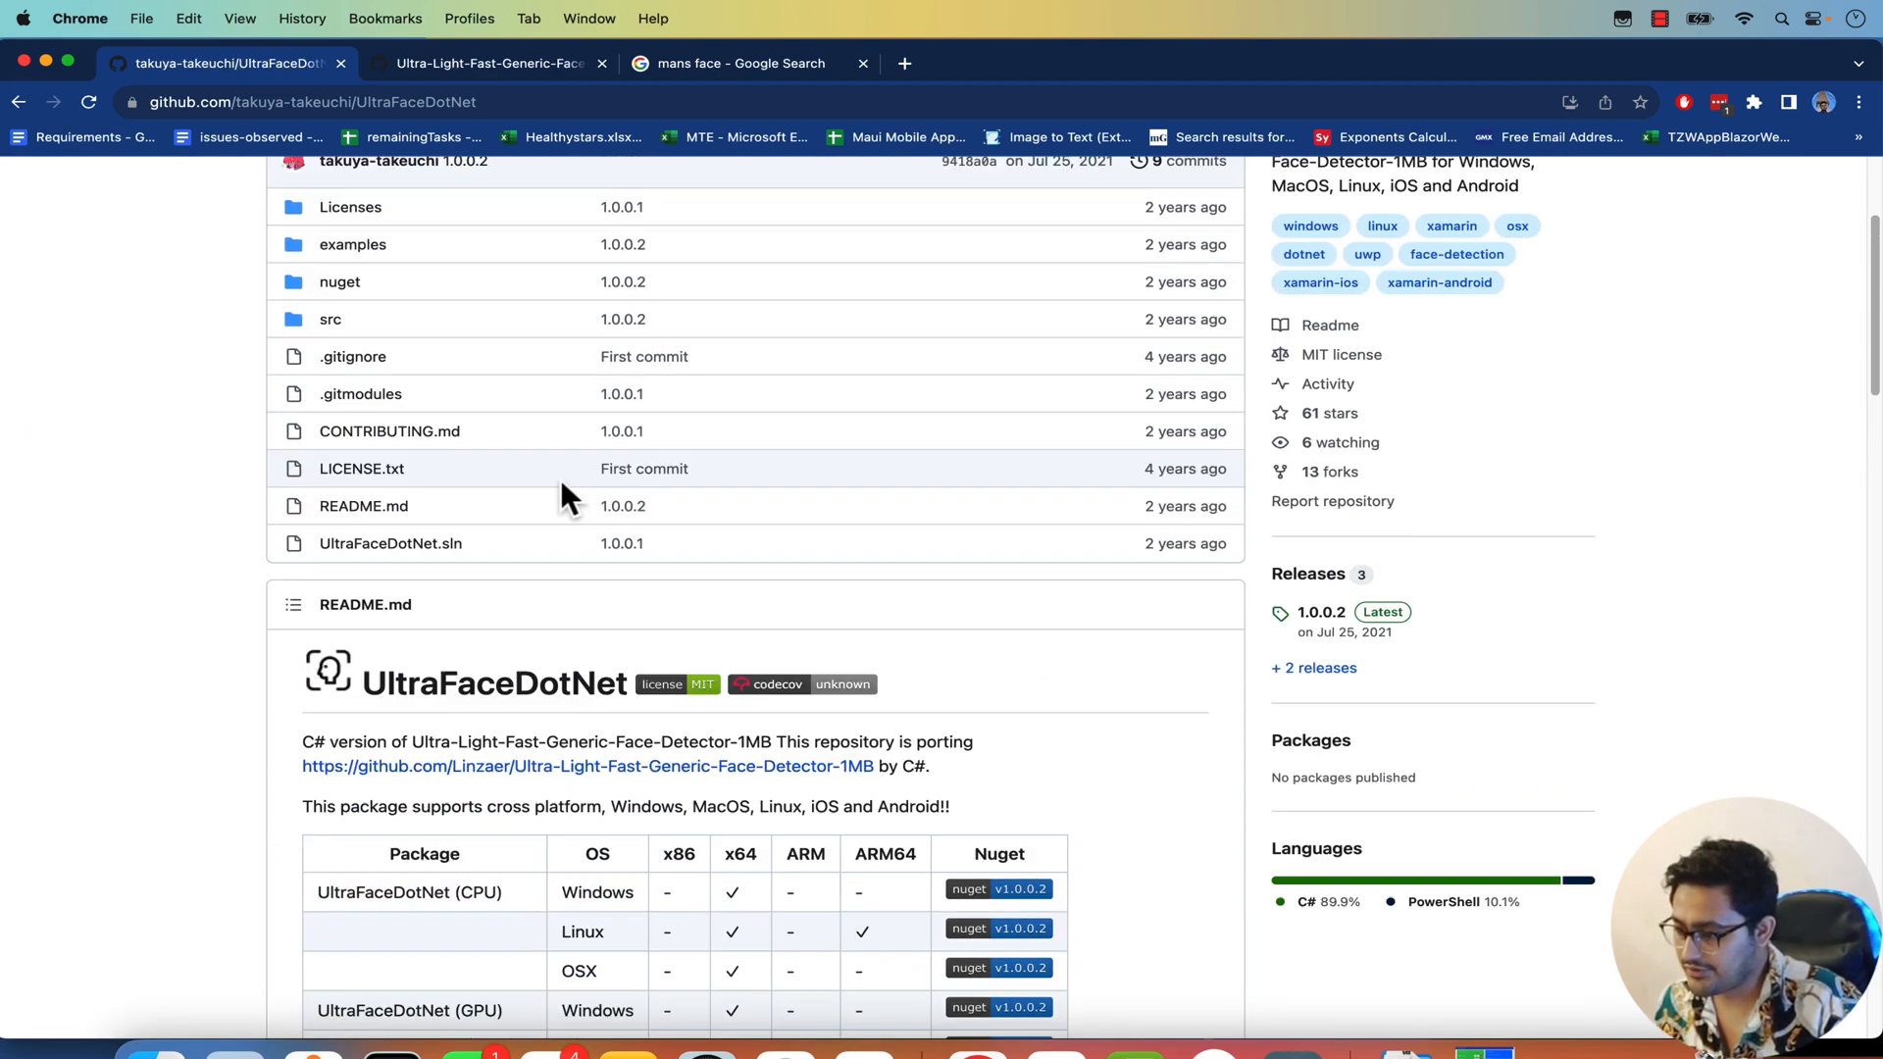
pyautogui.scroll(3)
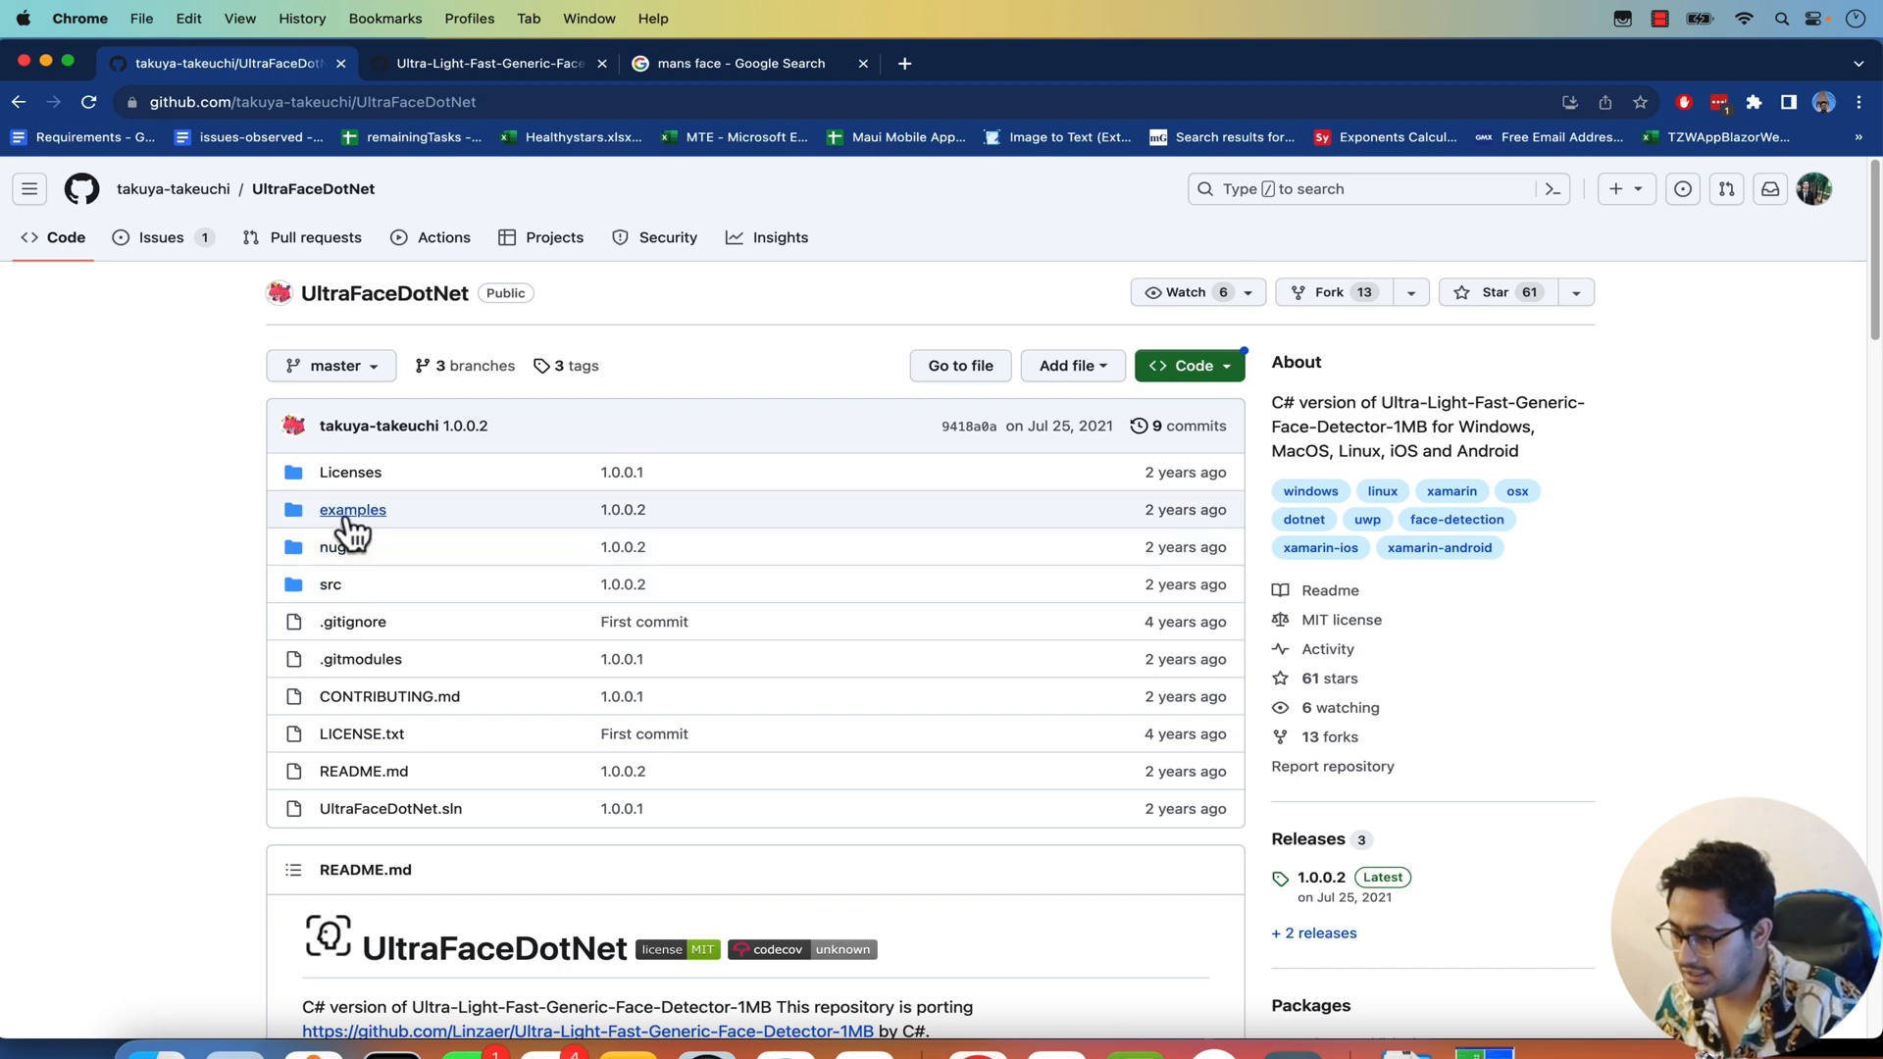
pyautogui.click(353, 510)
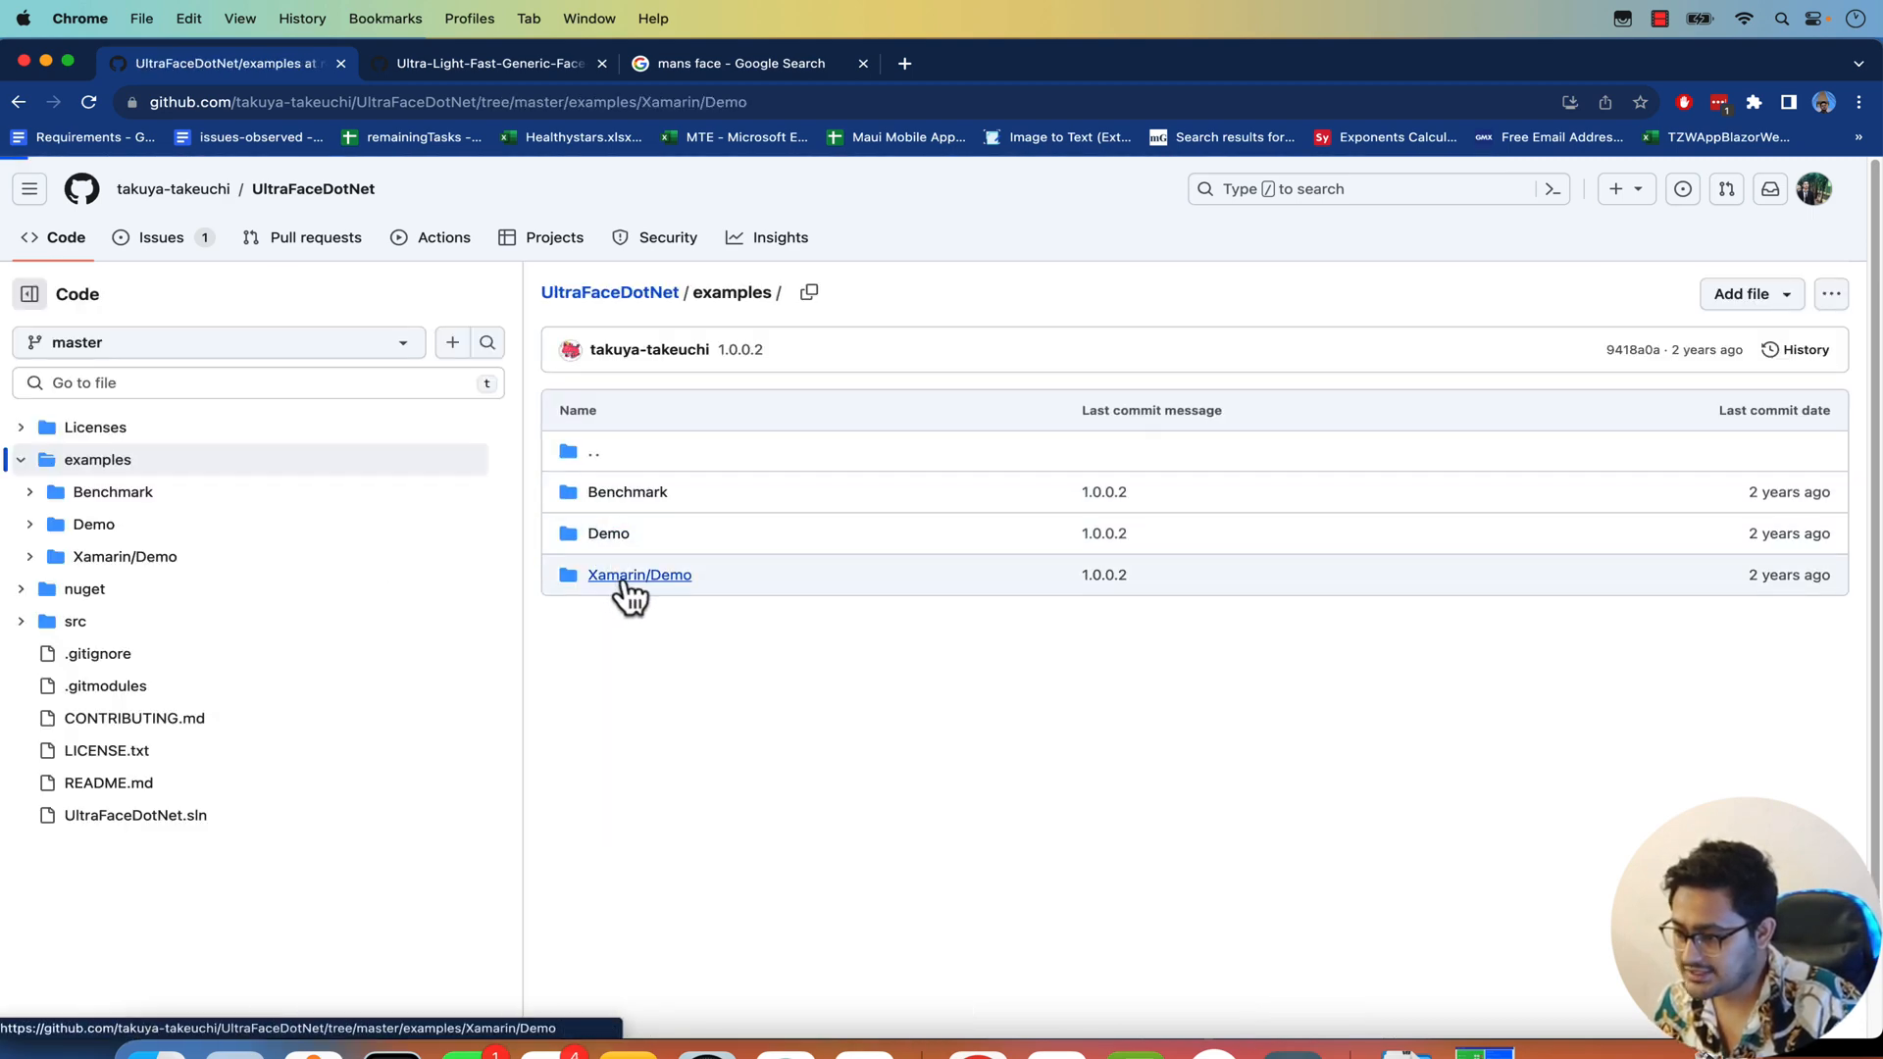
pyautogui.click(639, 575)
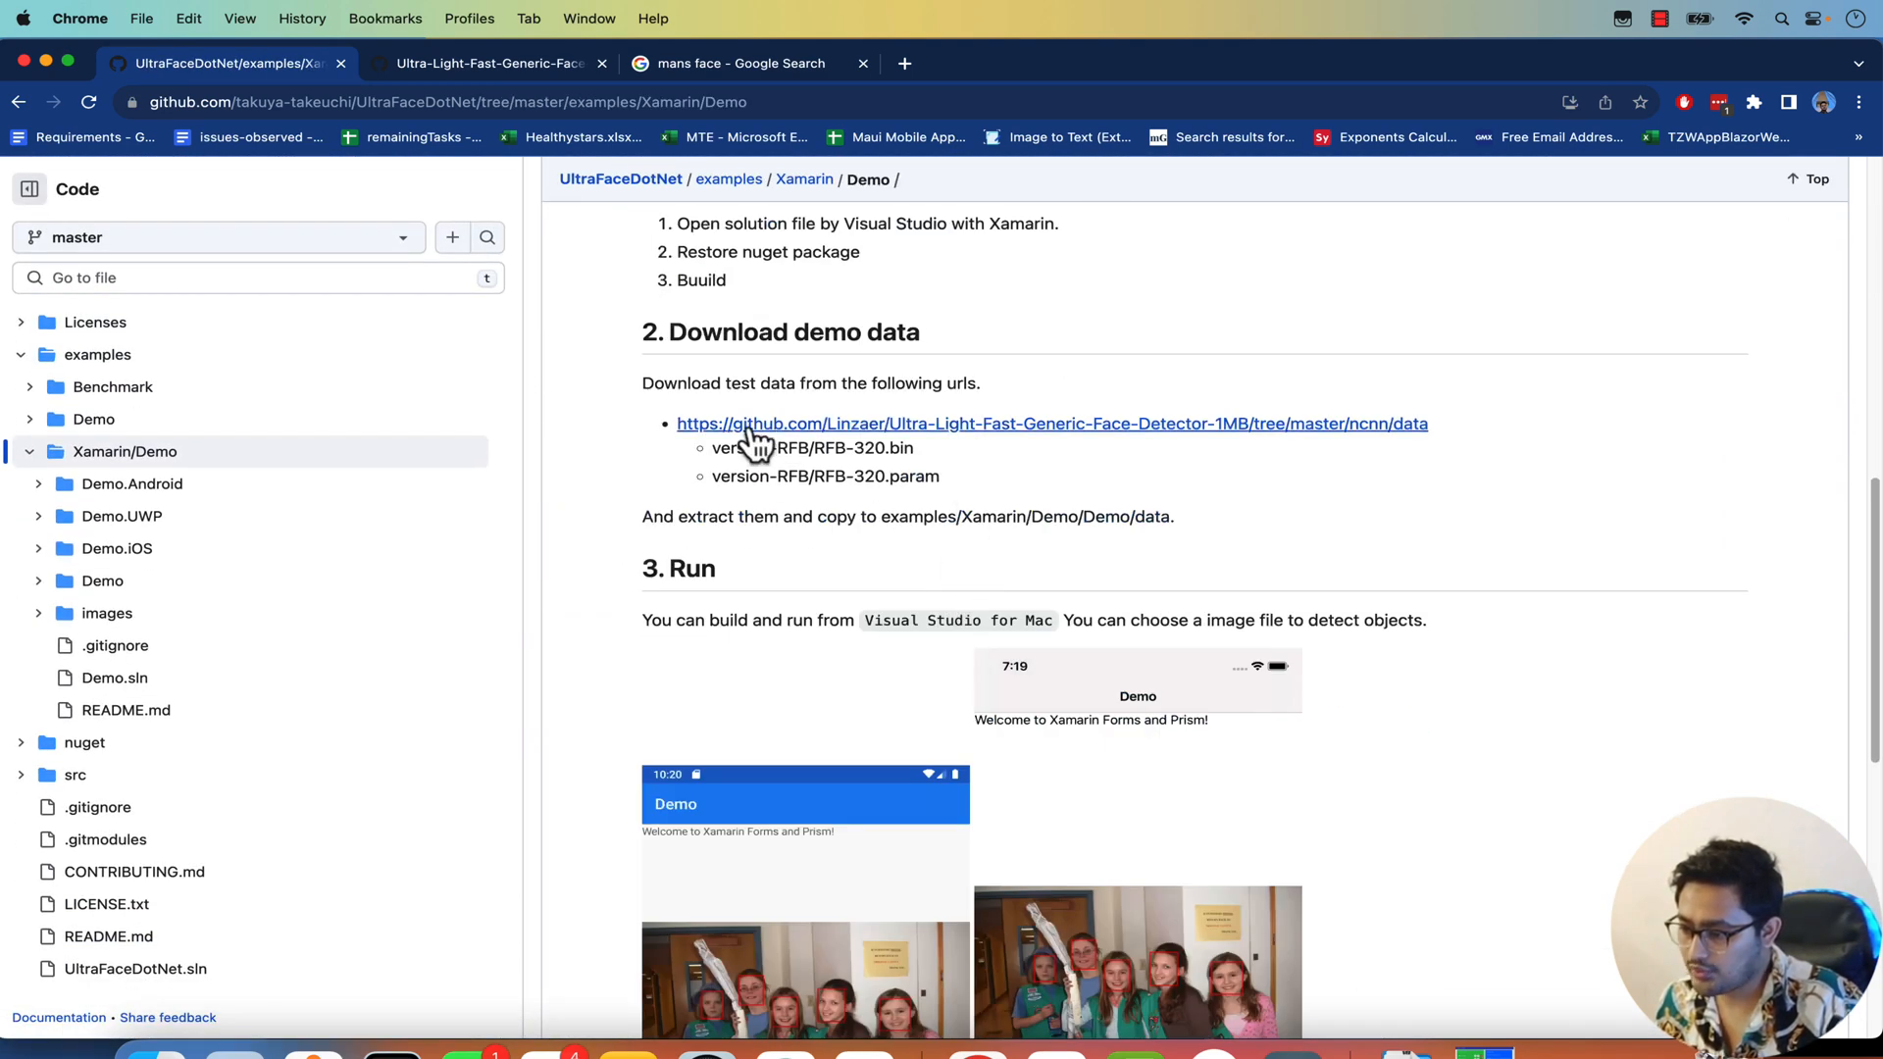
pyautogui.moveTo(865, 466)
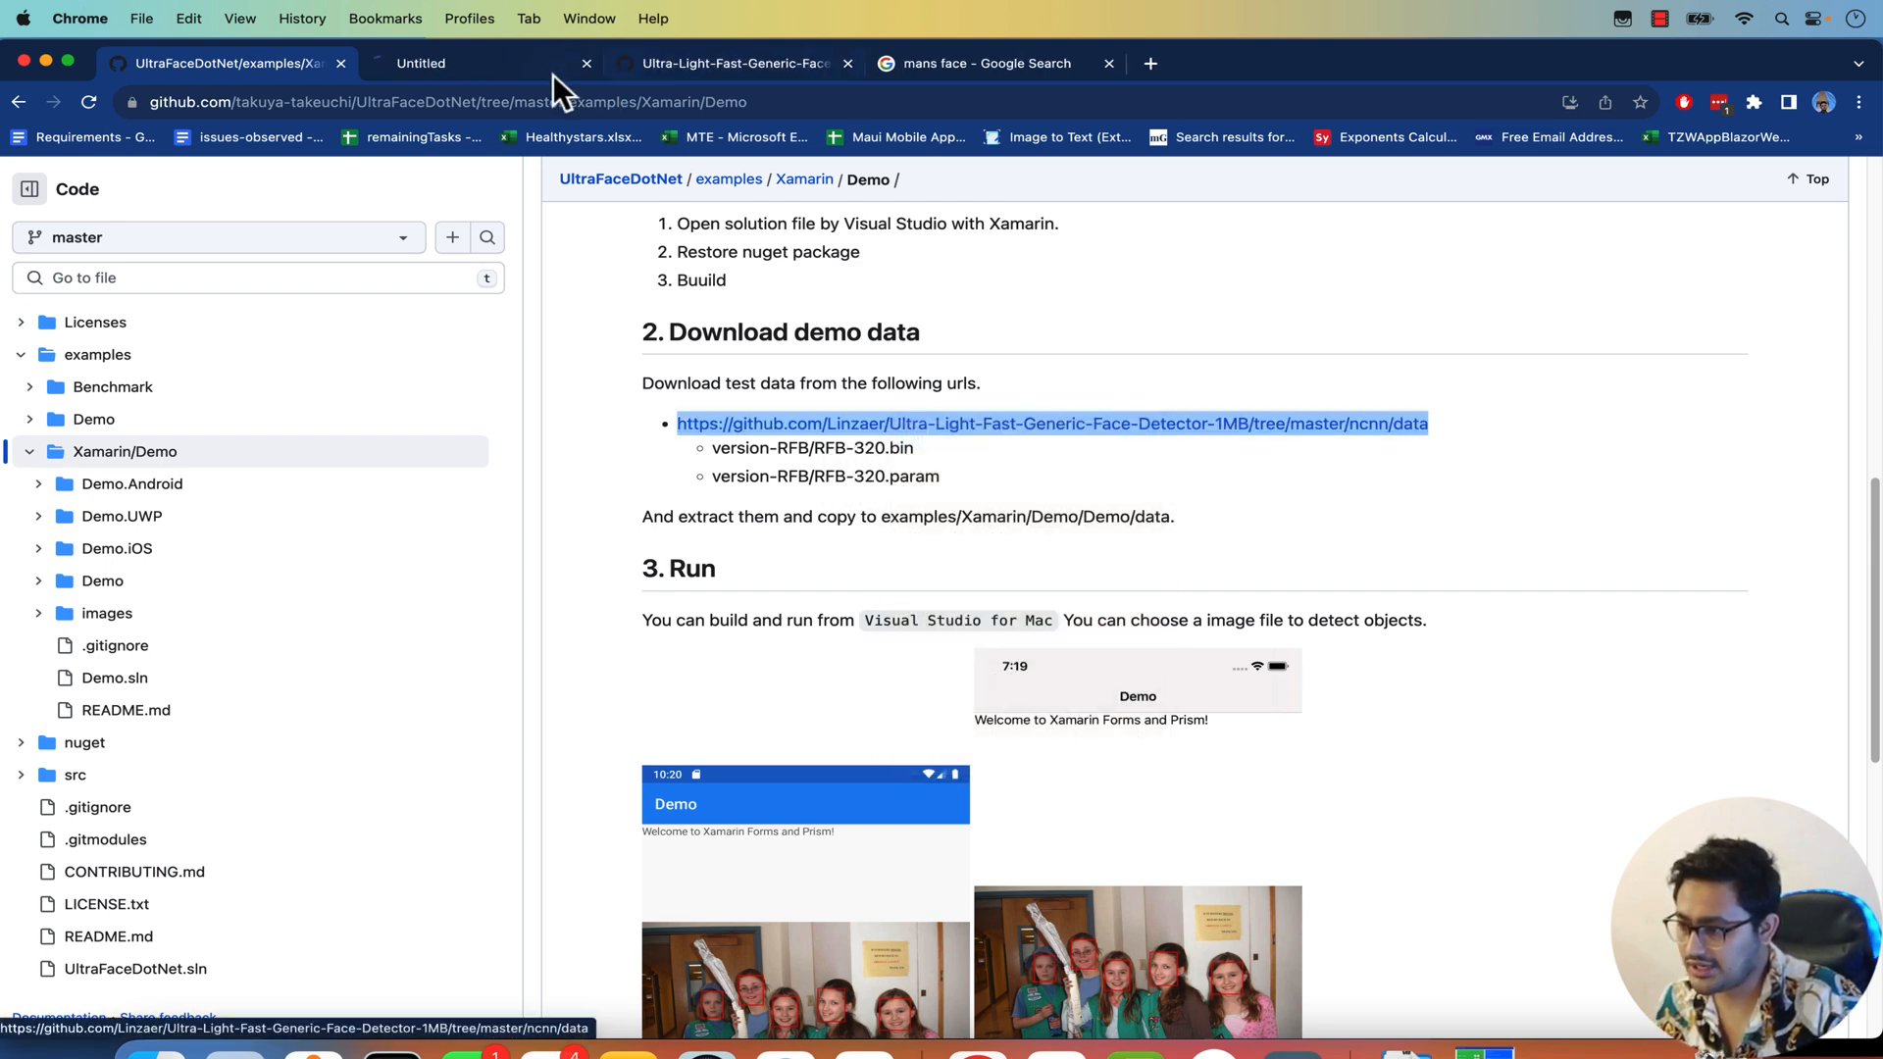
# Download RFB-320.bin from the face-detector version-RFB data folder and return to the folder.
pyautogui.click(1054, 424)
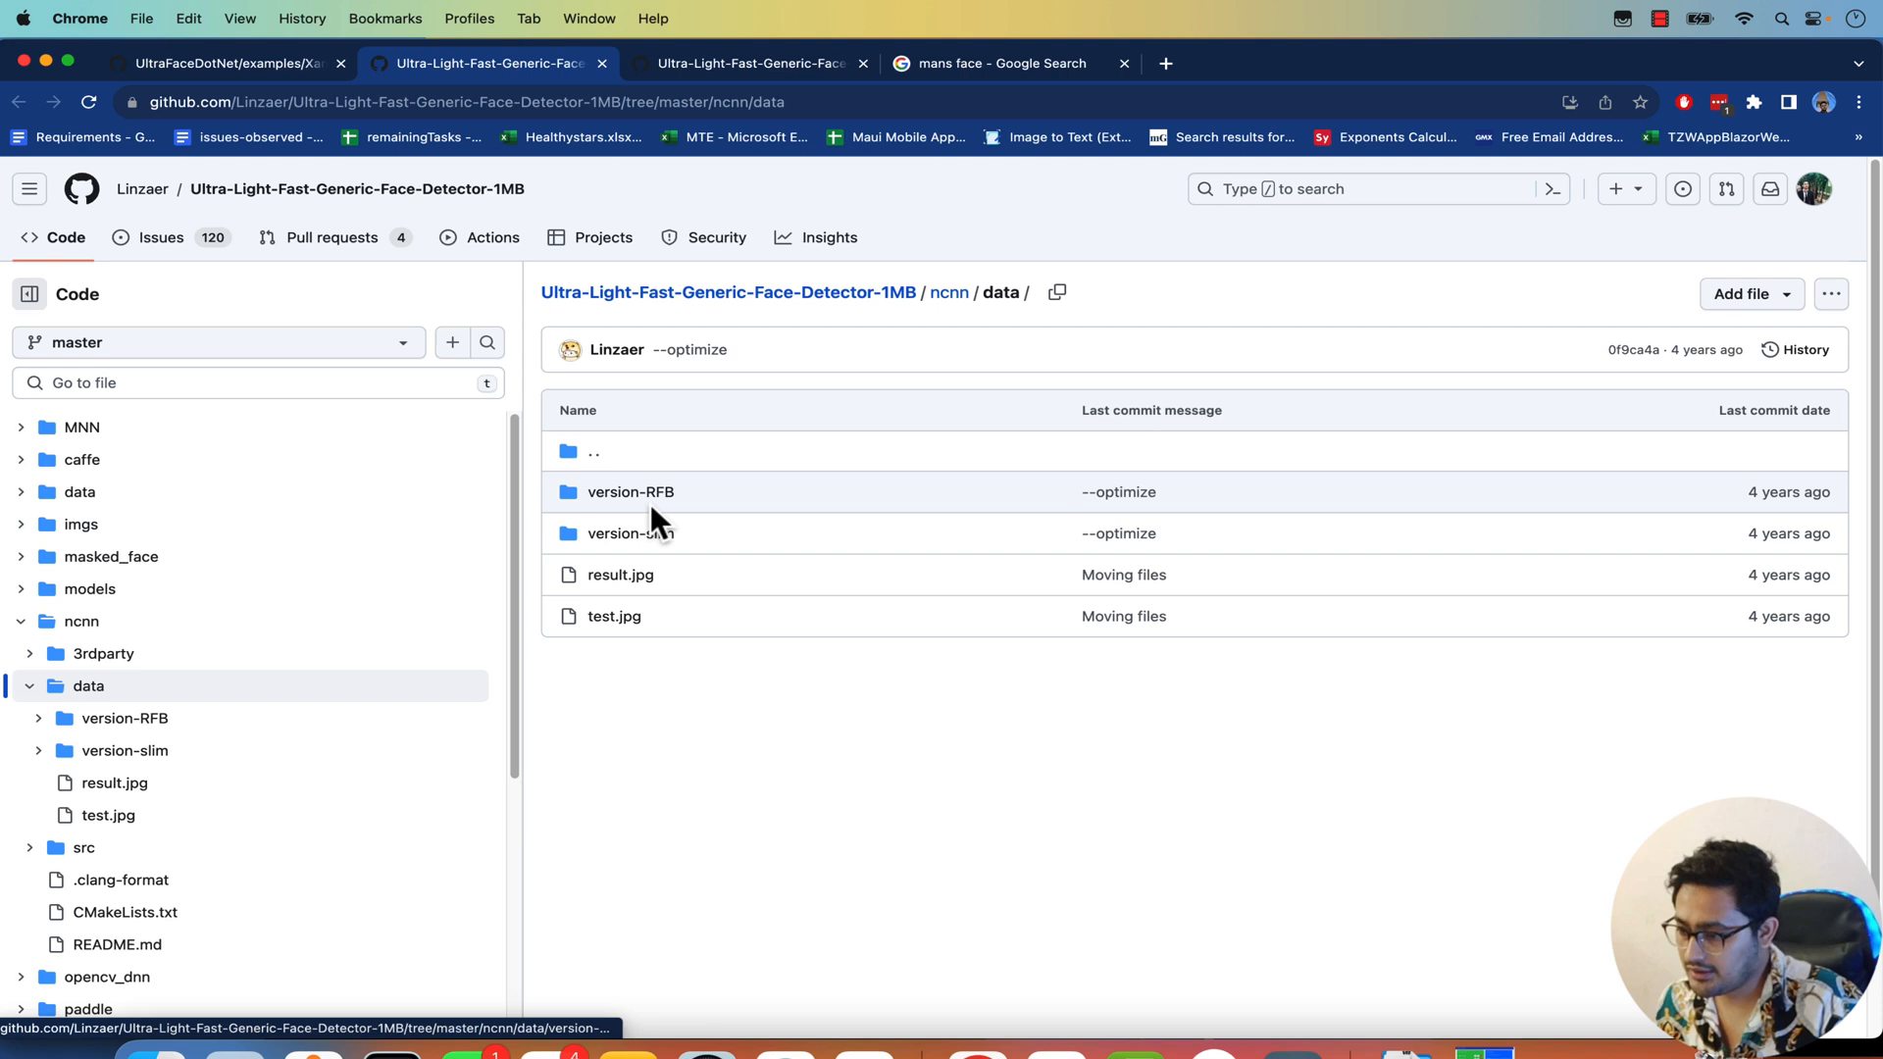
pyautogui.click(629, 490)
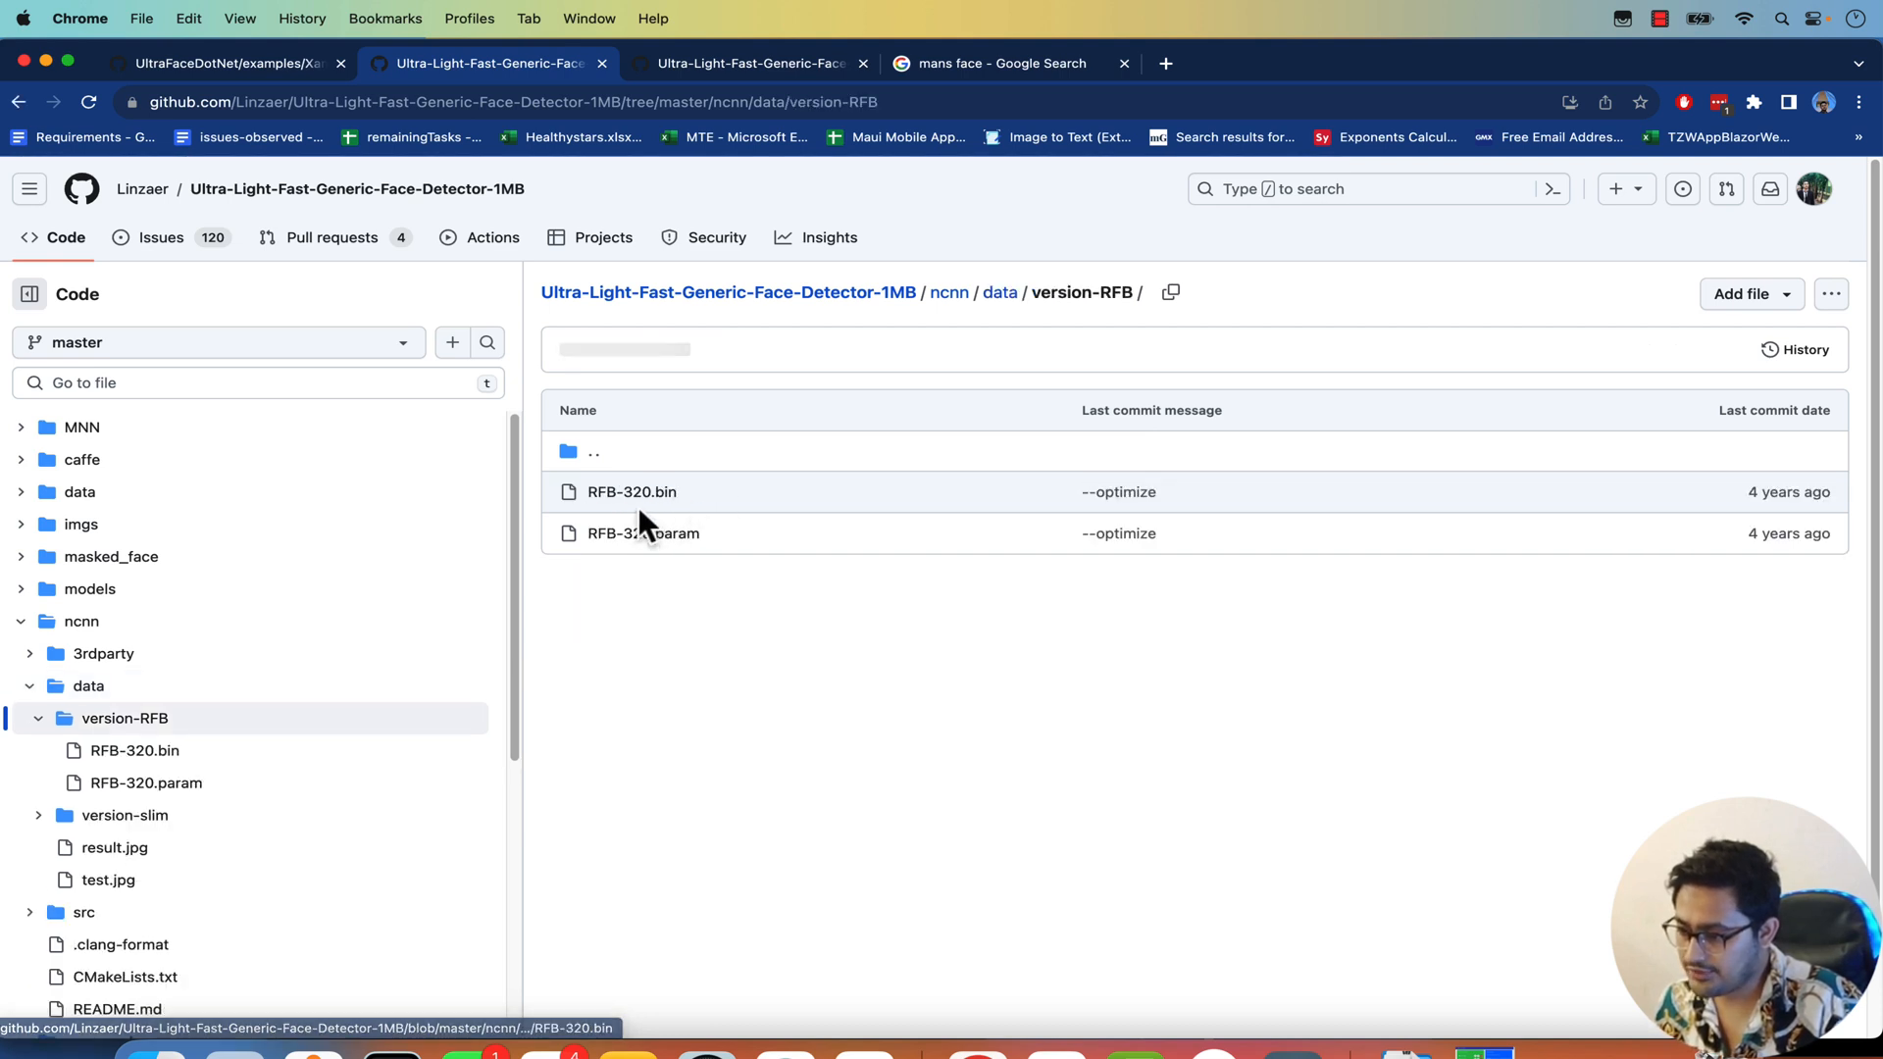
pyautogui.click(630, 490)
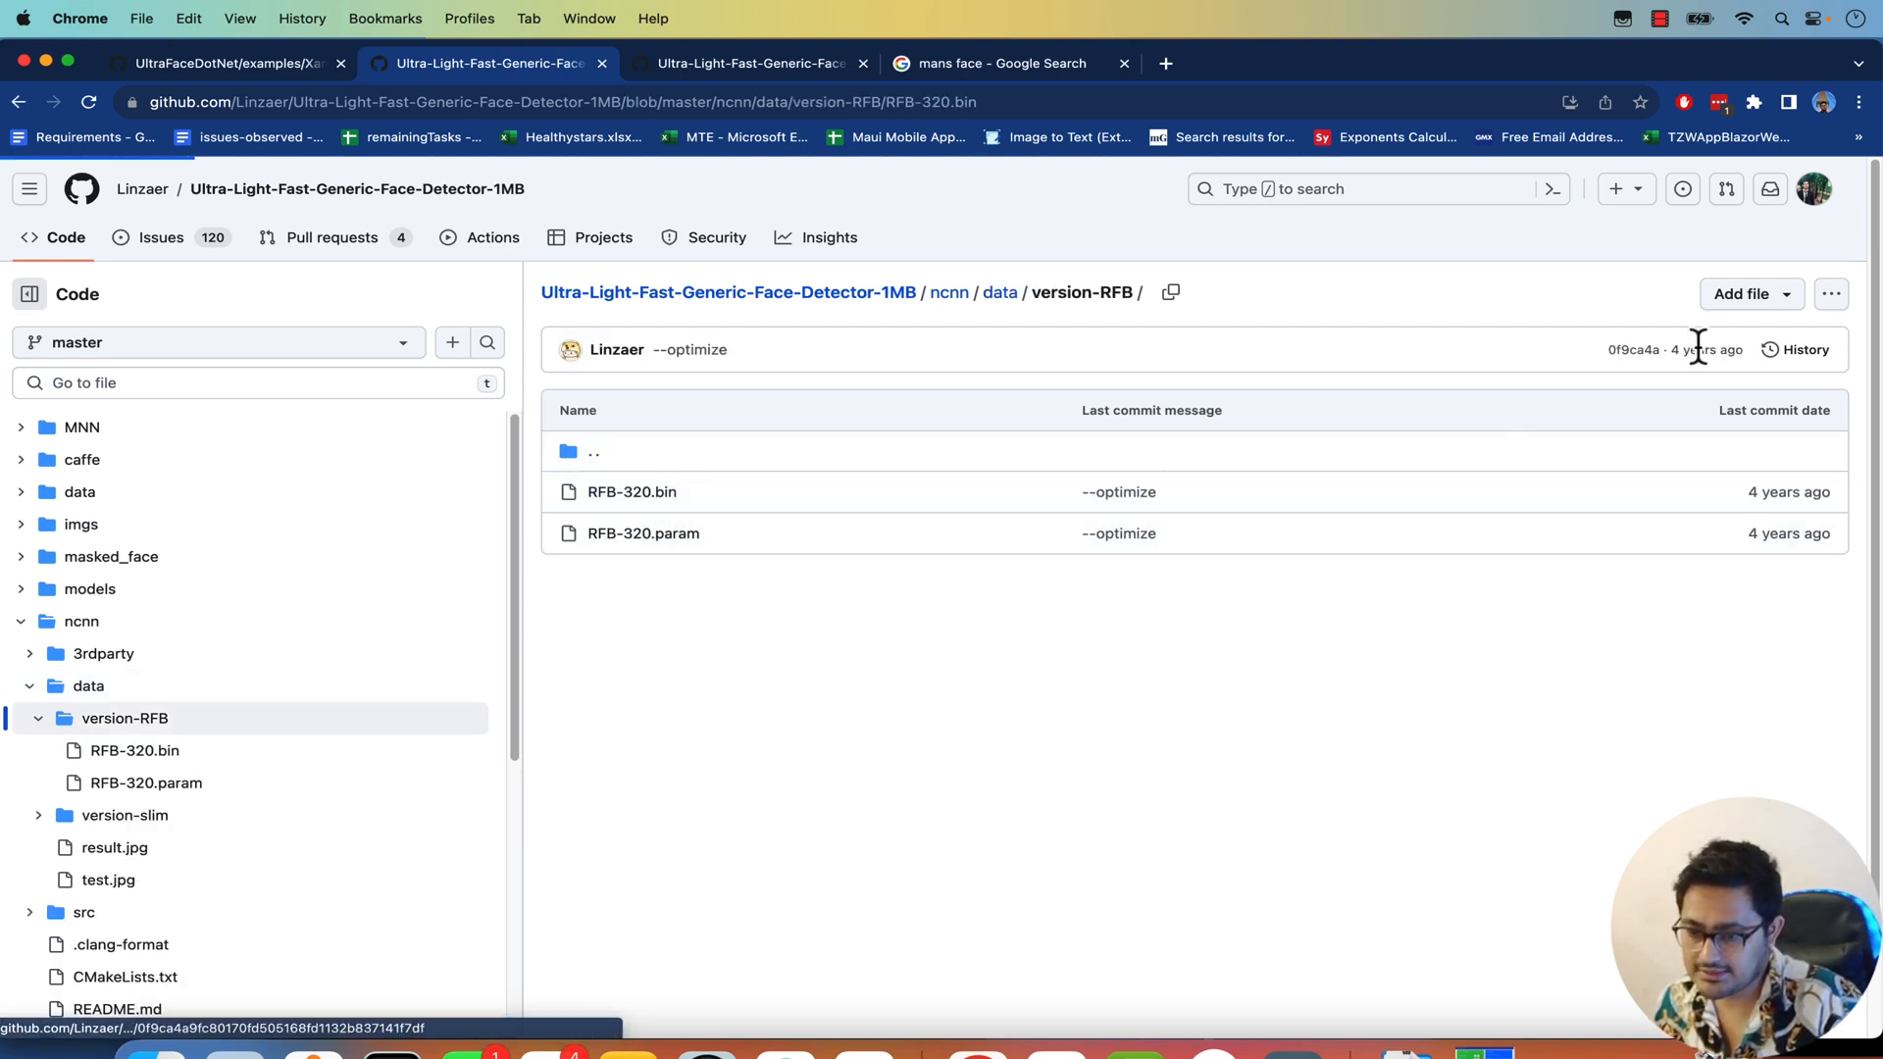
pyautogui.click(630, 491)
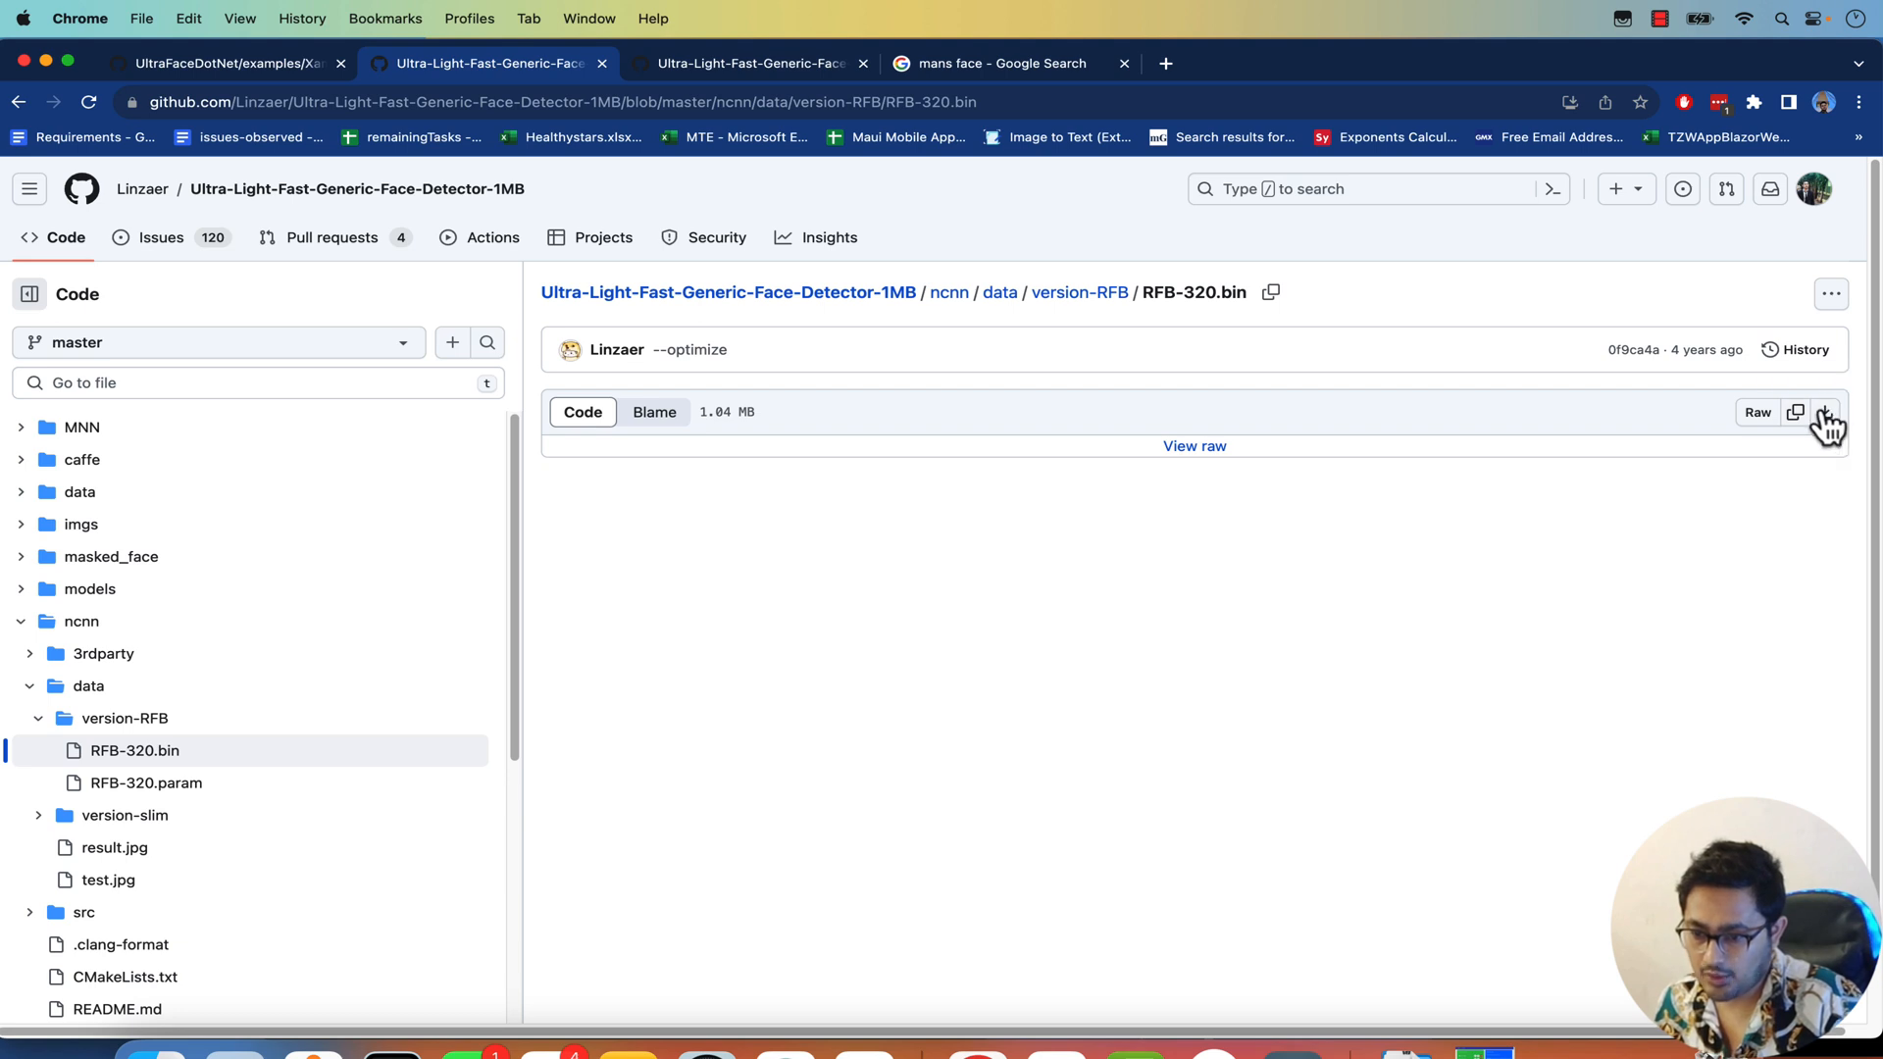
pyautogui.moveTo(1250, 339)
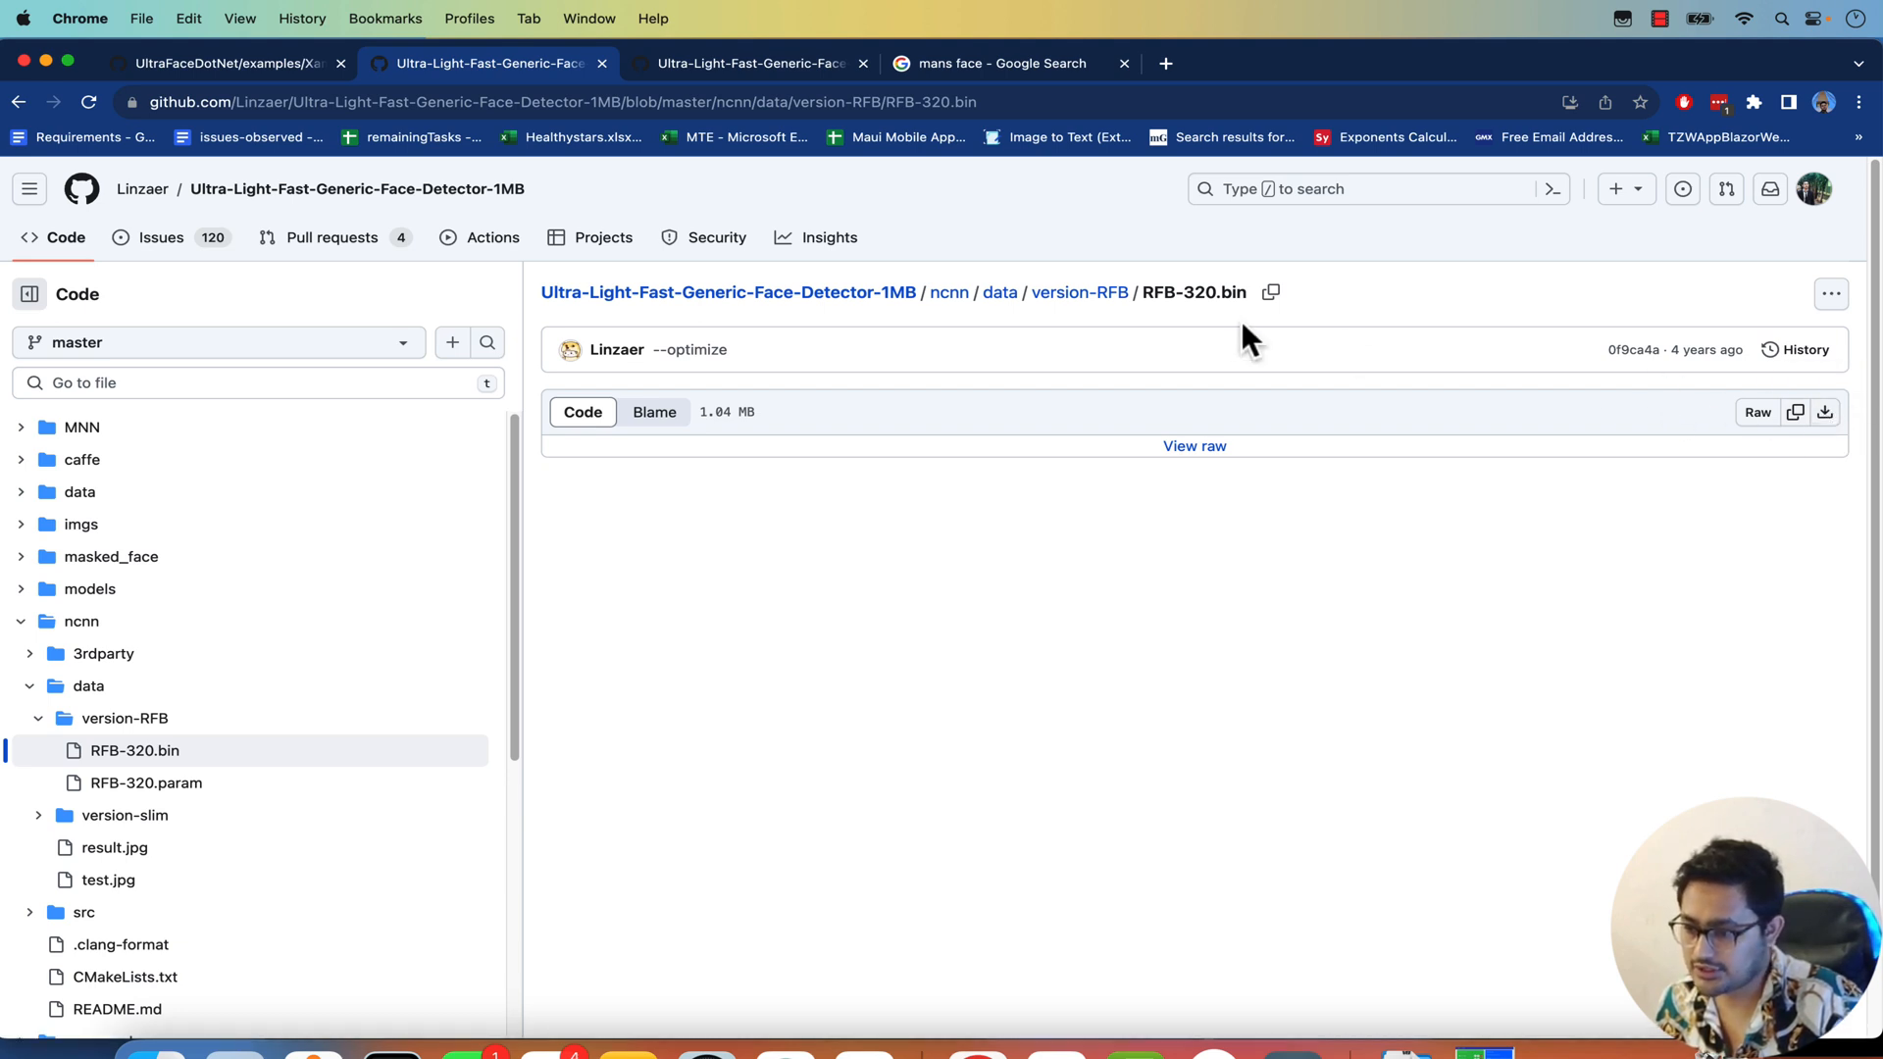
pyautogui.click(1078, 292)
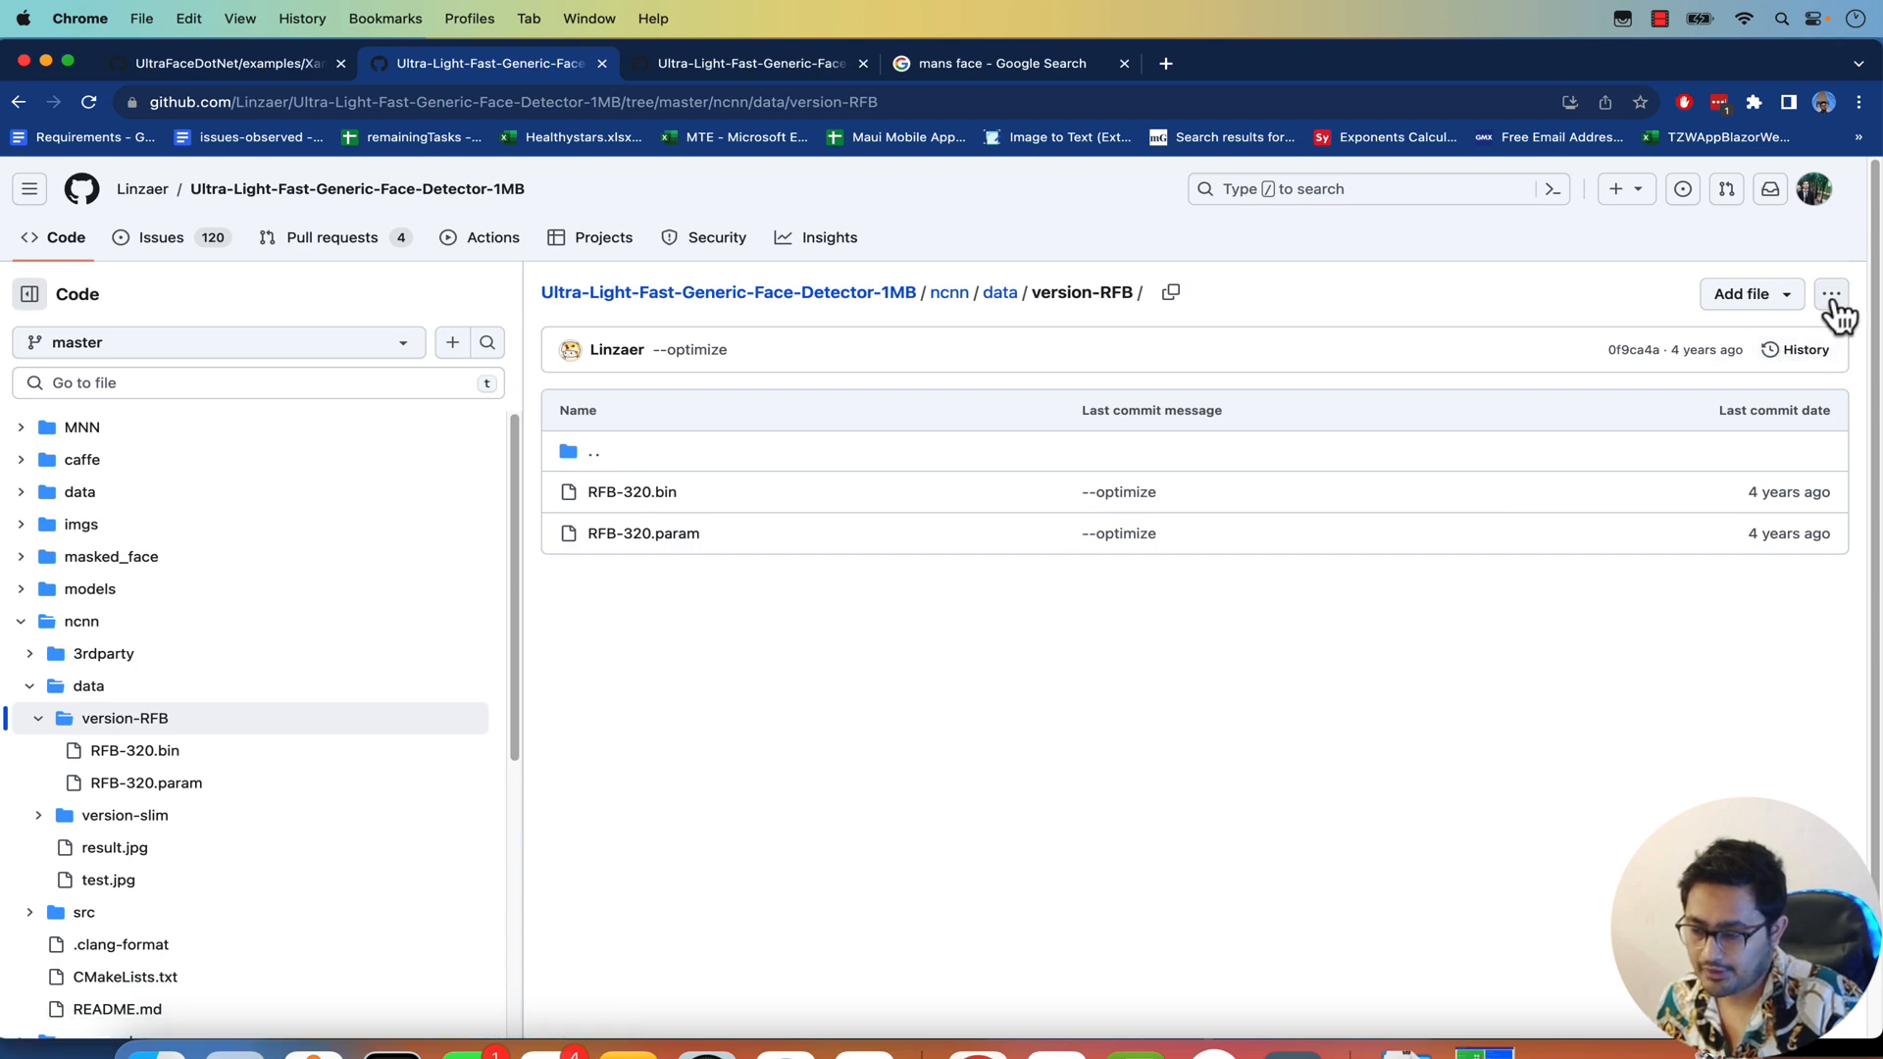
pyautogui.moveTo(12, 321)
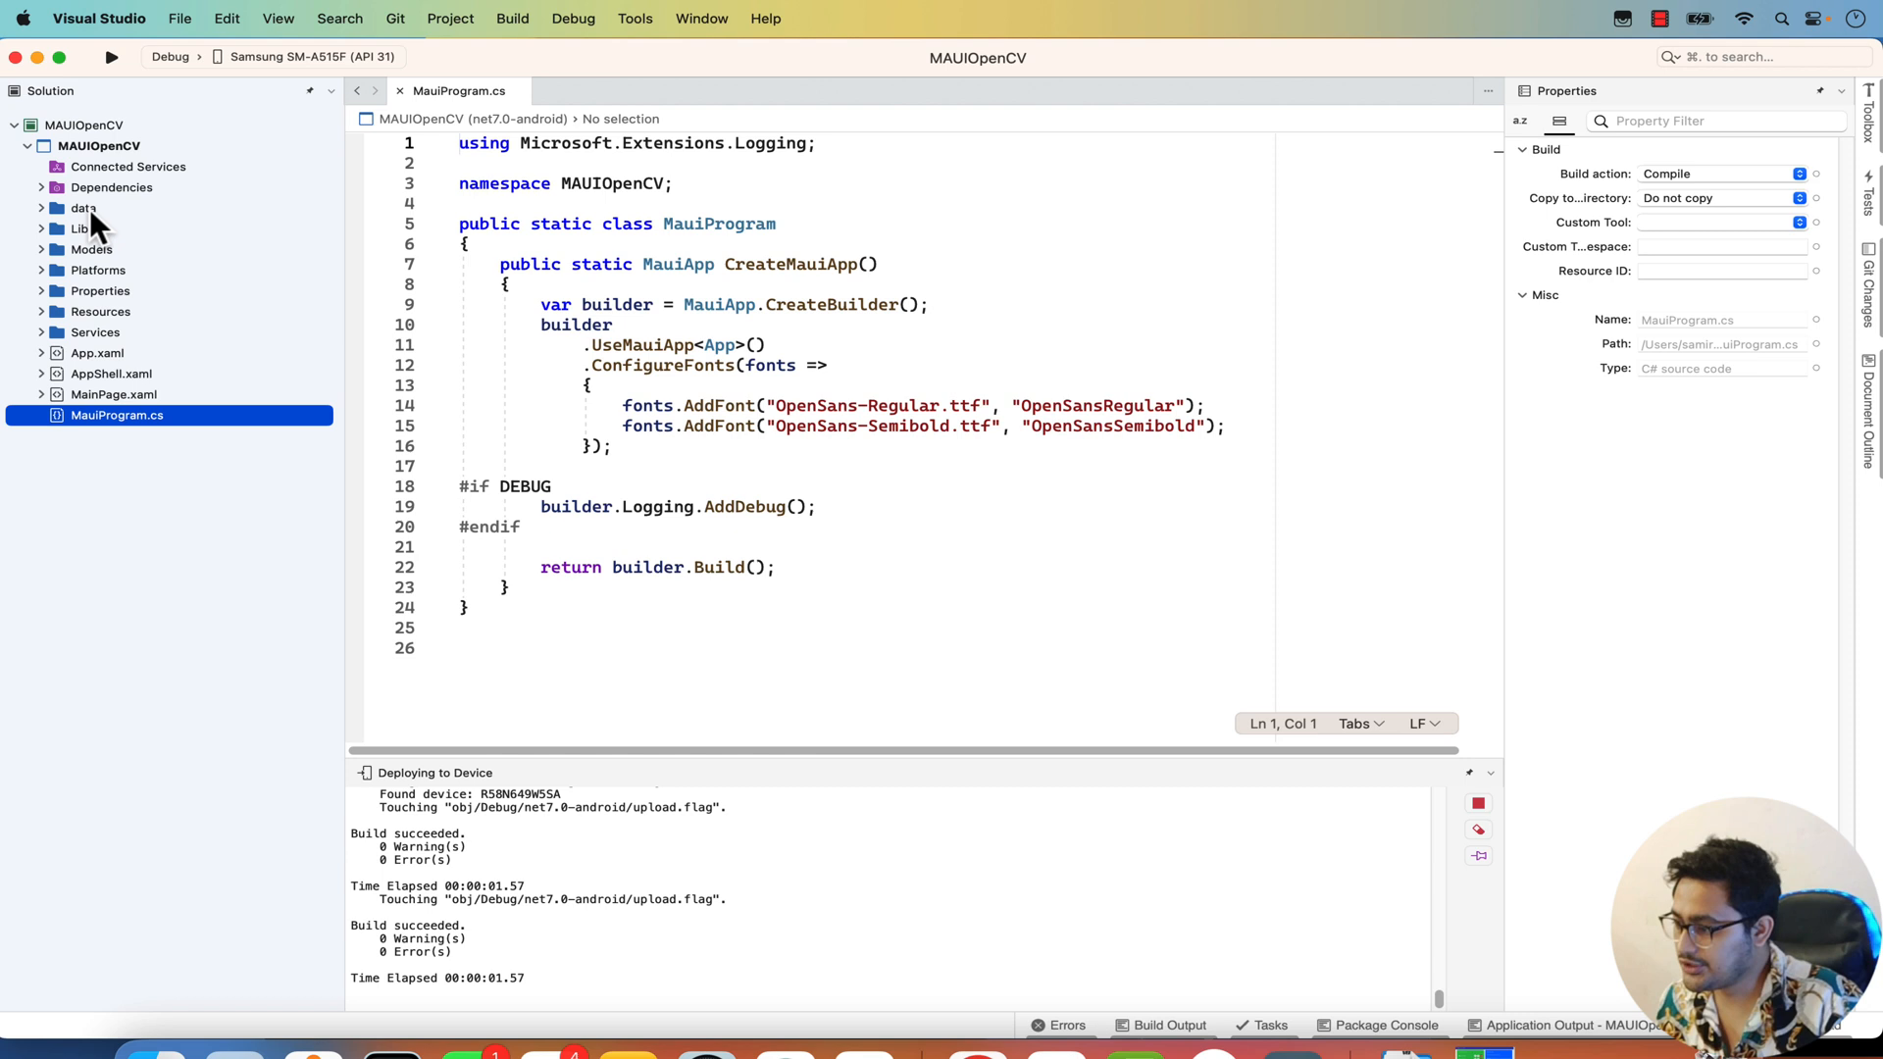
# Set the RFB-320 model files in the data folder to EmbeddedResource build action and expand Models.
pyautogui.click(82, 207)
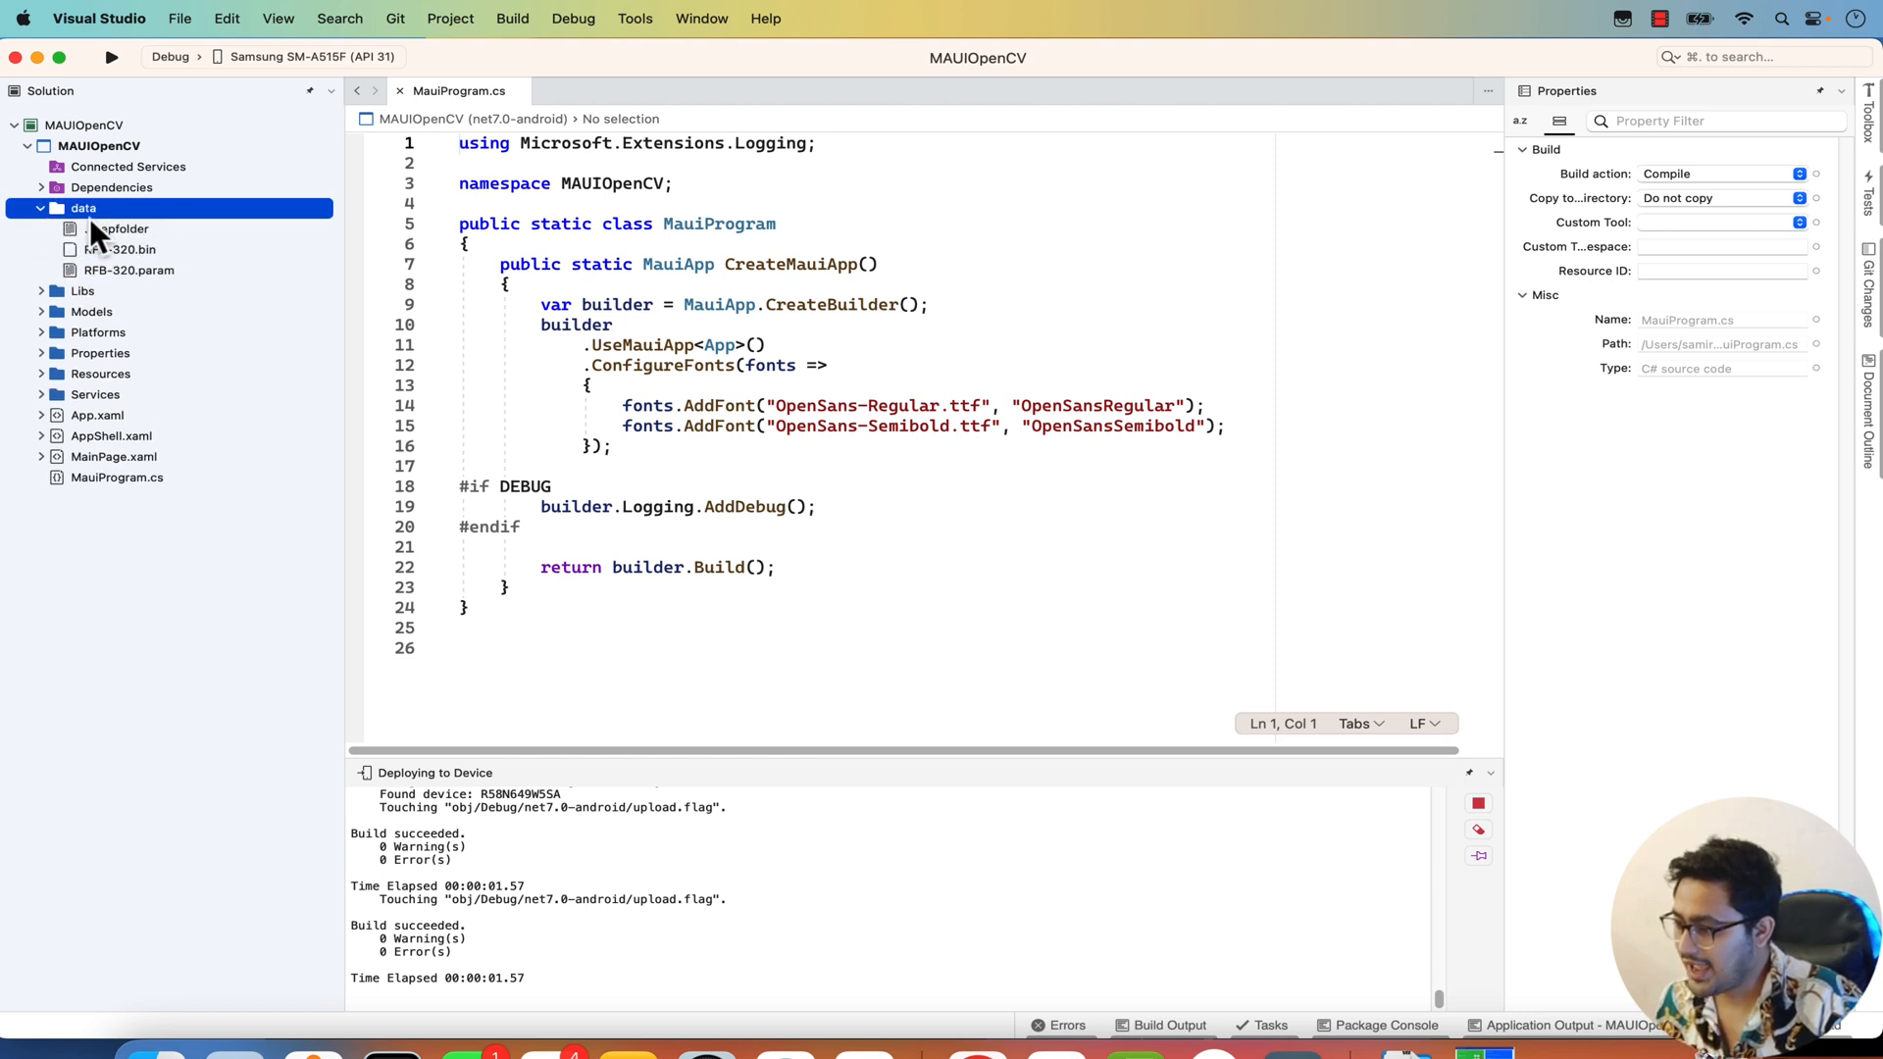
pyautogui.moveTo(153, 275)
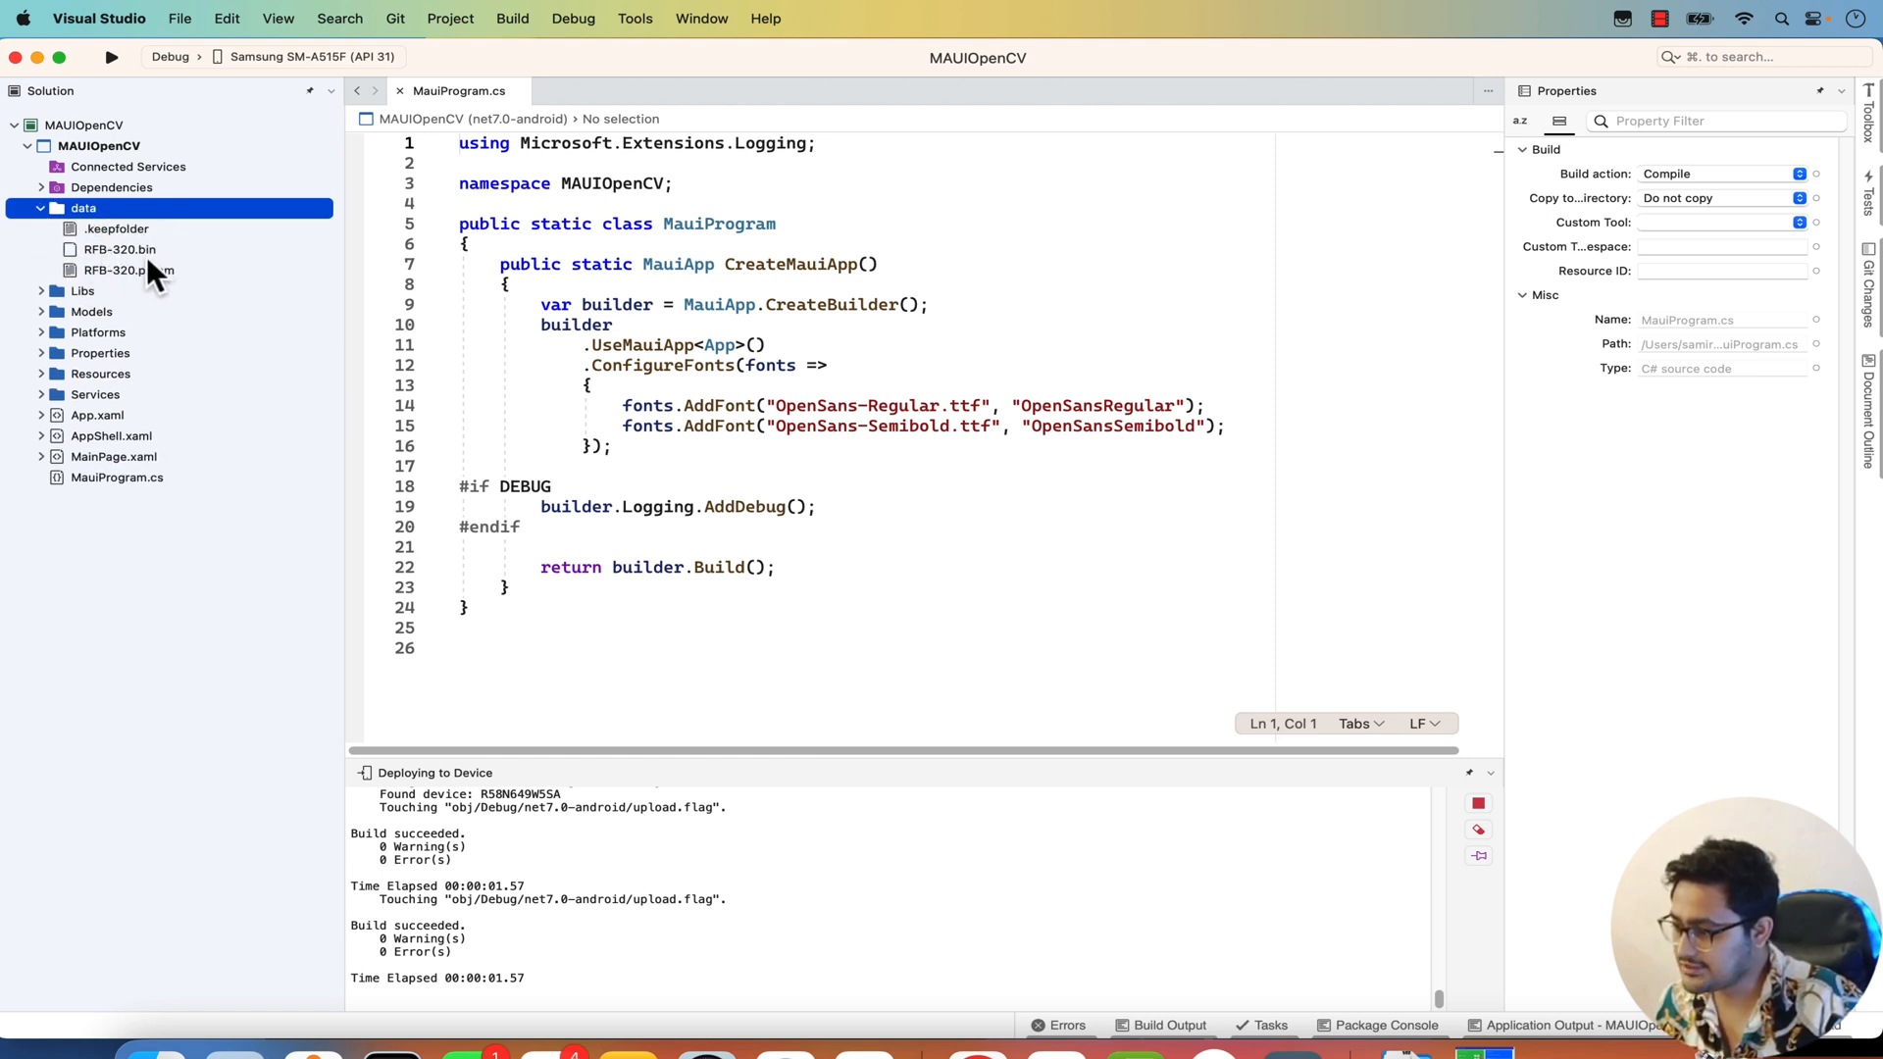
pyautogui.moveTo(96, 311)
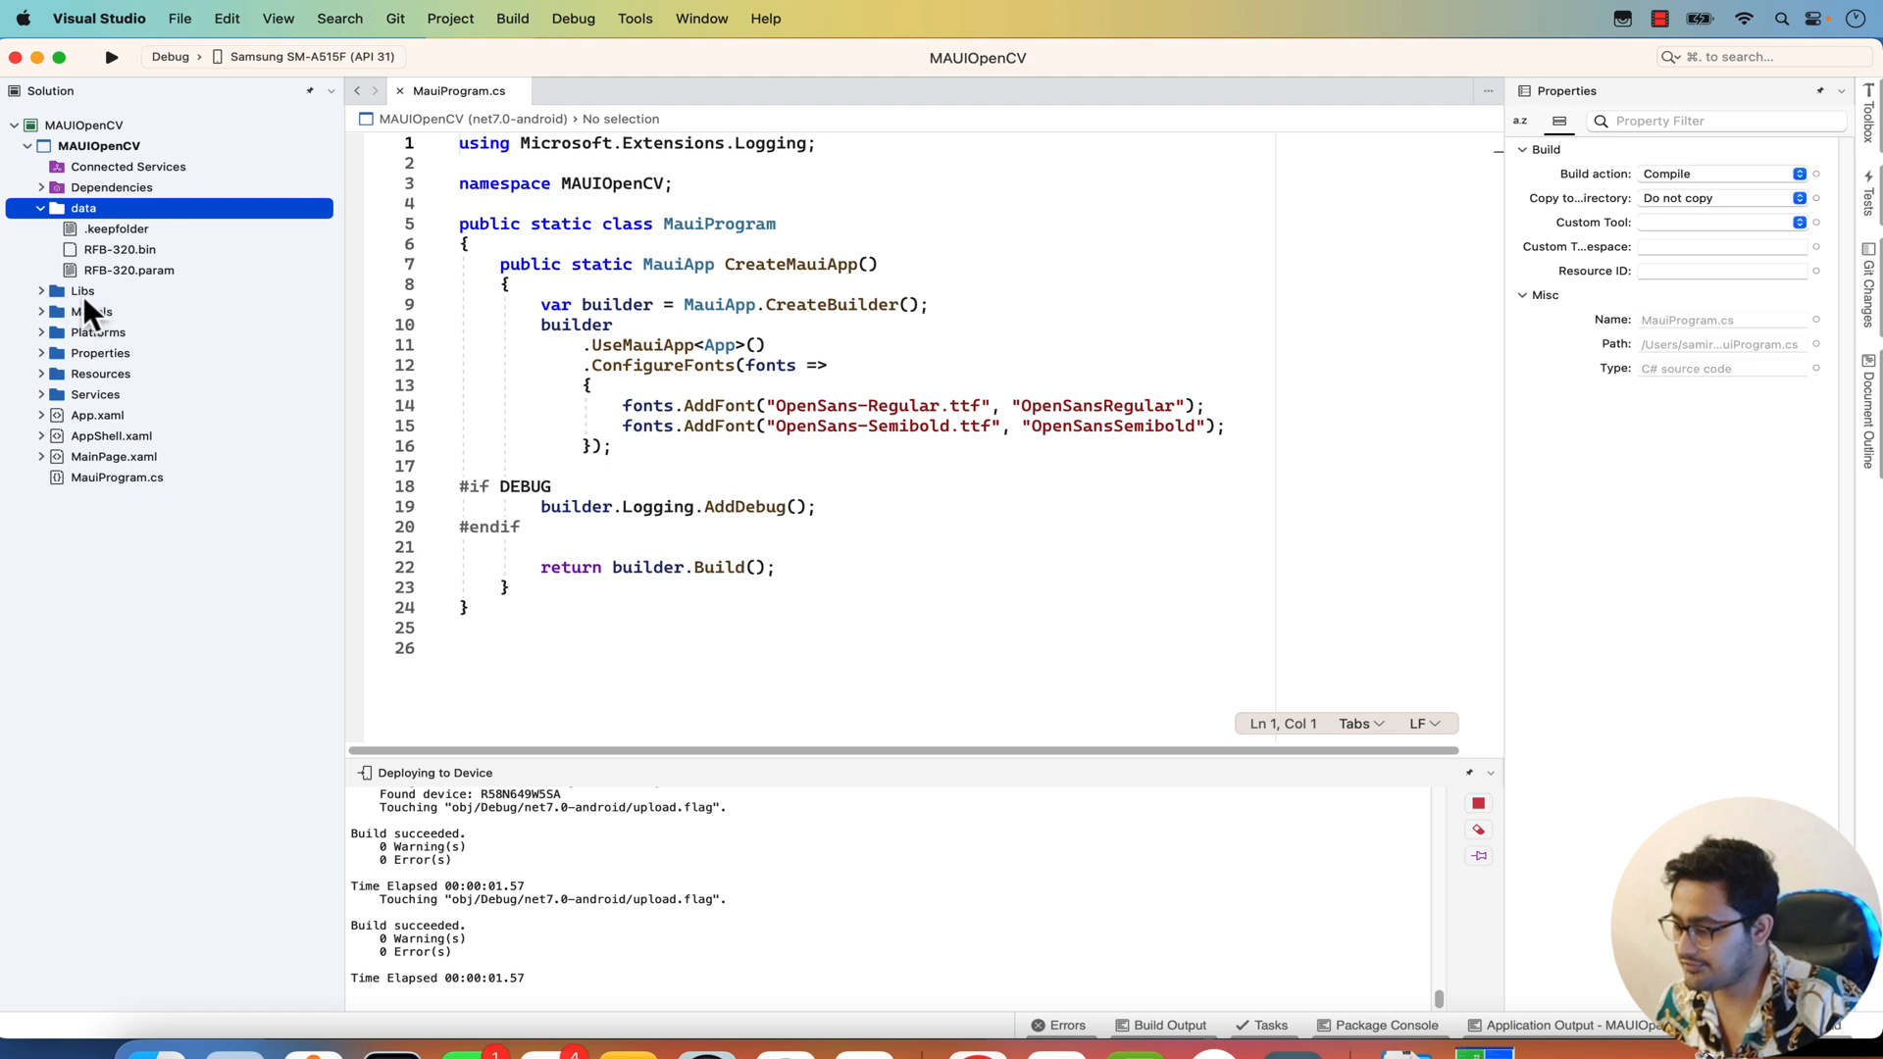
pyautogui.moveTo(143, 247)
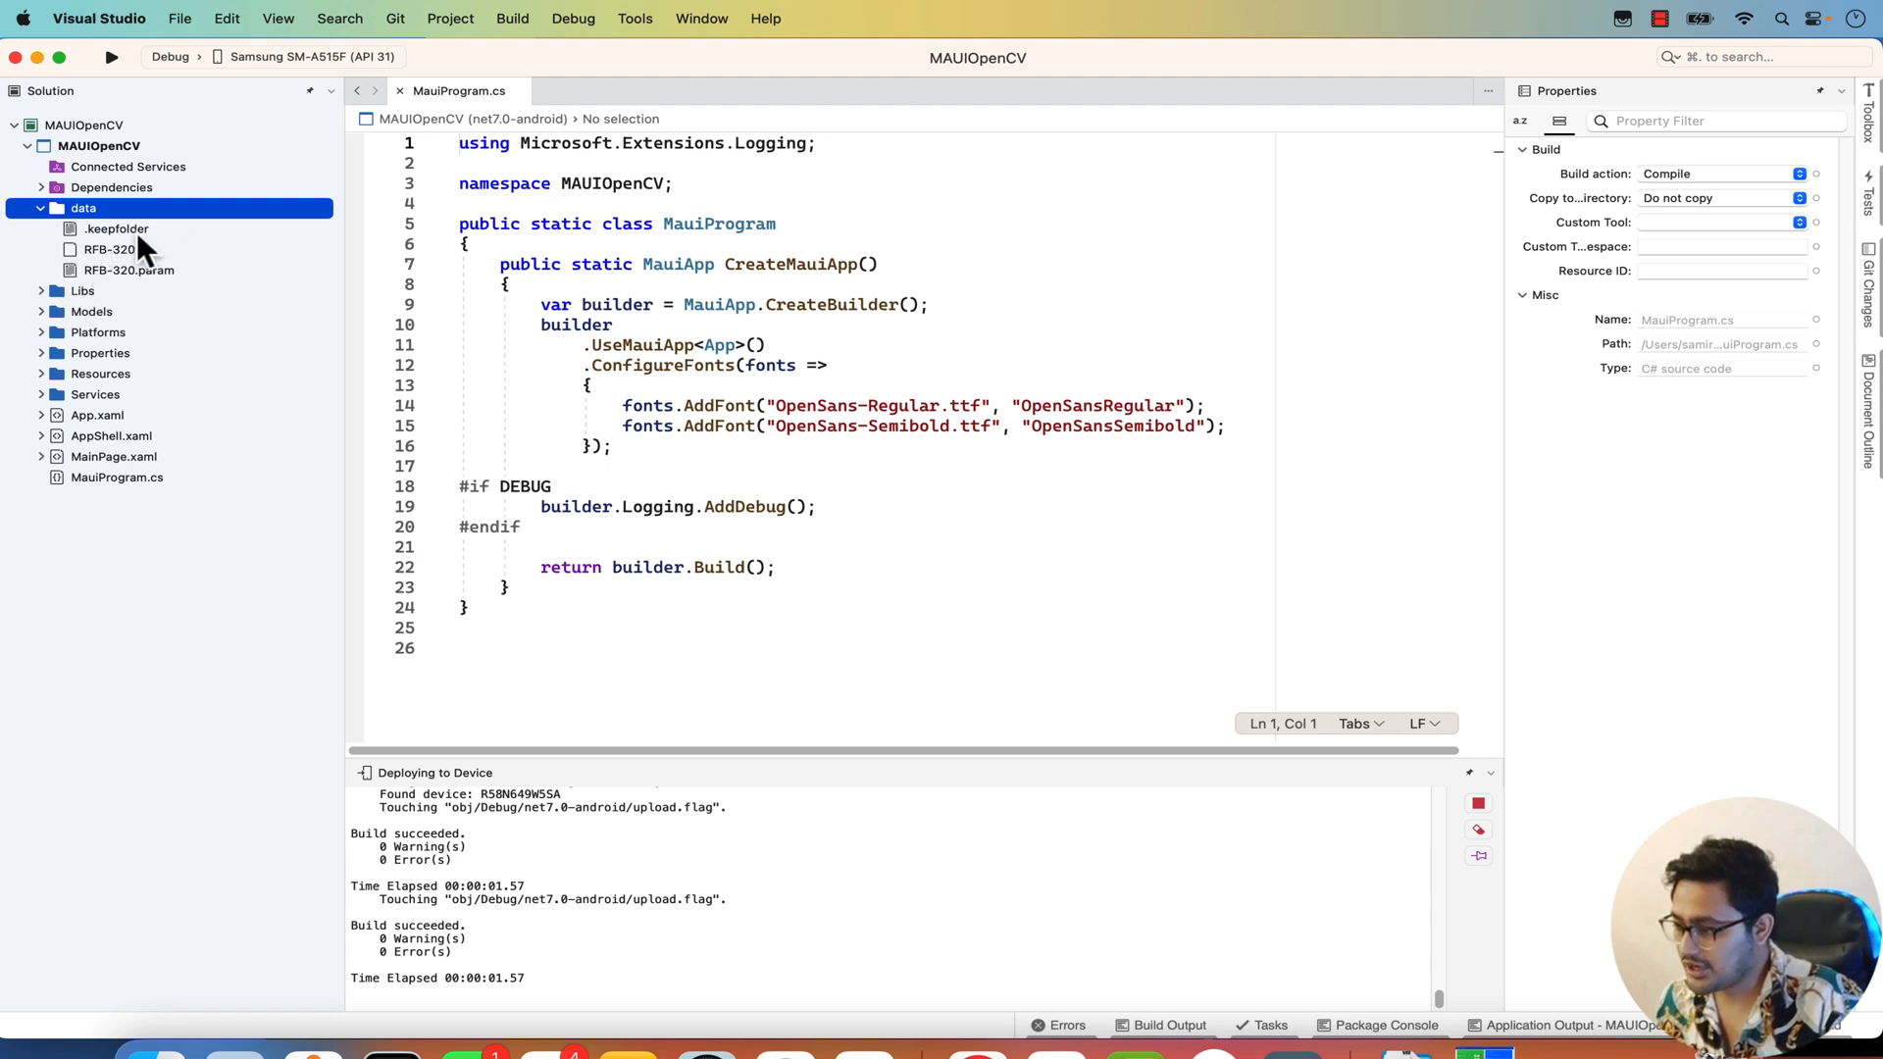
pyautogui.rightClick(110, 249)
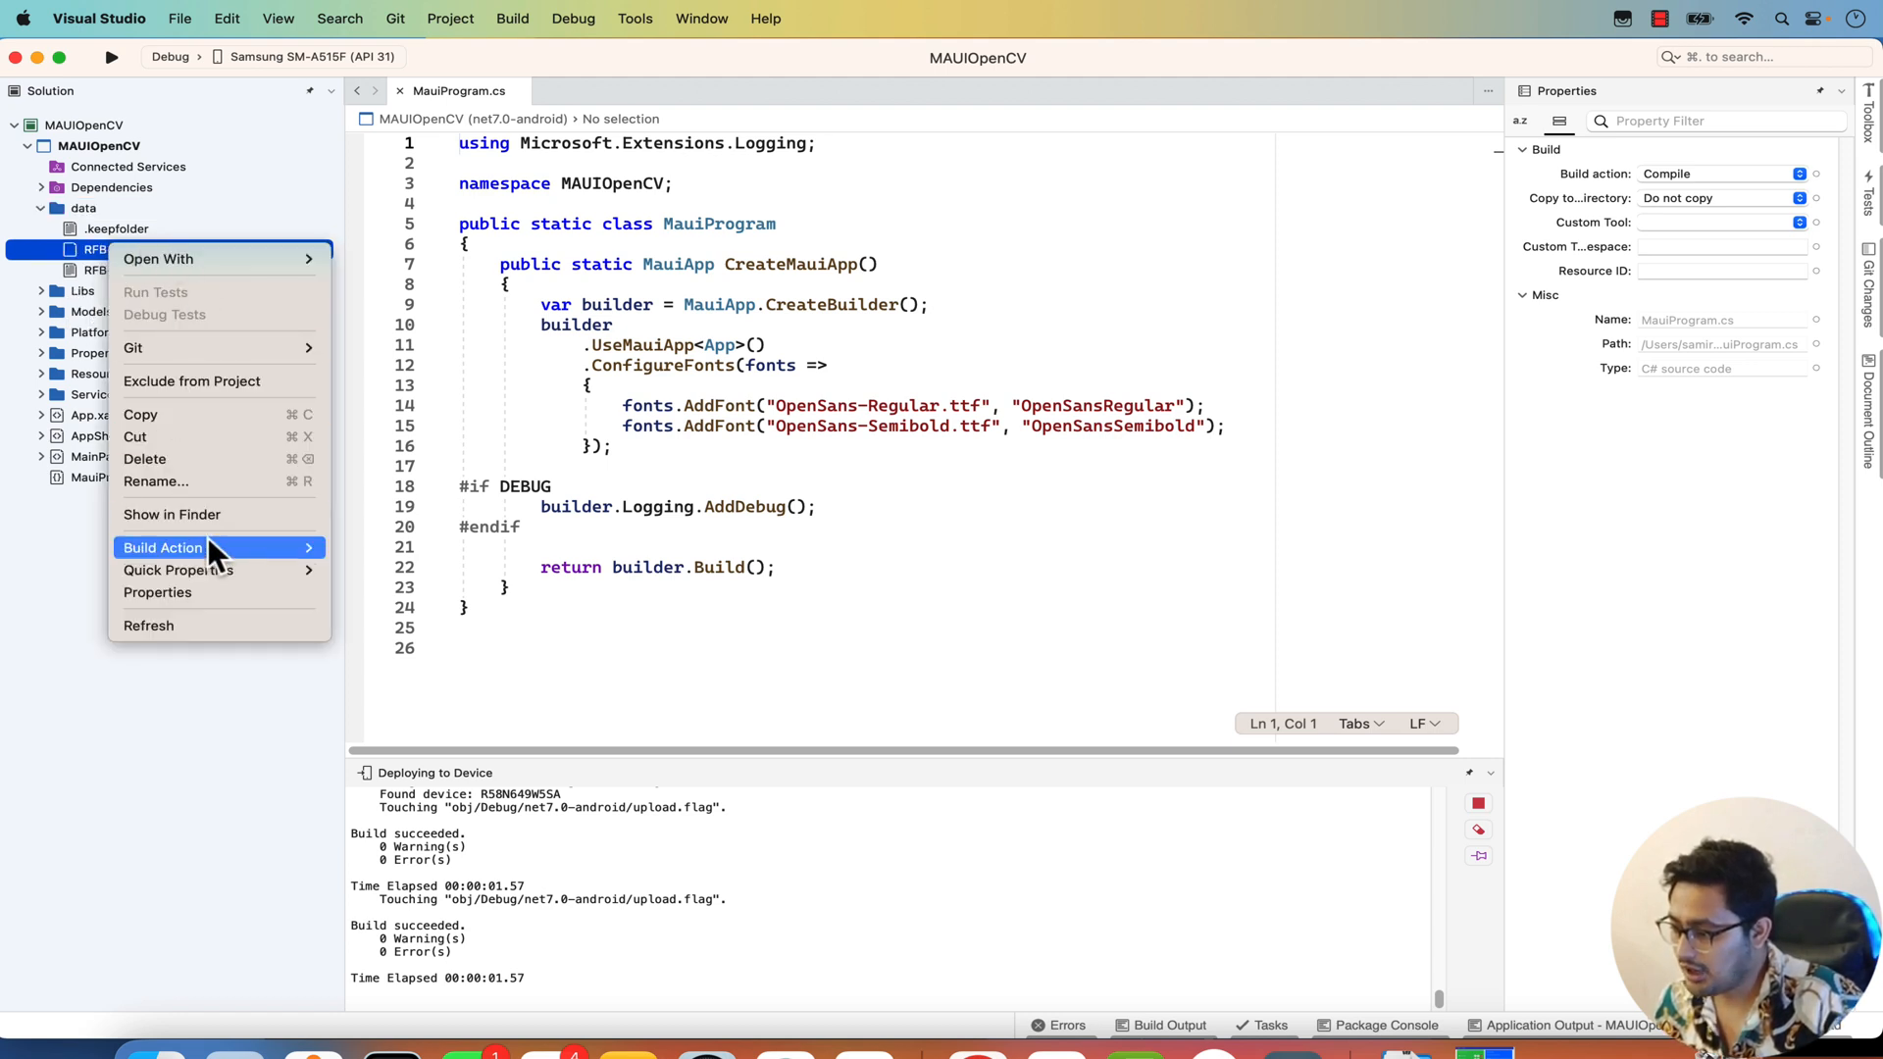
pyautogui.click(163, 548)
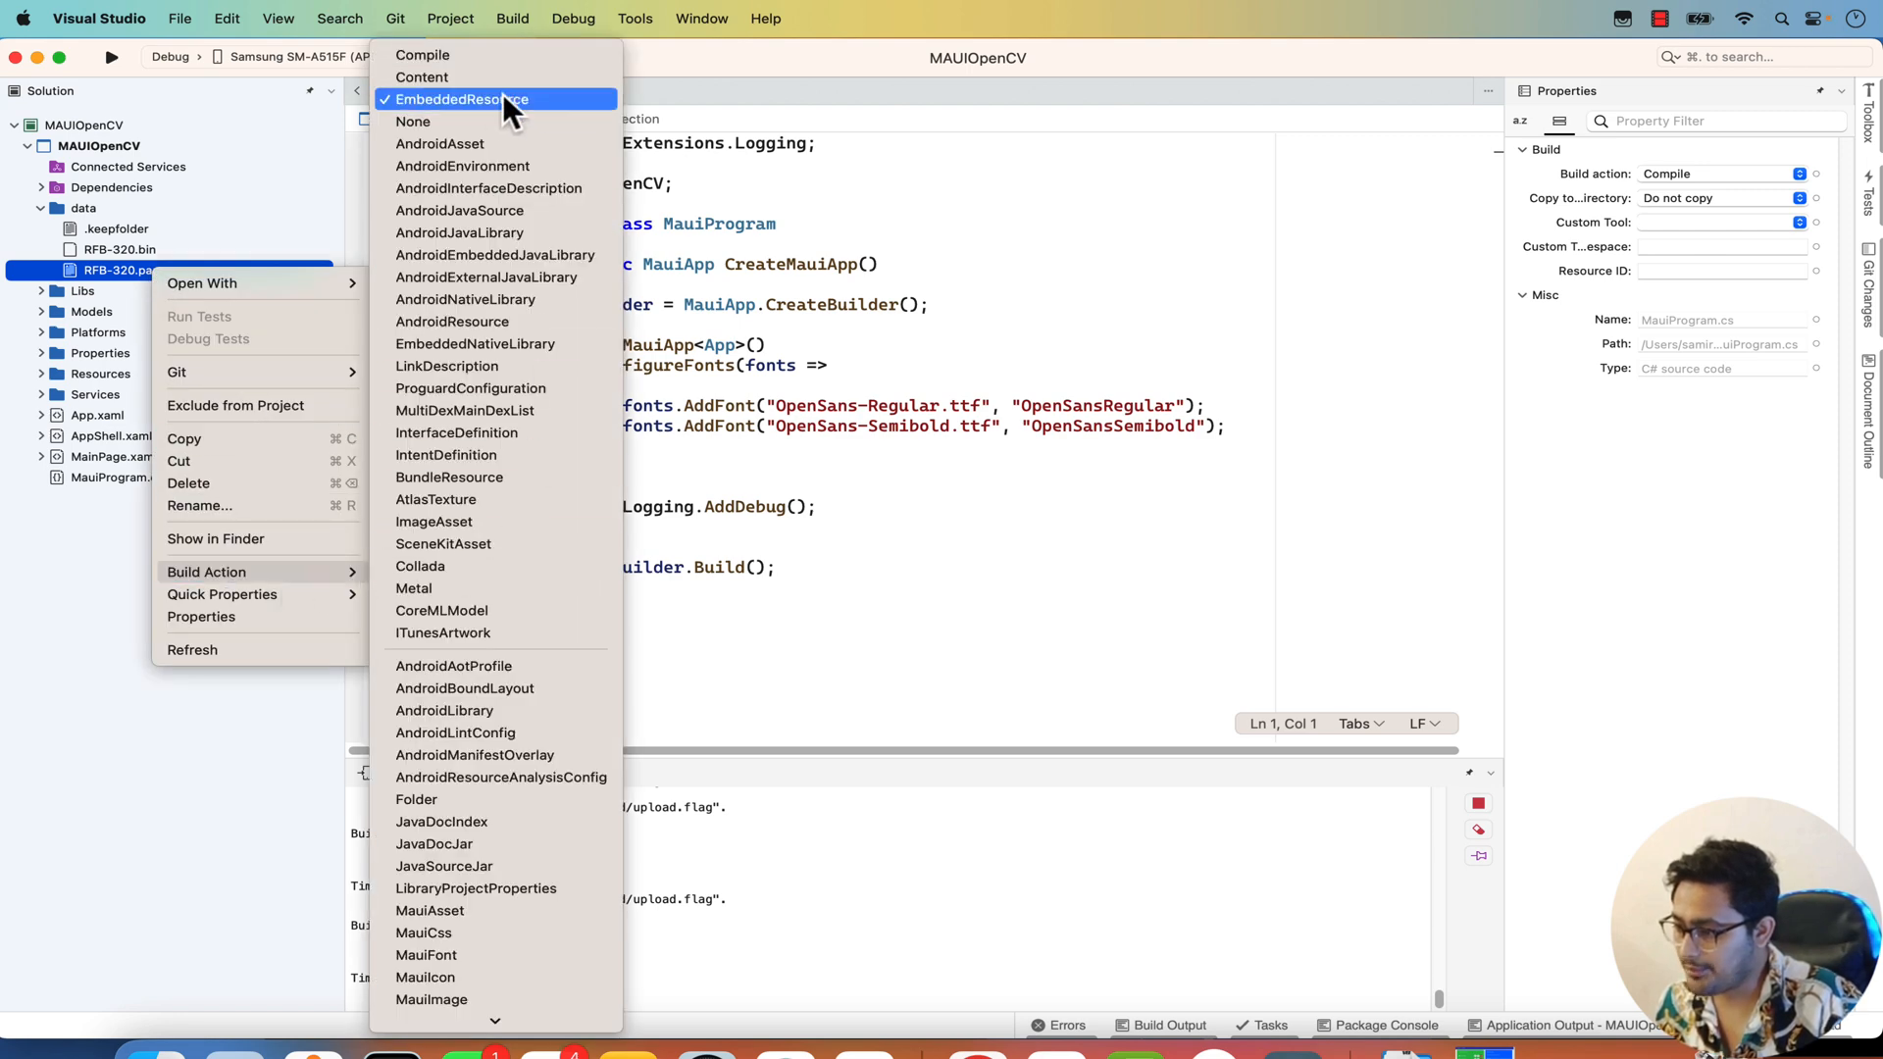
pyautogui.click(463, 98)
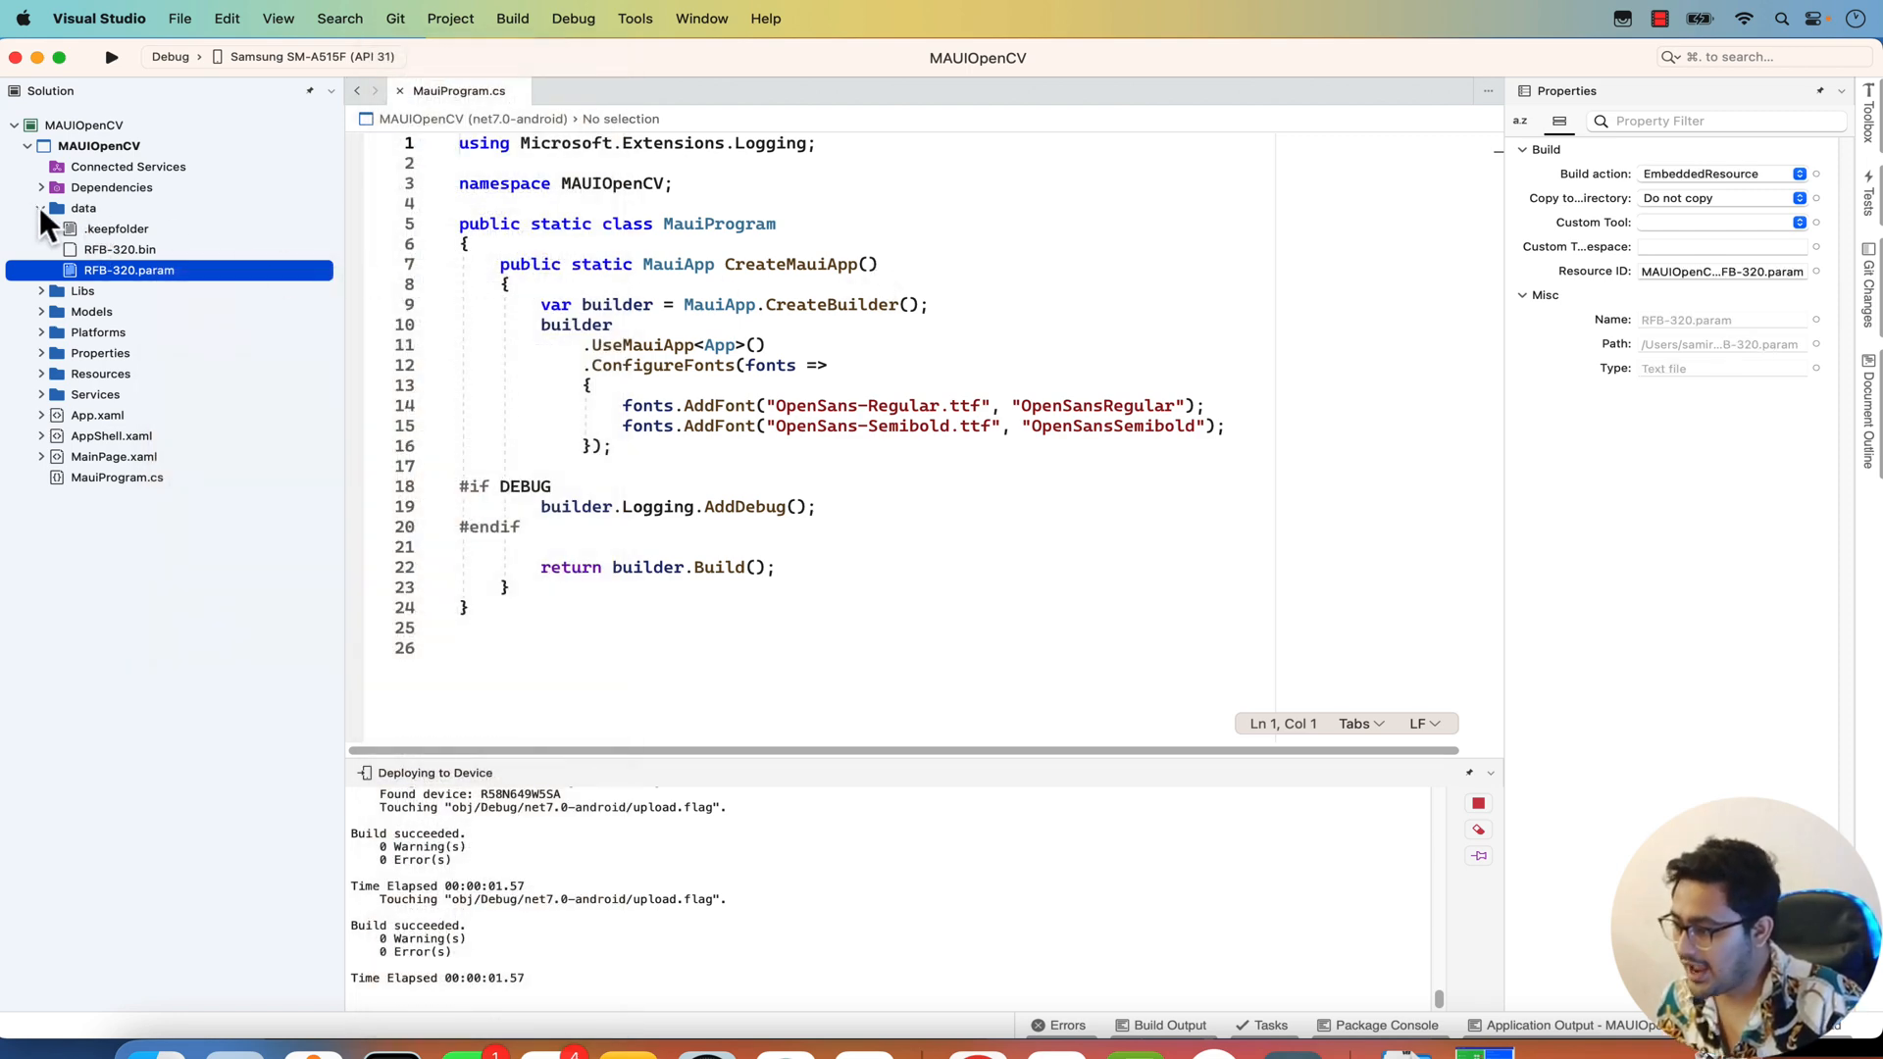
pyautogui.click(41, 208)
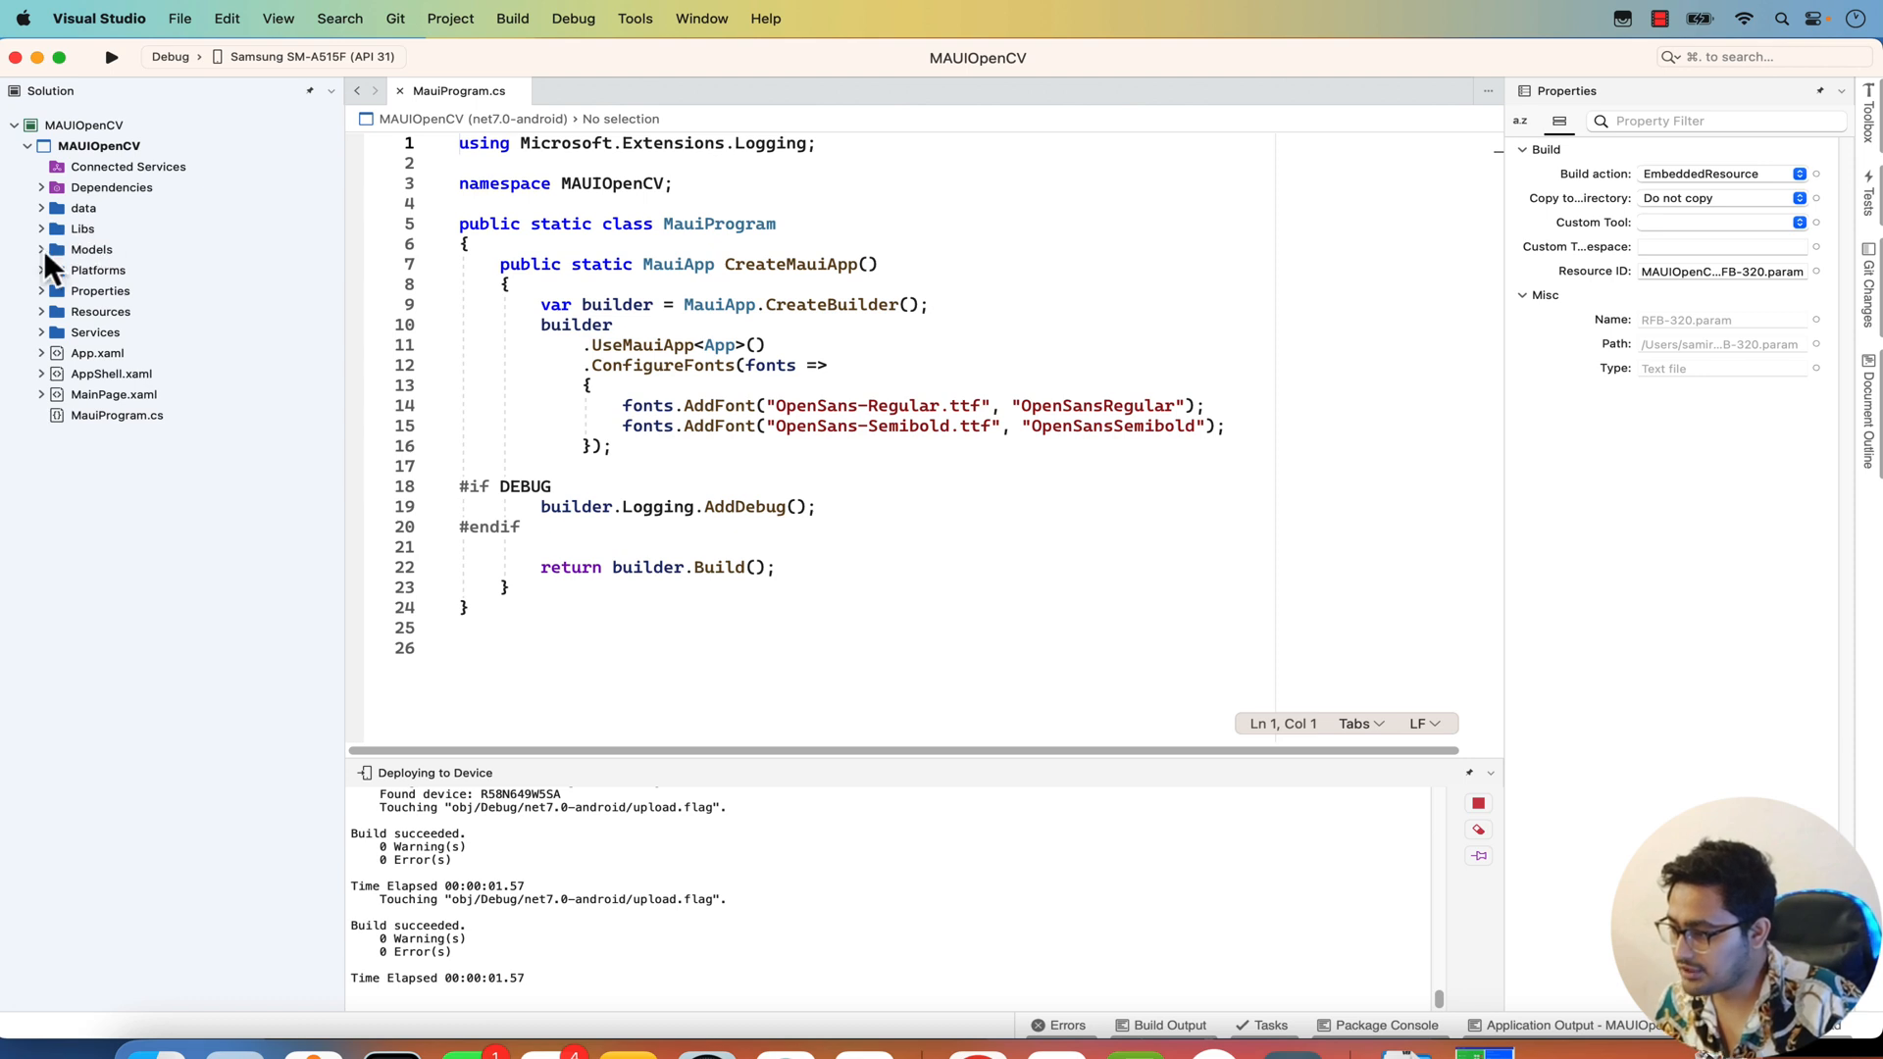
pyautogui.click(41, 250)
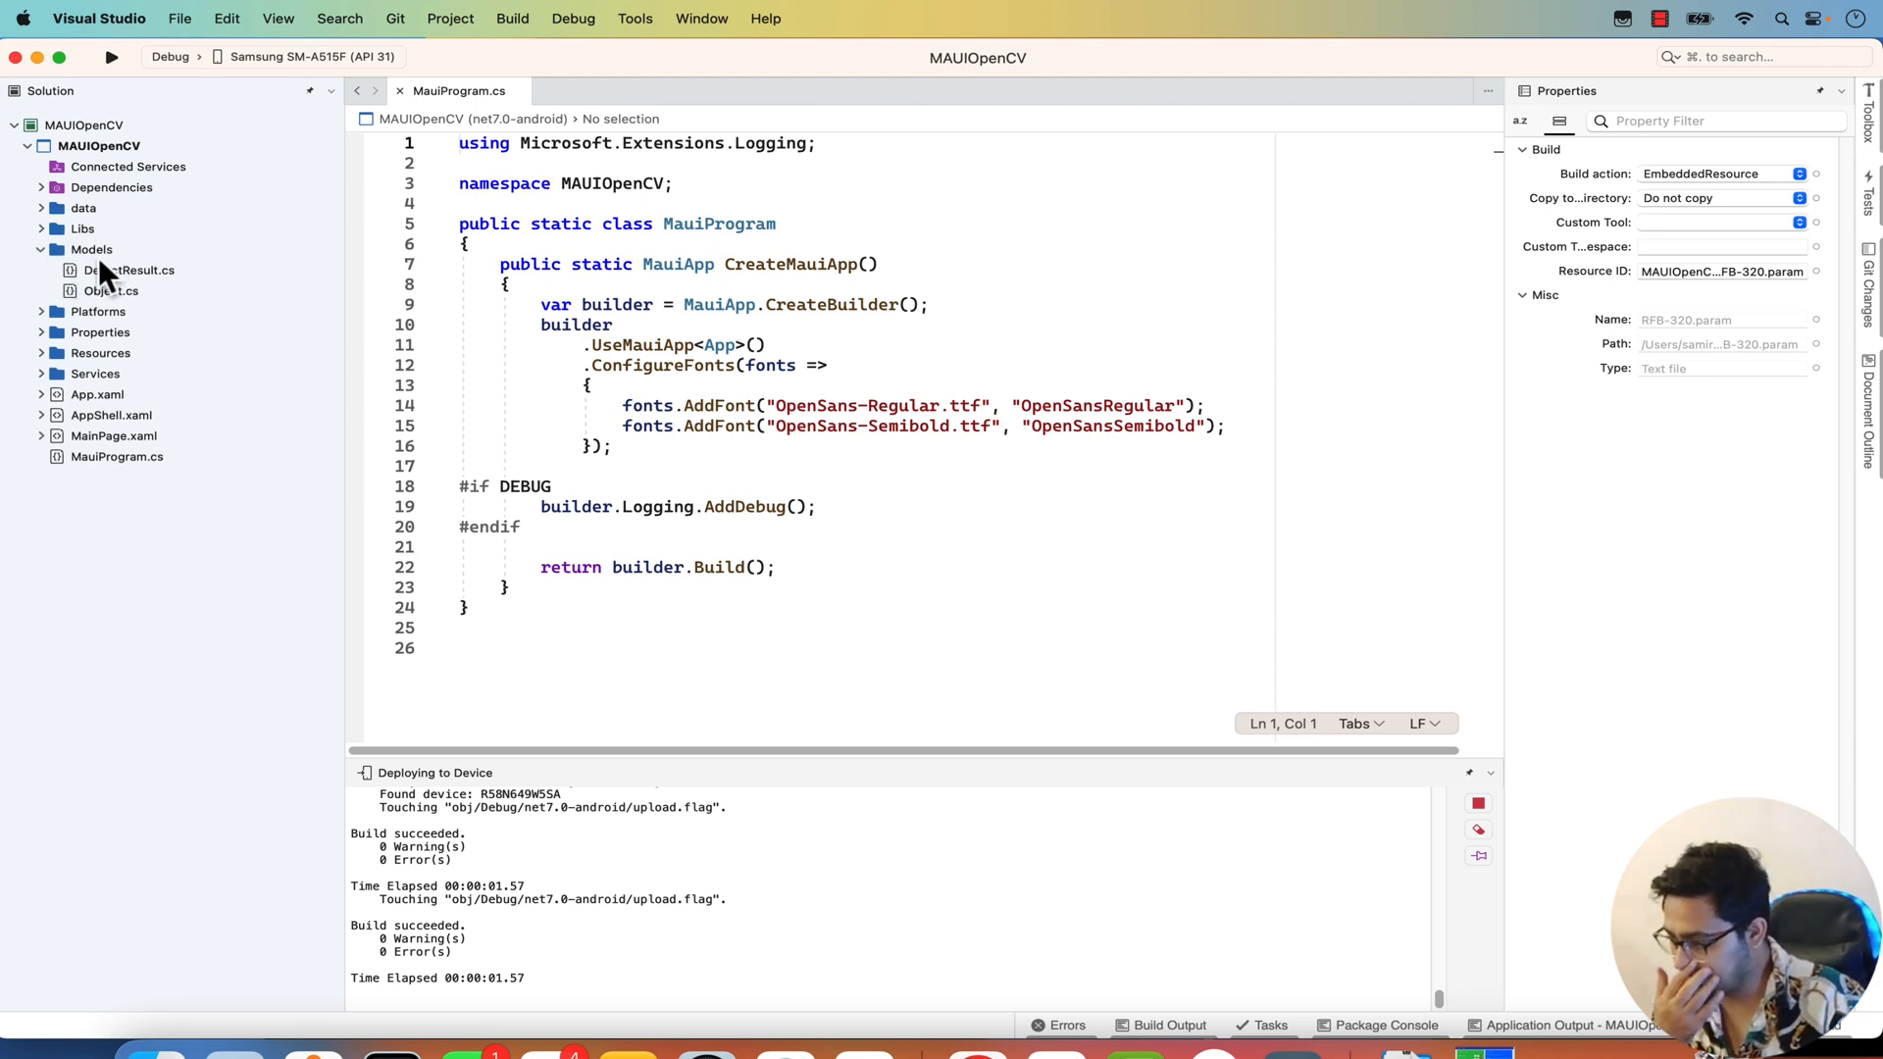
pyautogui.moveTo(55, 385)
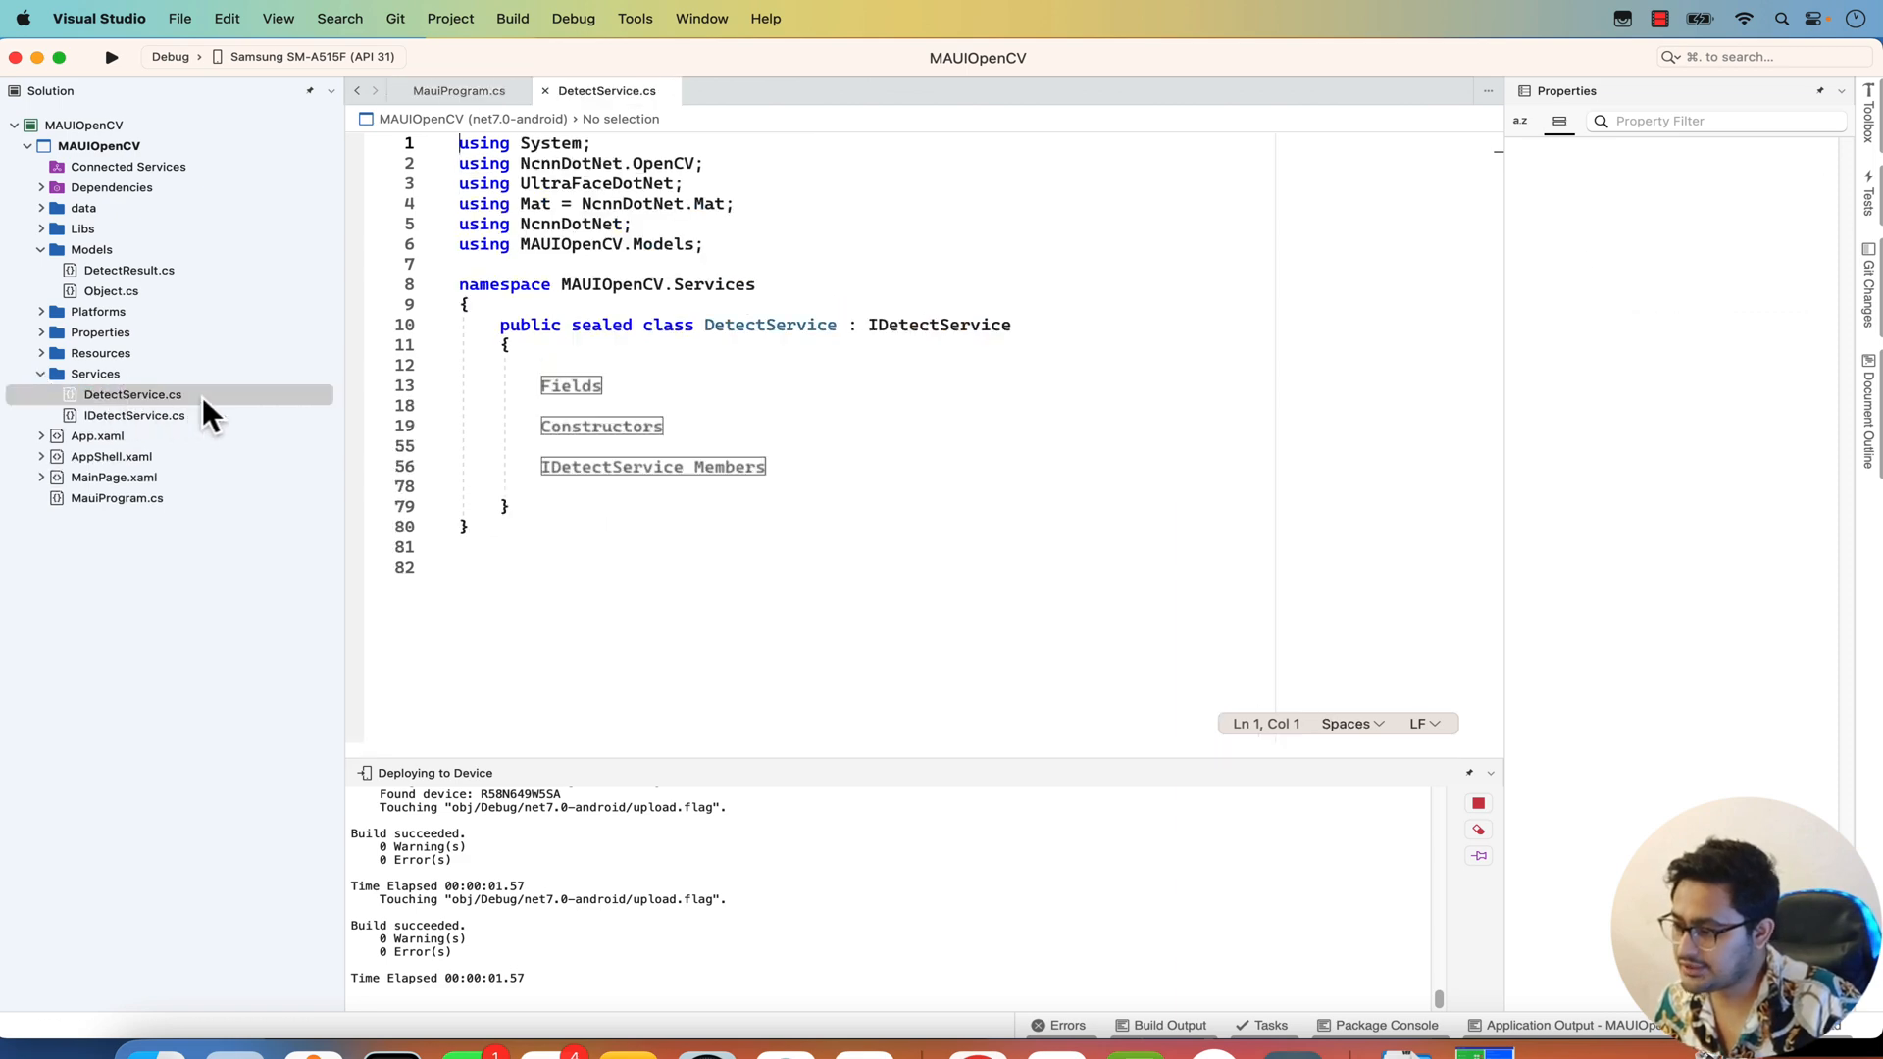
pyautogui.click(131, 394)
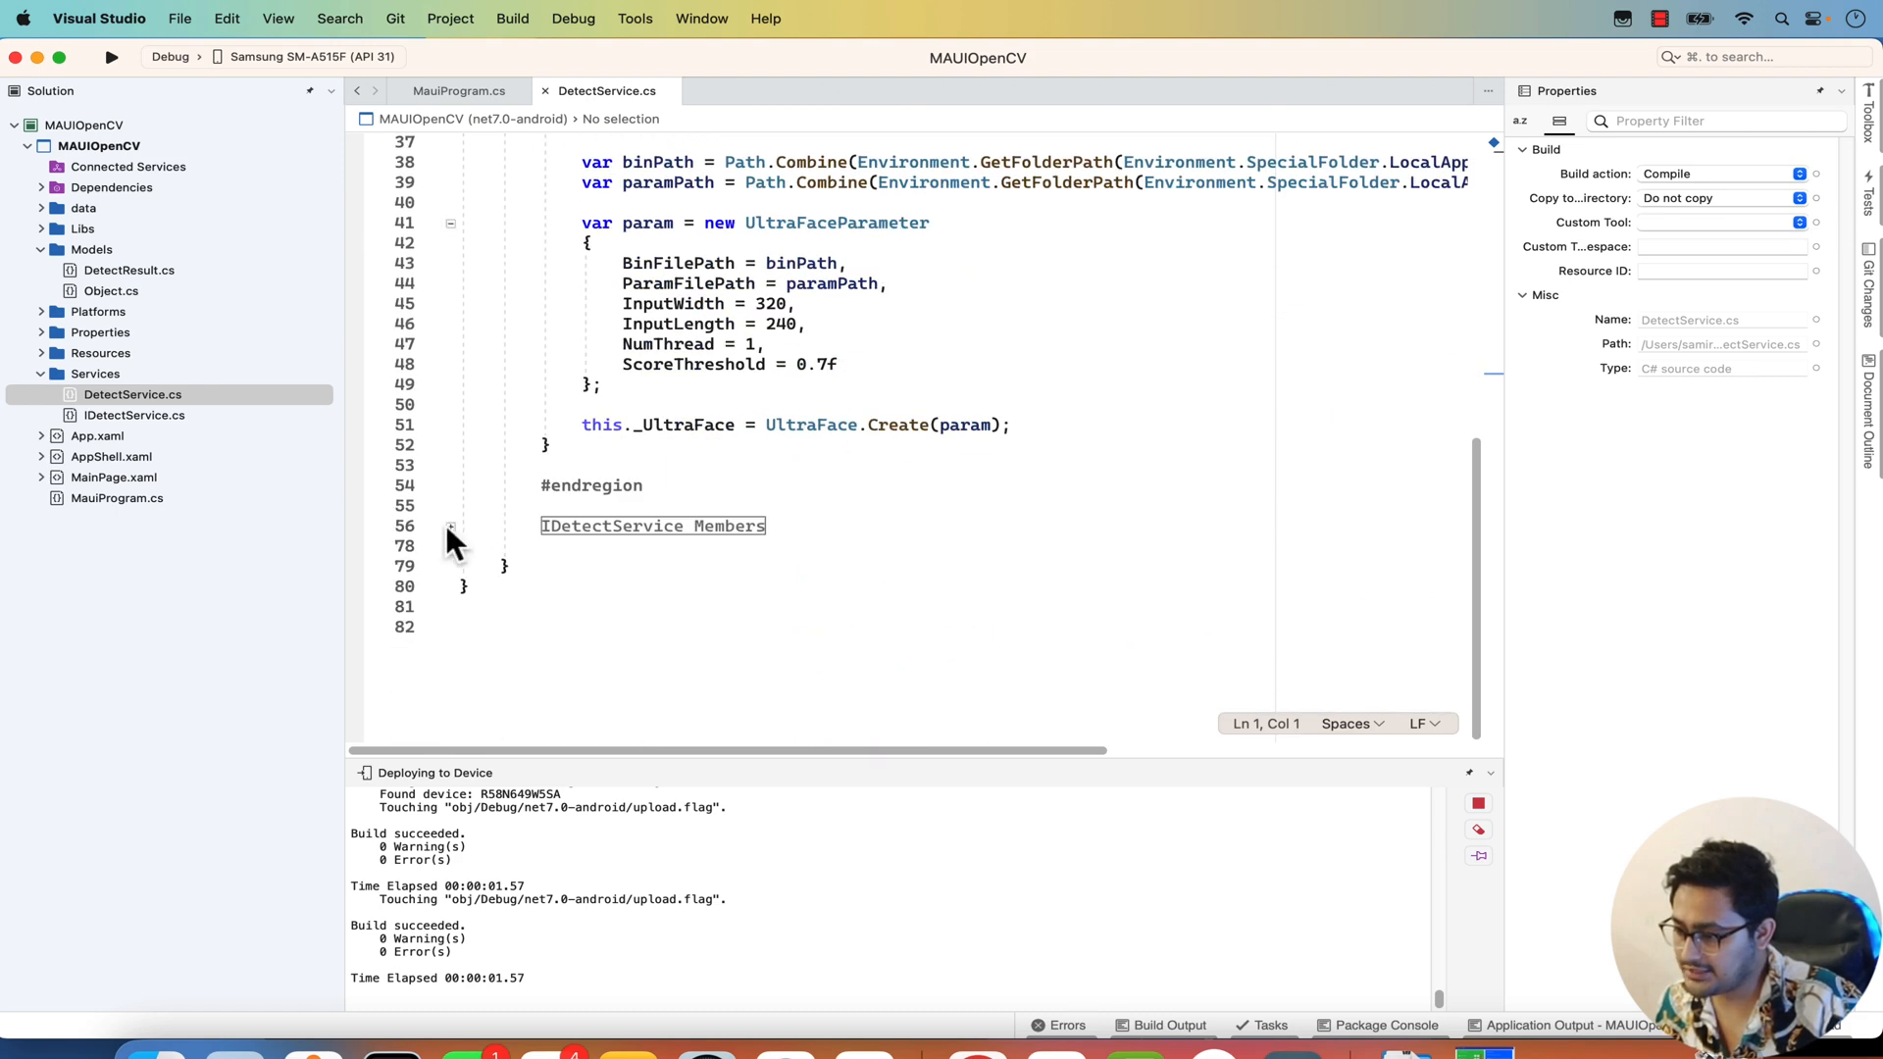
pyautogui.scroll(3)
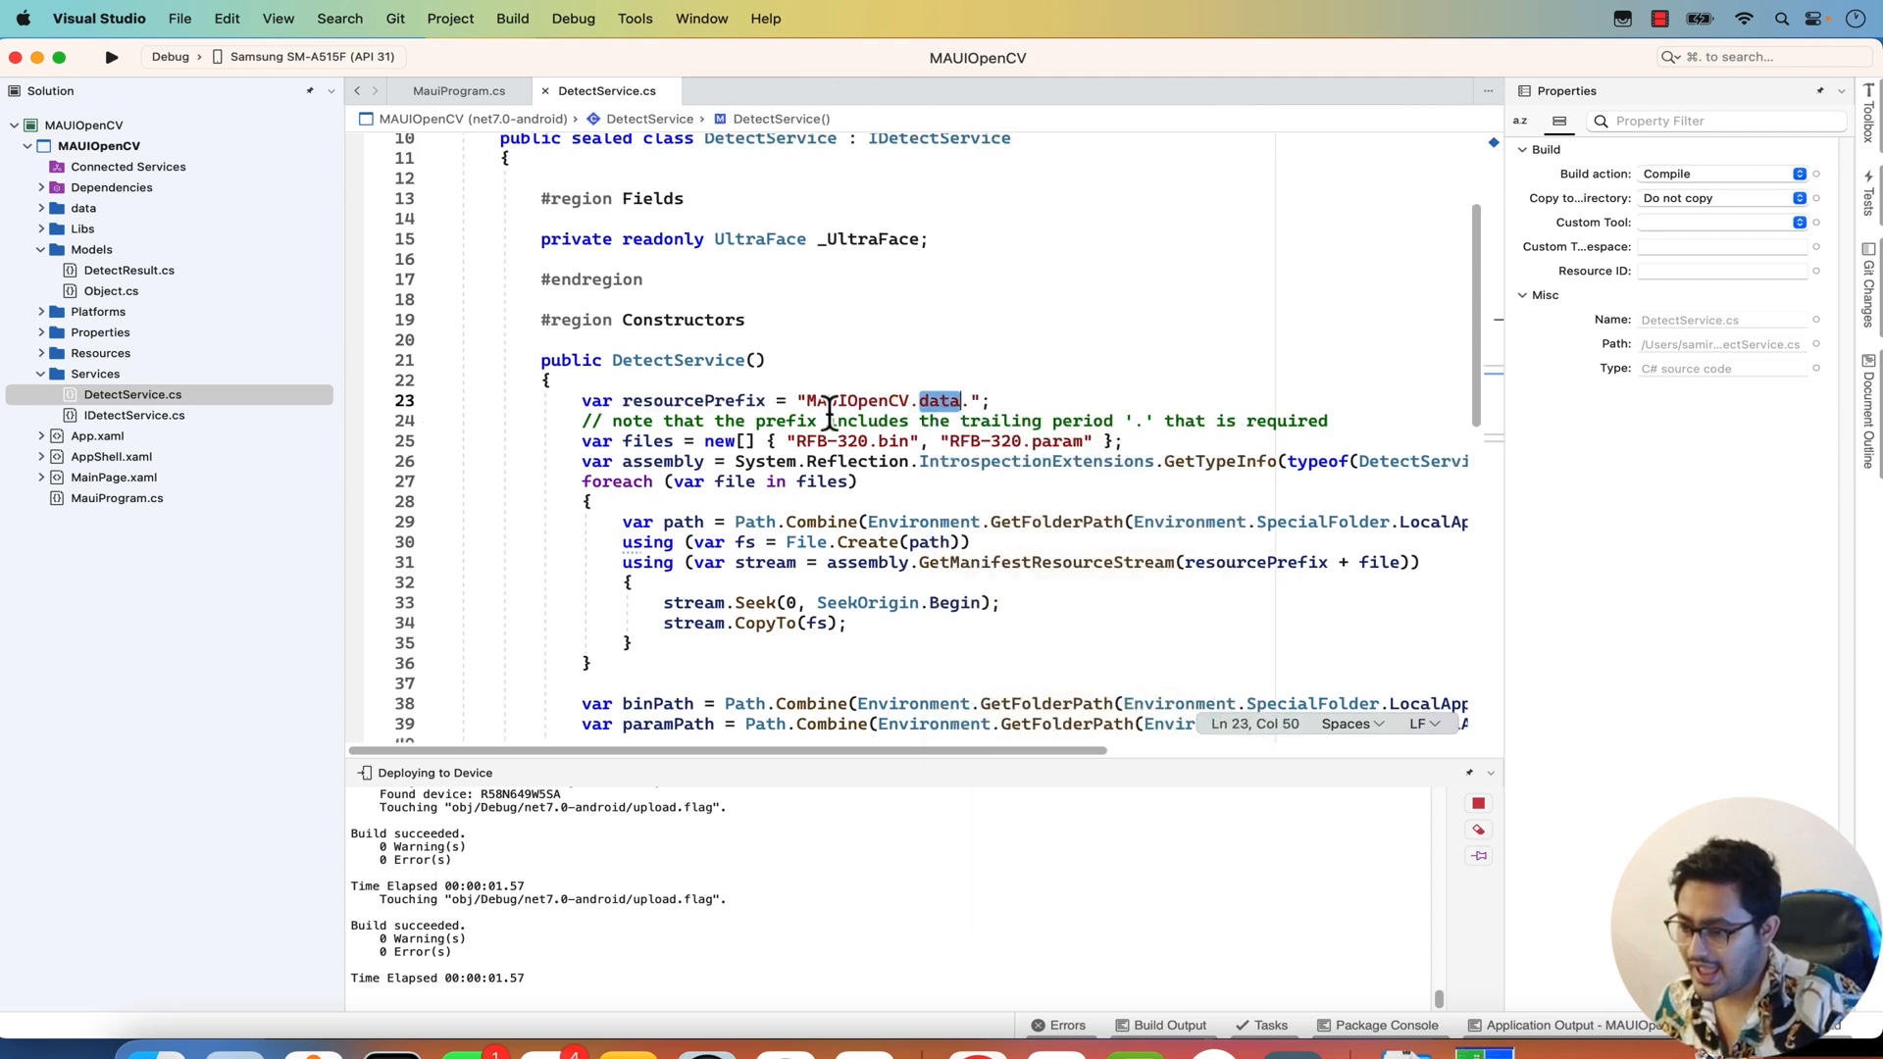
pyautogui.scroll(-3)
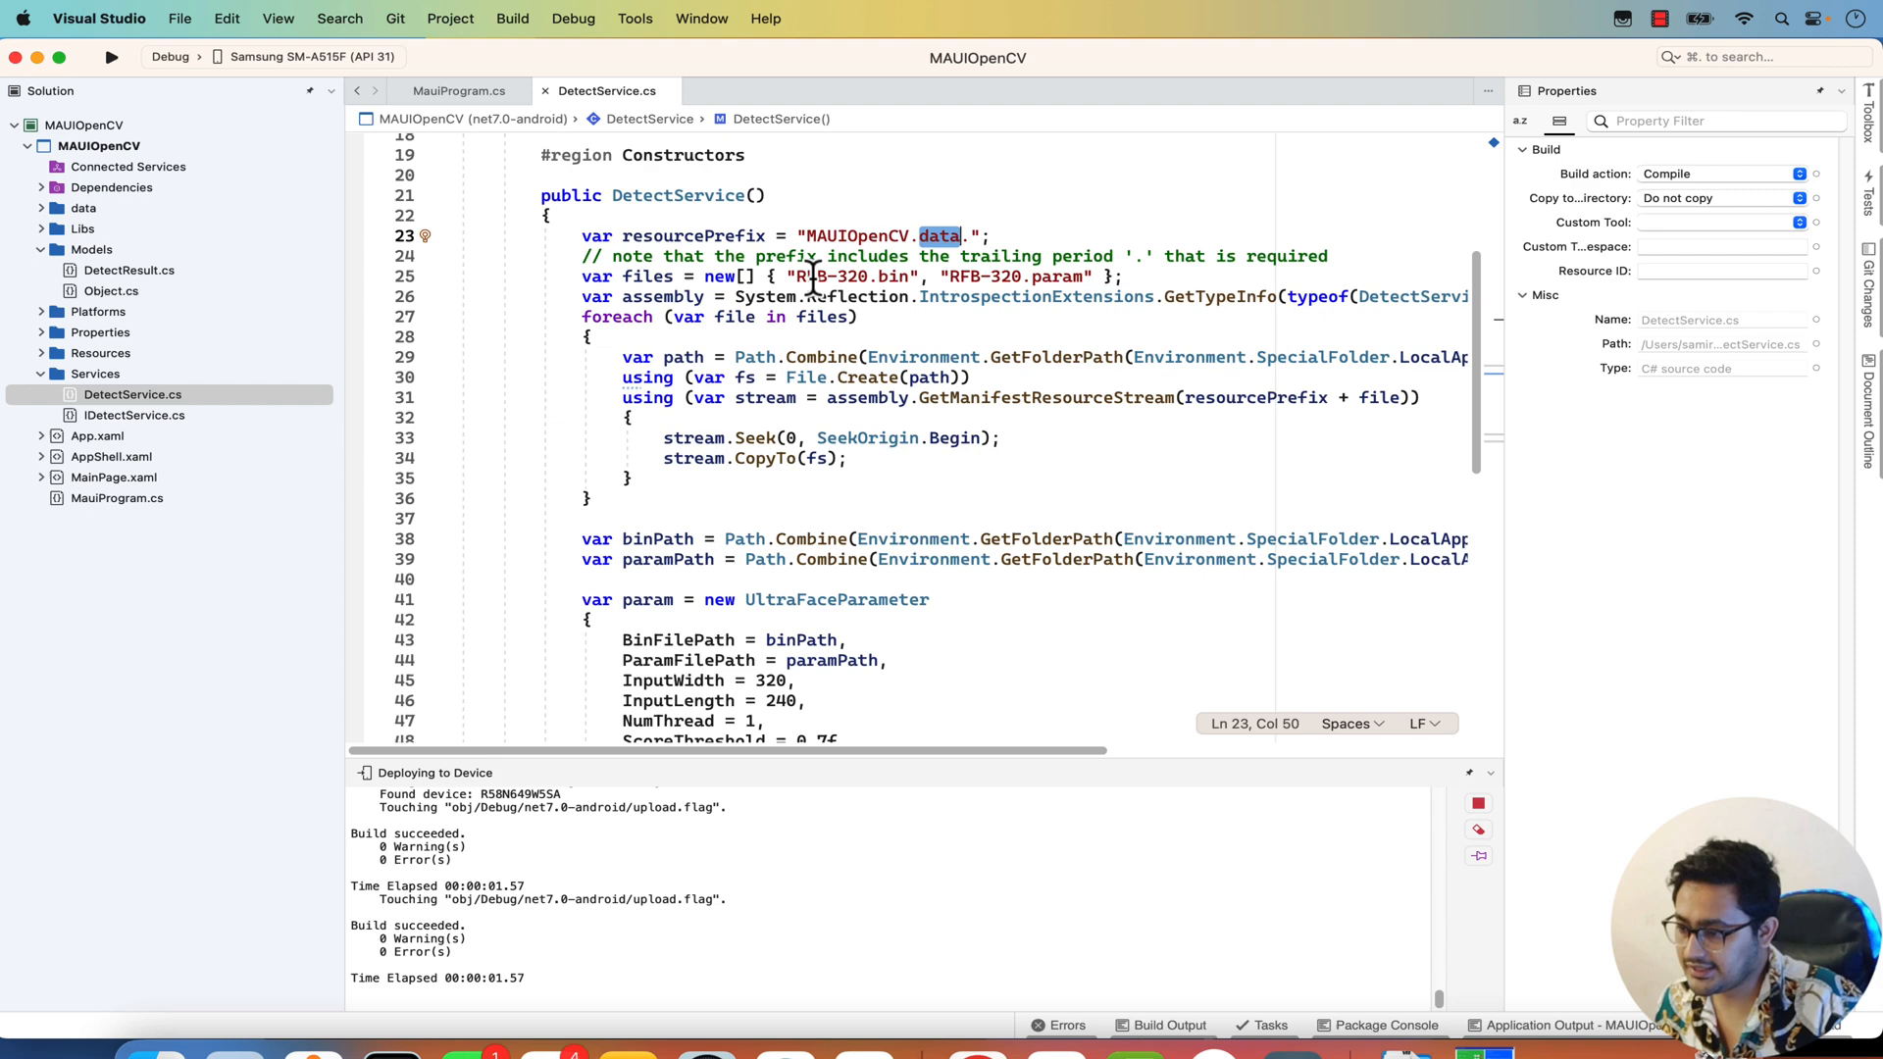
pyautogui.scroll(-3)
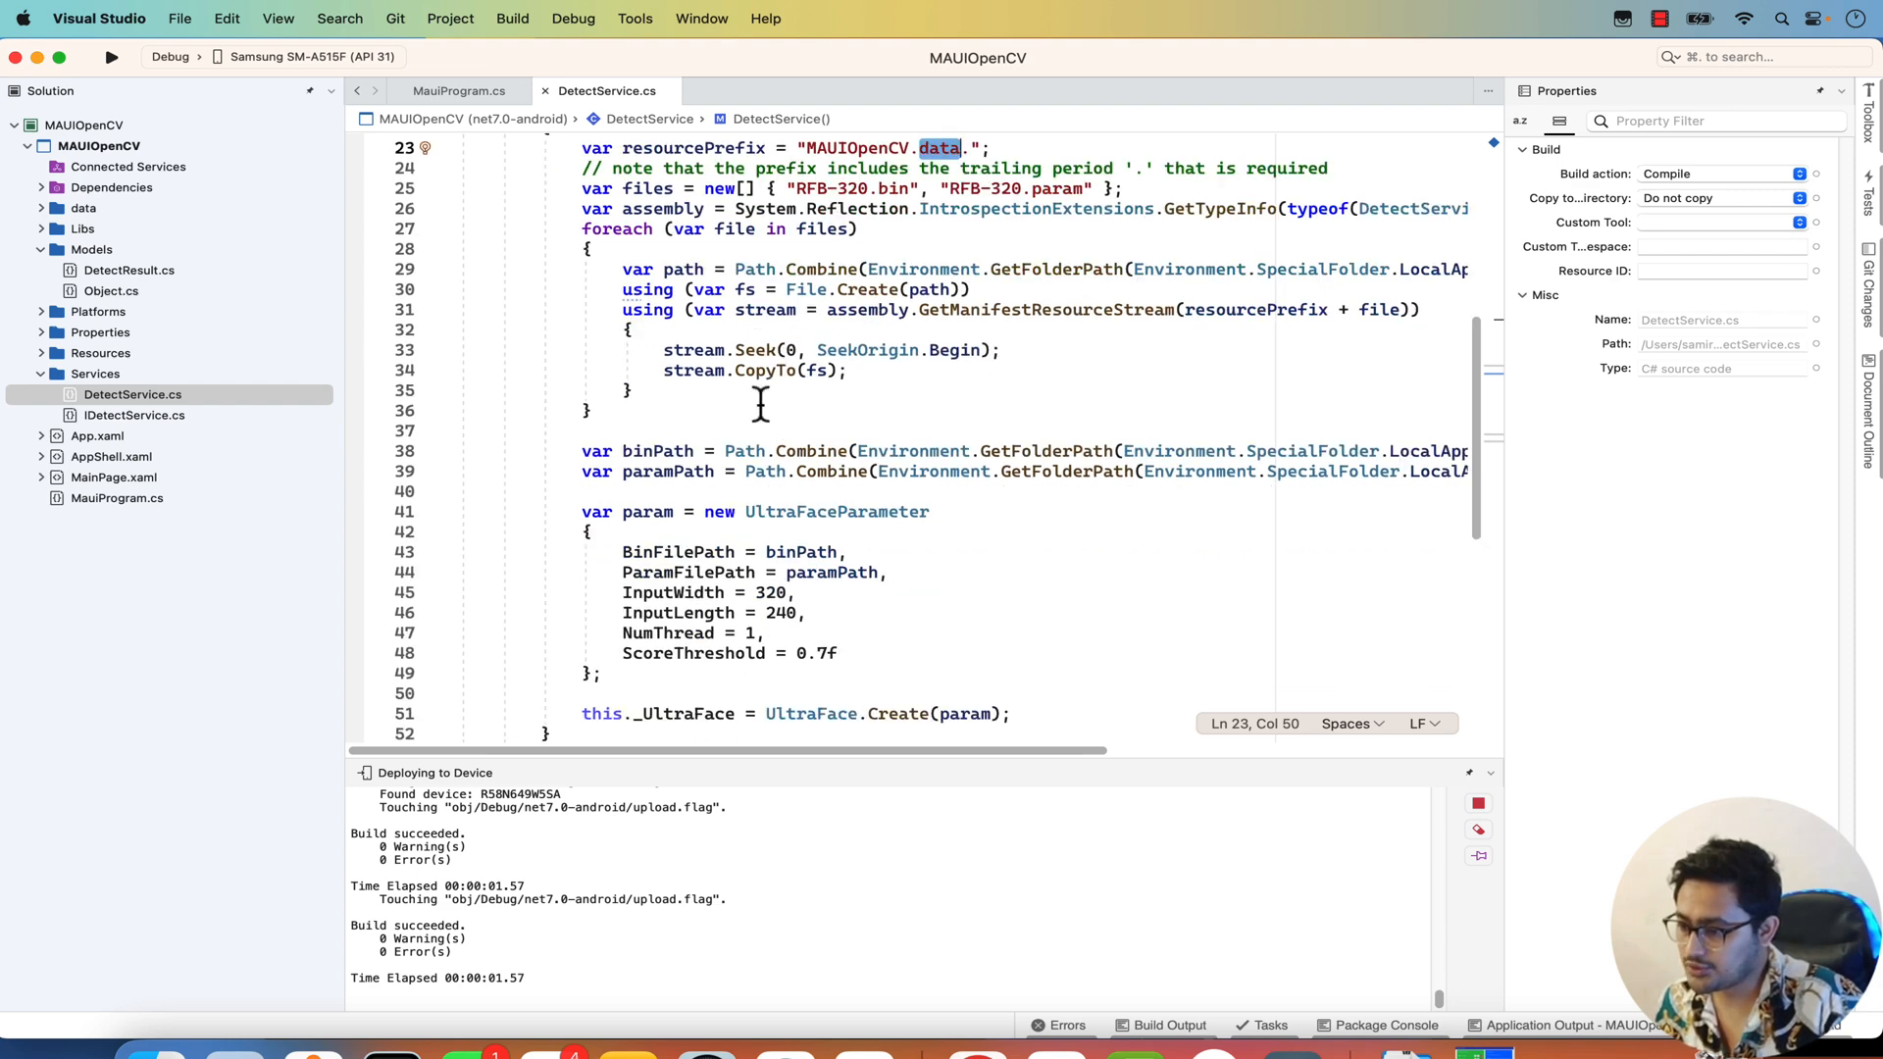
pyautogui.scroll(3)
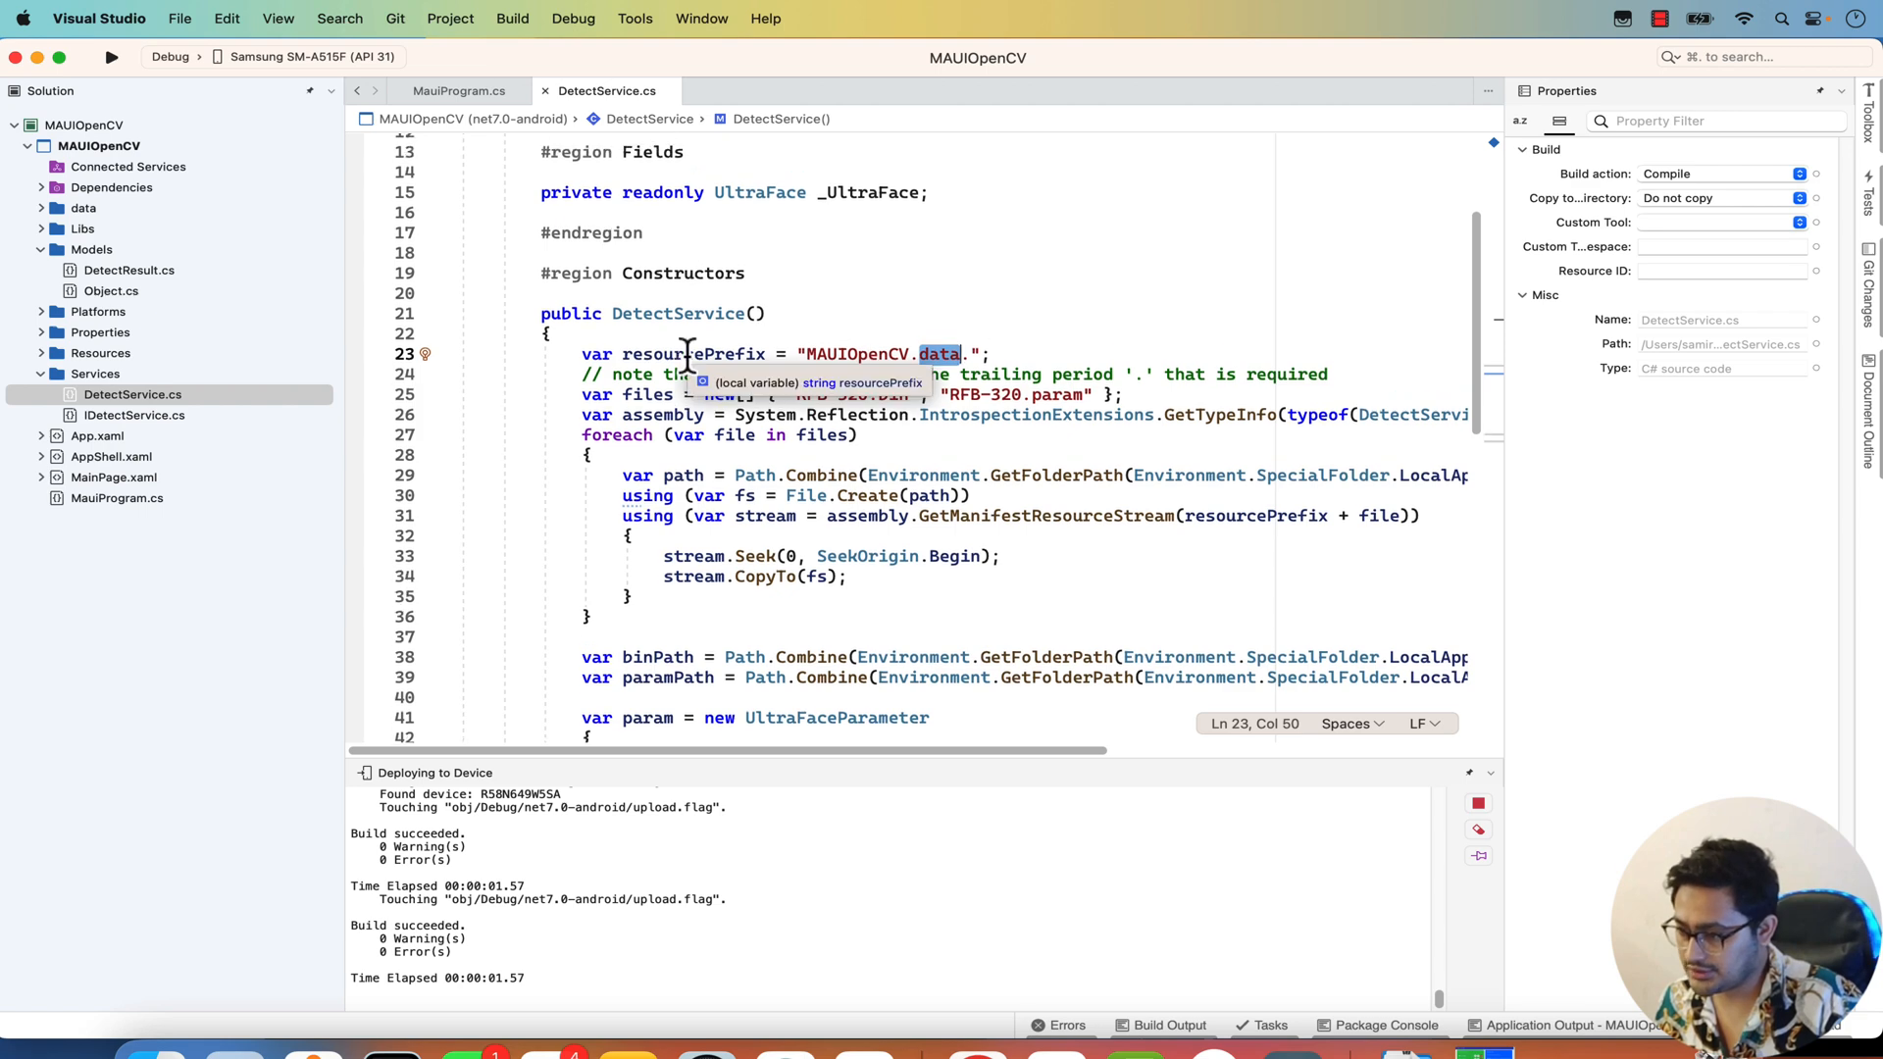
pyautogui.scroll(-3)
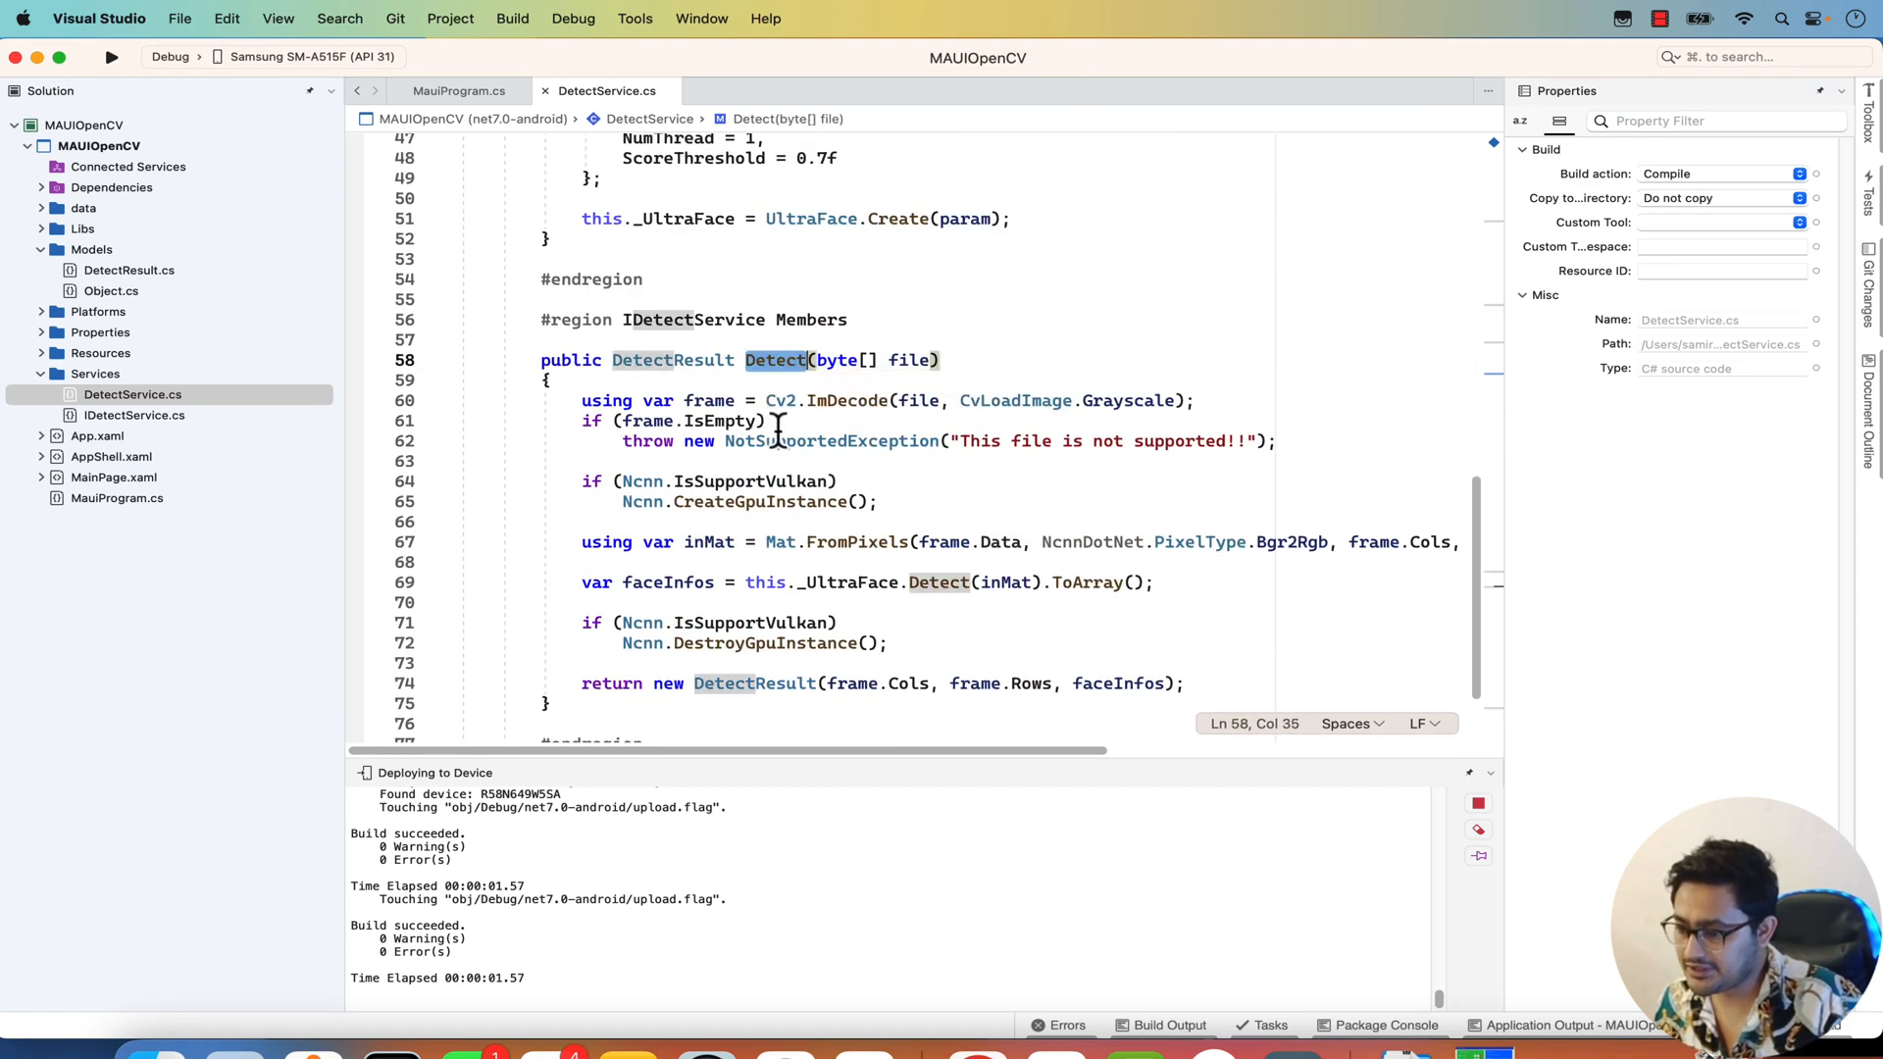
pyautogui.scroll(-3)
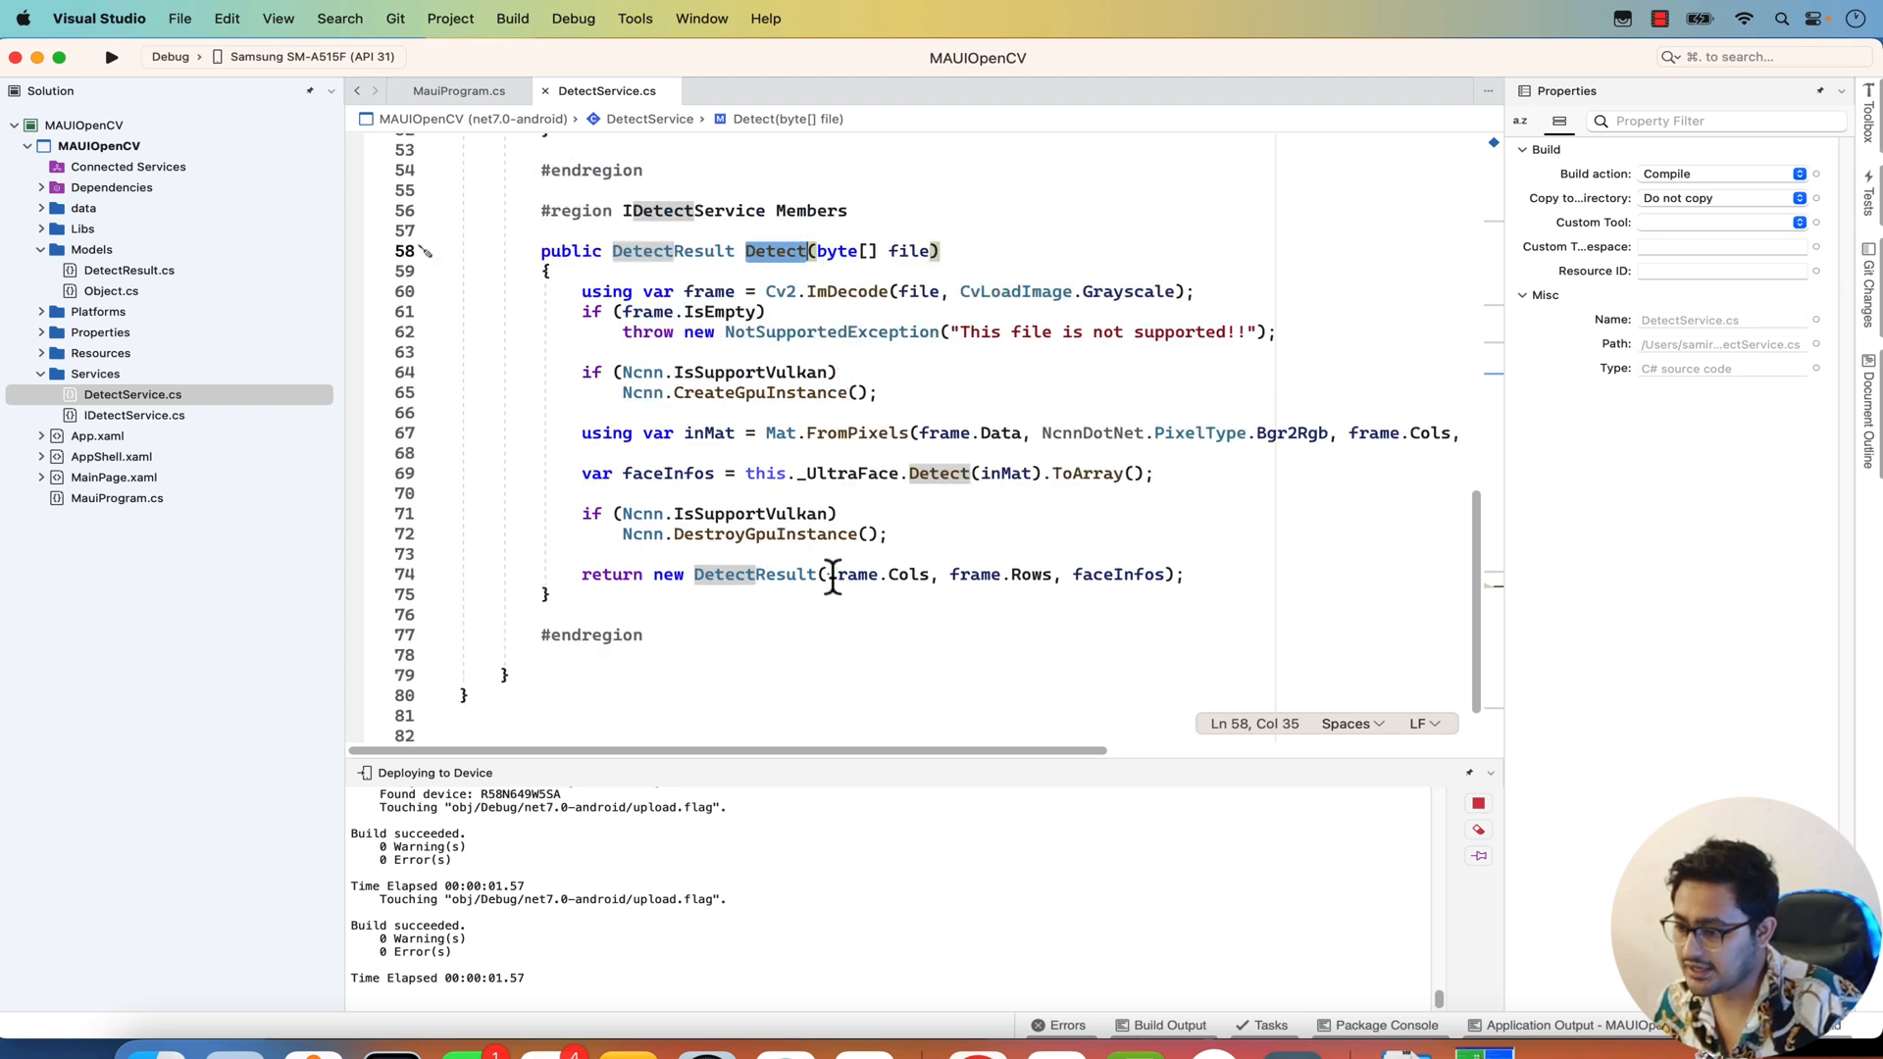
pyautogui.moveTo(831, 490)
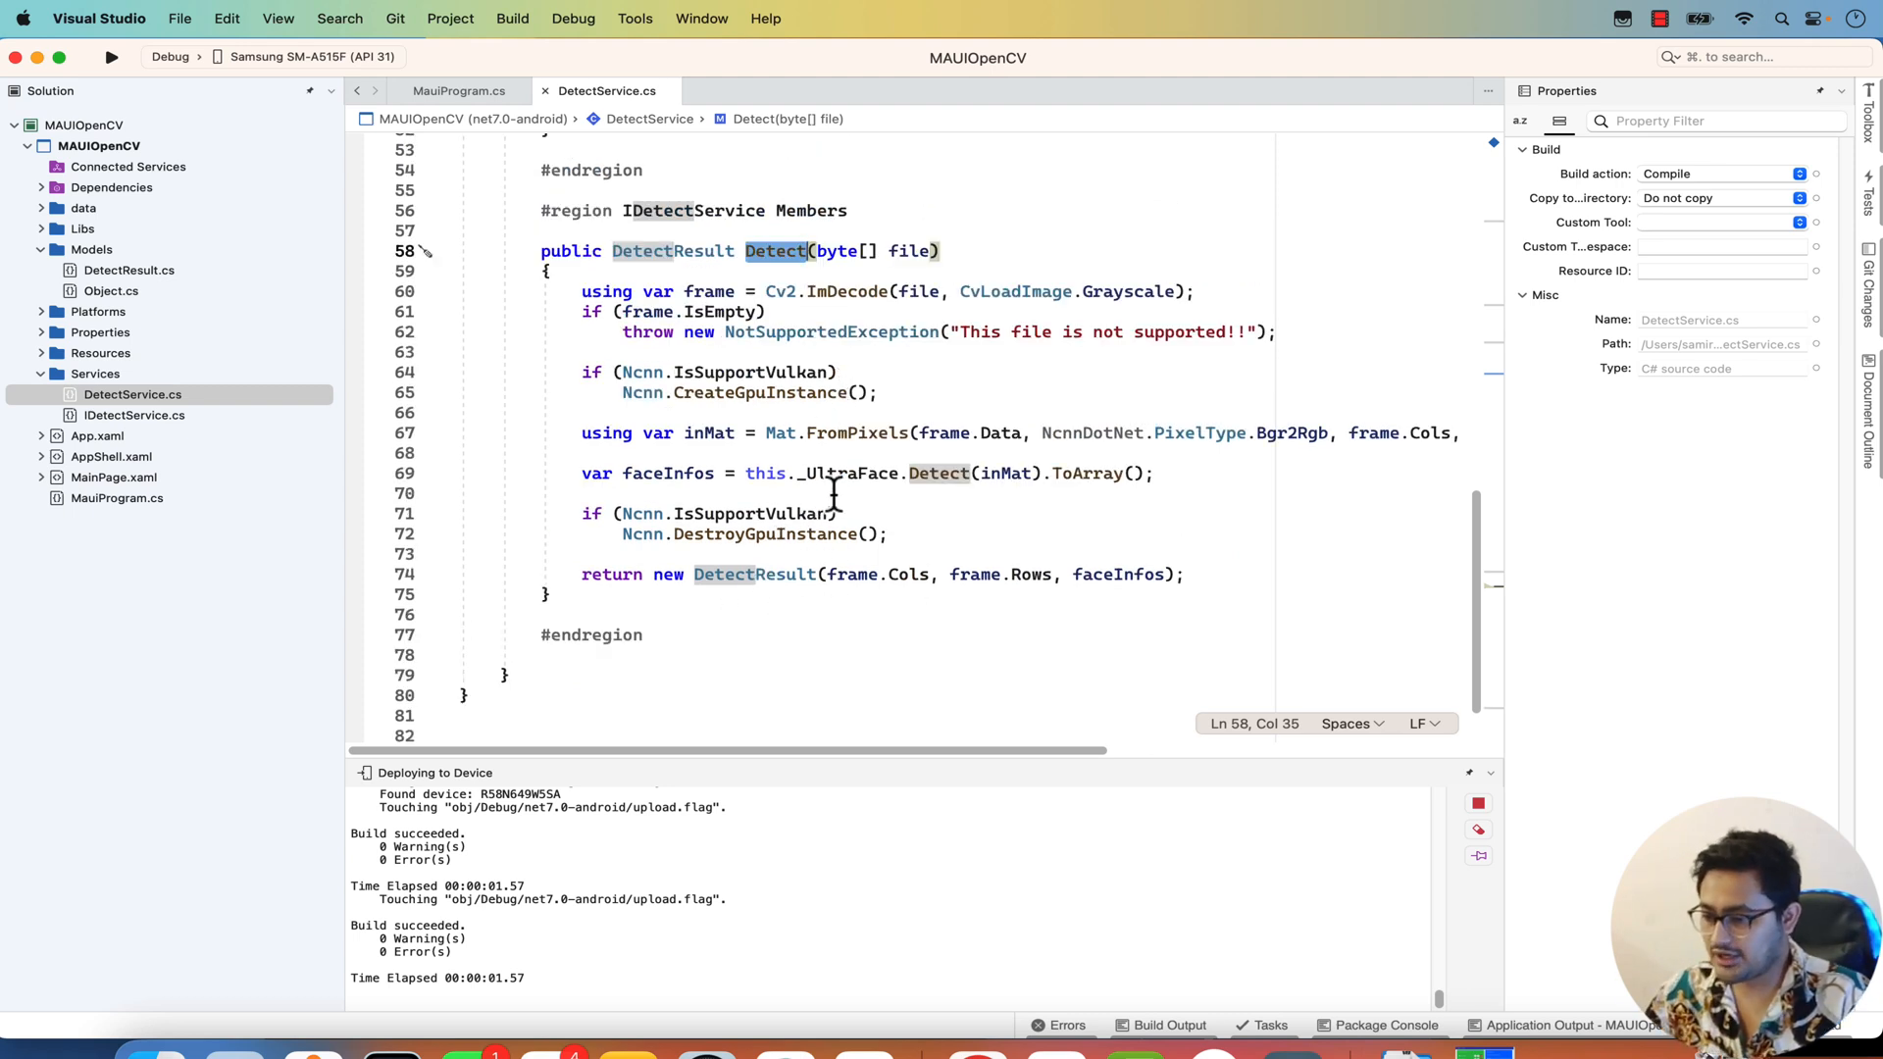
pyautogui.moveTo(836, 472)
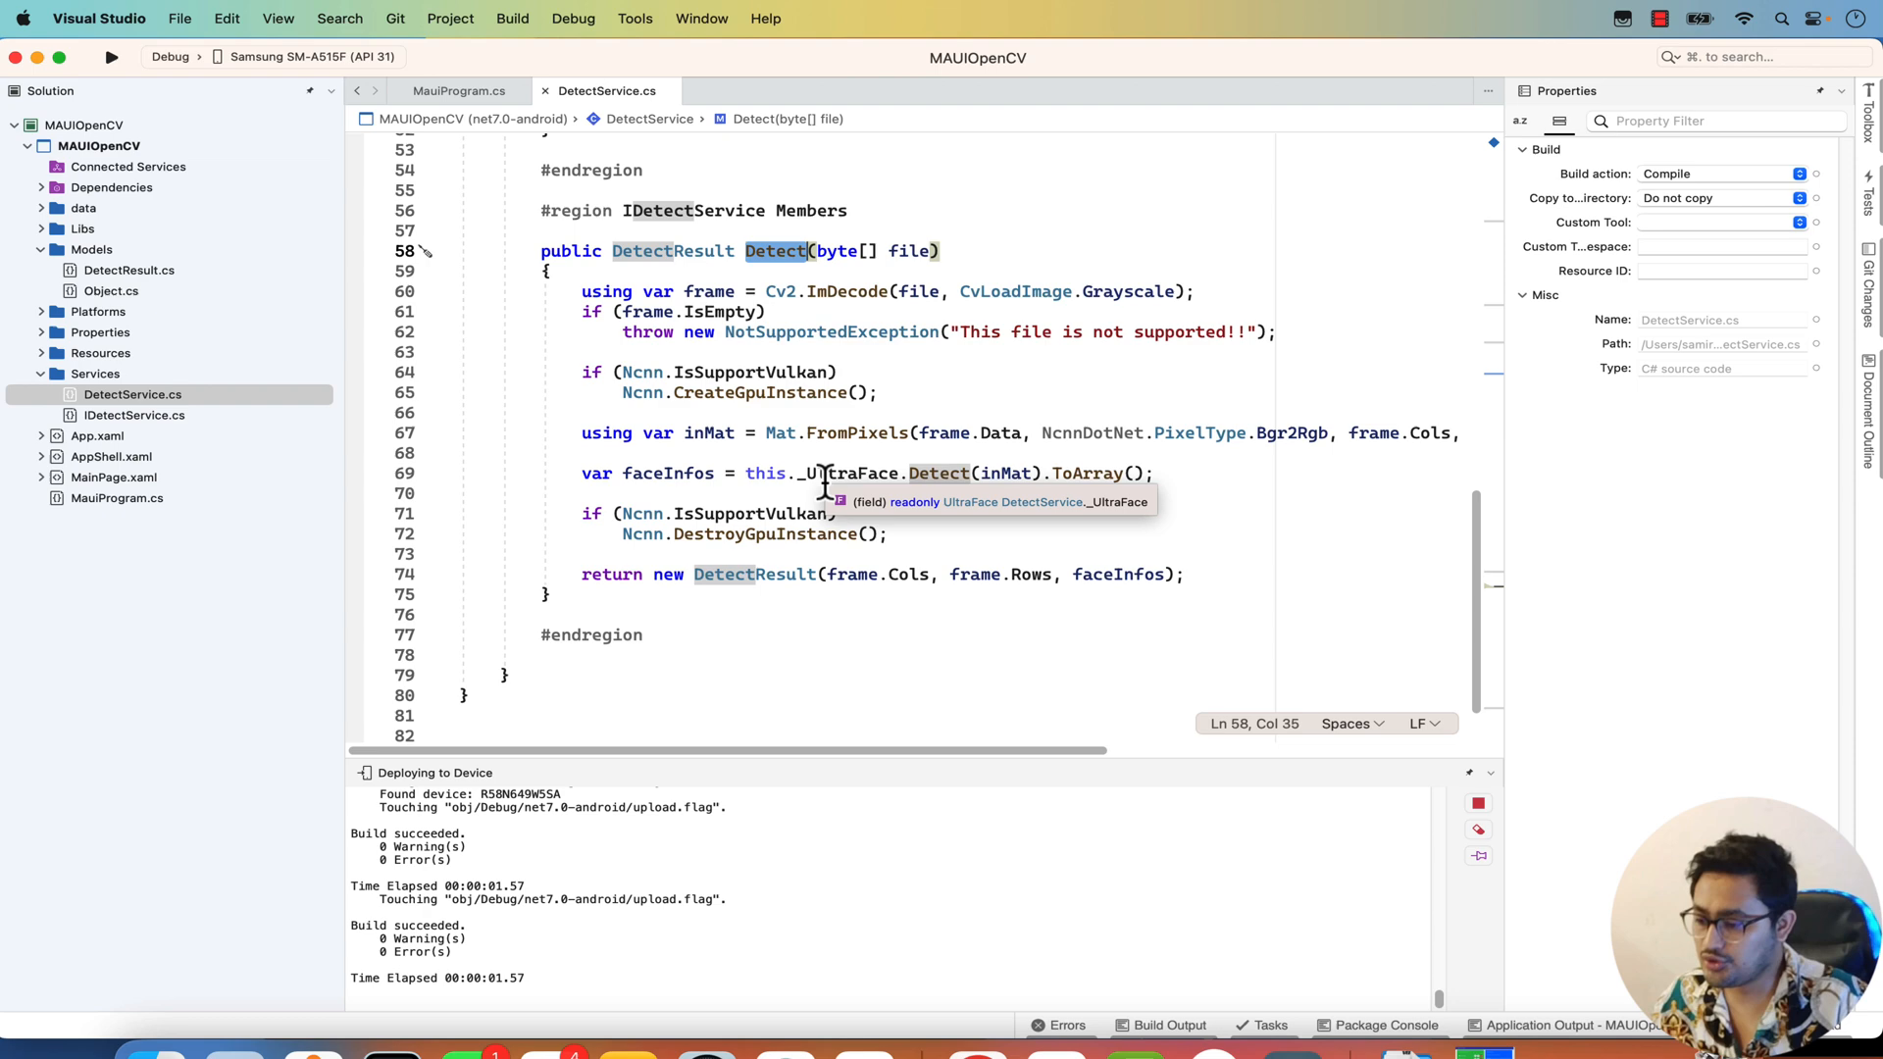
pyautogui.moveTo(1040, 752)
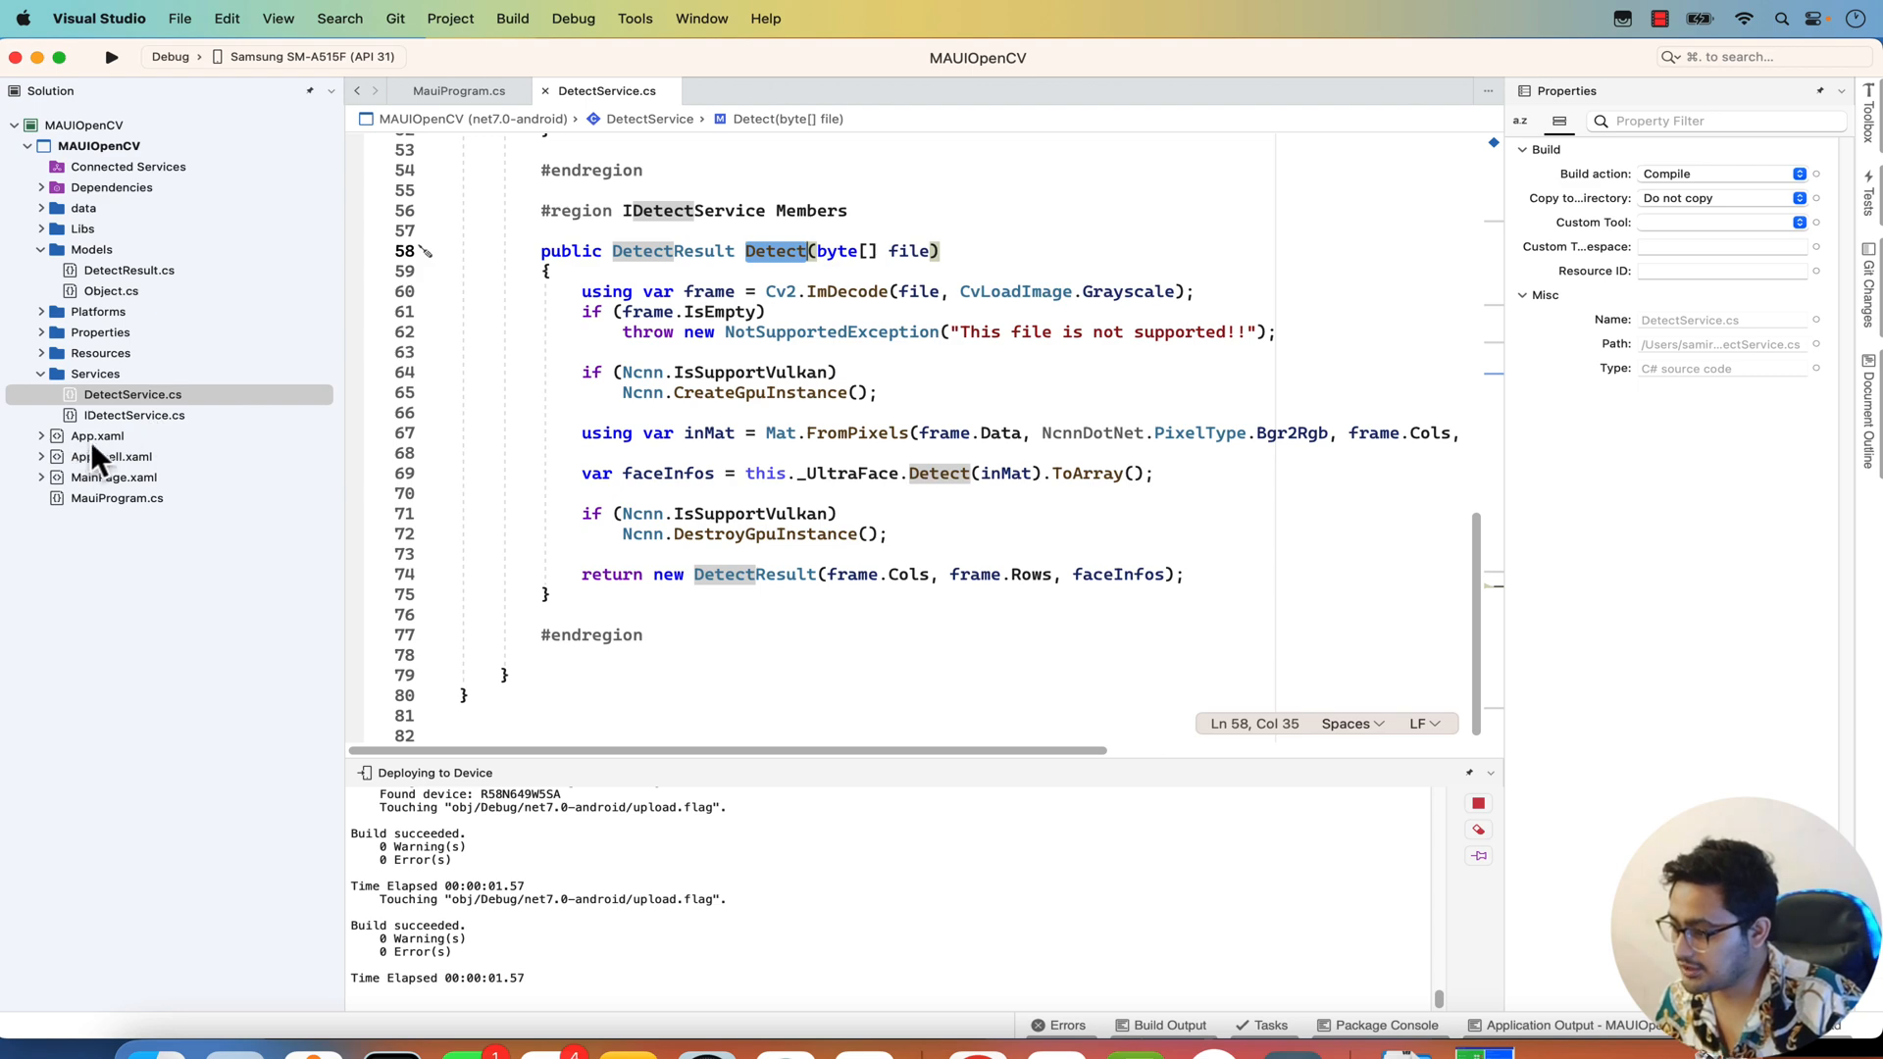
pyautogui.moveTo(142, 432)
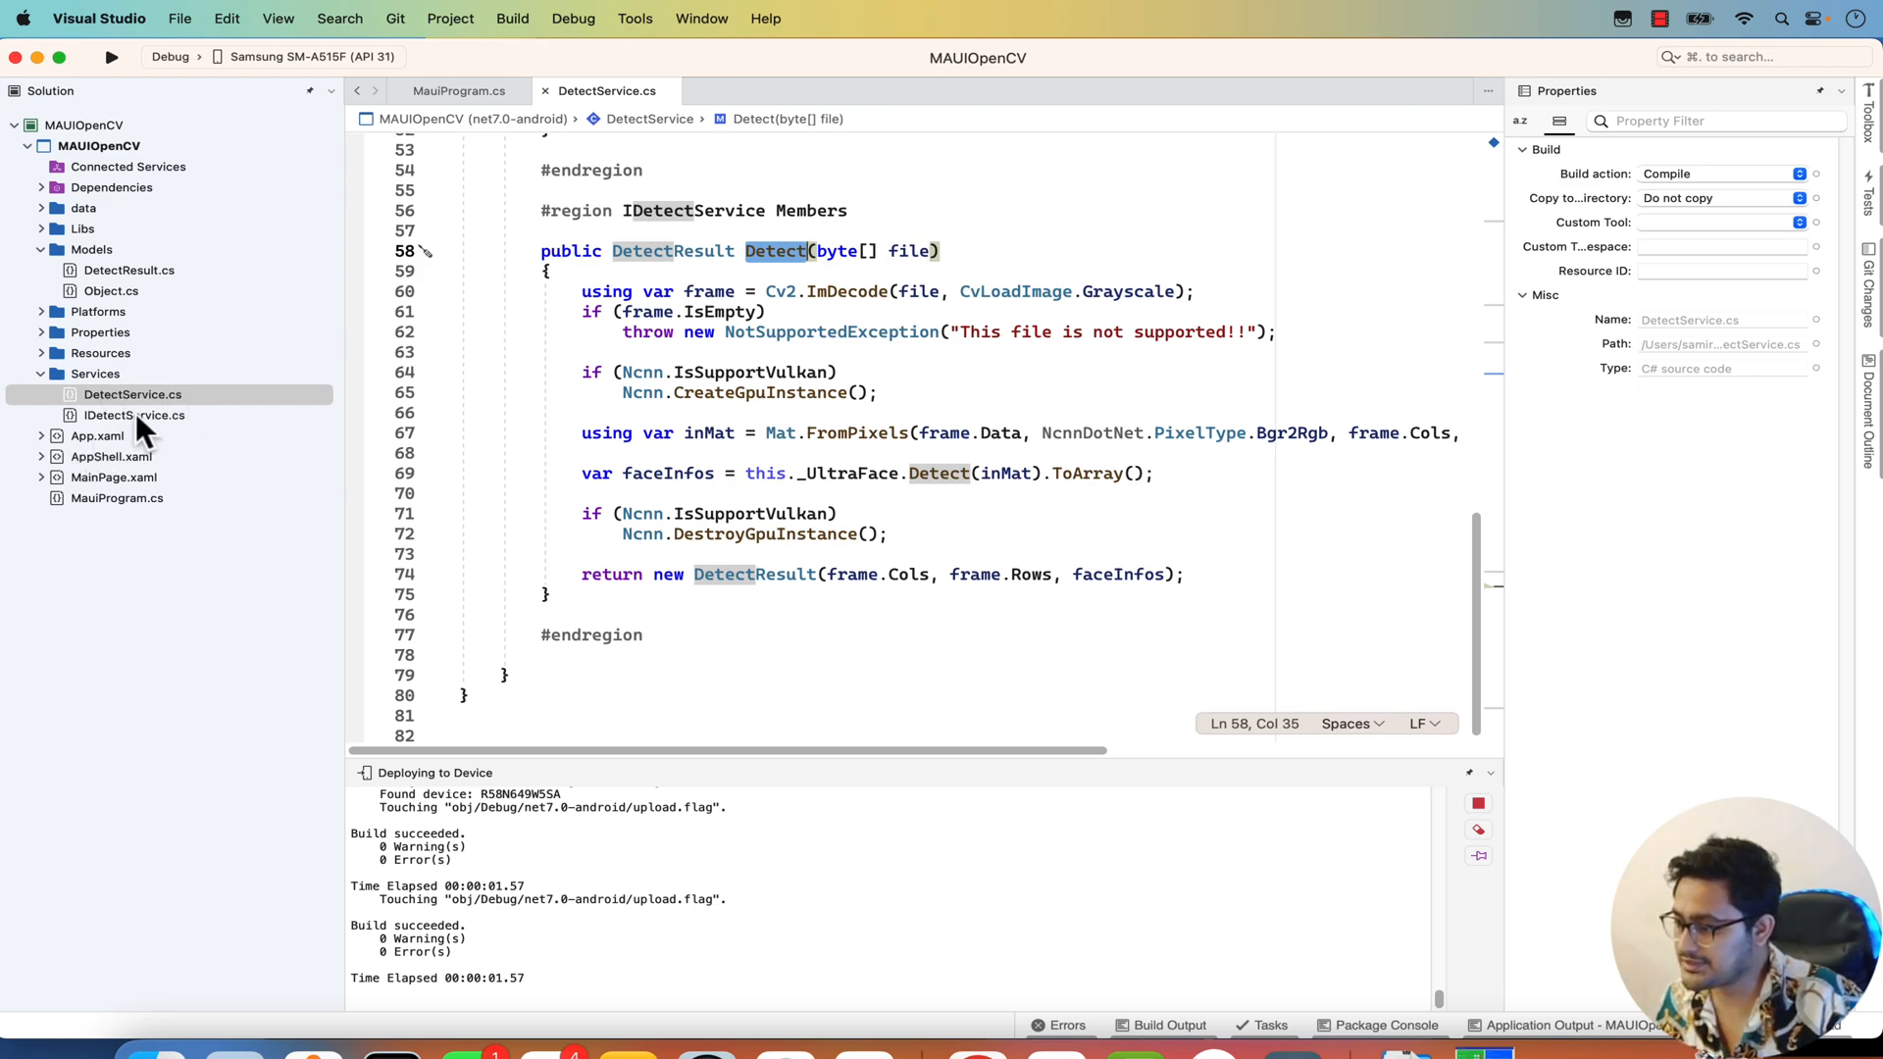
pyautogui.moveTo(685, 302)
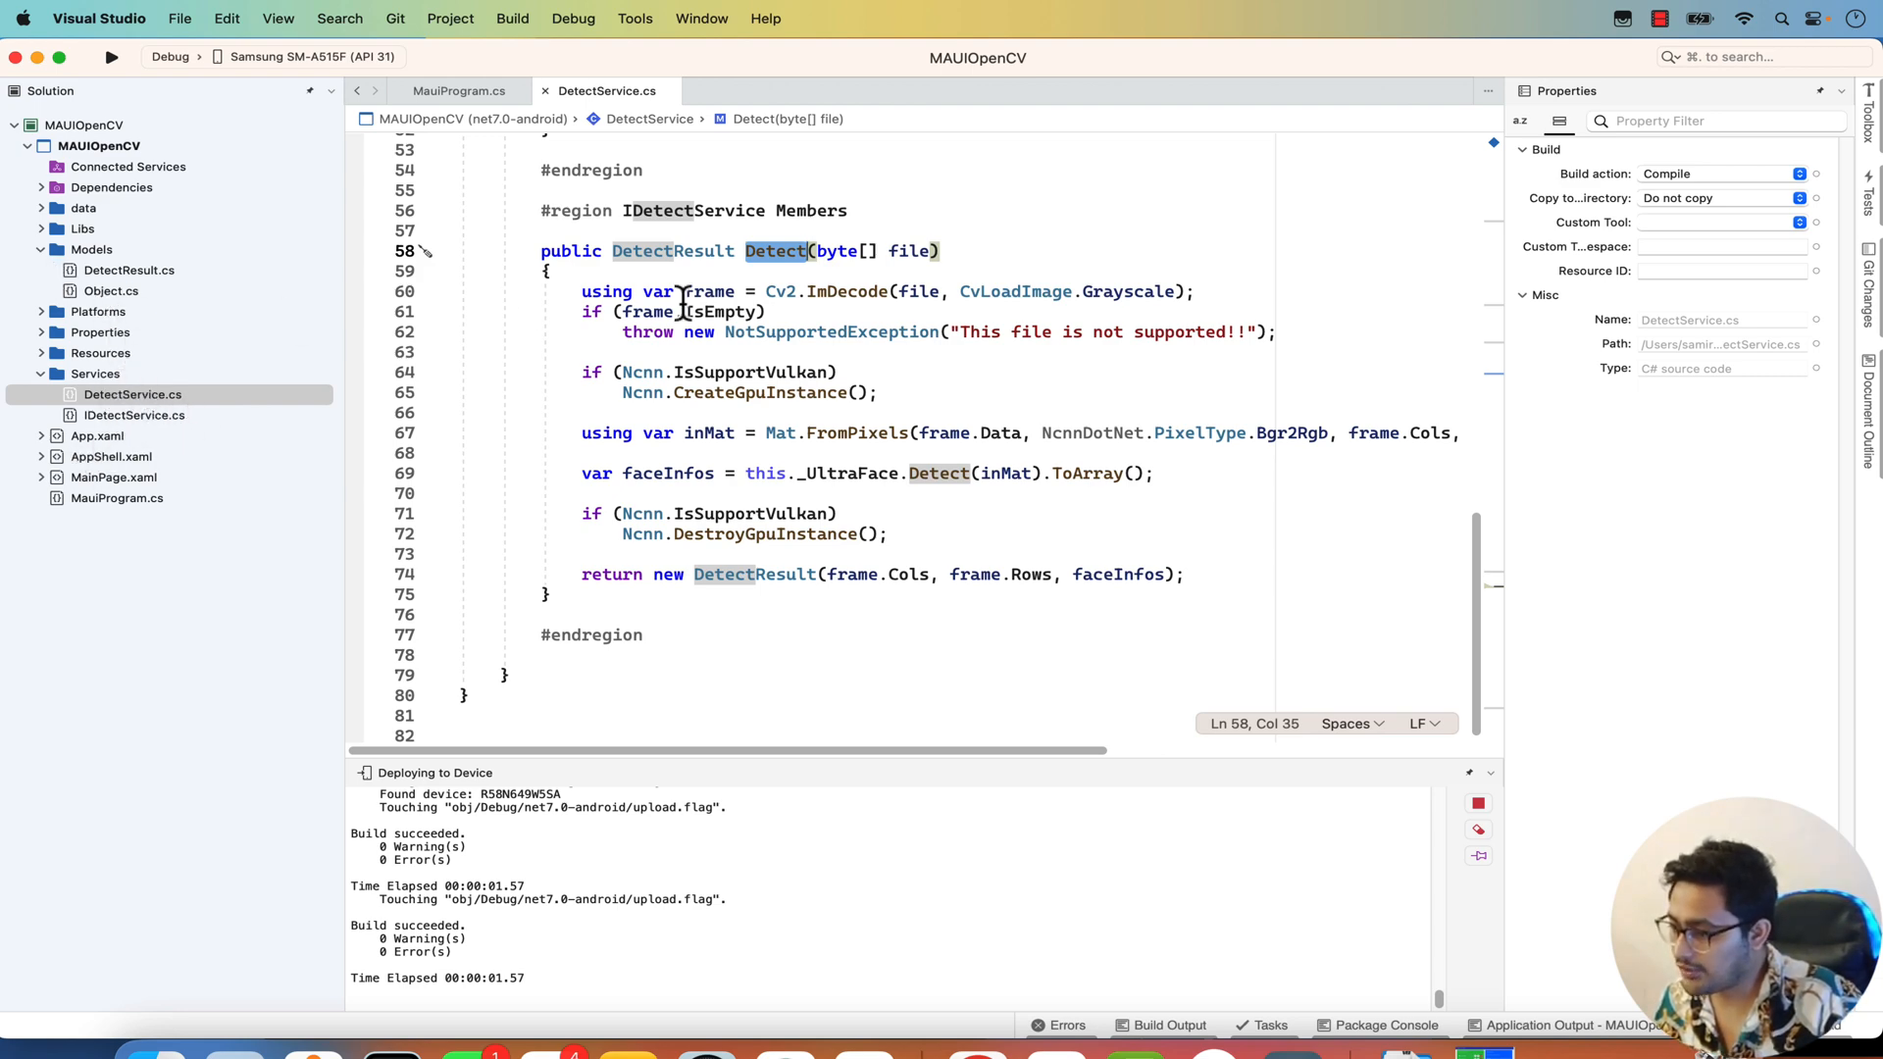
pyautogui.scroll(3)
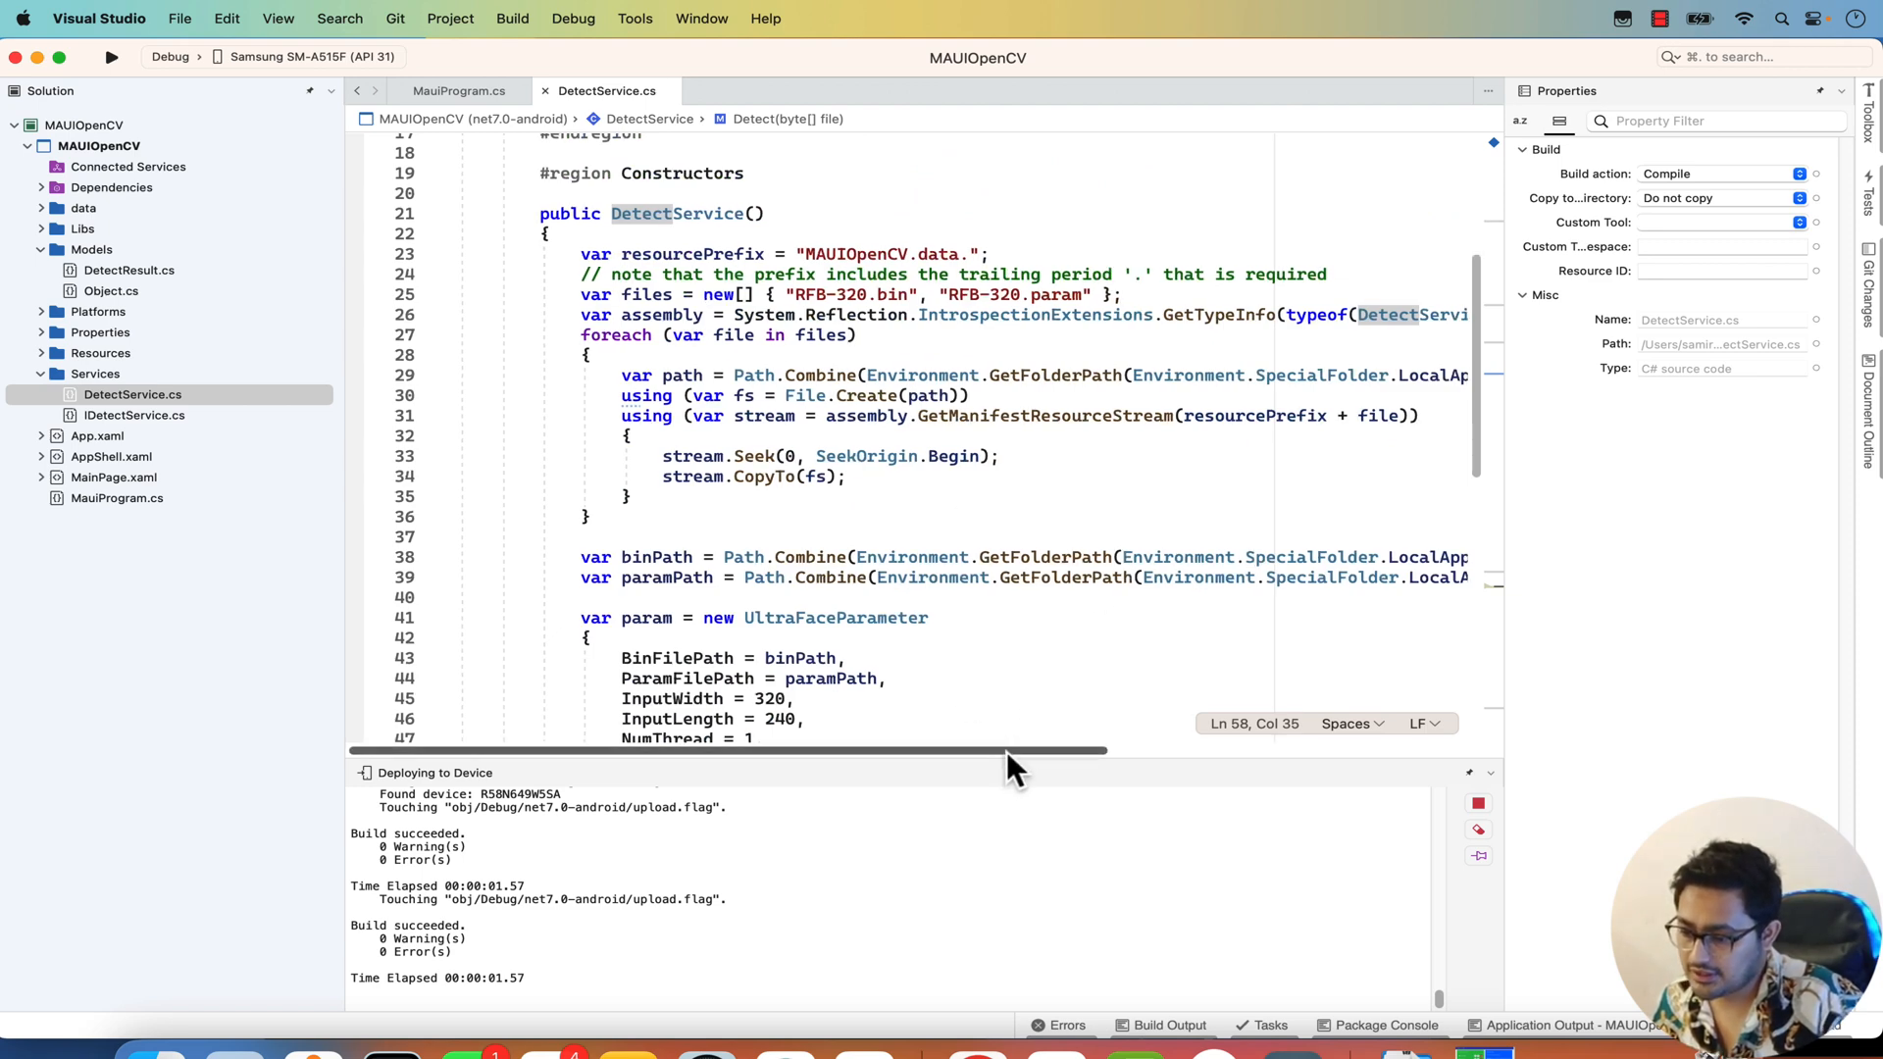
pyautogui.scroll(-3)
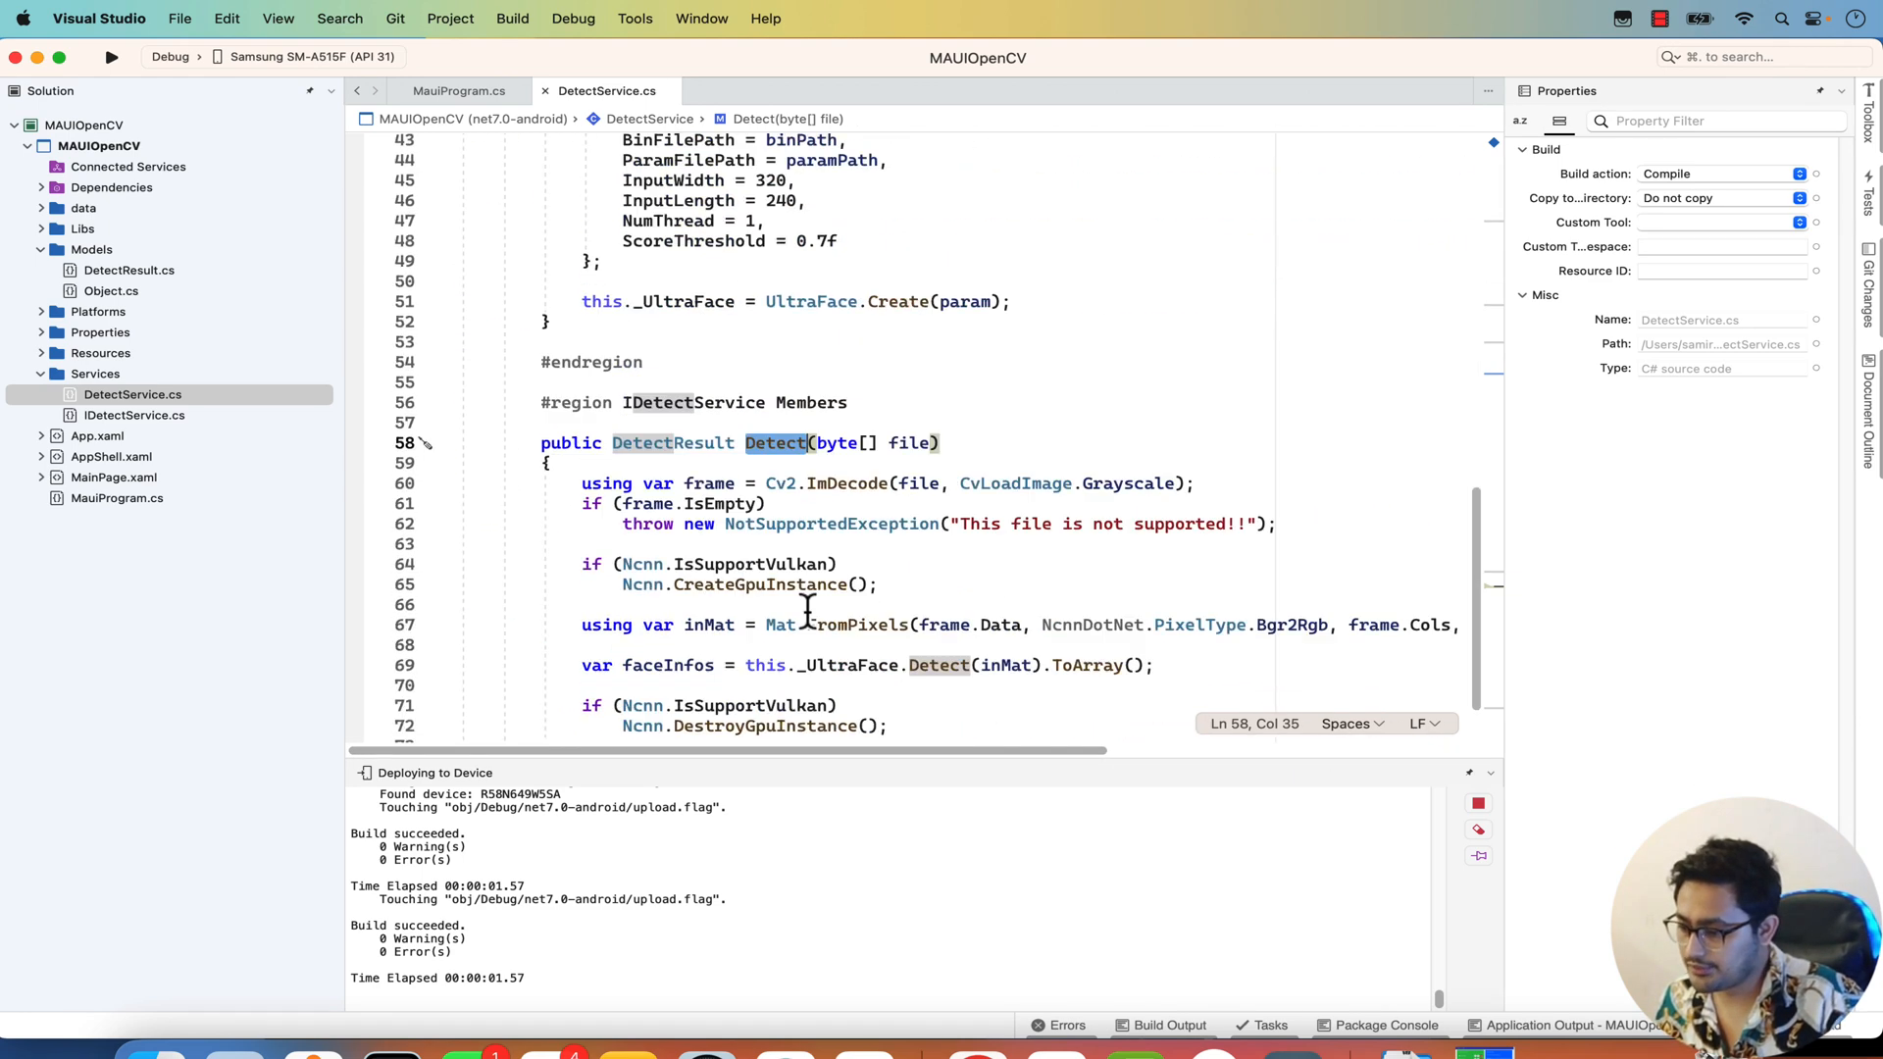
pyautogui.scroll(3)
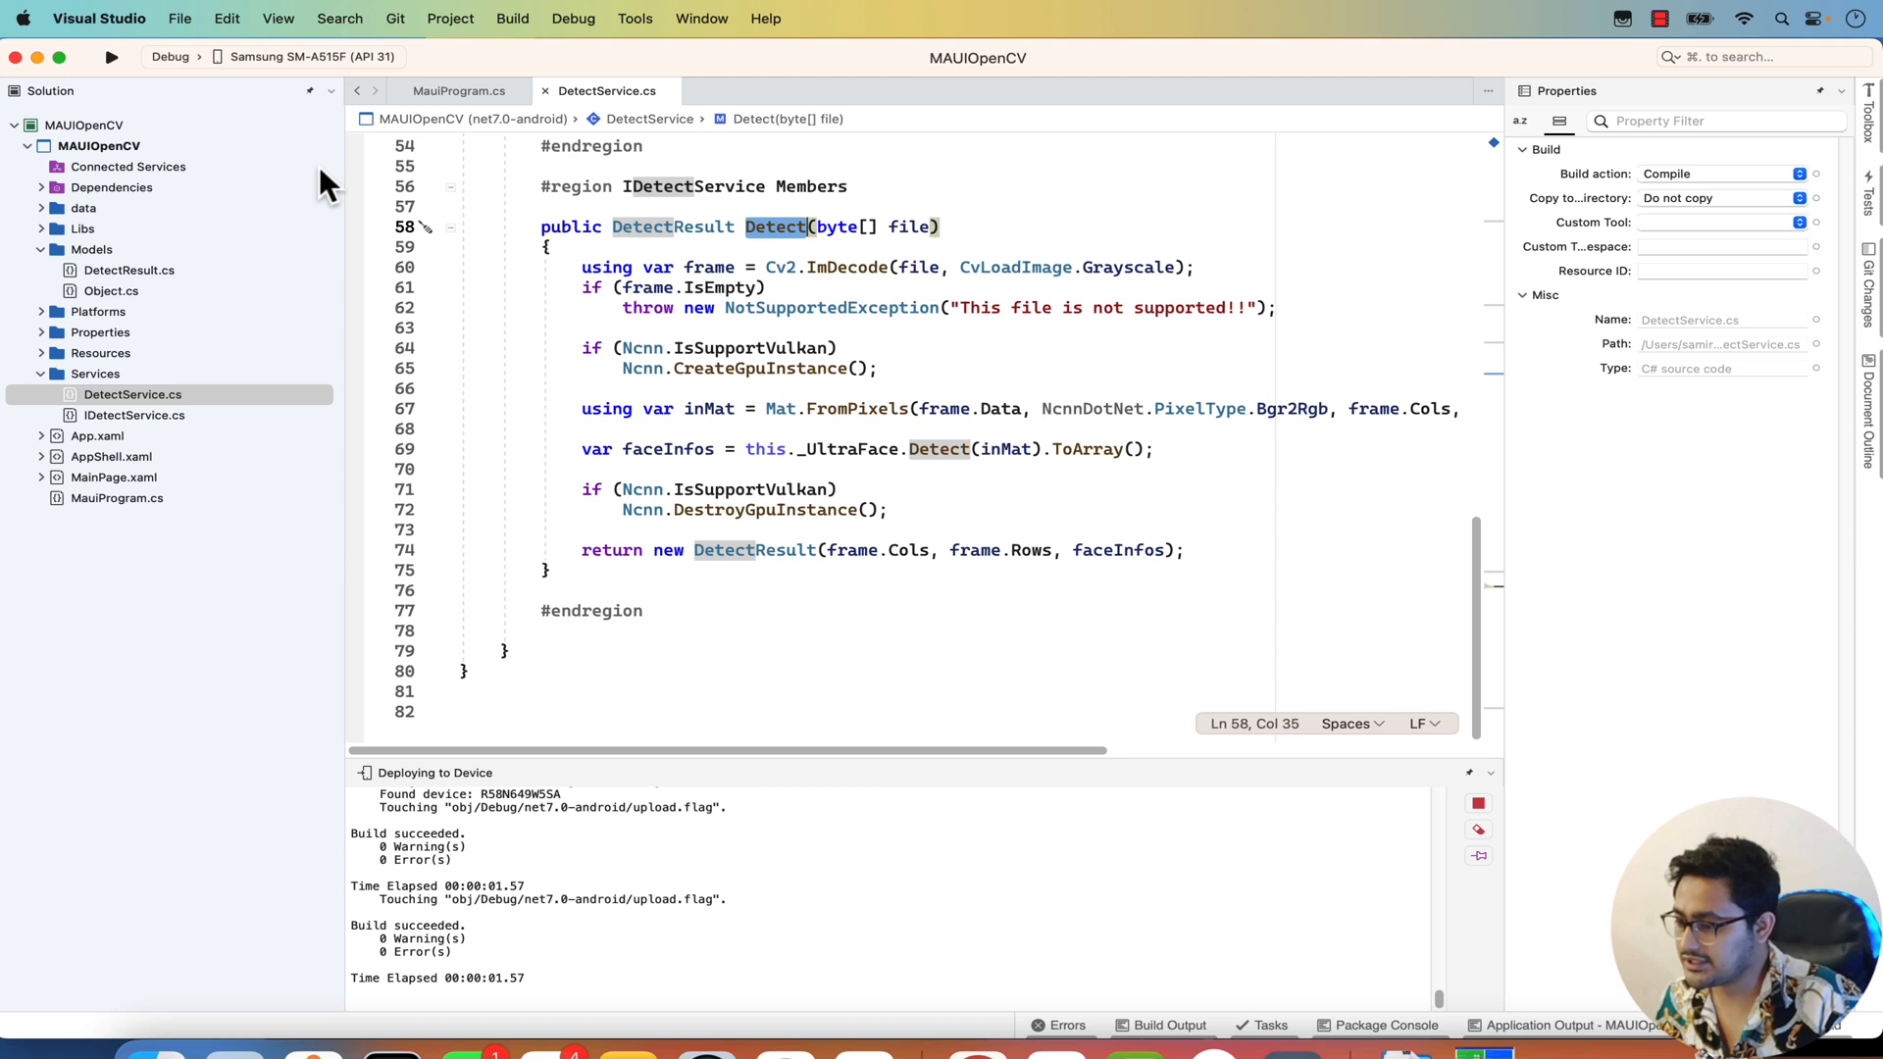
pyautogui.moveTo(1464, 792)
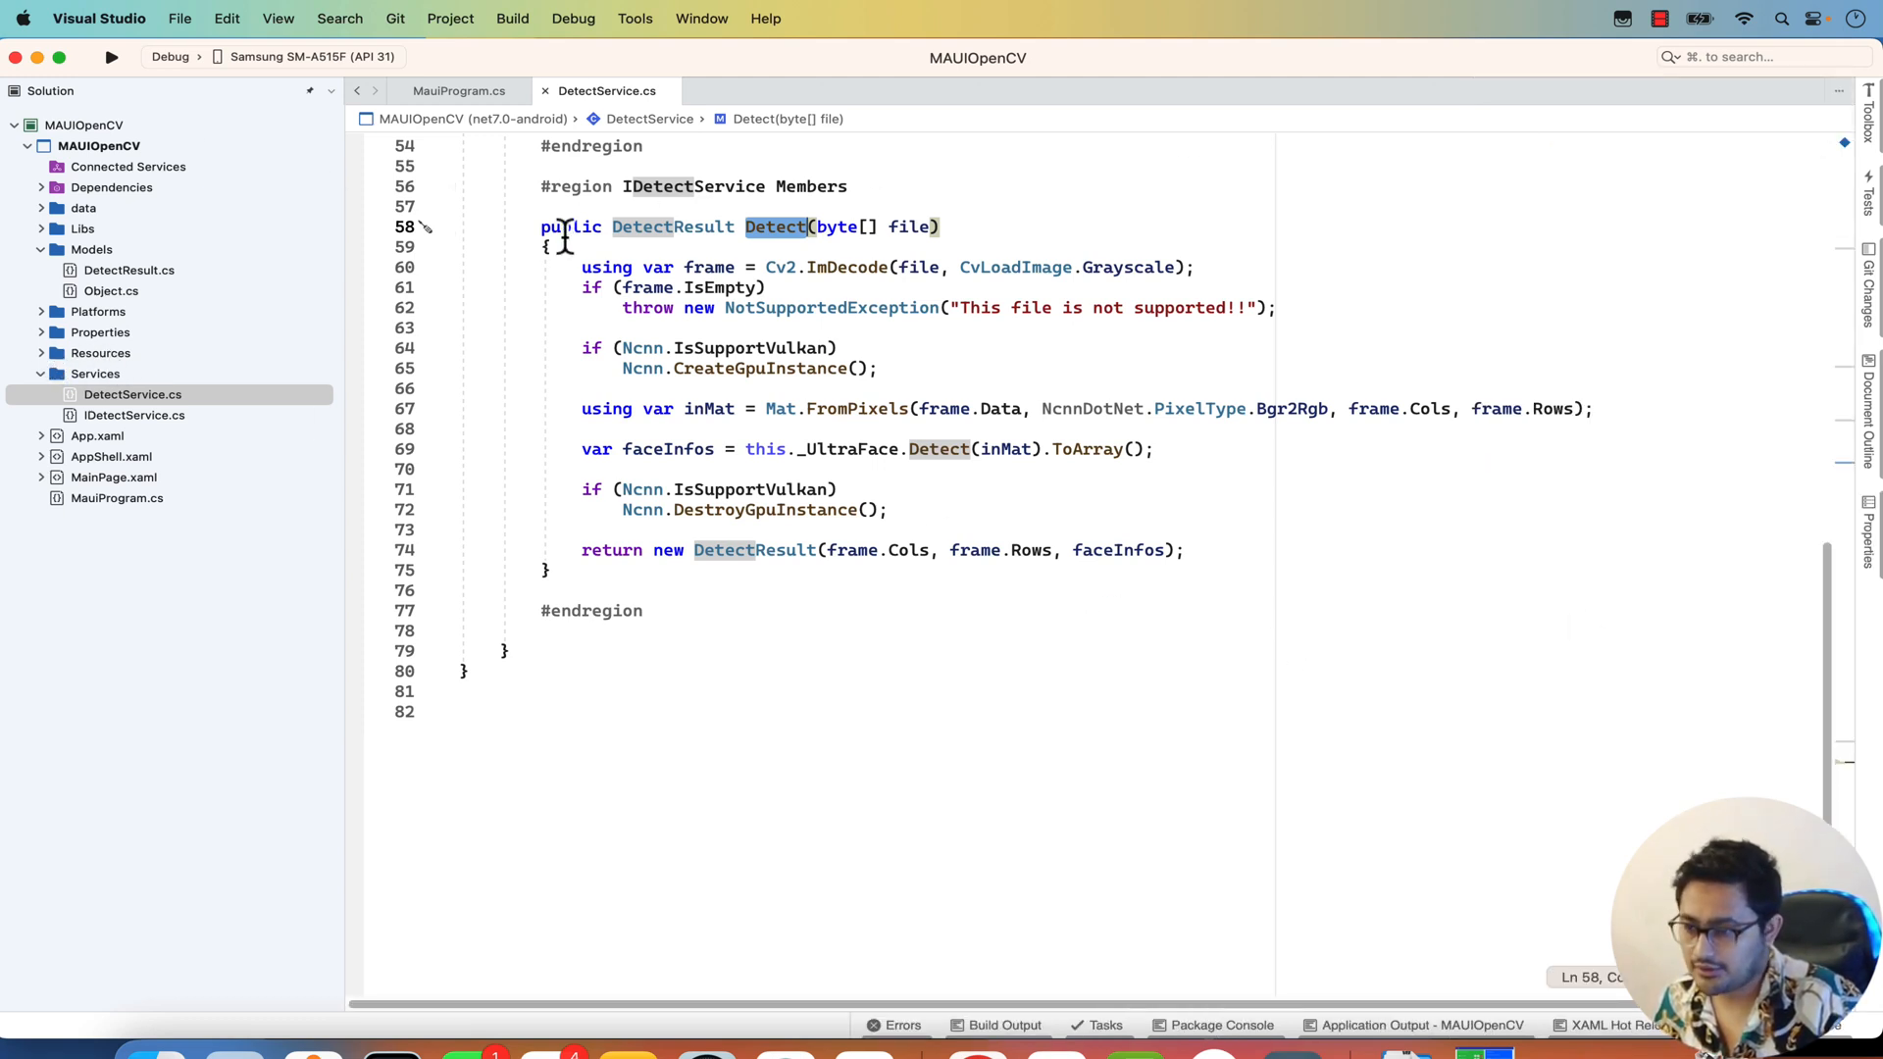
# Scroll the DetectService.cs editor to show the complete Detect method.
pyautogui.scroll(3)
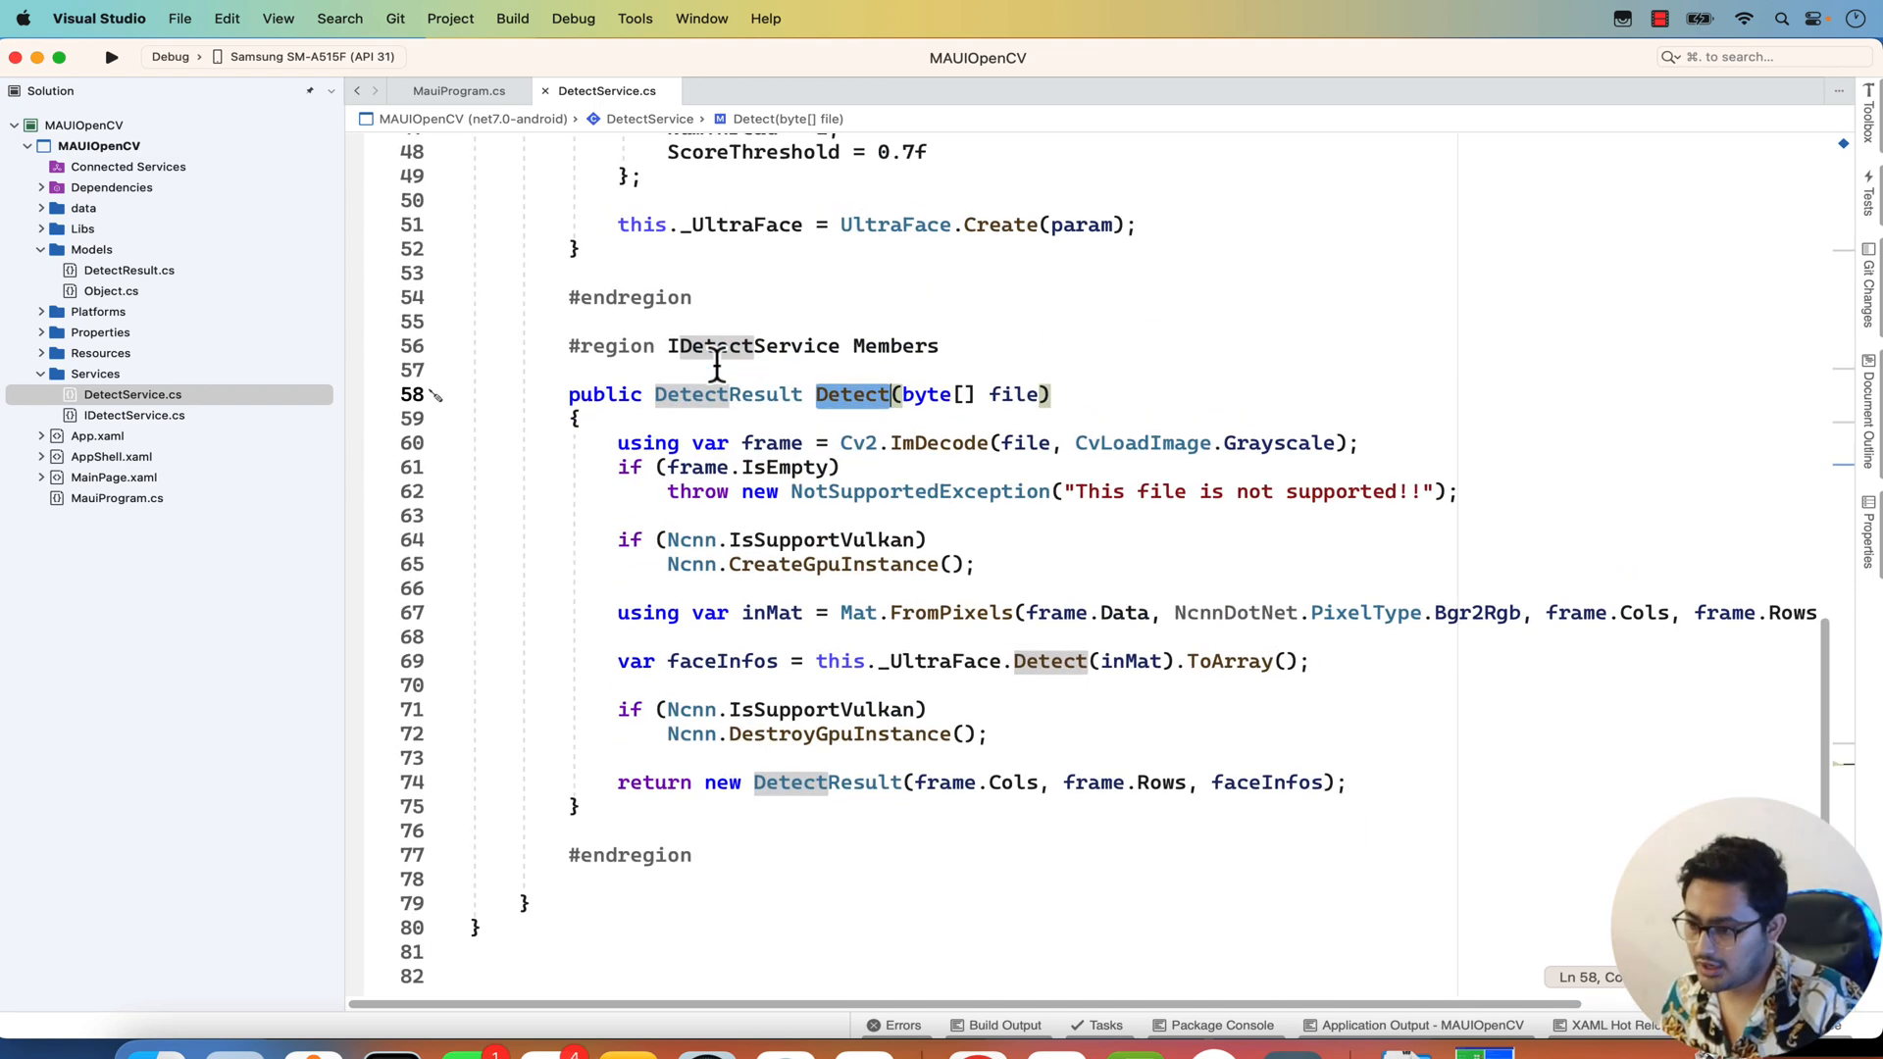
pyautogui.moveTo(75, 352)
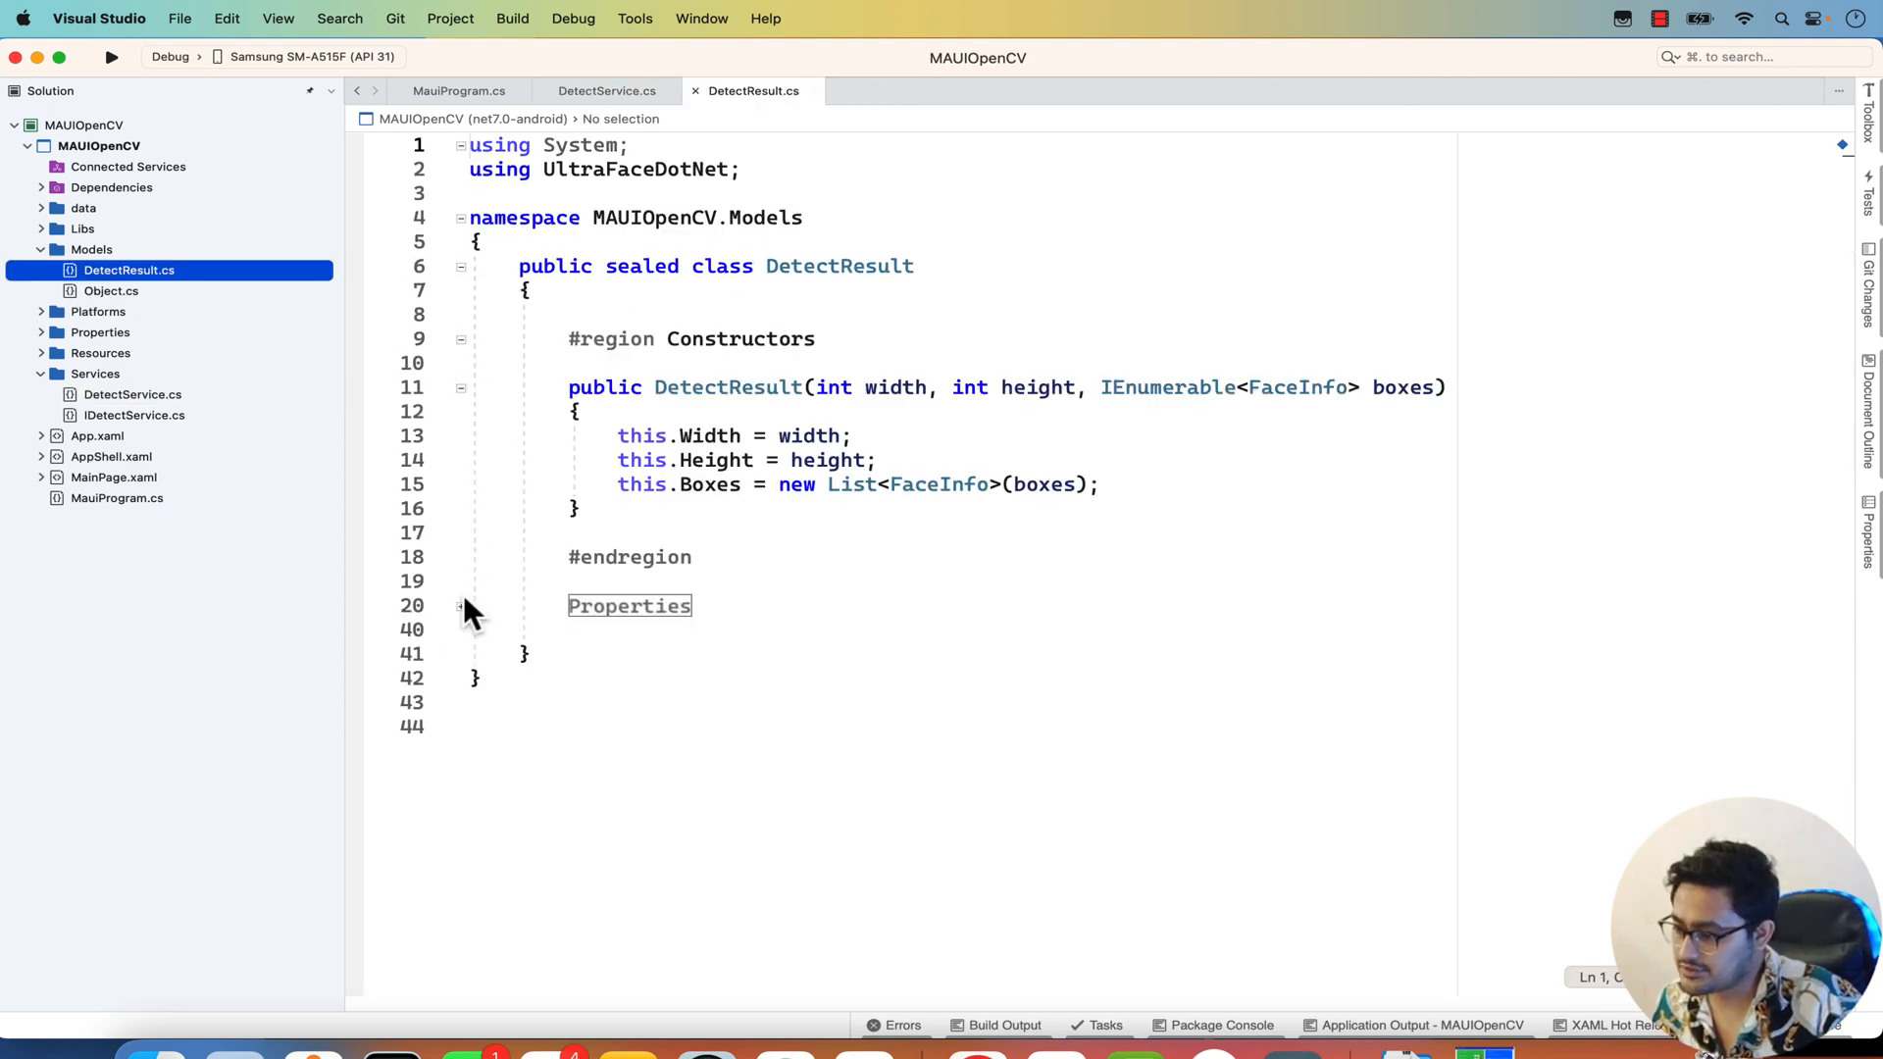
# Expand DetectResult's Properties region, review Object.cs Rect, Label and Prob, and reveal MainPage code-behind.
pyautogui.click(459, 606)
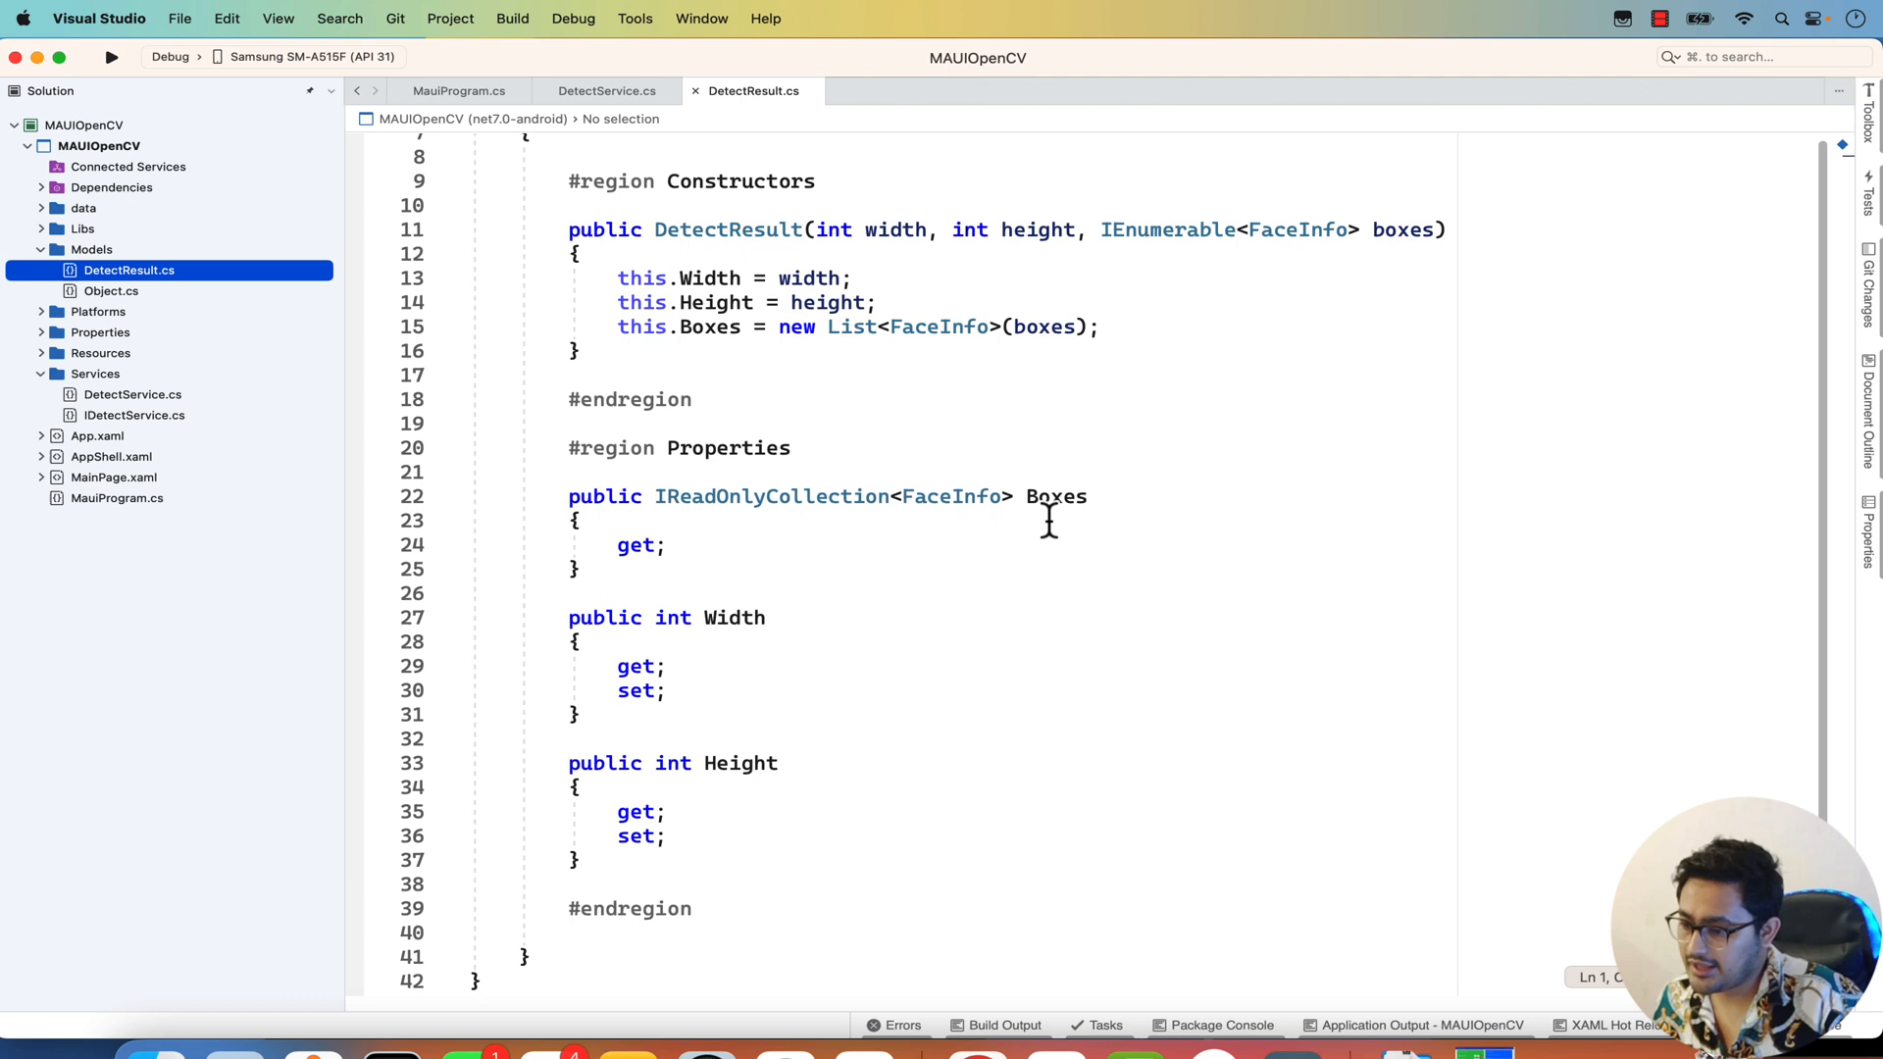
pyautogui.moveTo(685, 473)
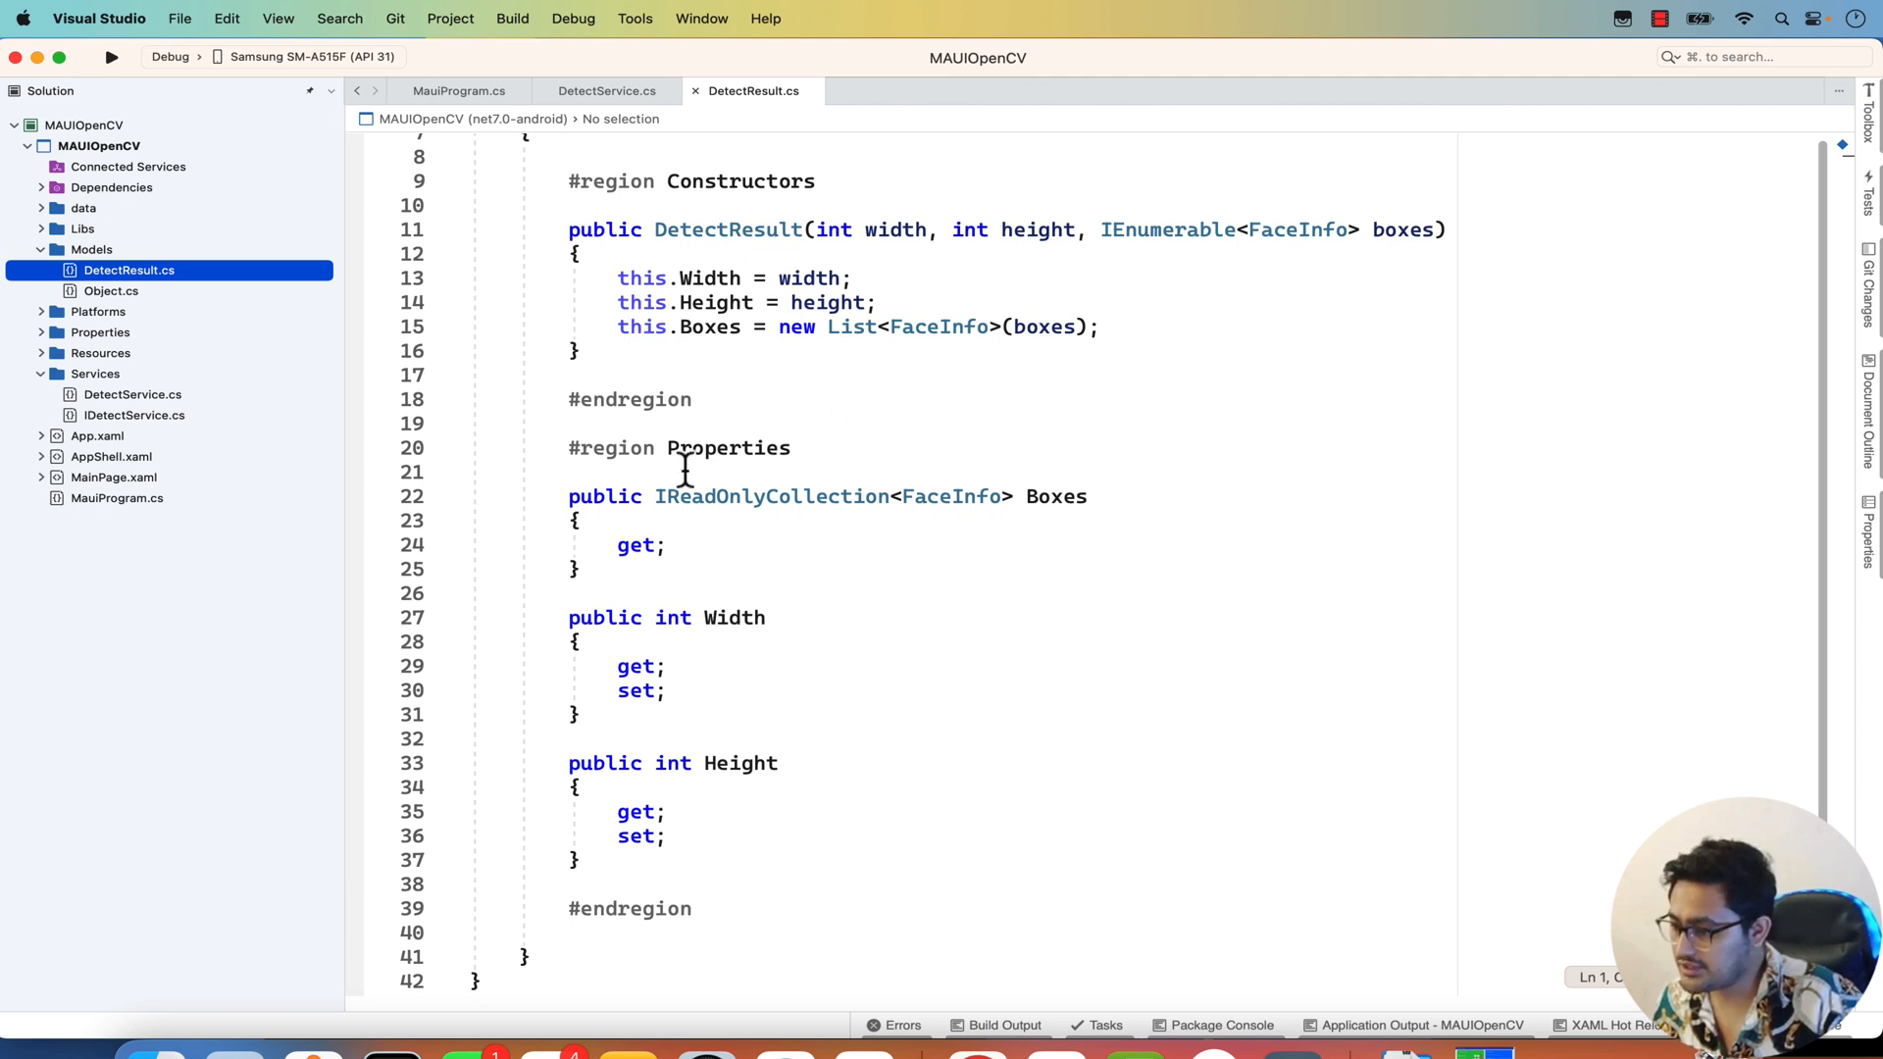
pyautogui.click(110, 291)
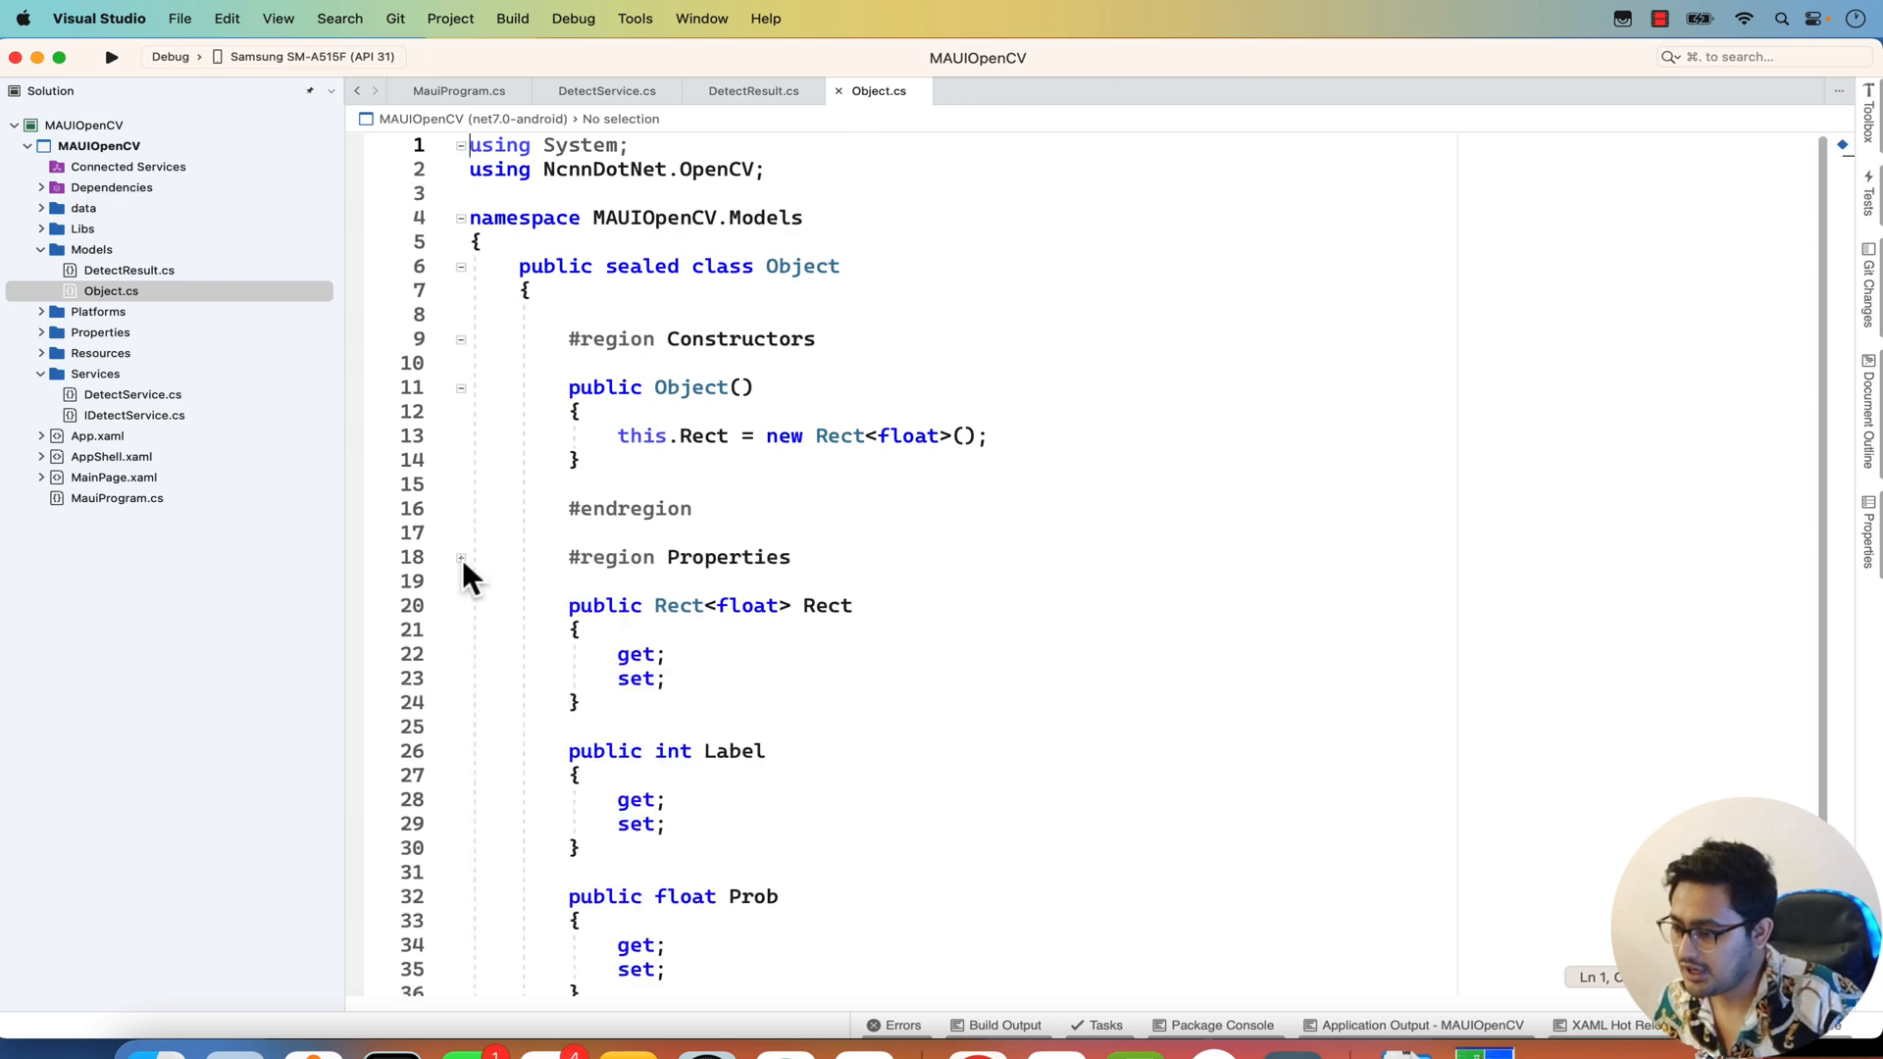
pyautogui.scroll(-3)
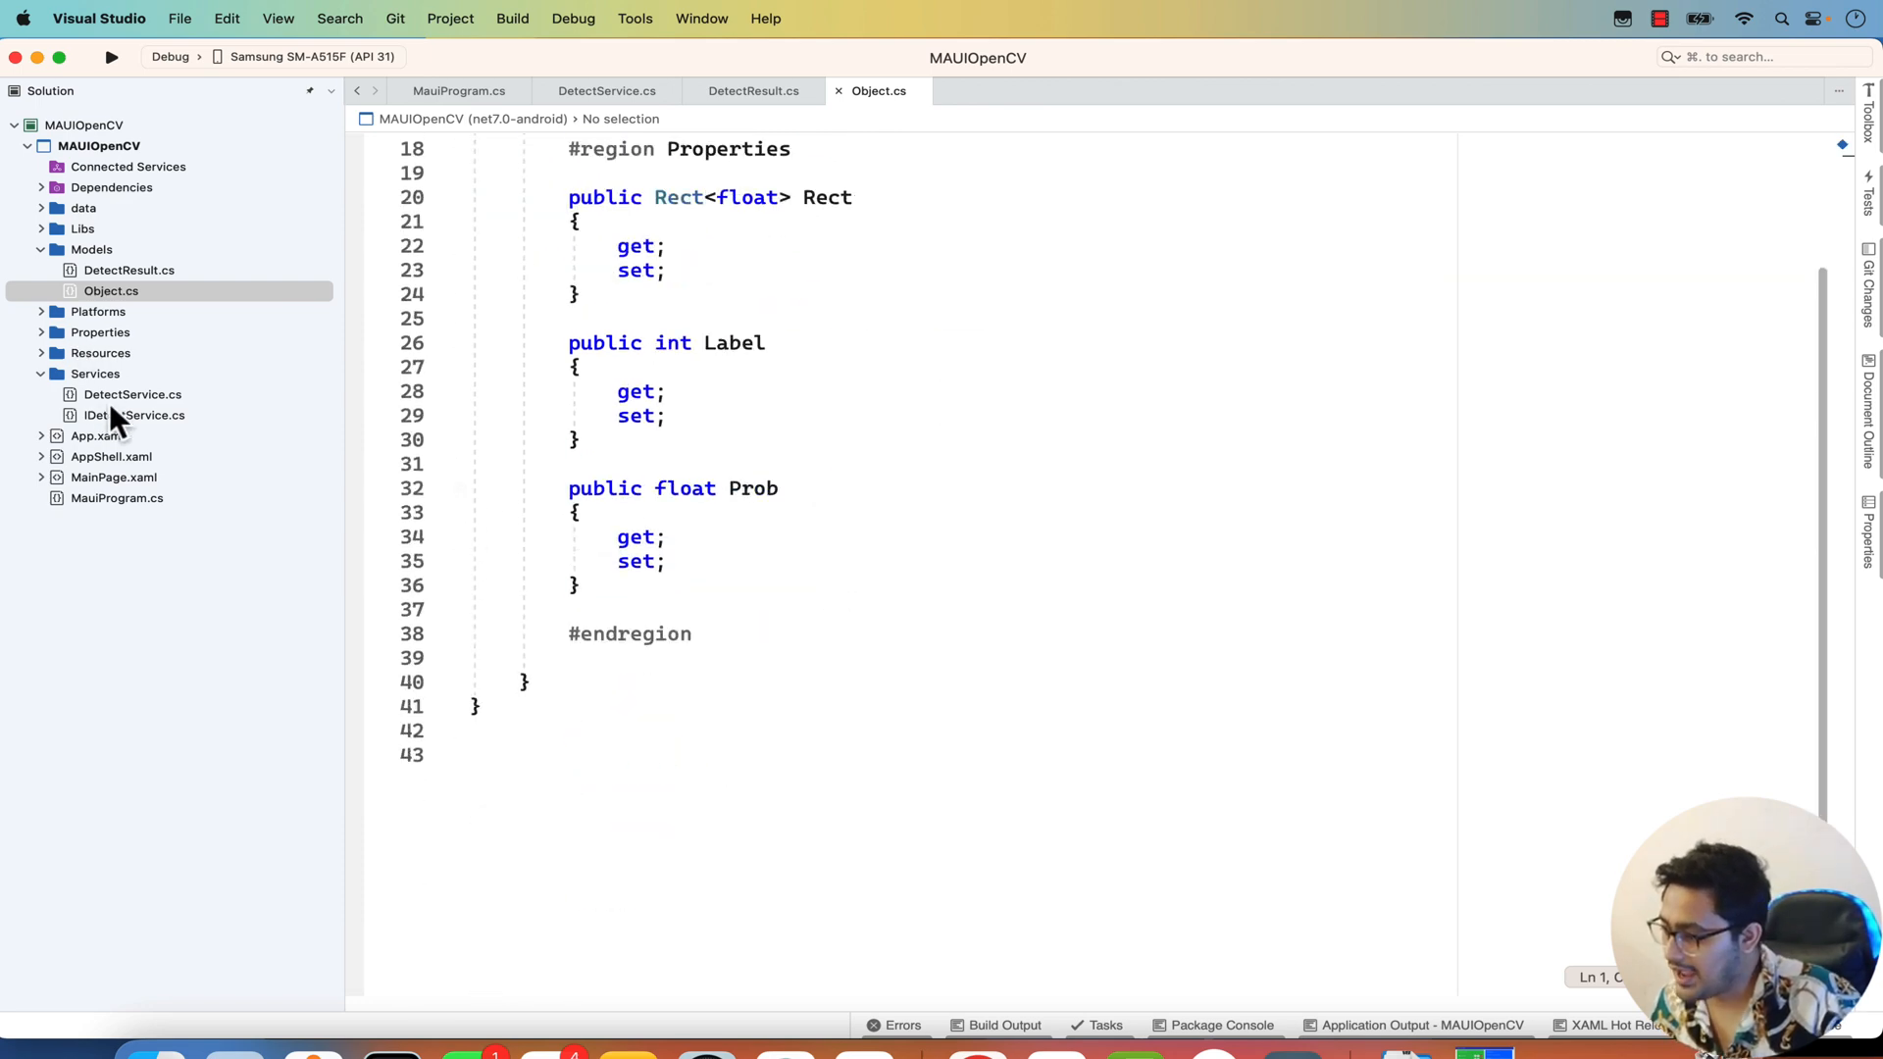
pyautogui.click(41, 477)
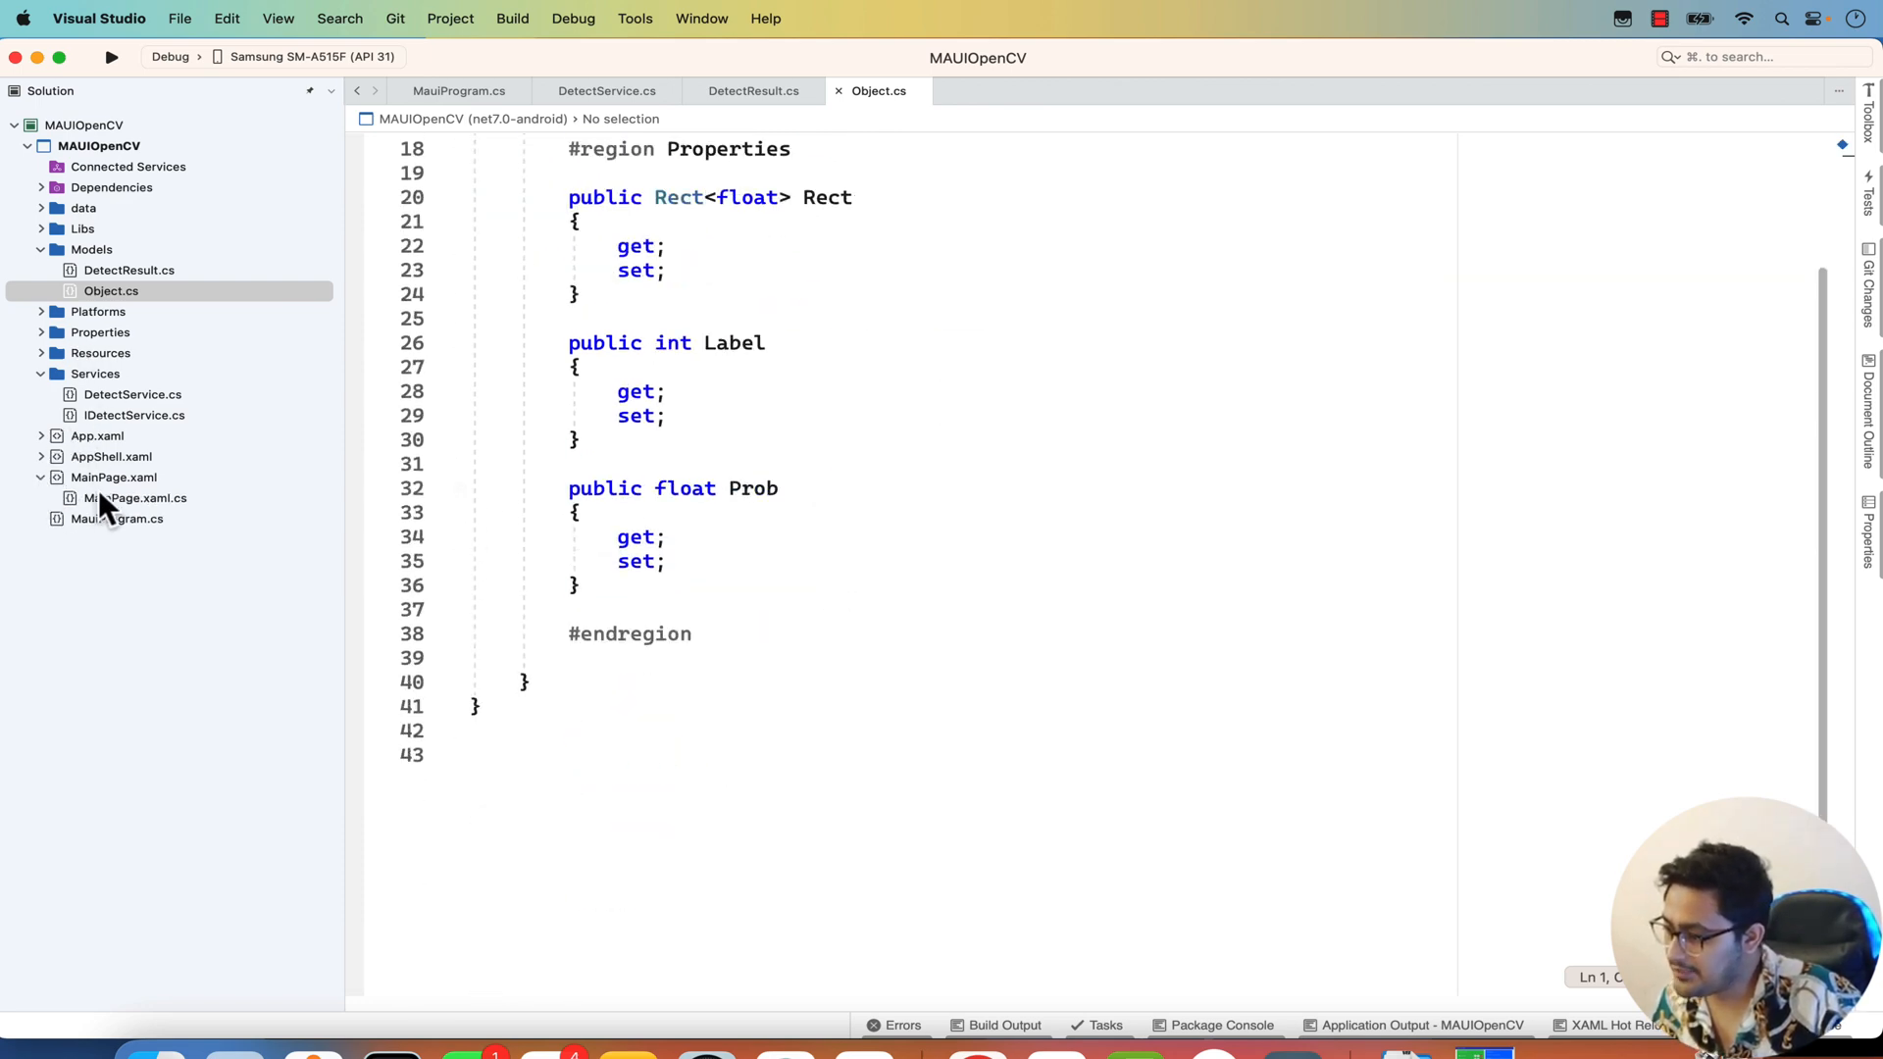
pyautogui.click(135, 496)
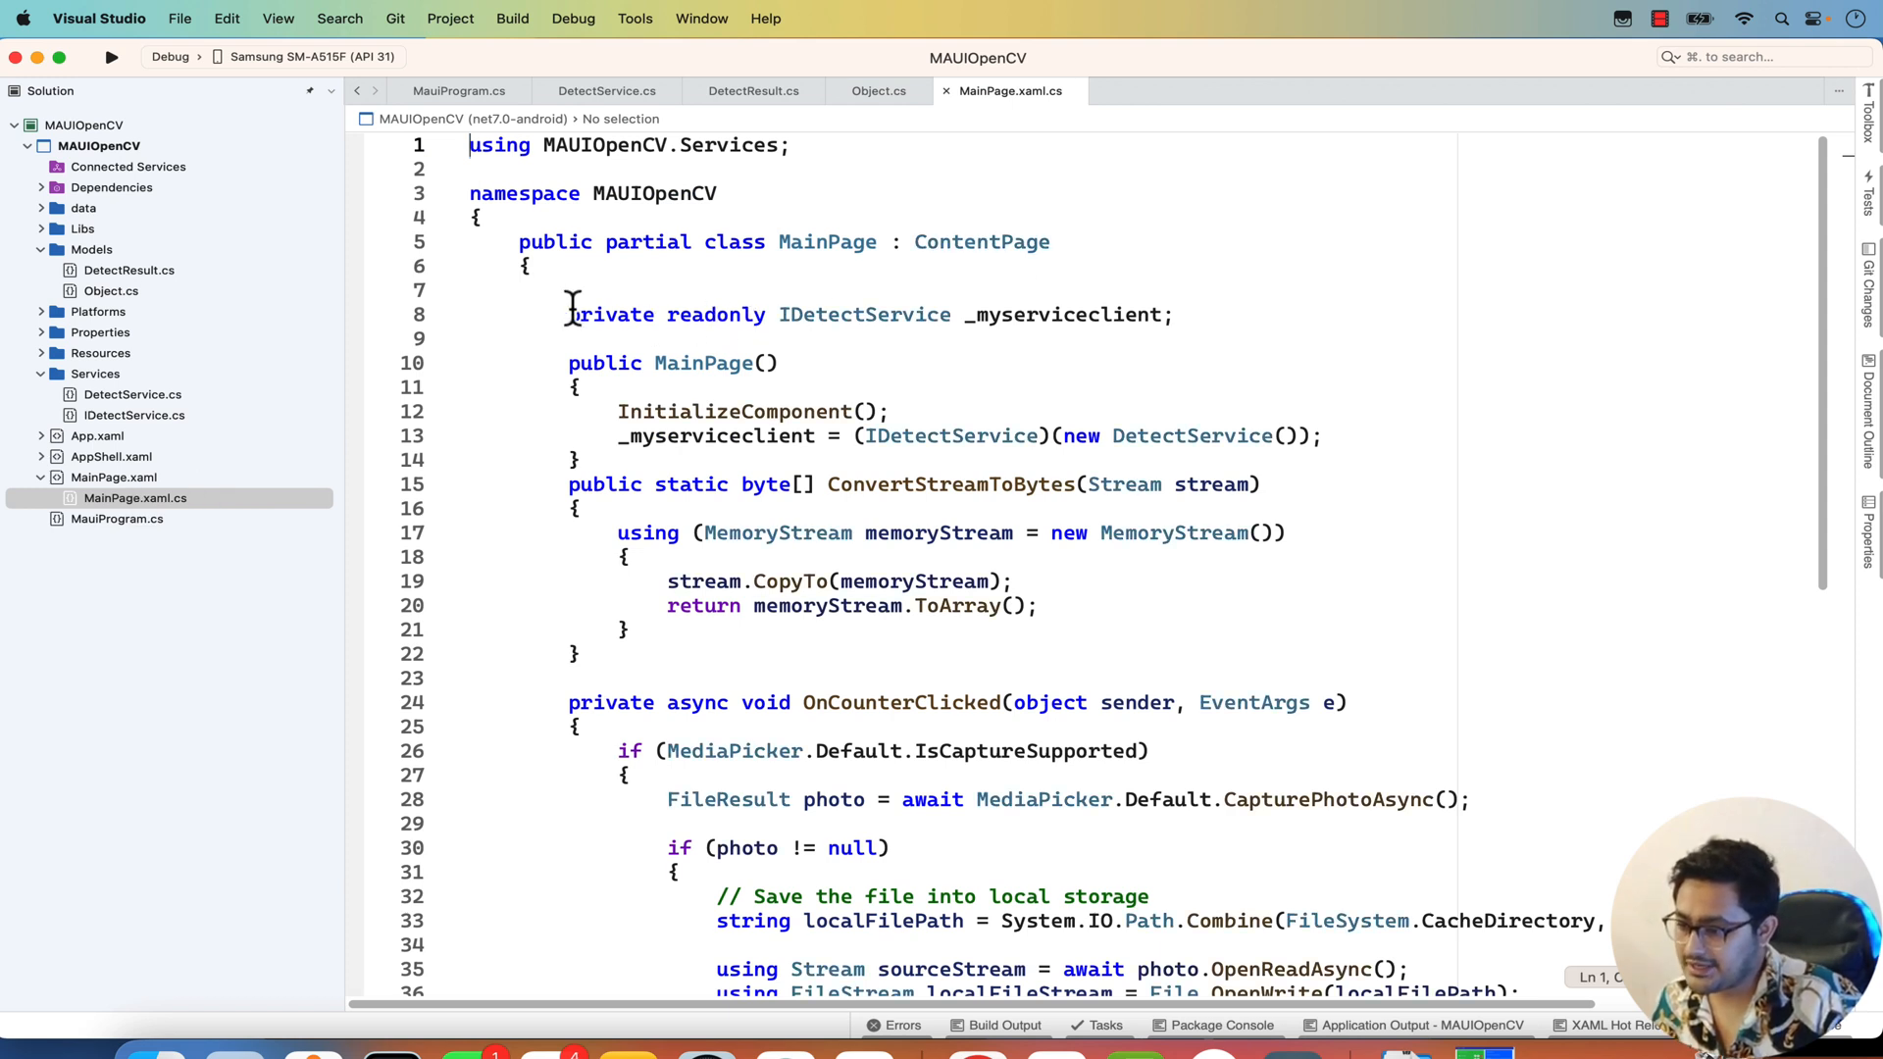
pyautogui.moveTo(774, 314)
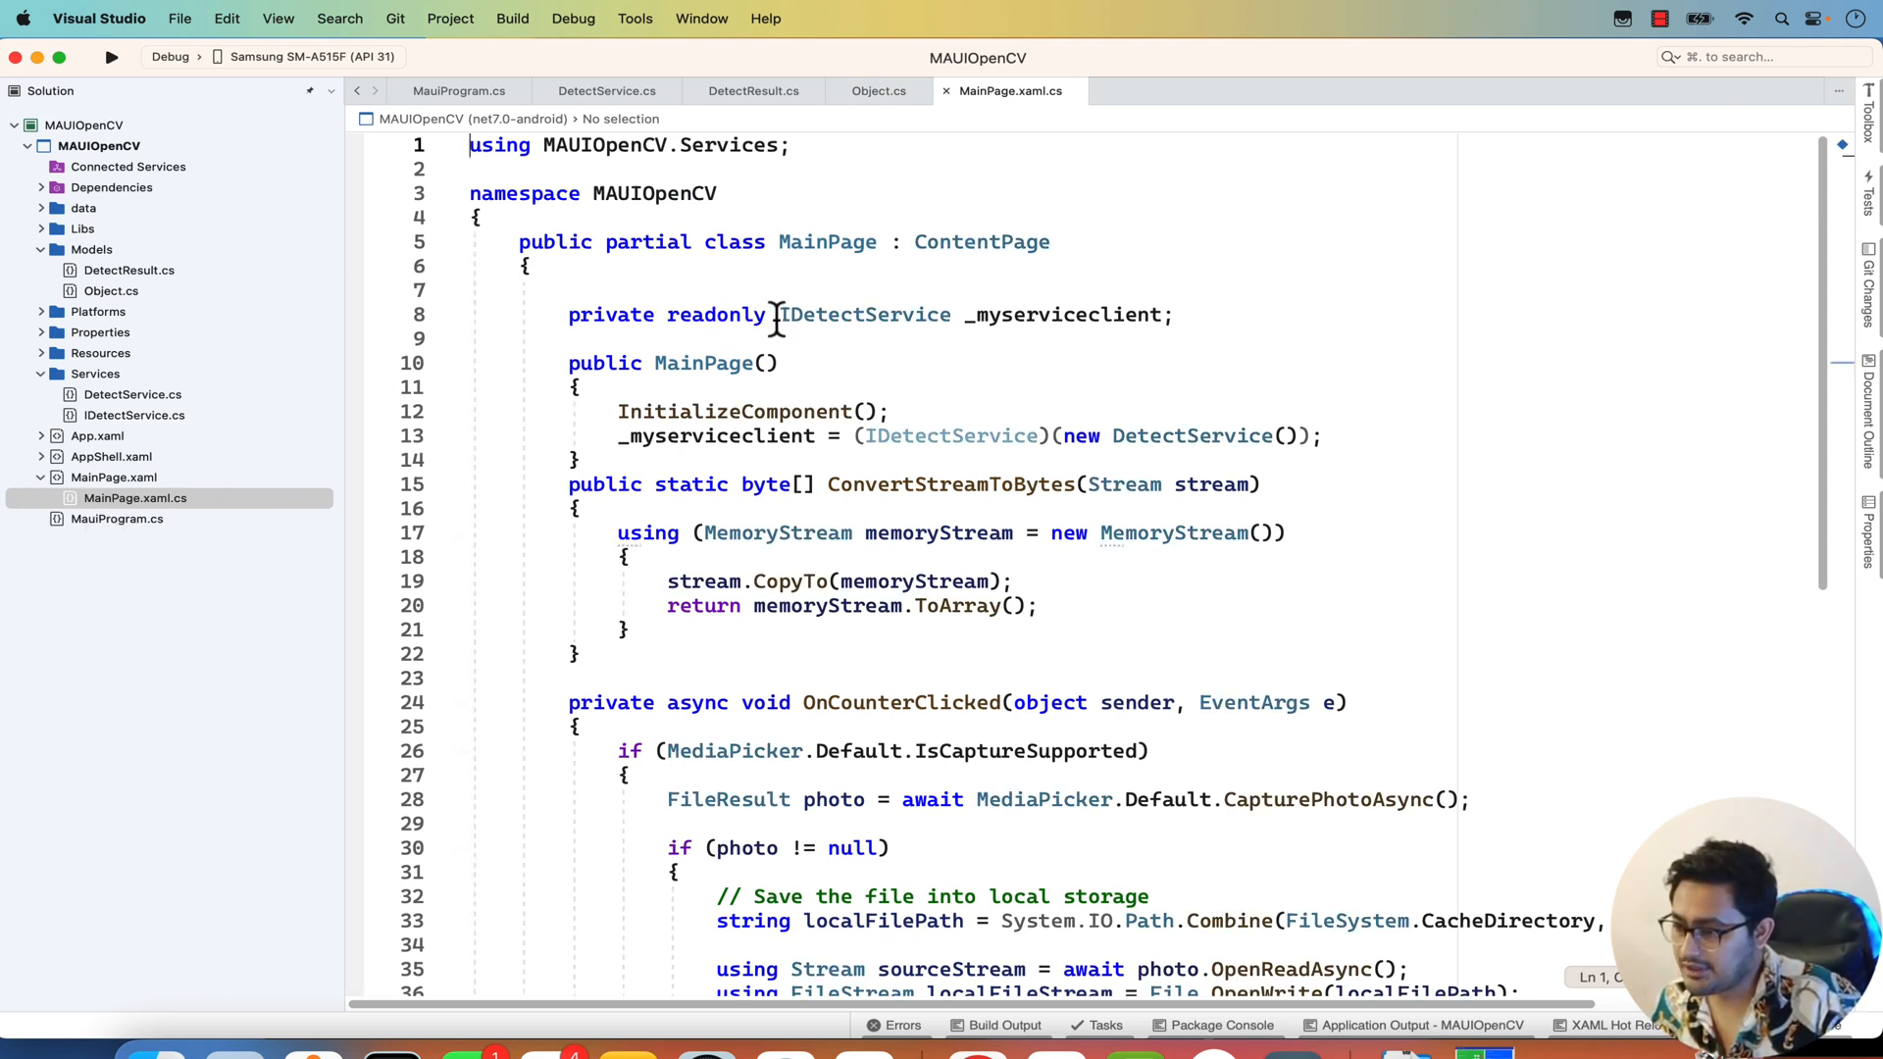
pyautogui.doubleClick(610, 314)
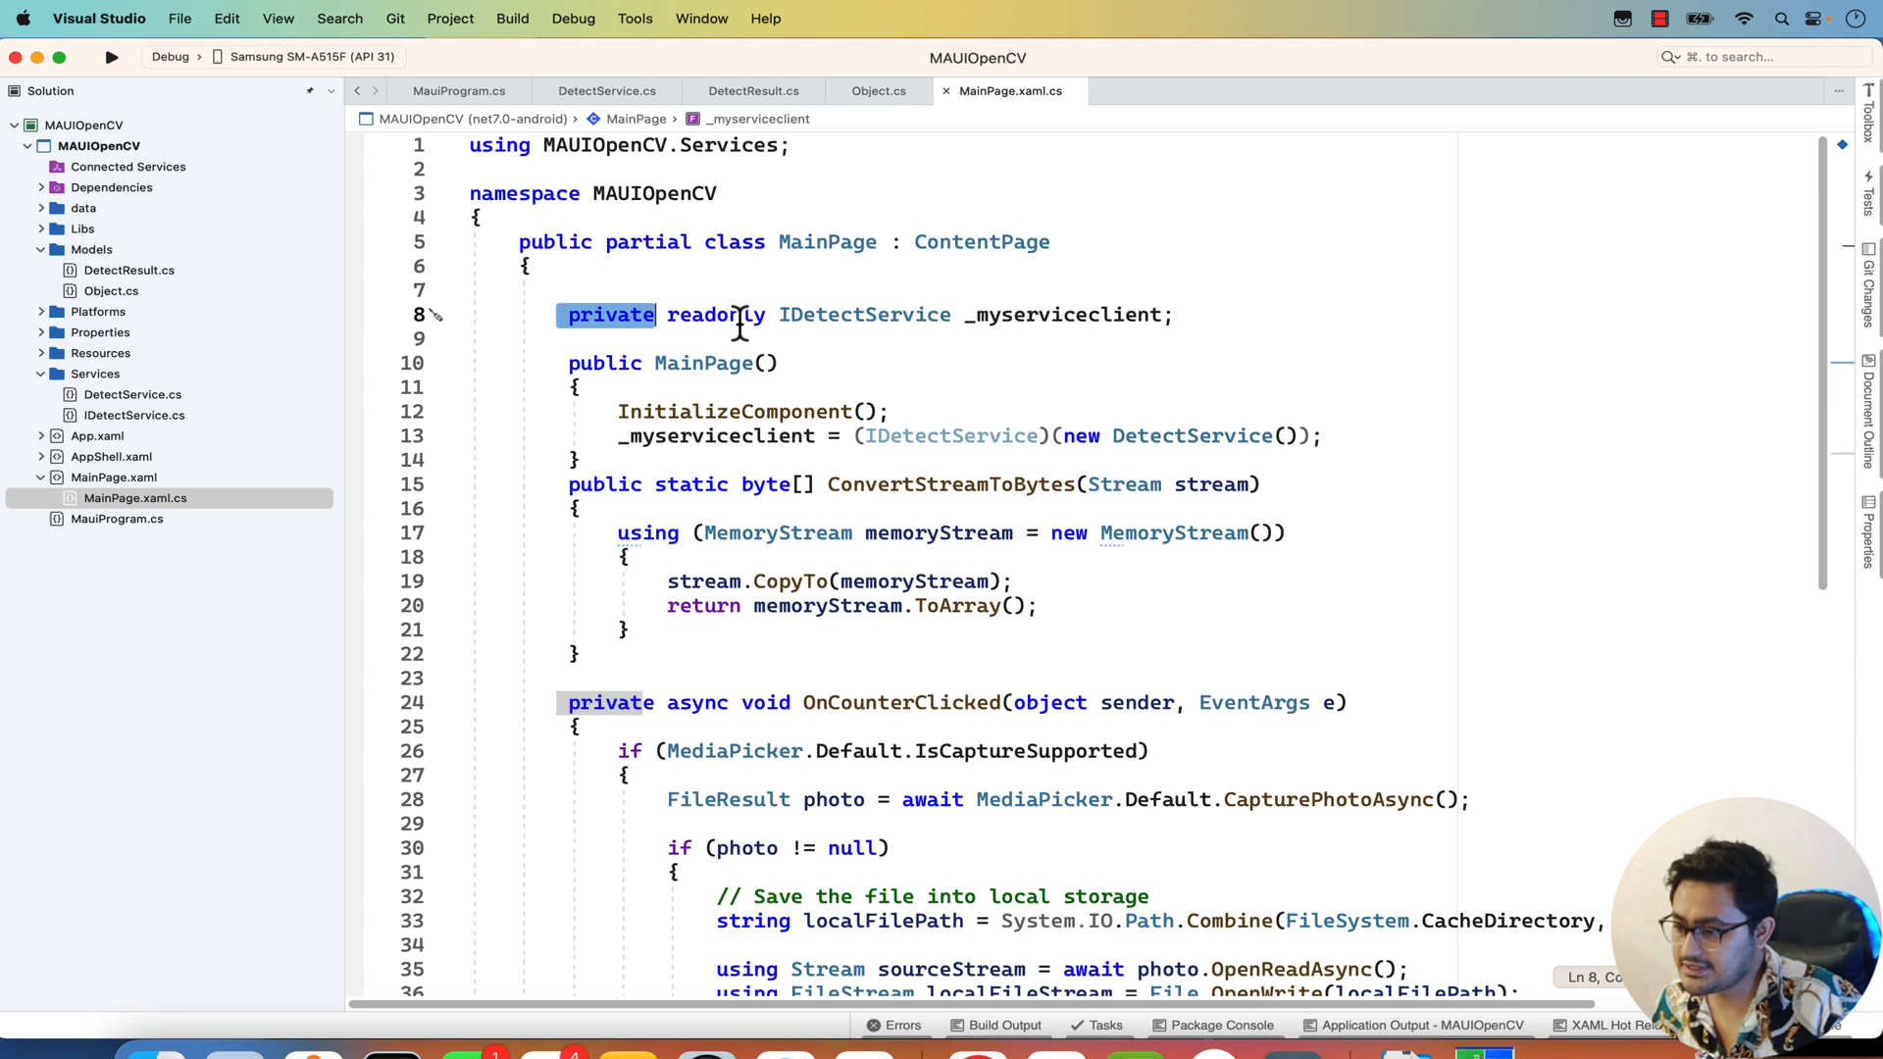
pyautogui.click(891, 410)
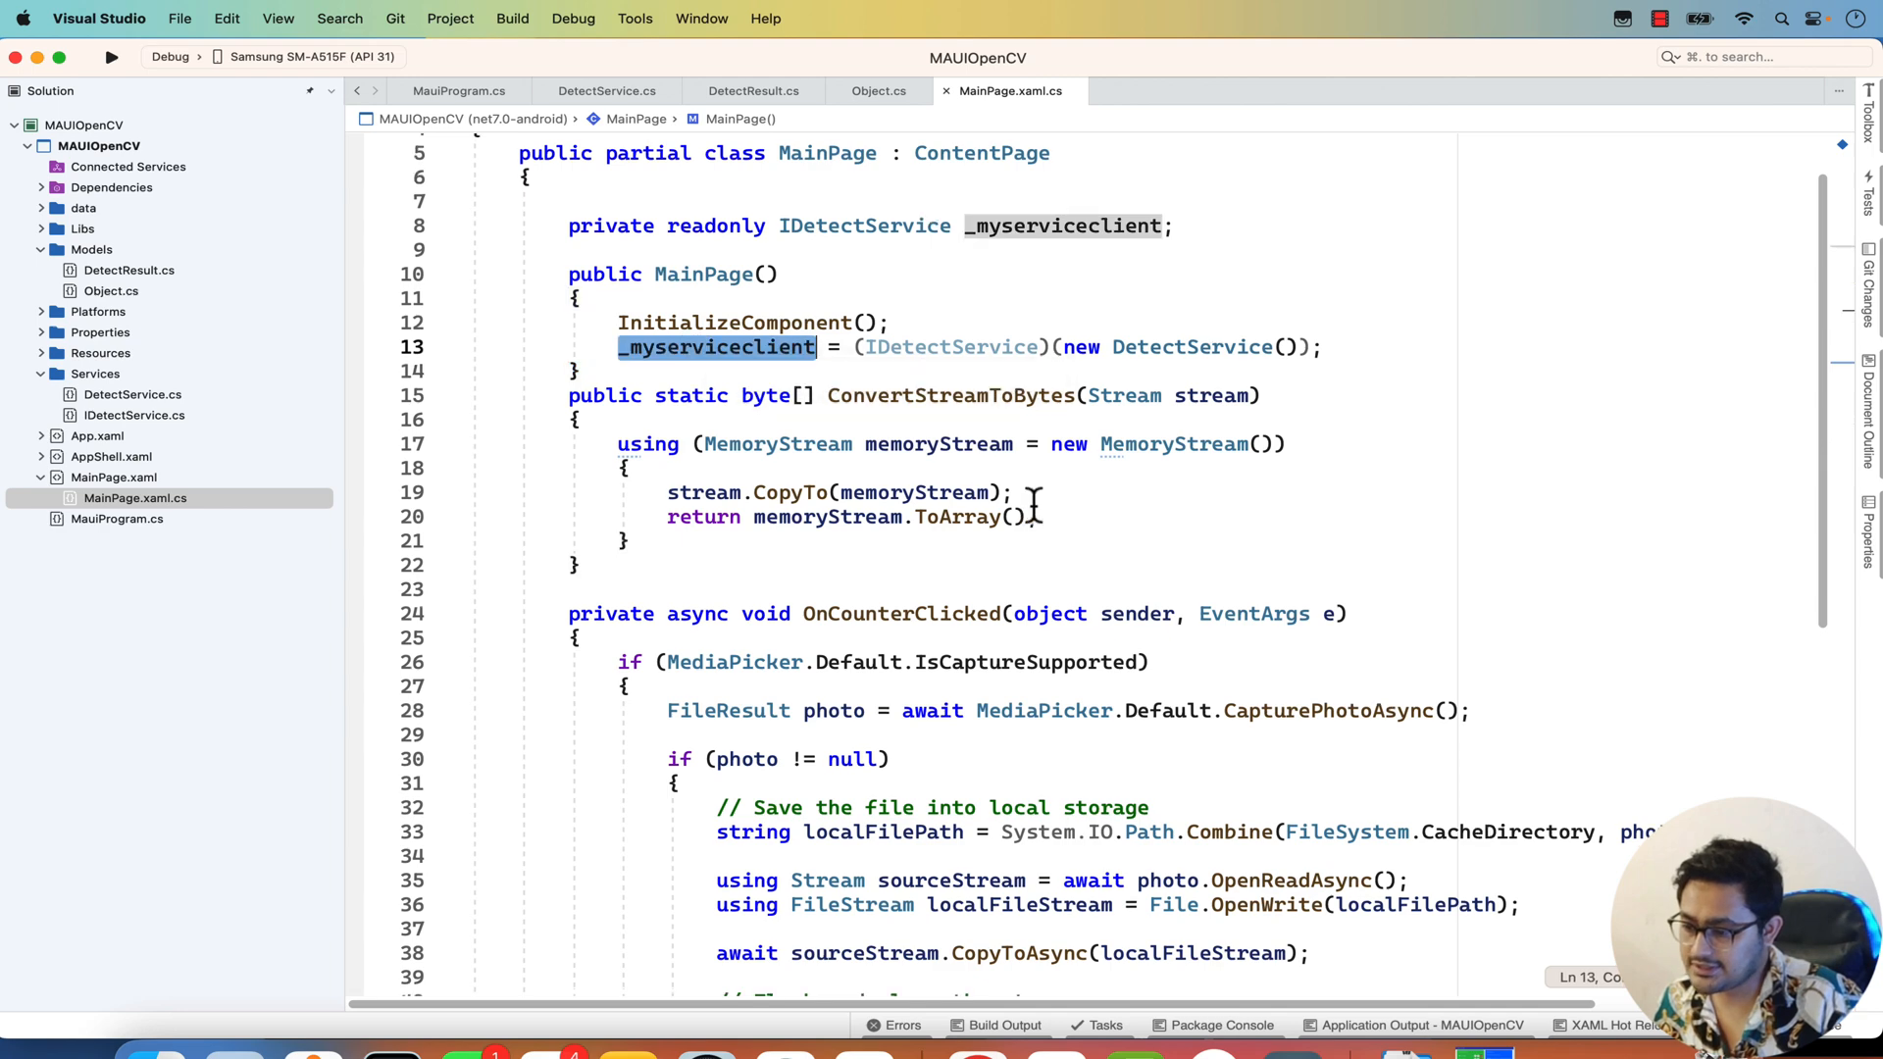
pyautogui.scroll(-3)
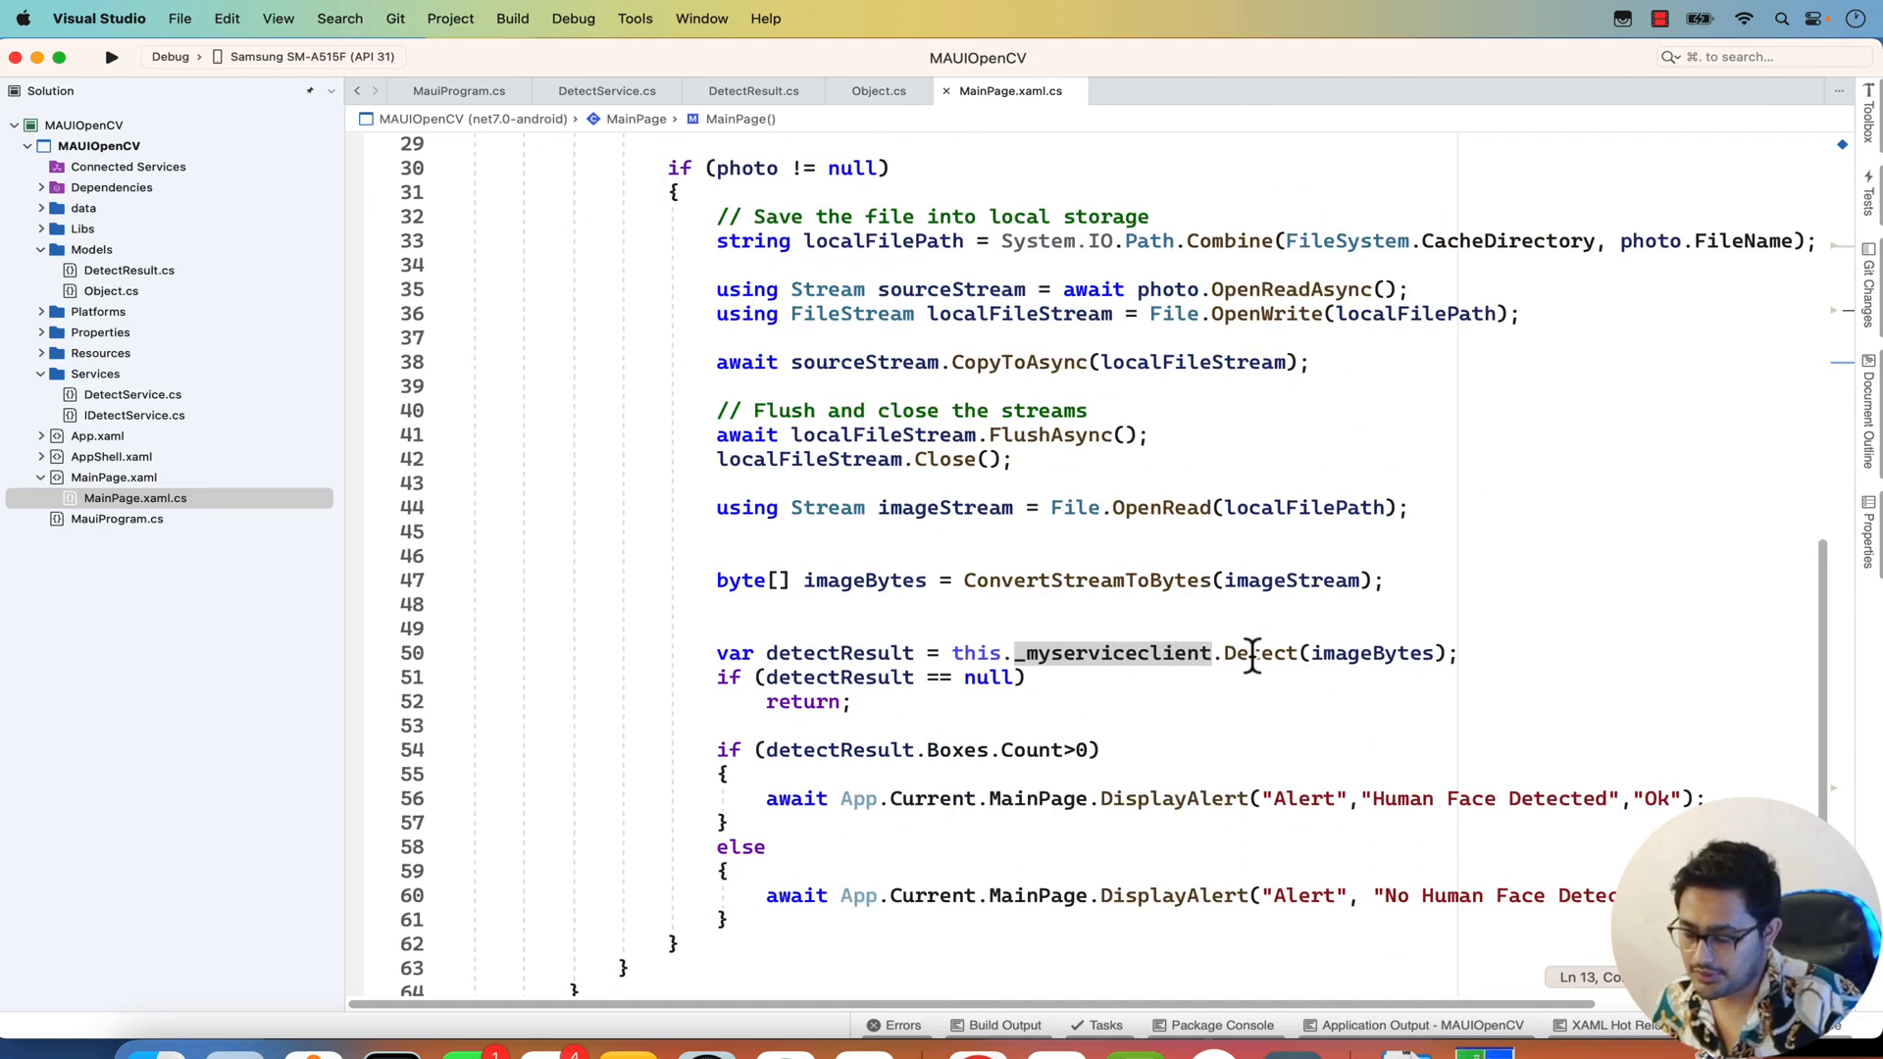
pyautogui.moveTo(1376, 651)
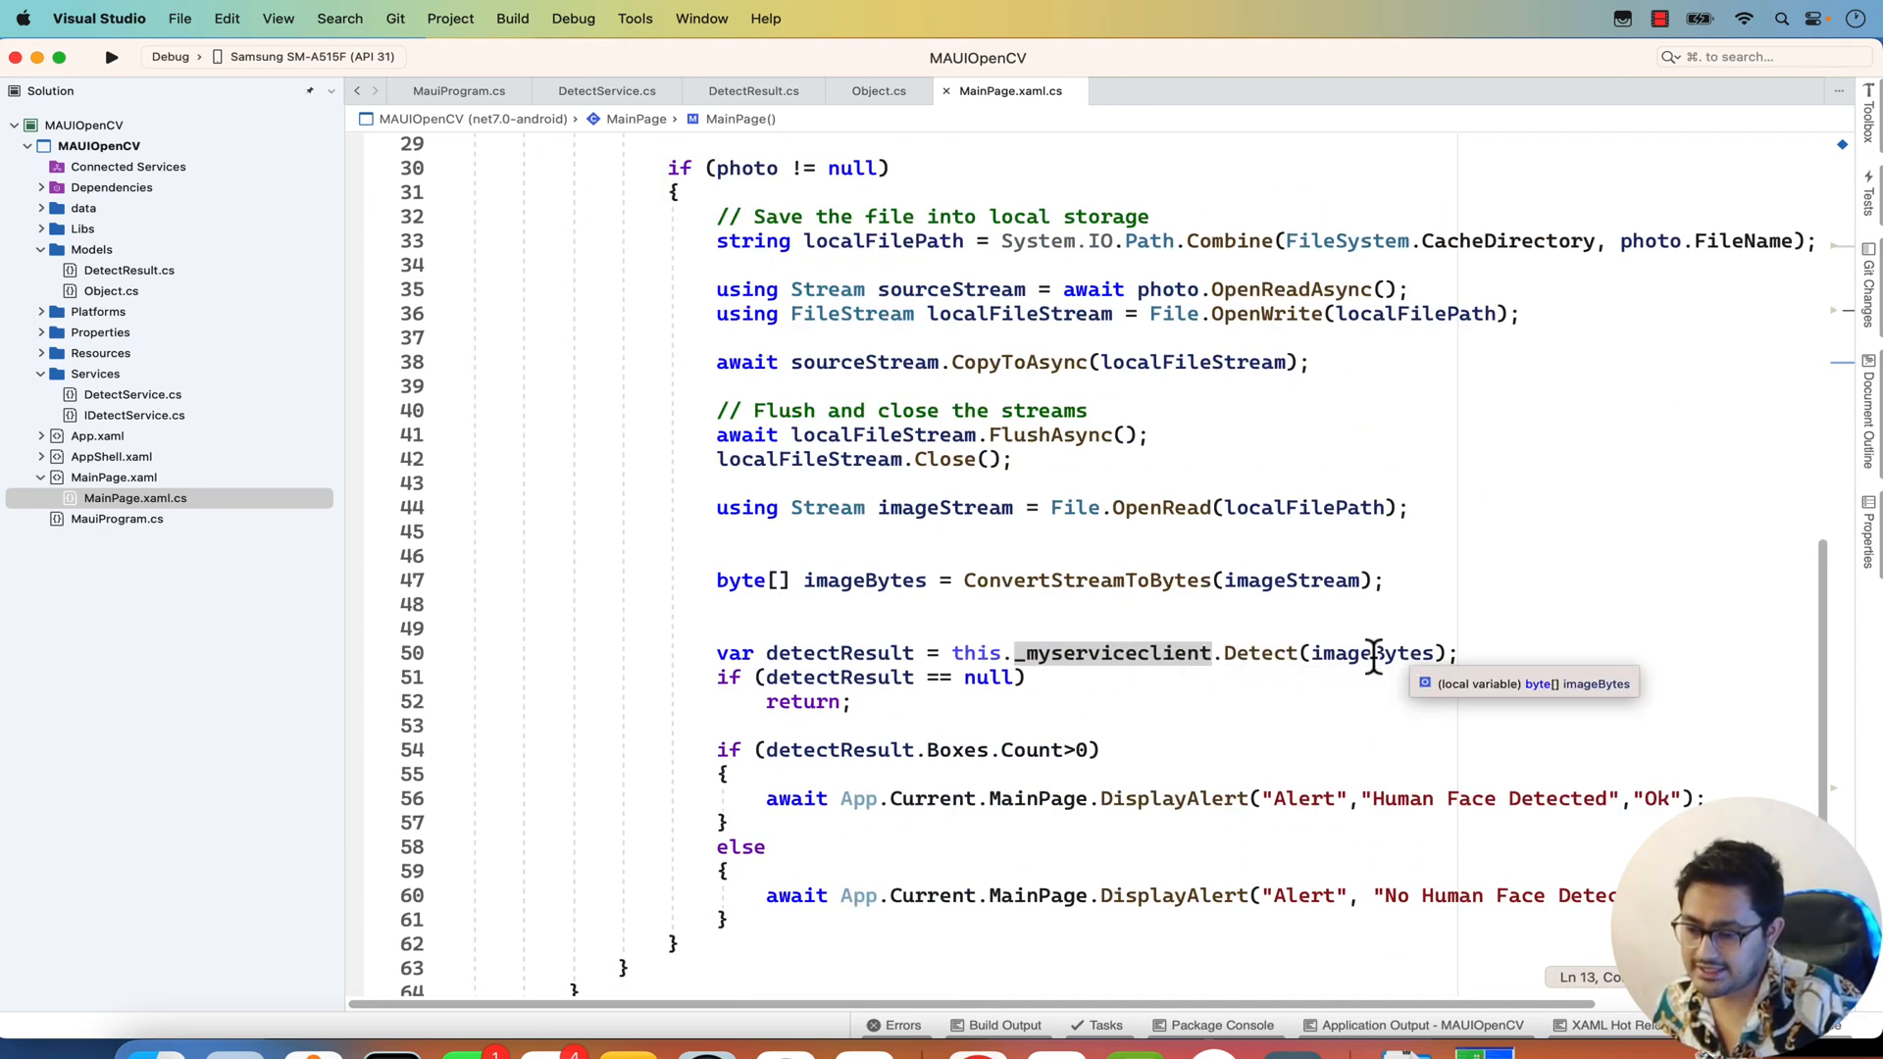
pyautogui.scroll(3)
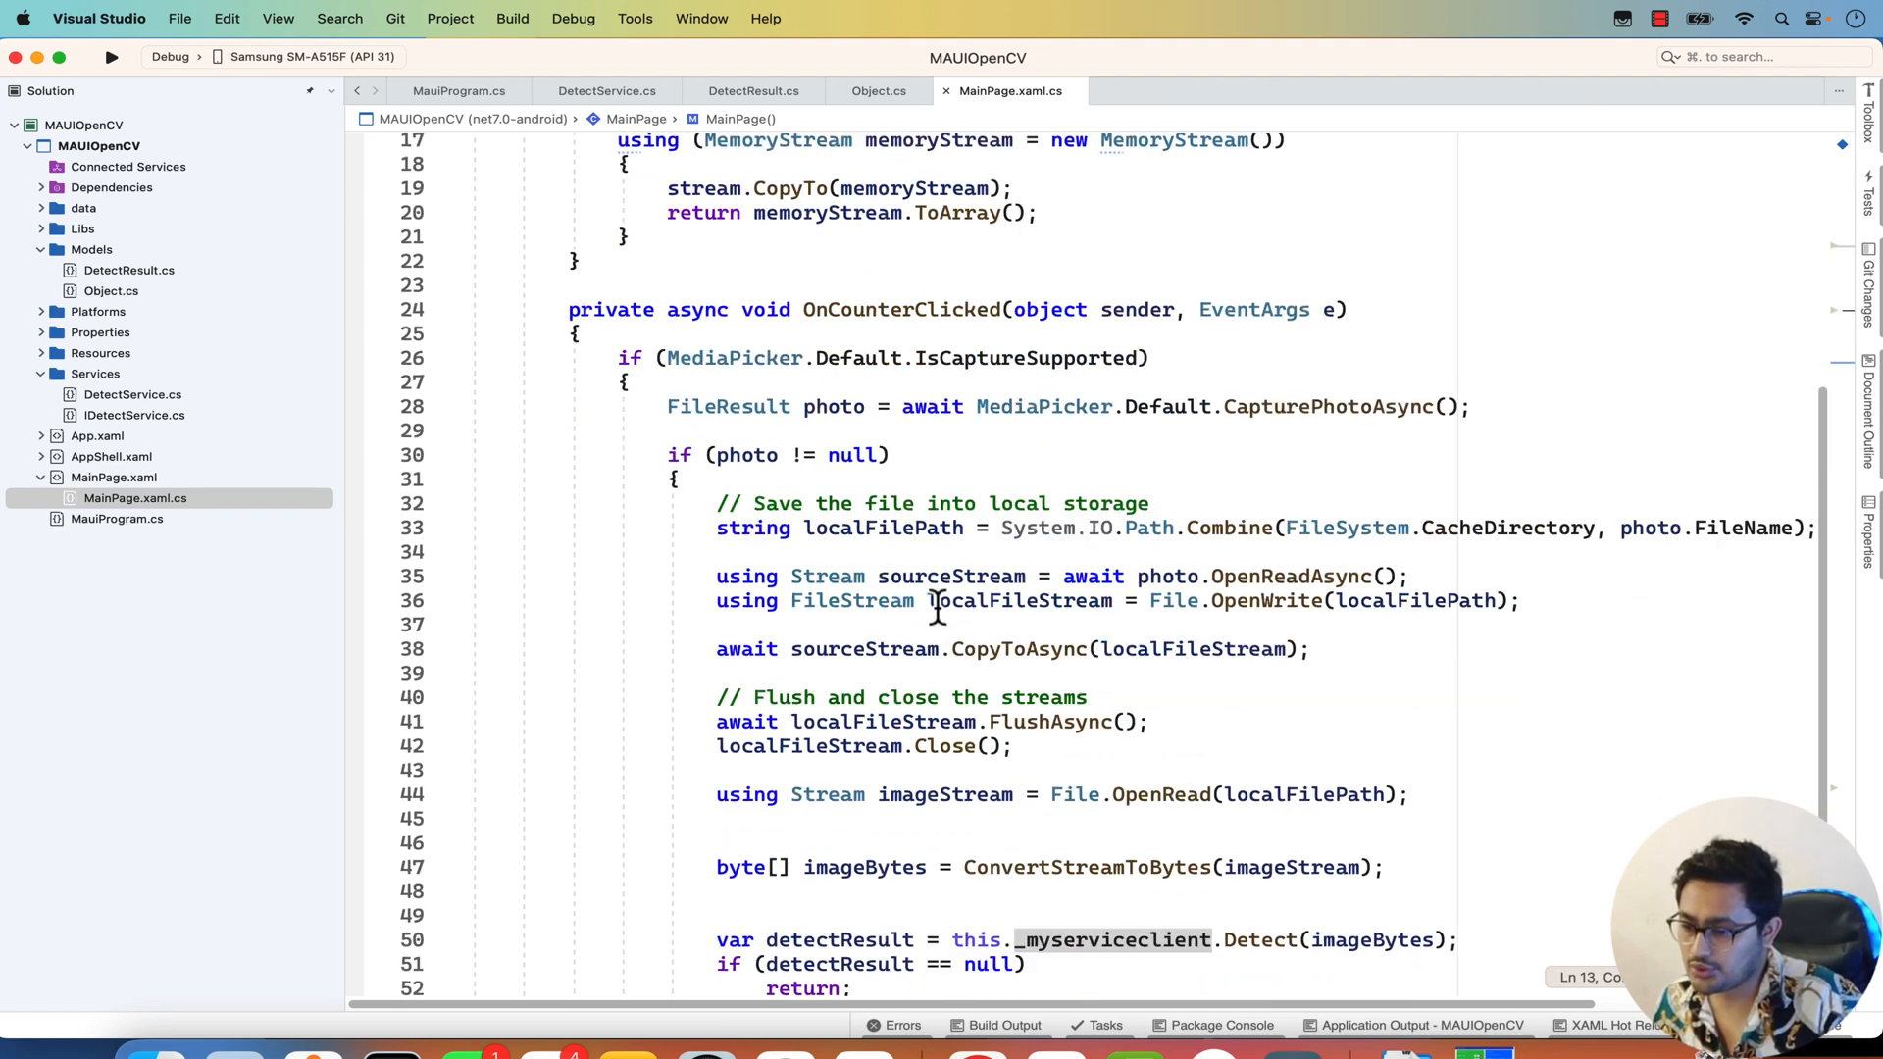
pyautogui.doubleClick(834, 406)
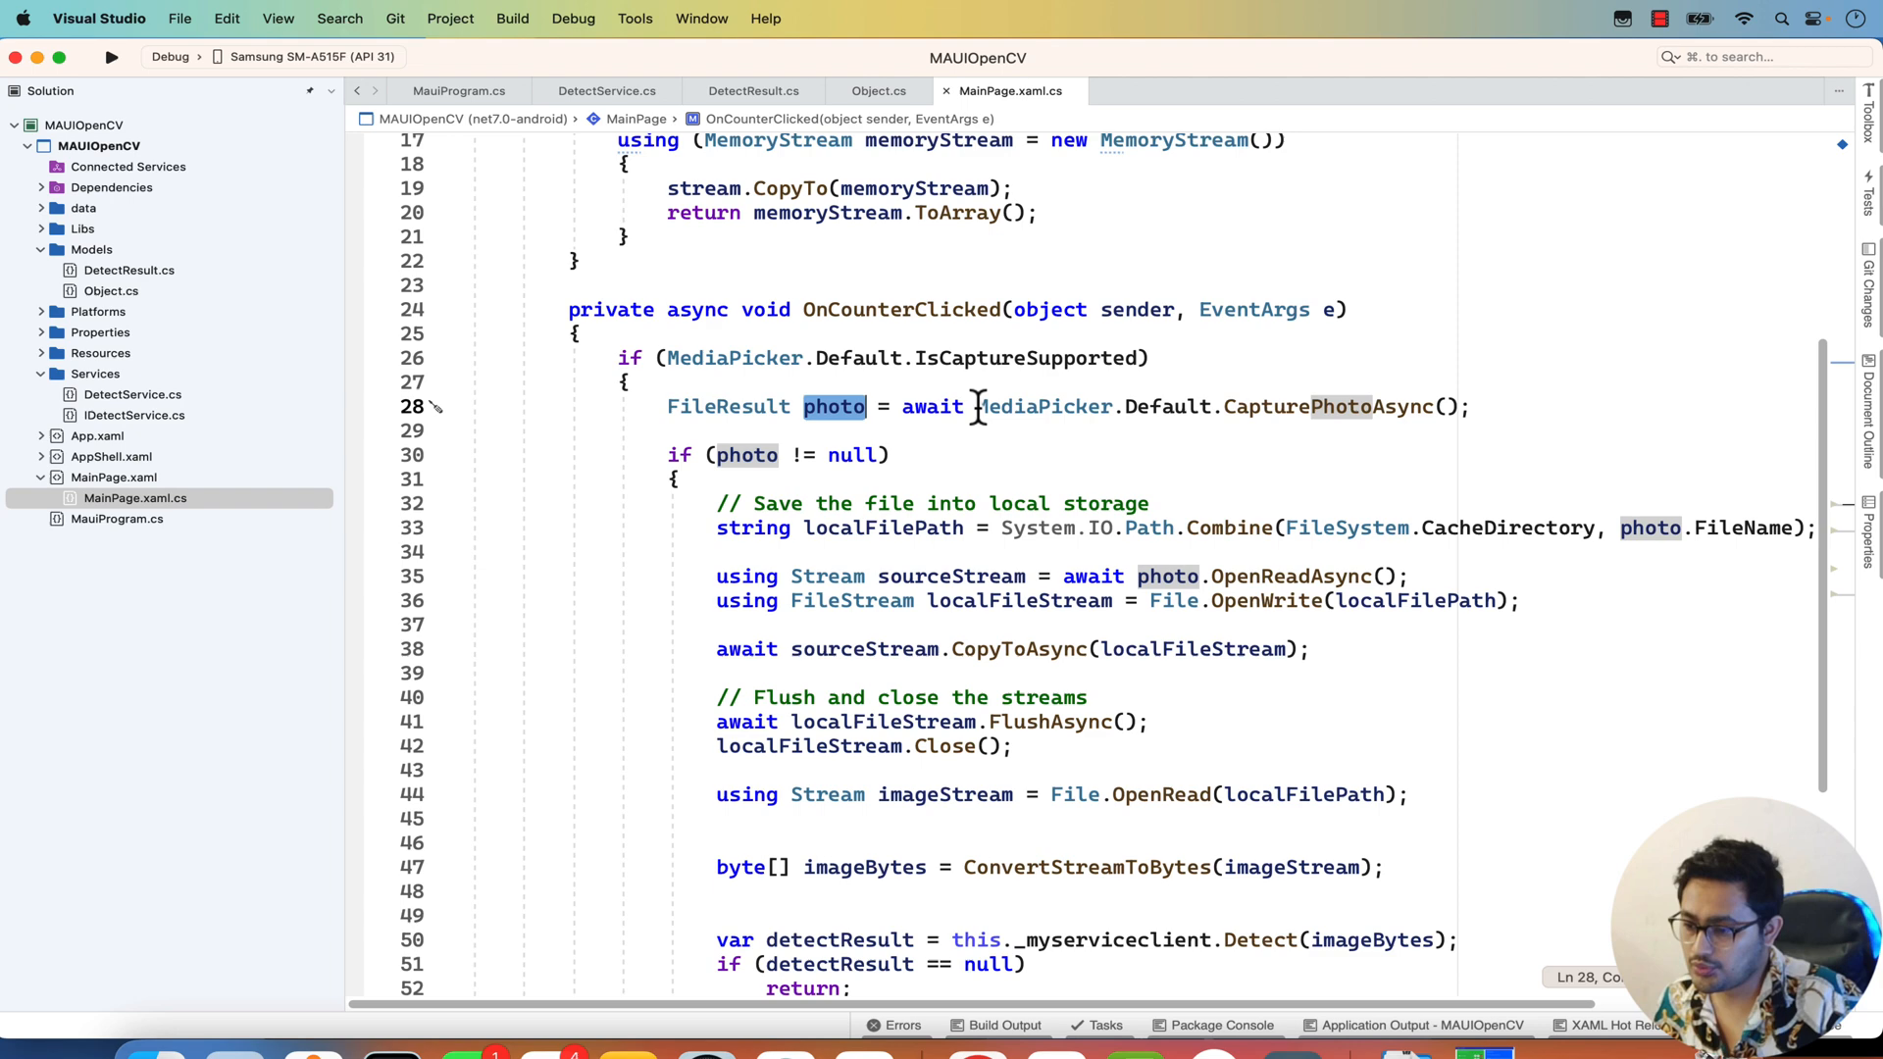
pyautogui.scroll(-3)
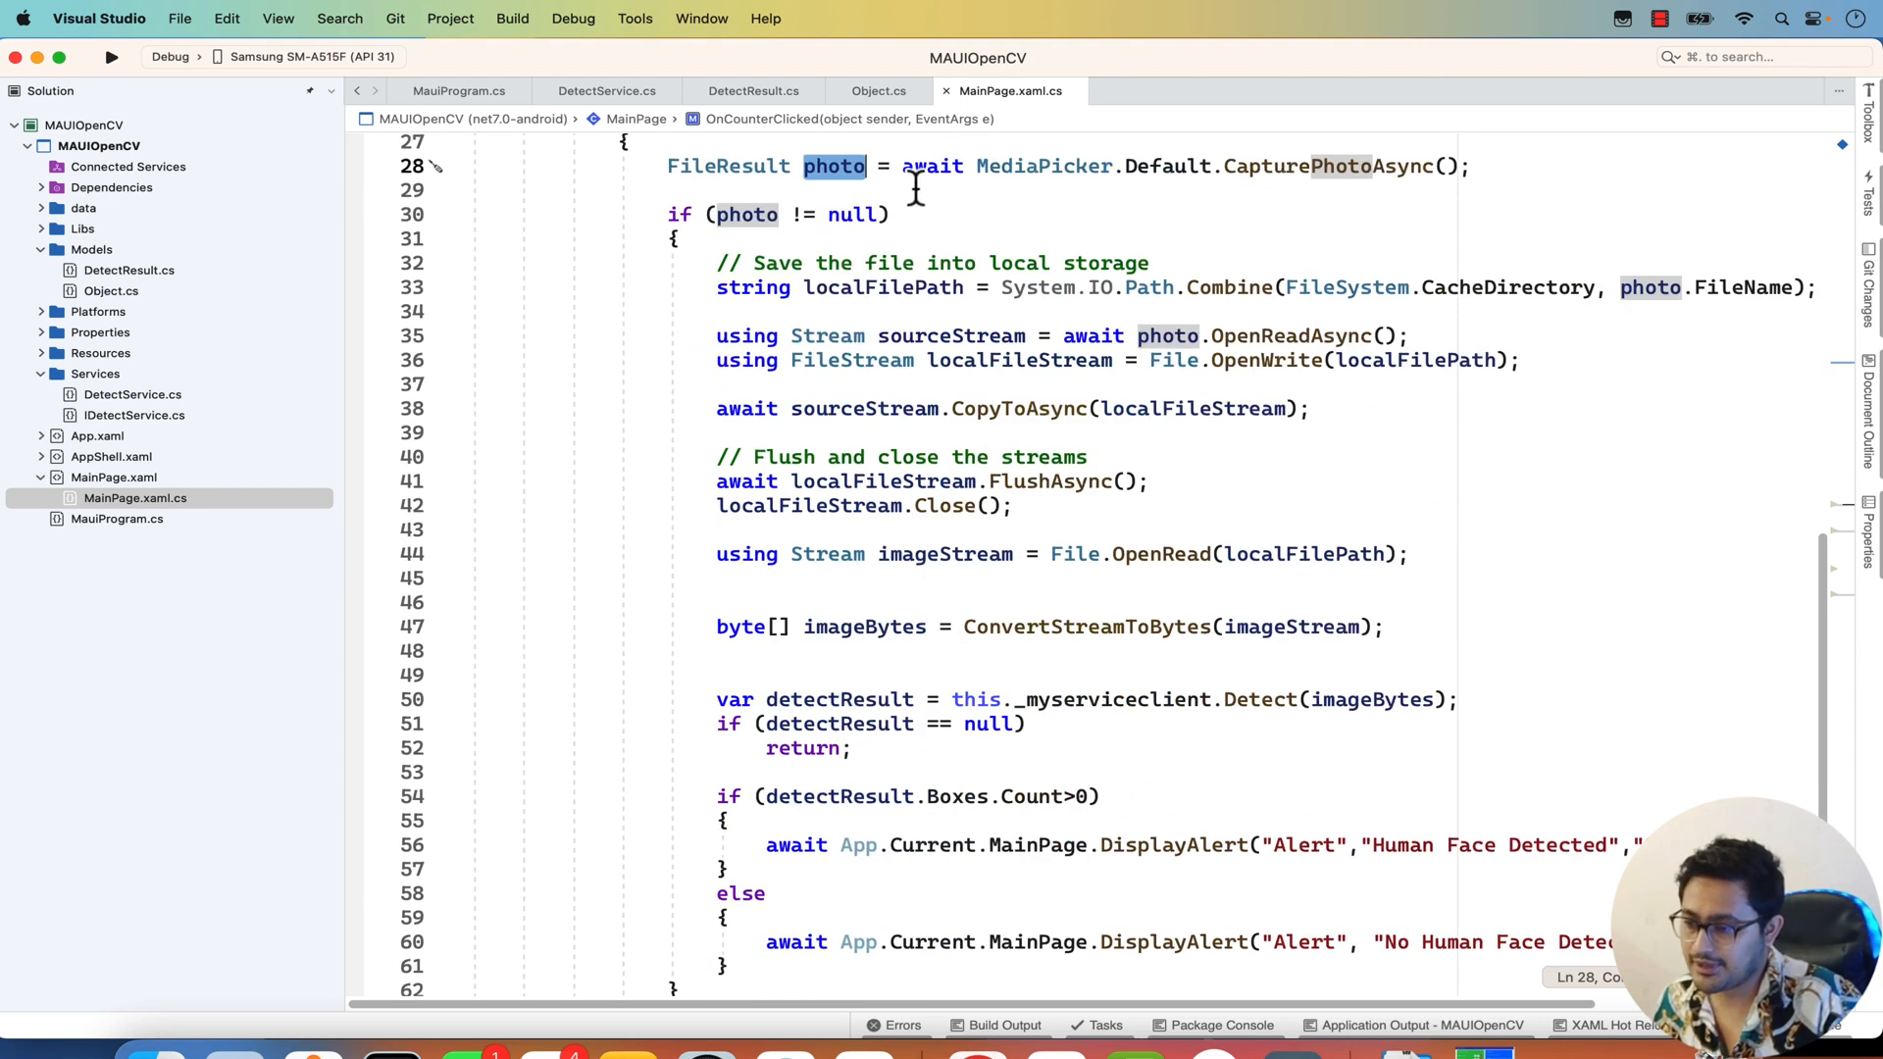
pyautogui.moveTo(1309, 164)
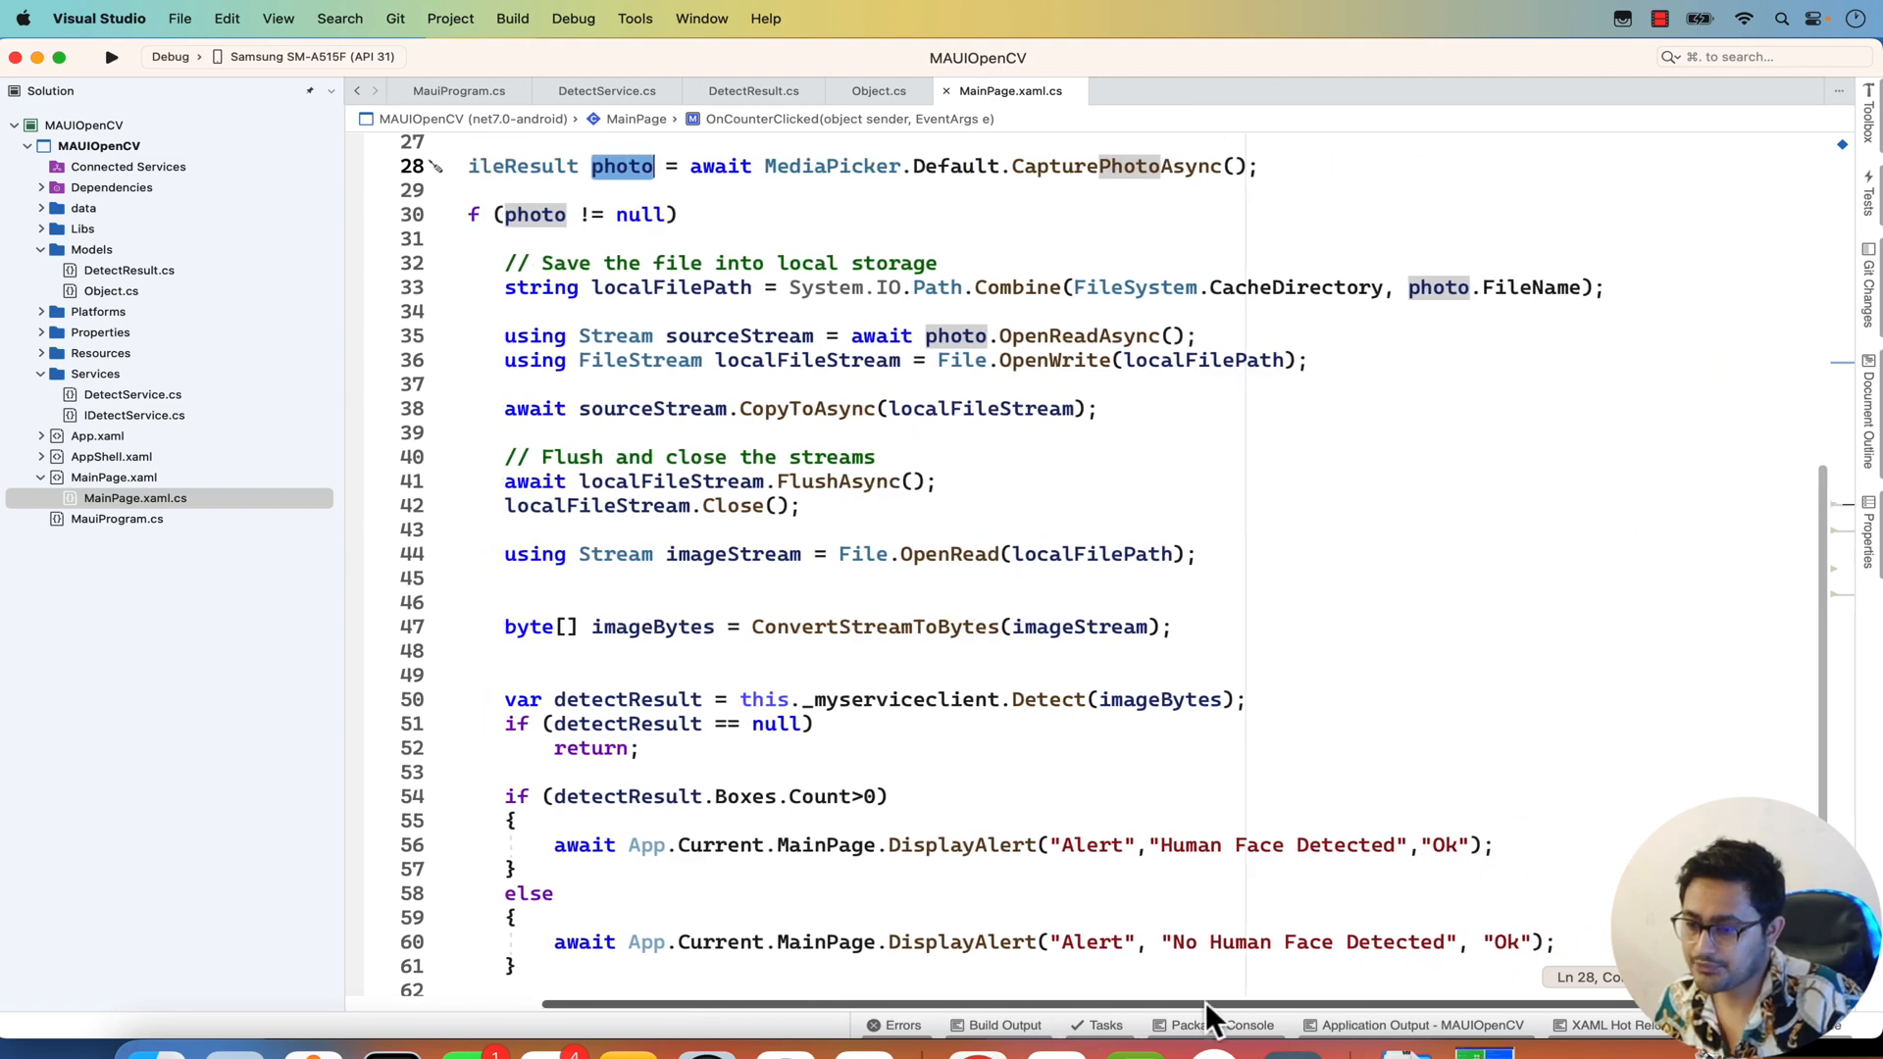
pyautogui.scroll(-3)
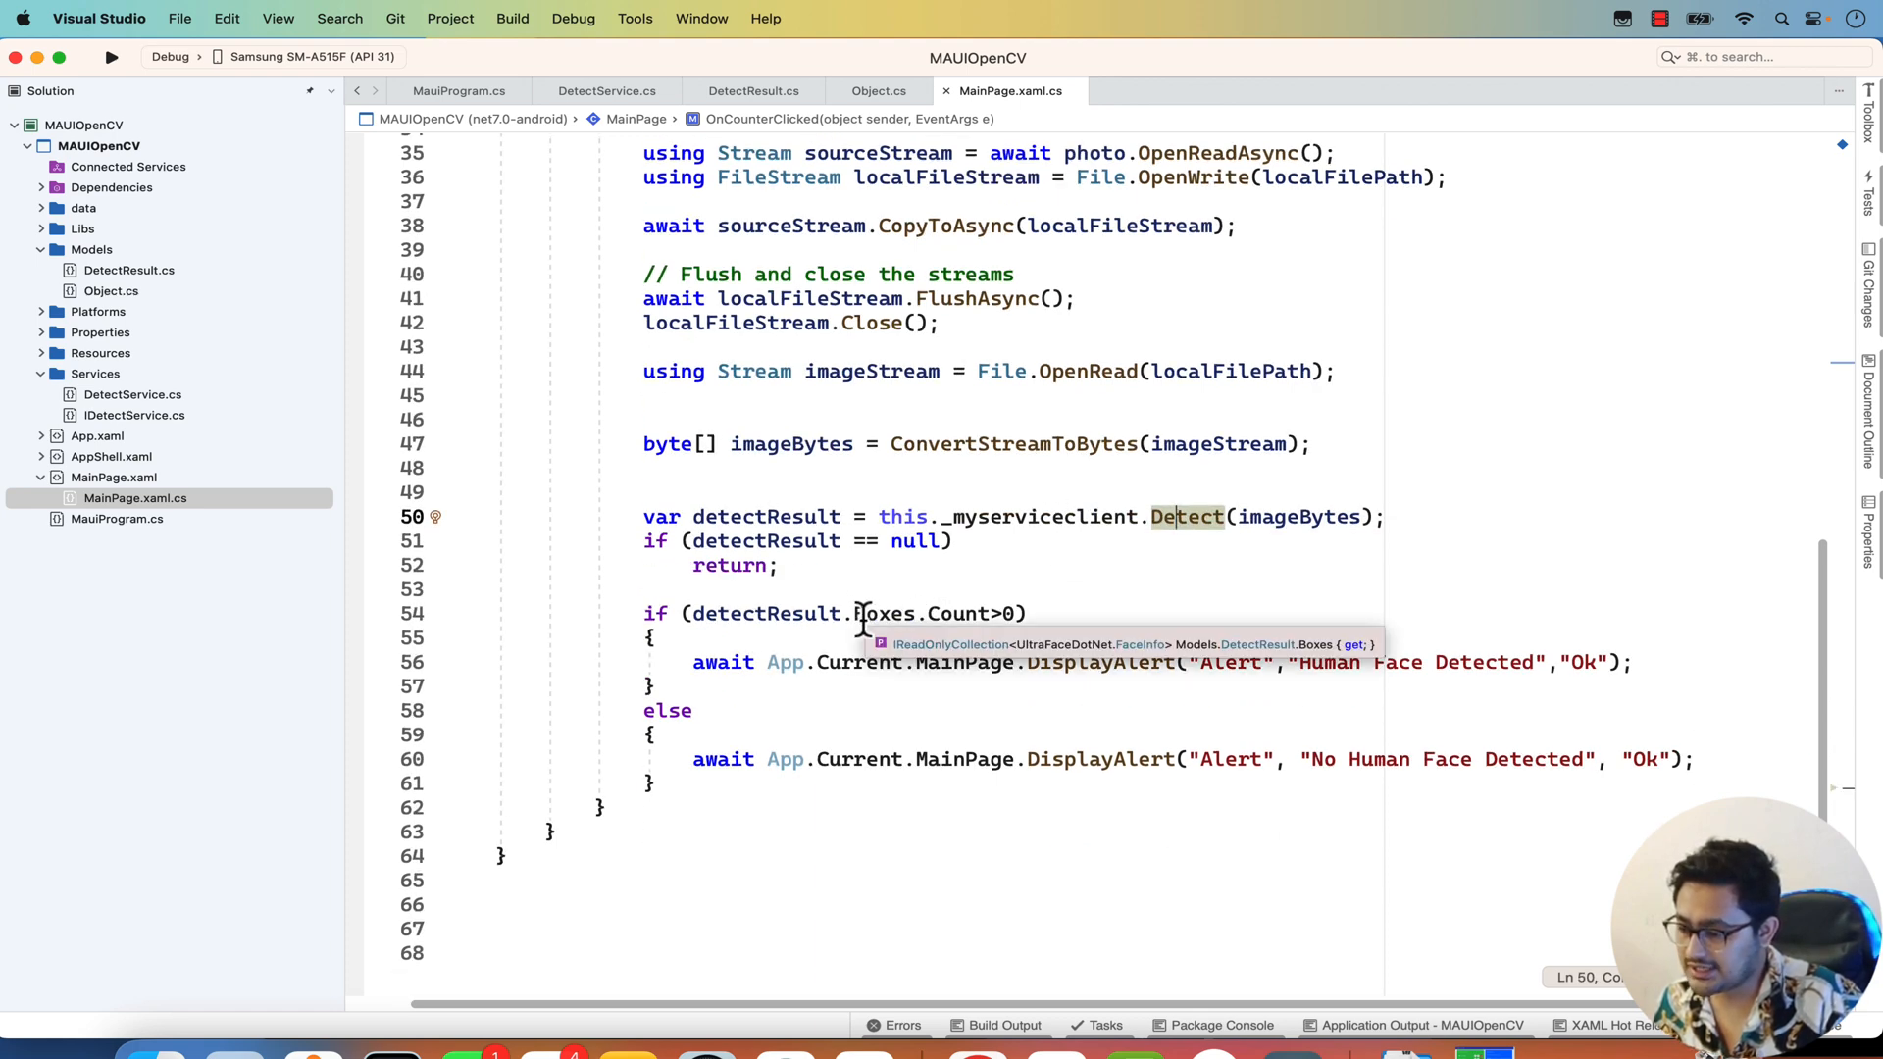
pyautogui.moveTo(953, 614)
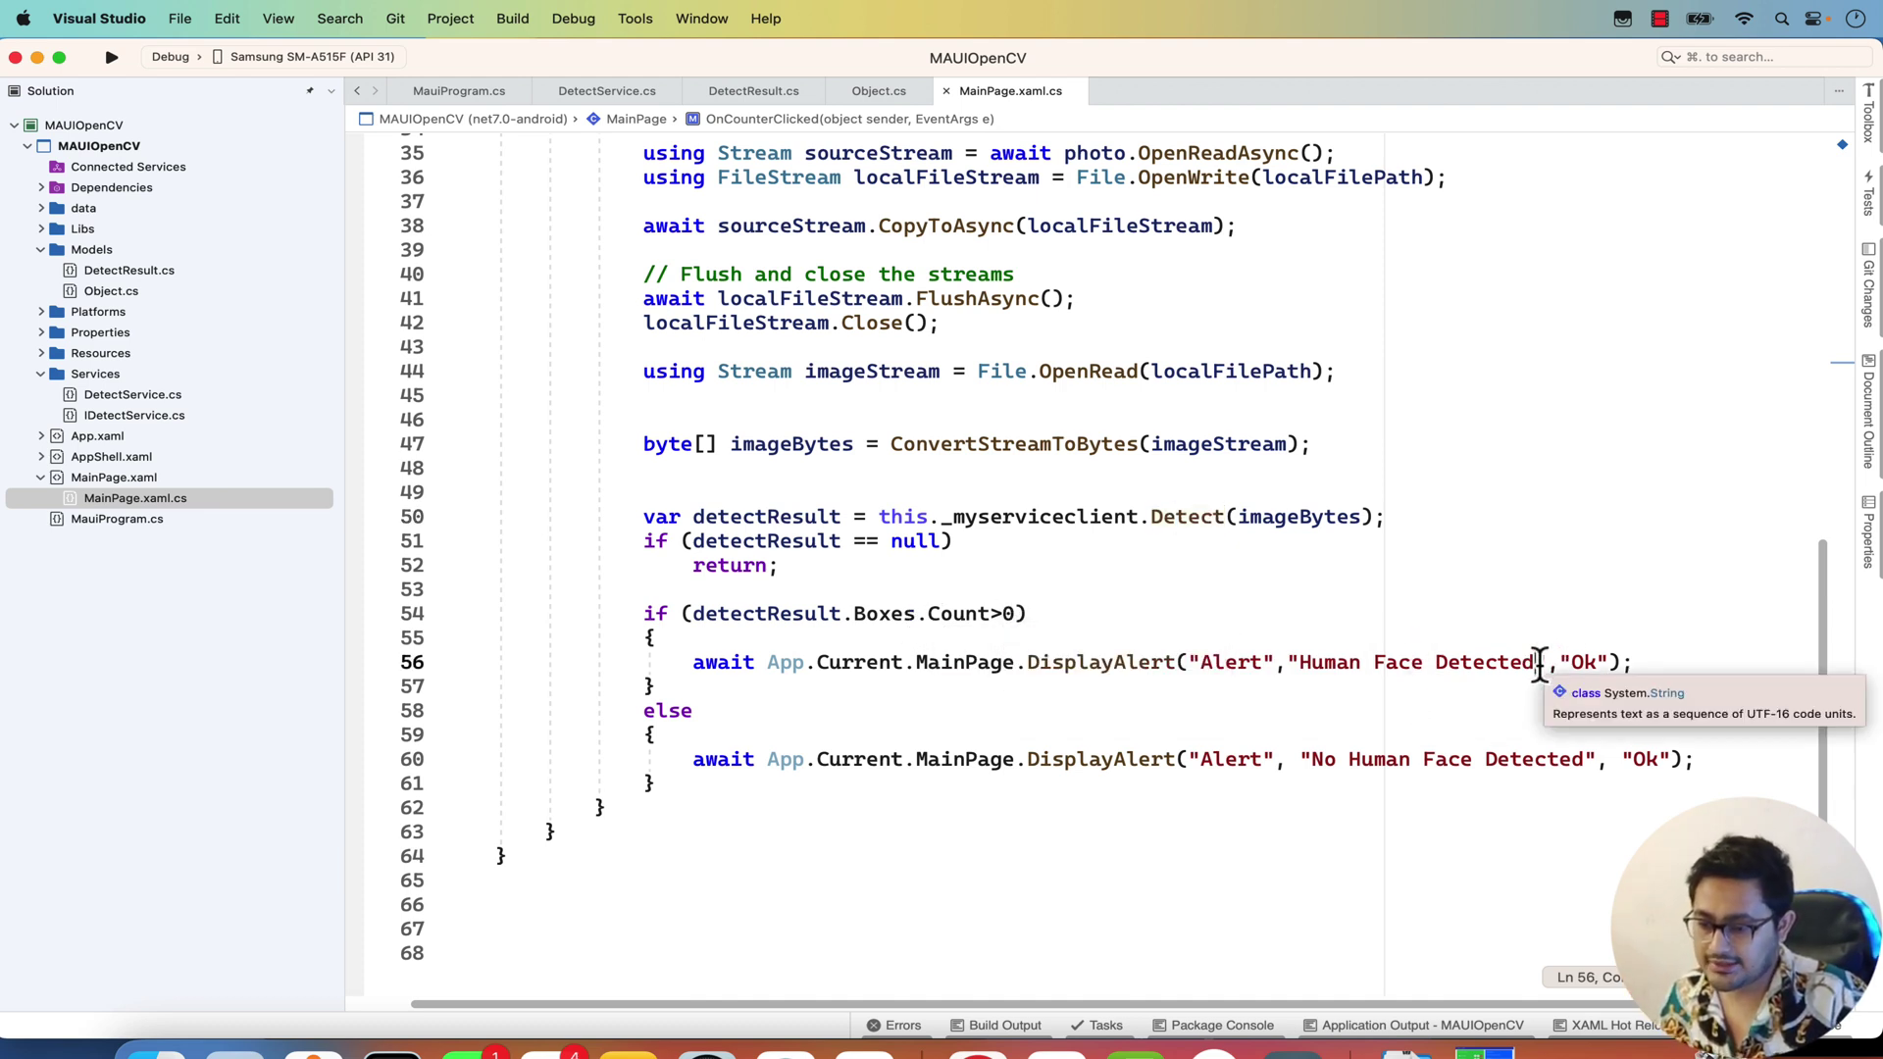
# Append ' and no of face detected ' plus detectResult.Boxes.Count to the face-found alert string.
pyautogui.write('and no')
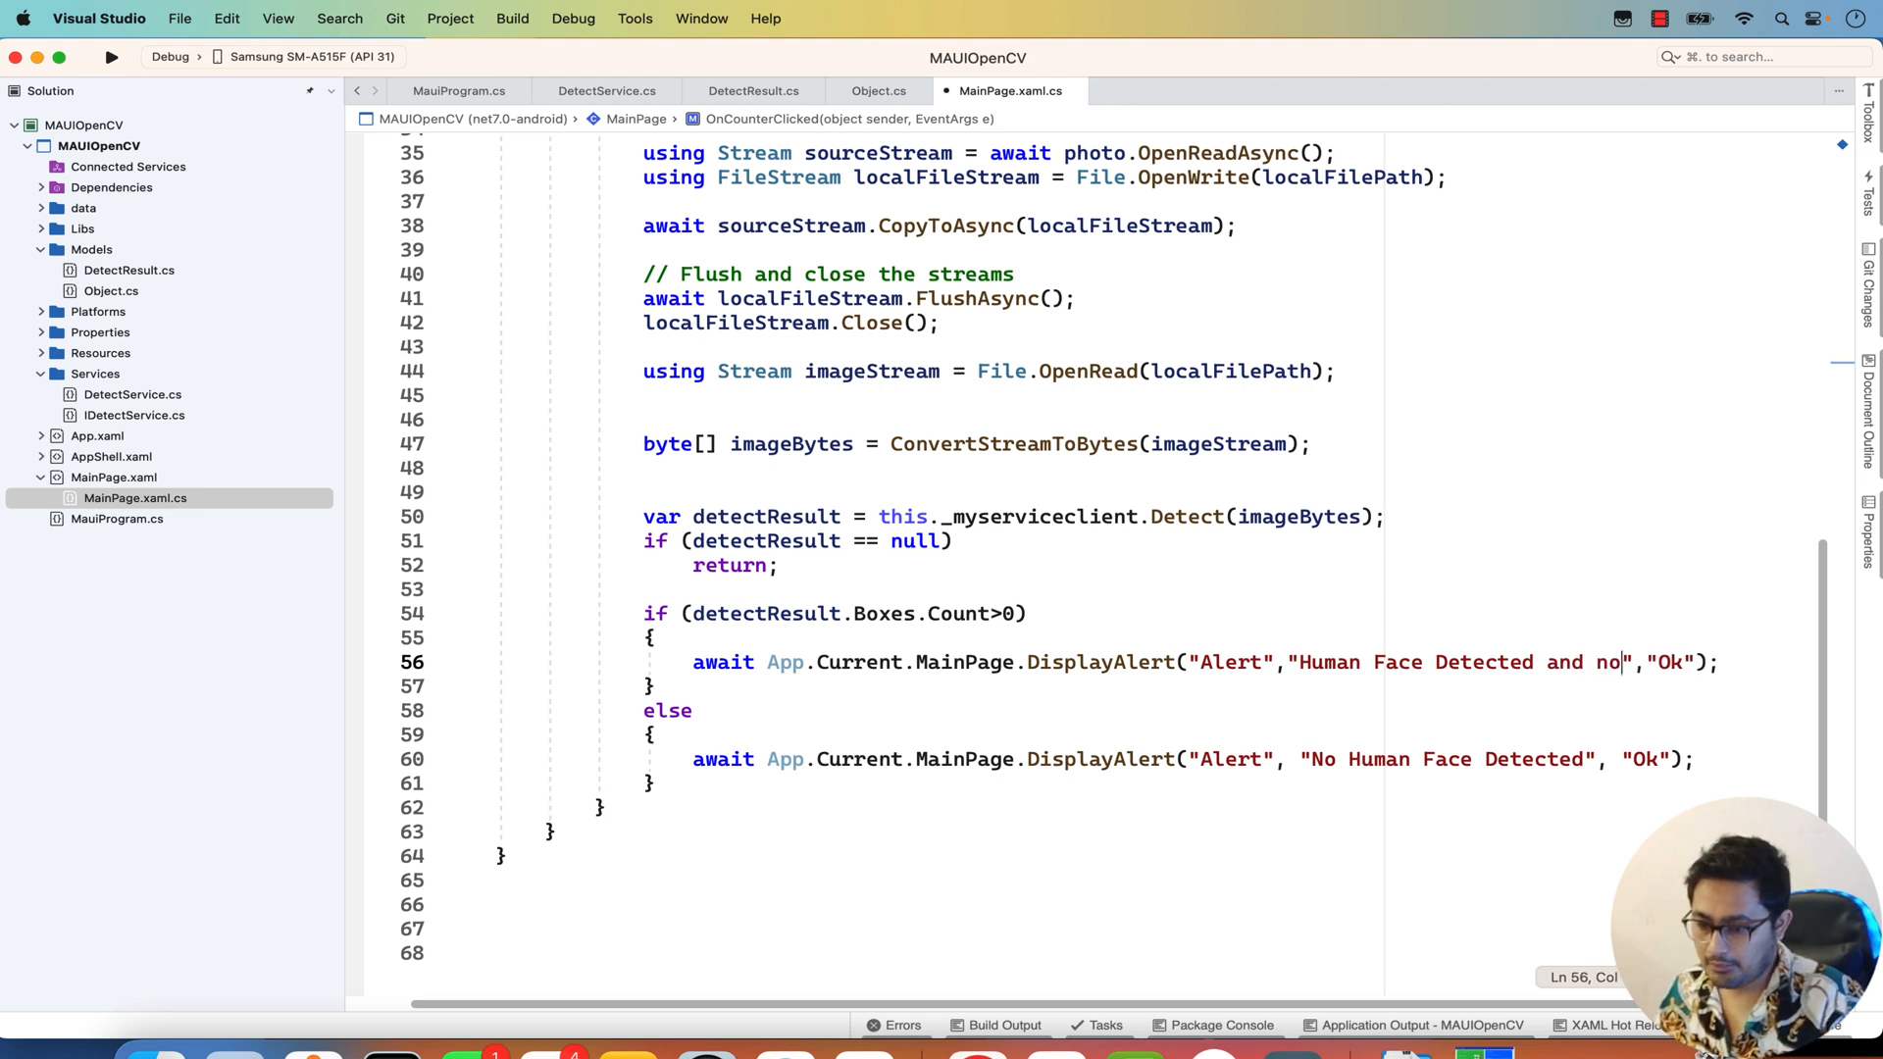
pyautogui.write('of face')
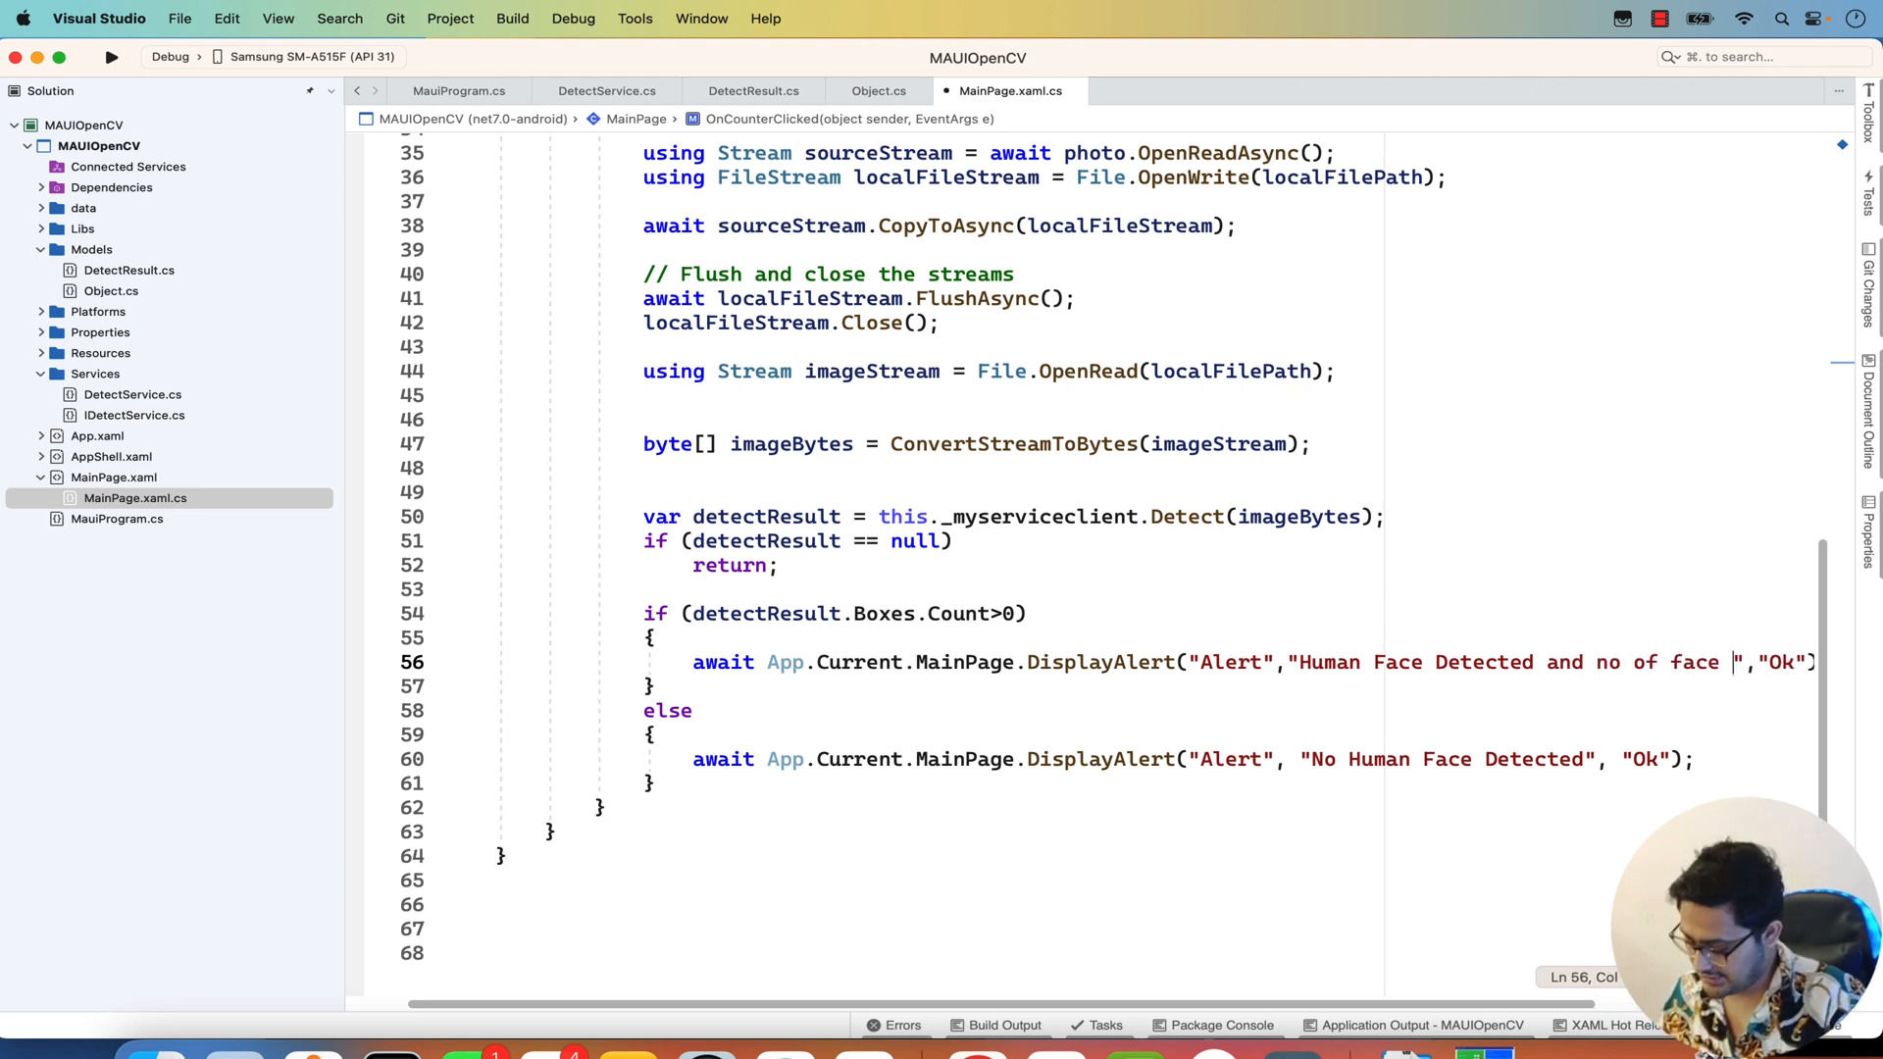
pyautogui.write('detected')
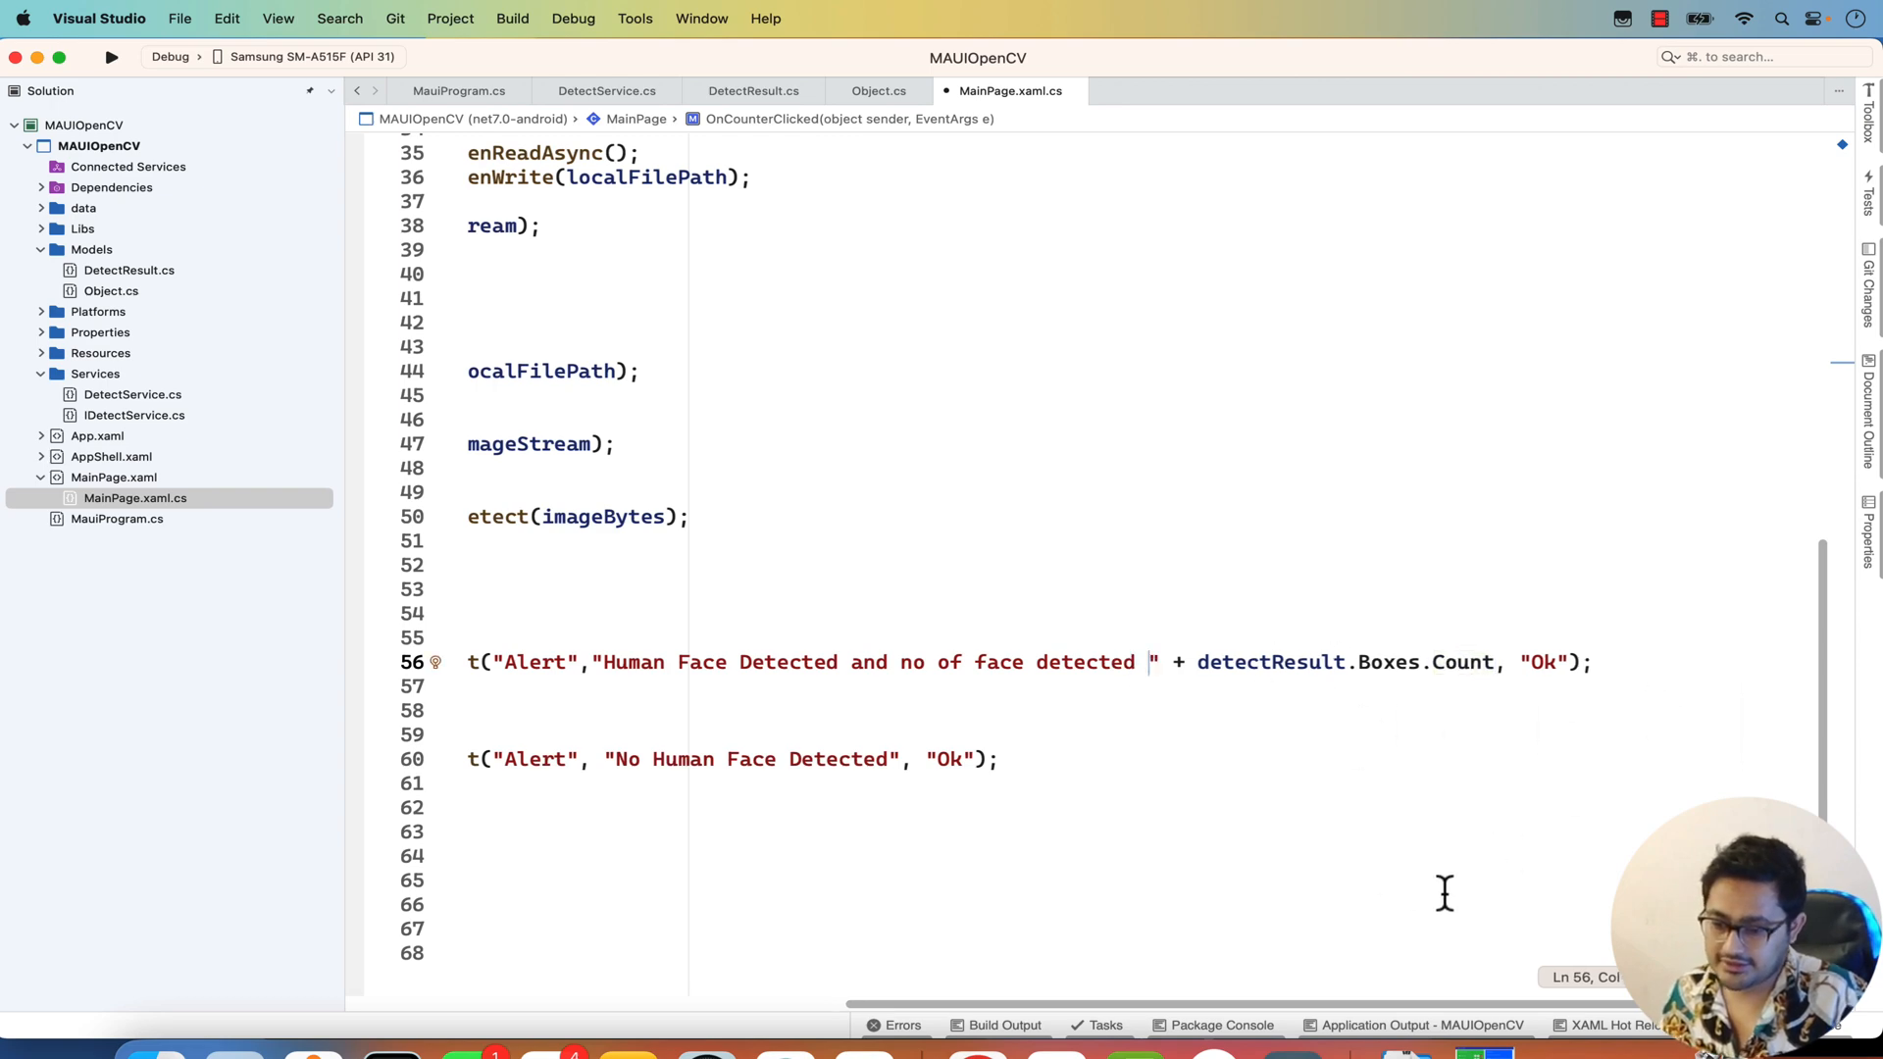
pyautogui.hscroll(3)
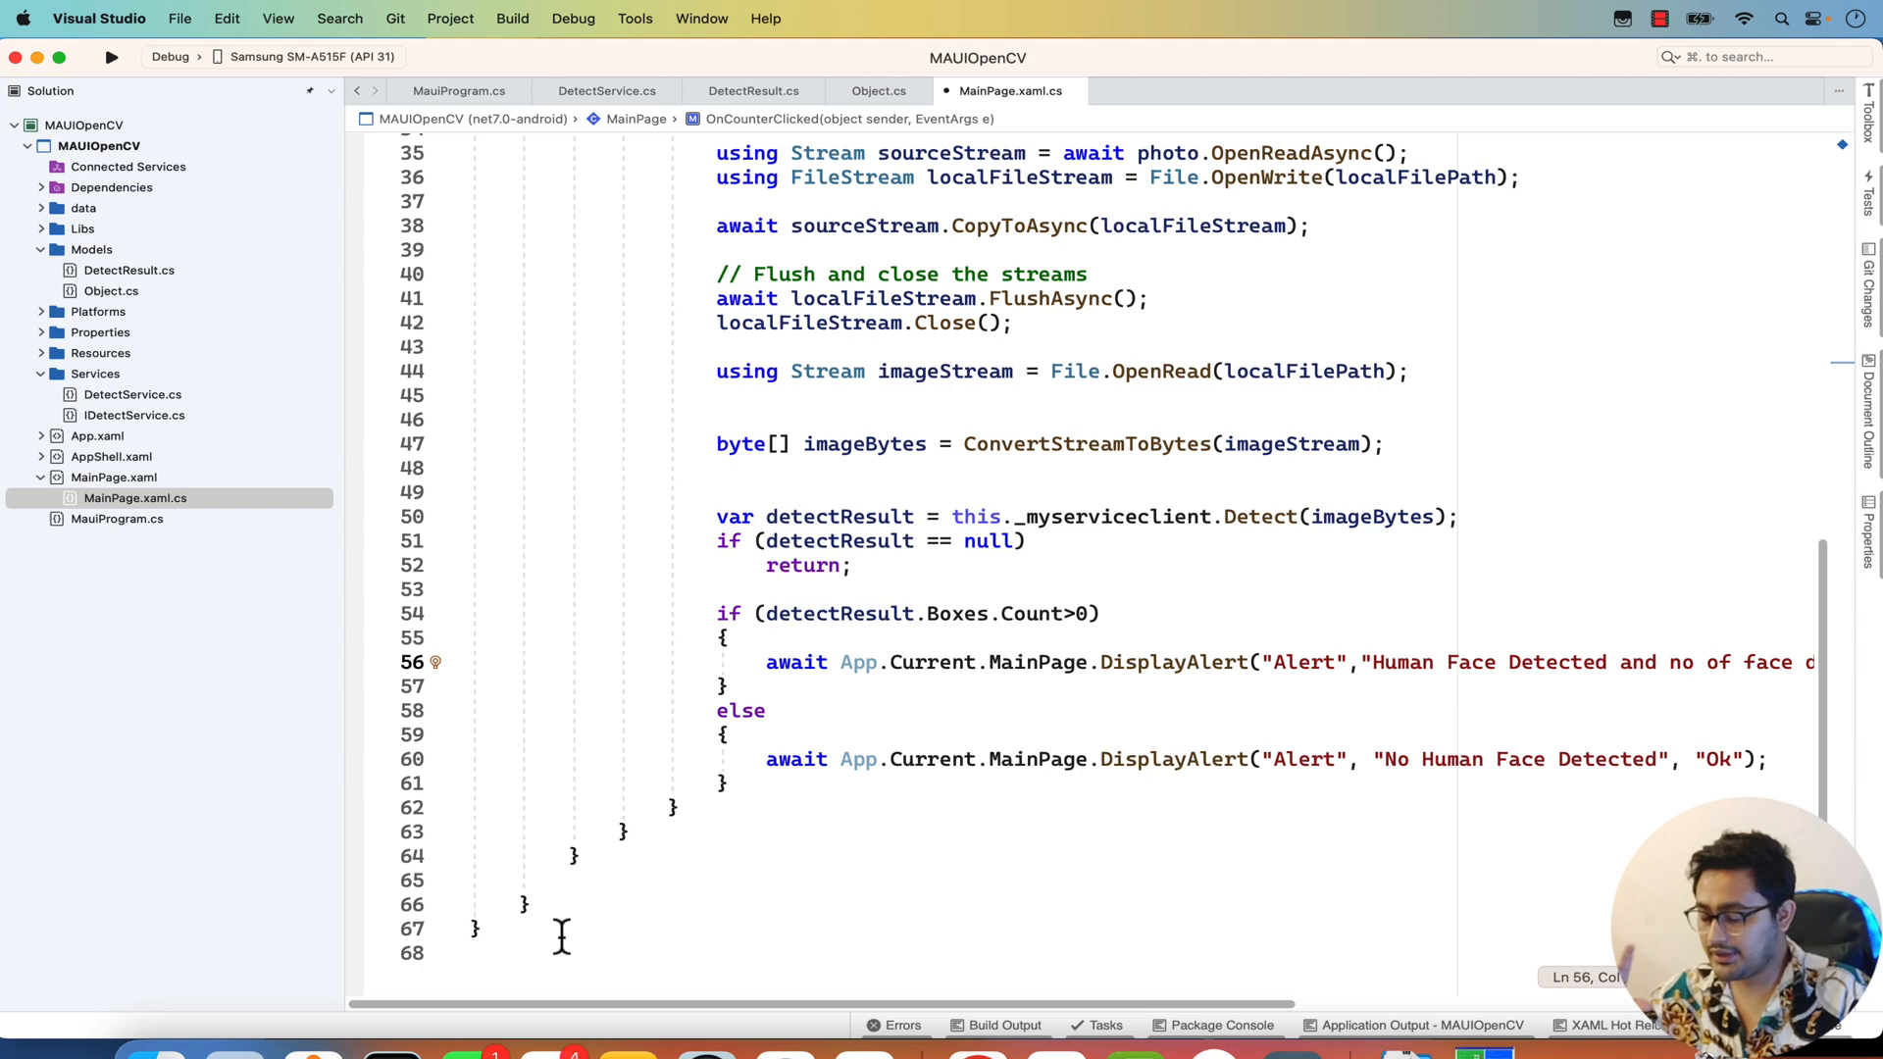
pyautogui.scroll(-3)
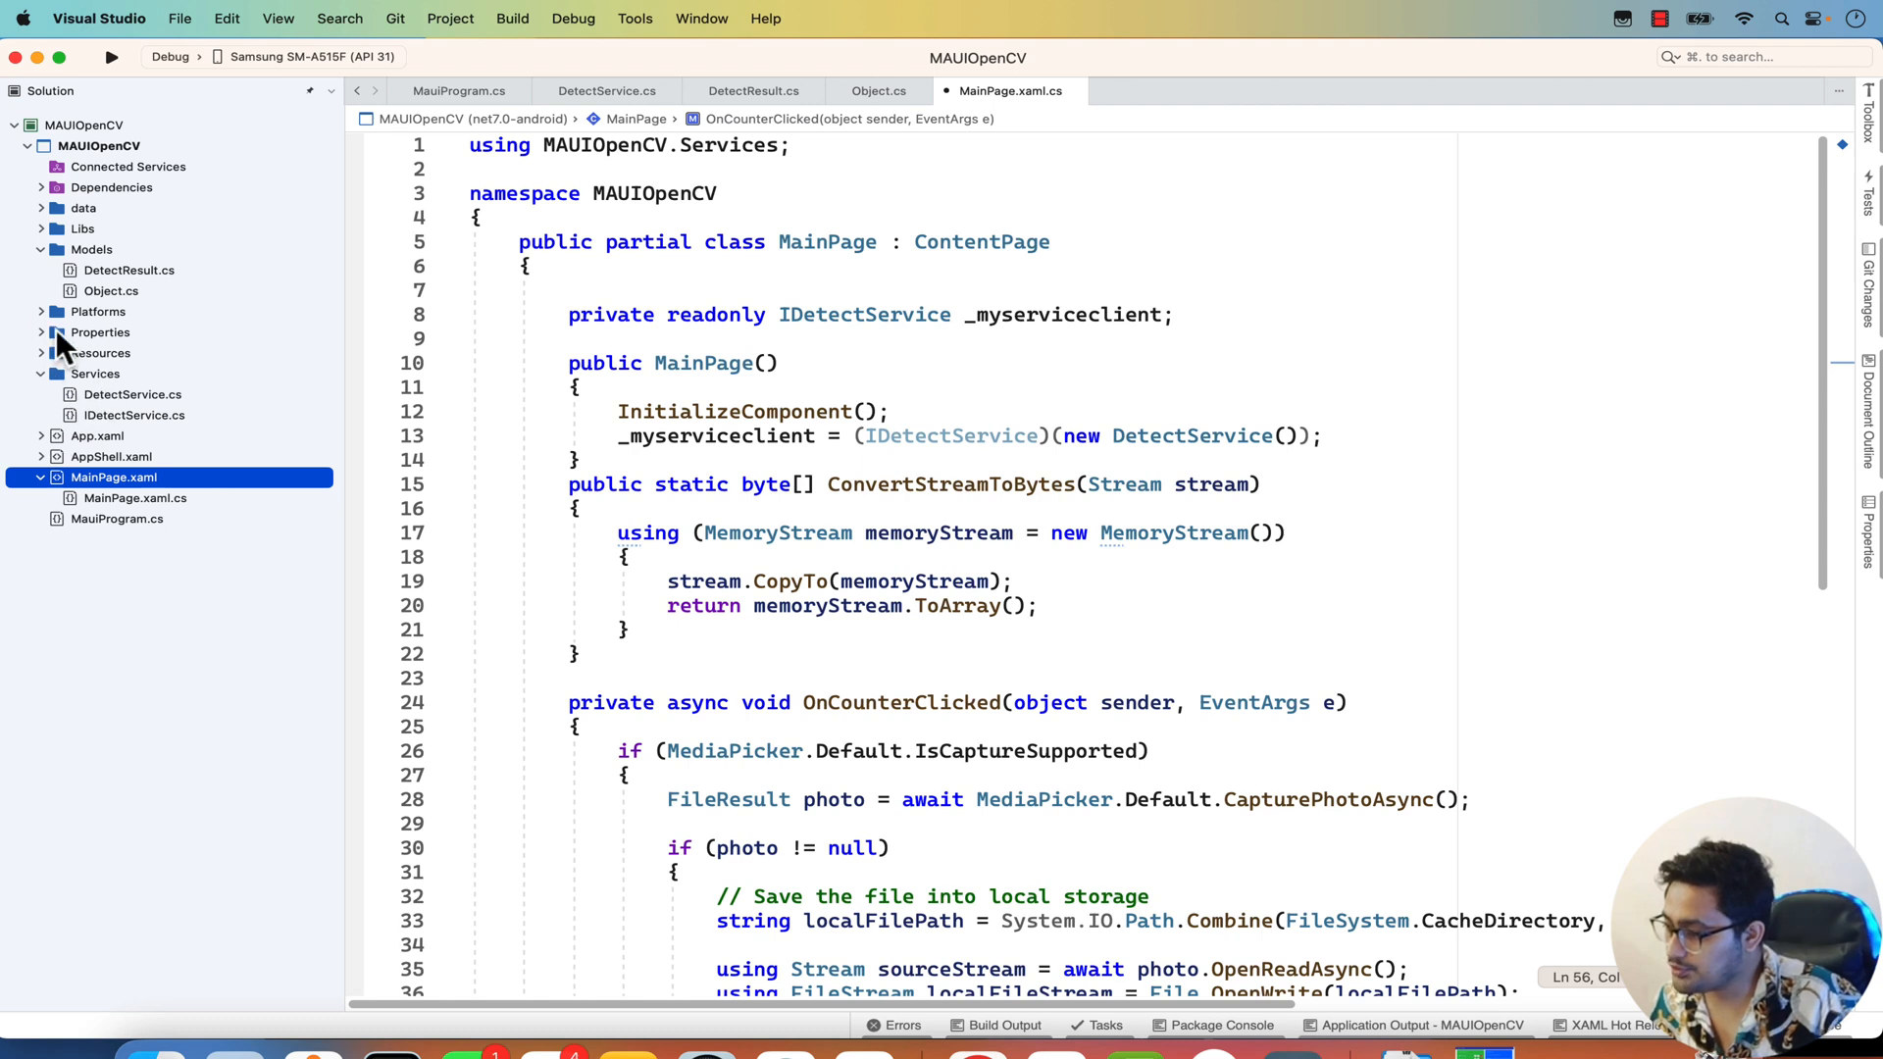
pyautogui.moveTo(47, 323)
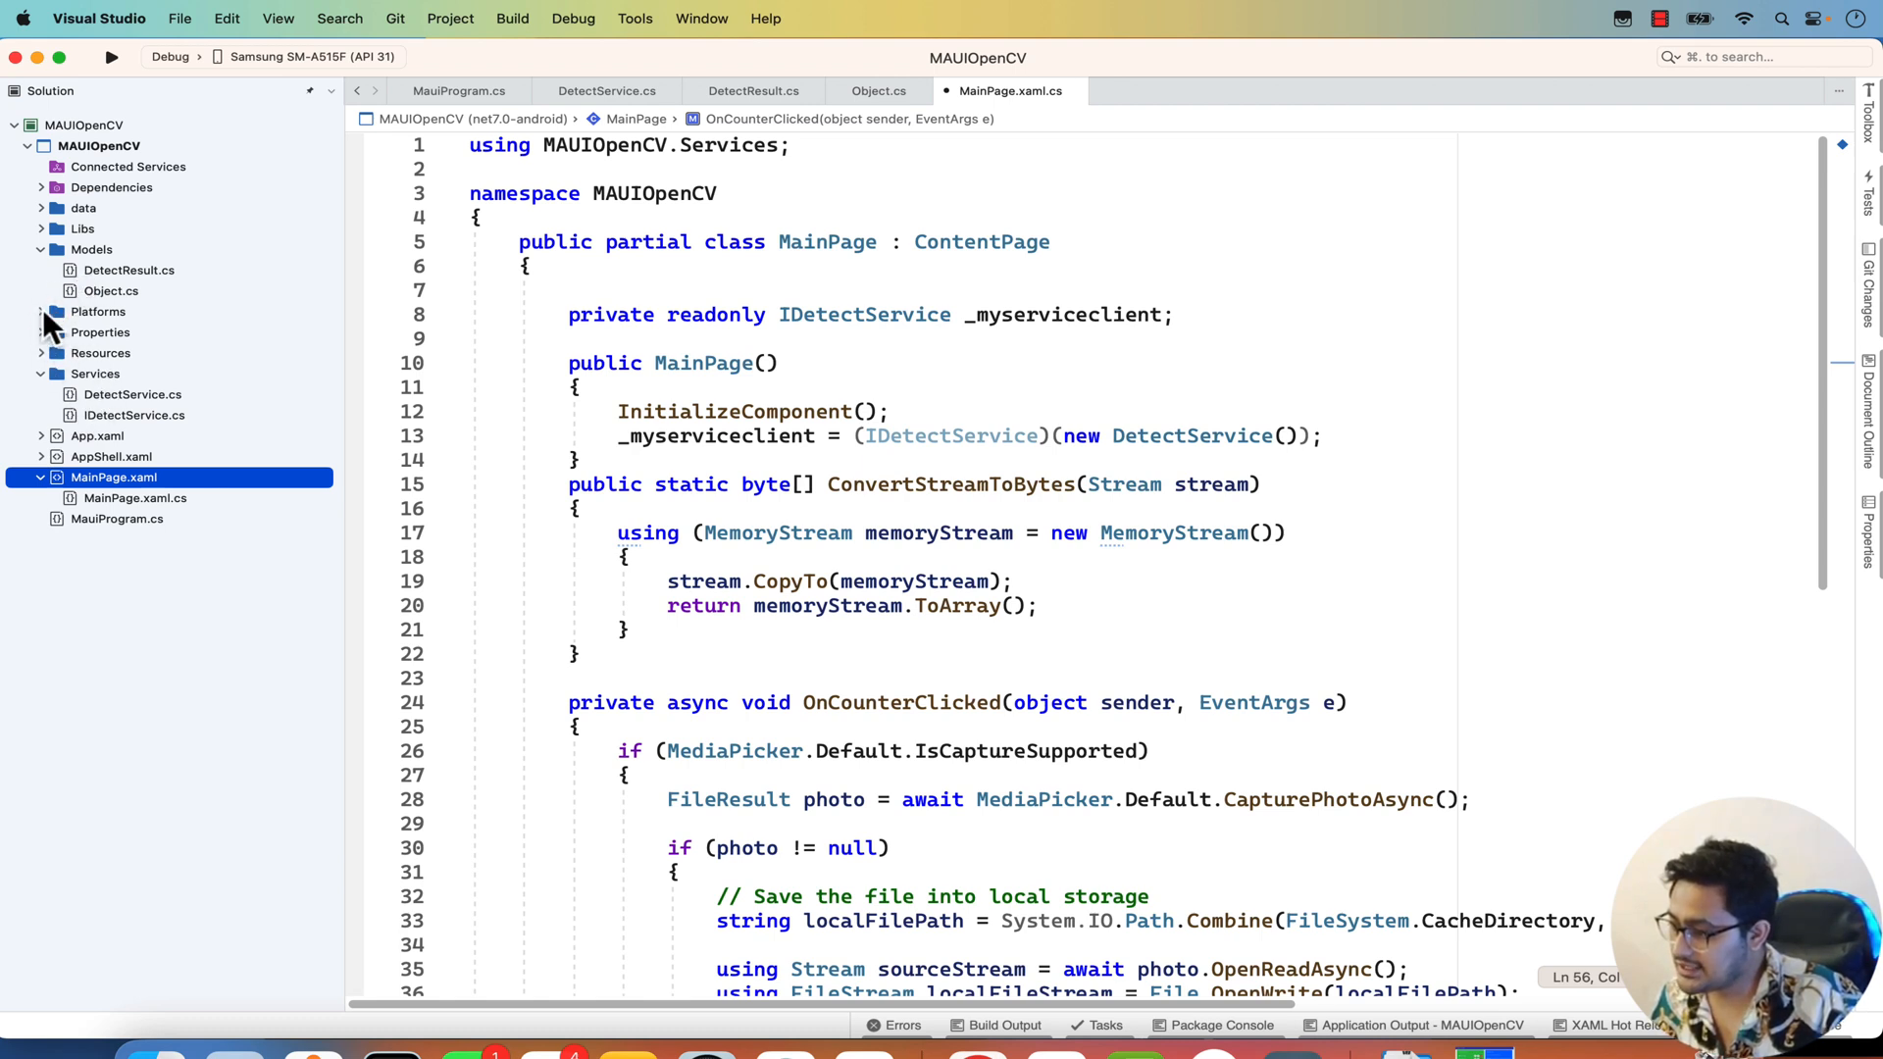
# Expand Platforms and iOS in the Solution pad and open AppDelegate.cs.
pyautogui.click(41, 312)
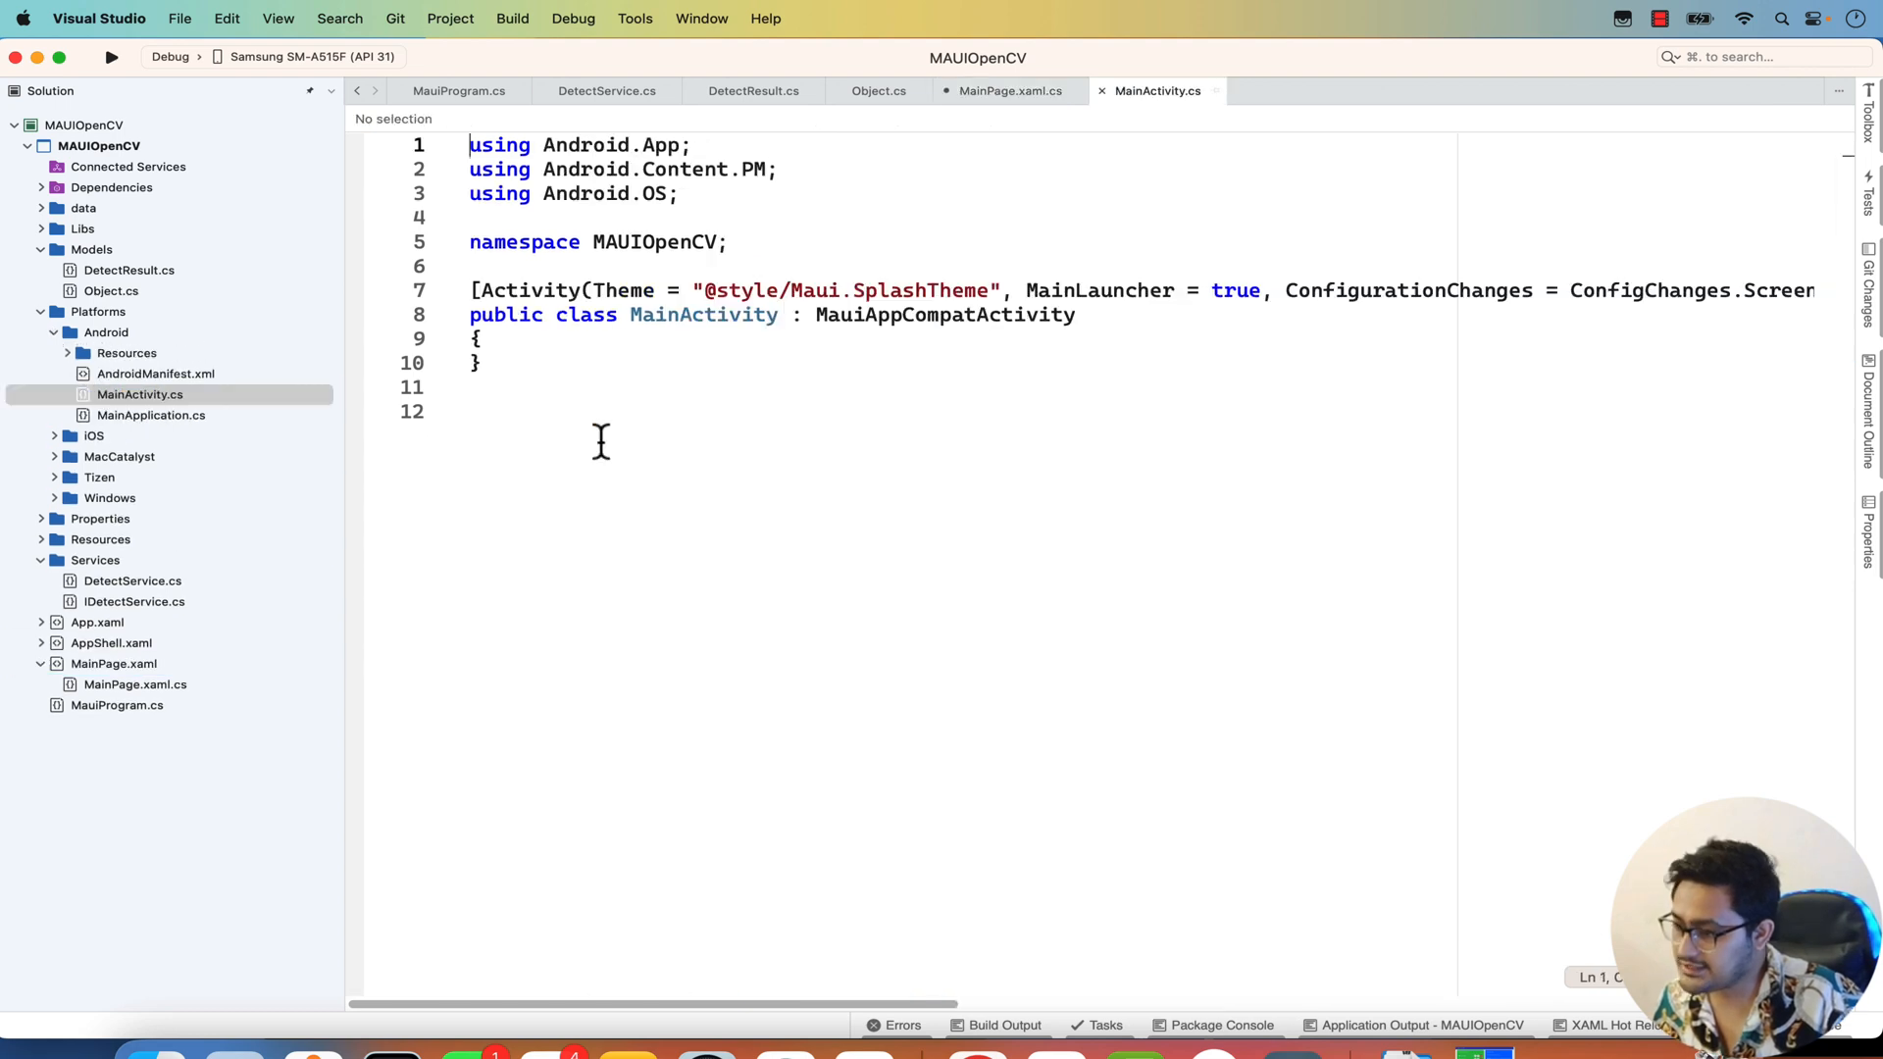
pyautogui.click(95, 436)
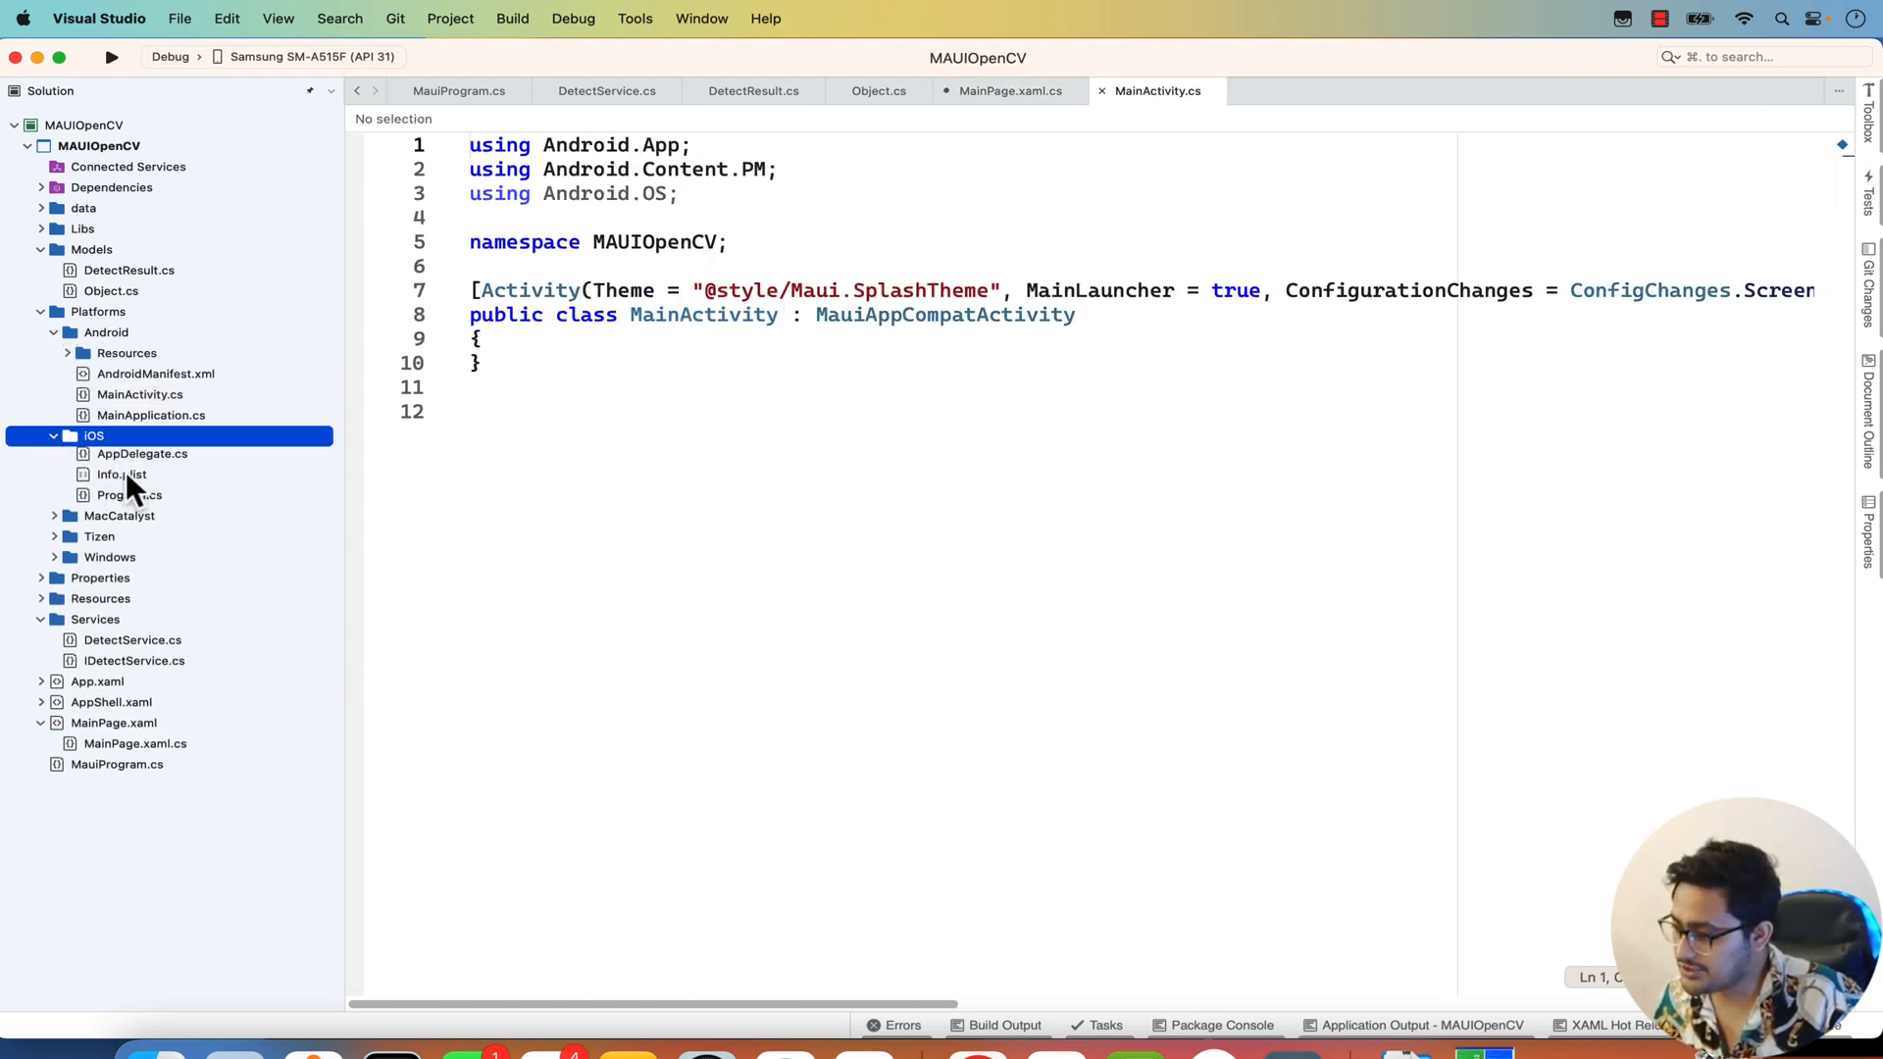
pyautogui.click(141, 453)
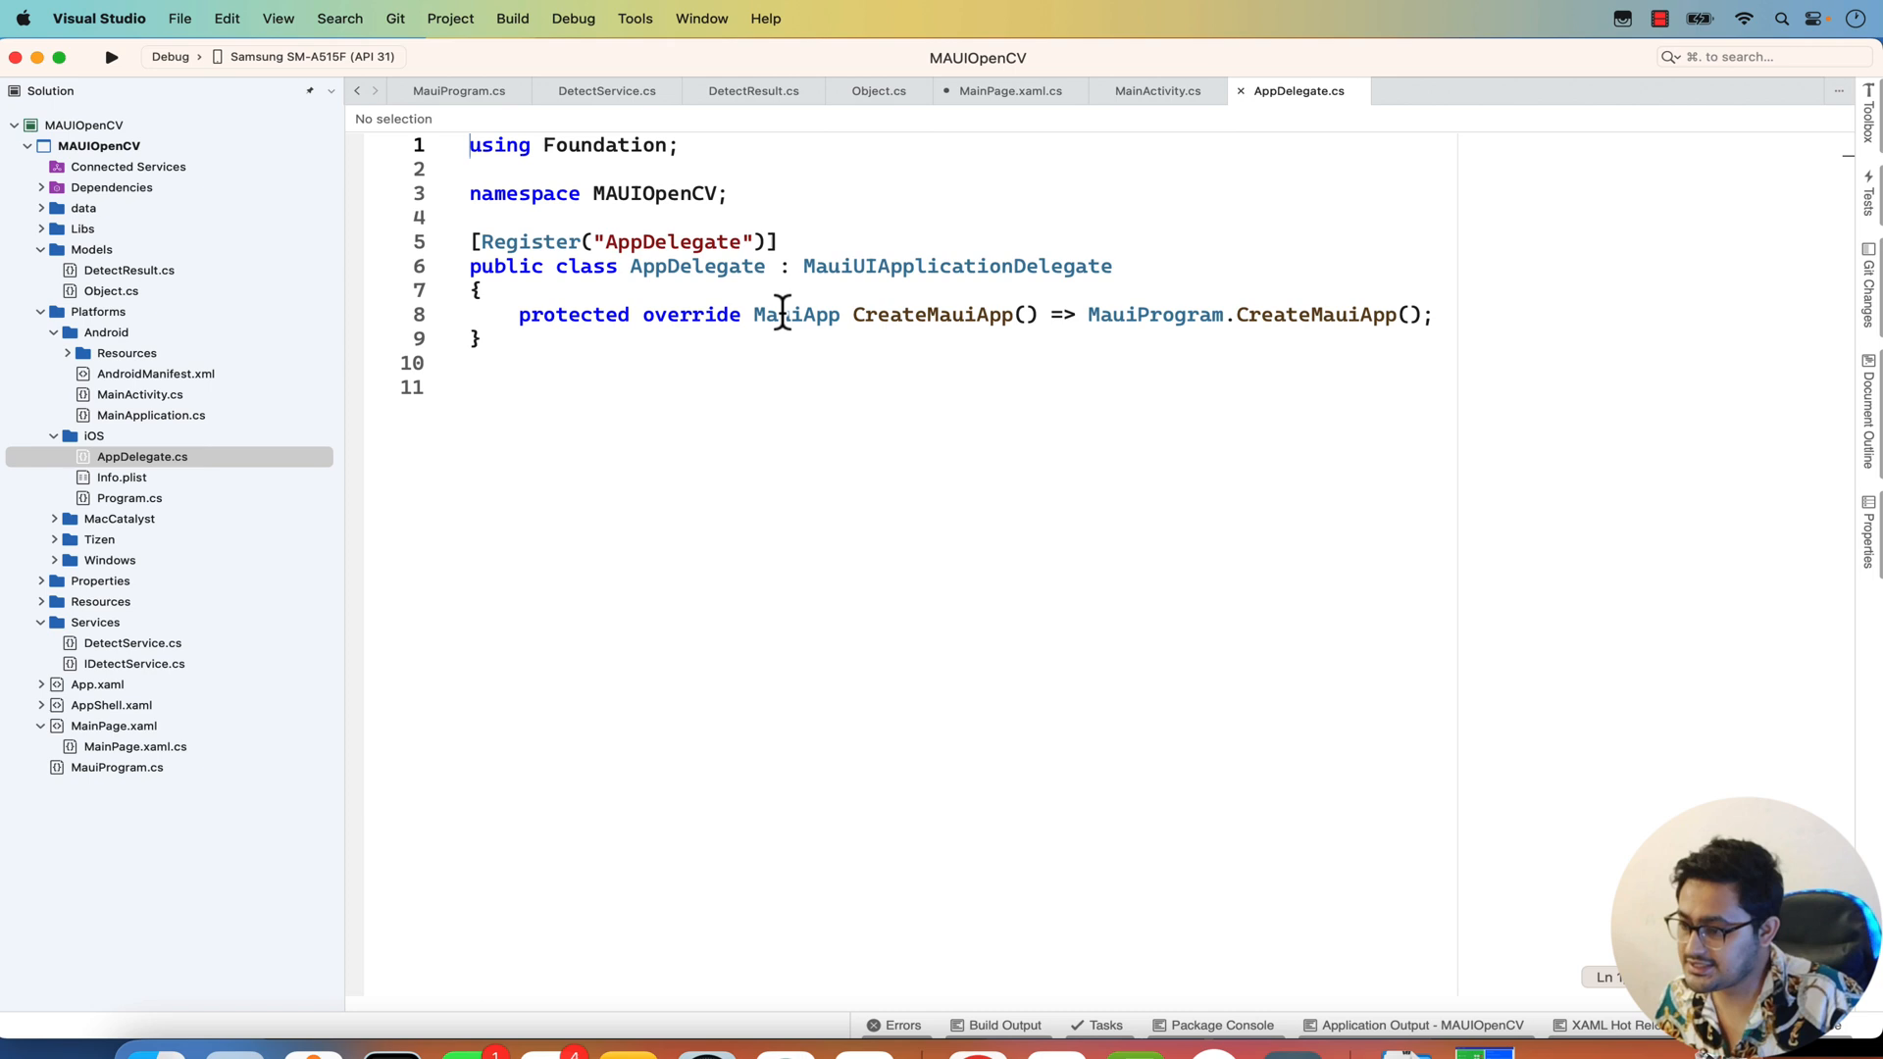
pyautogui.moveTo(791, 355)
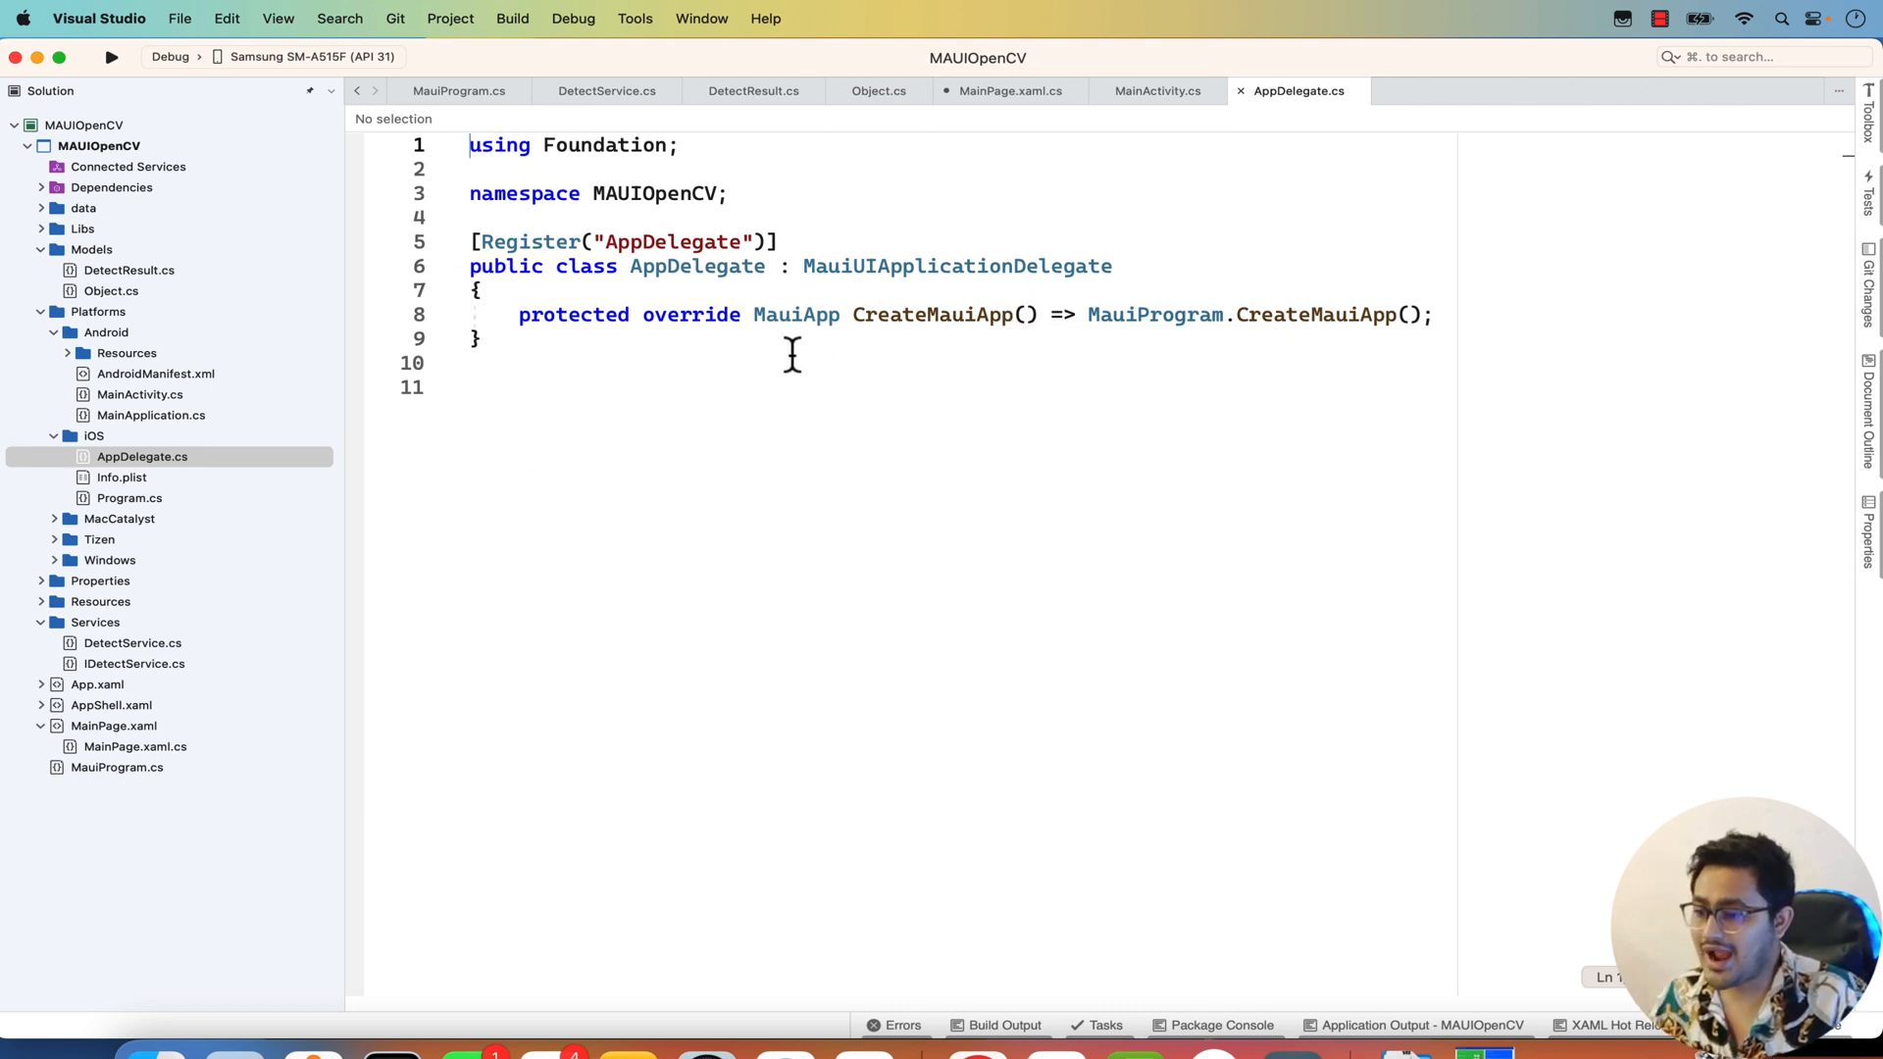
pyautogui.moveTo(137, 395)
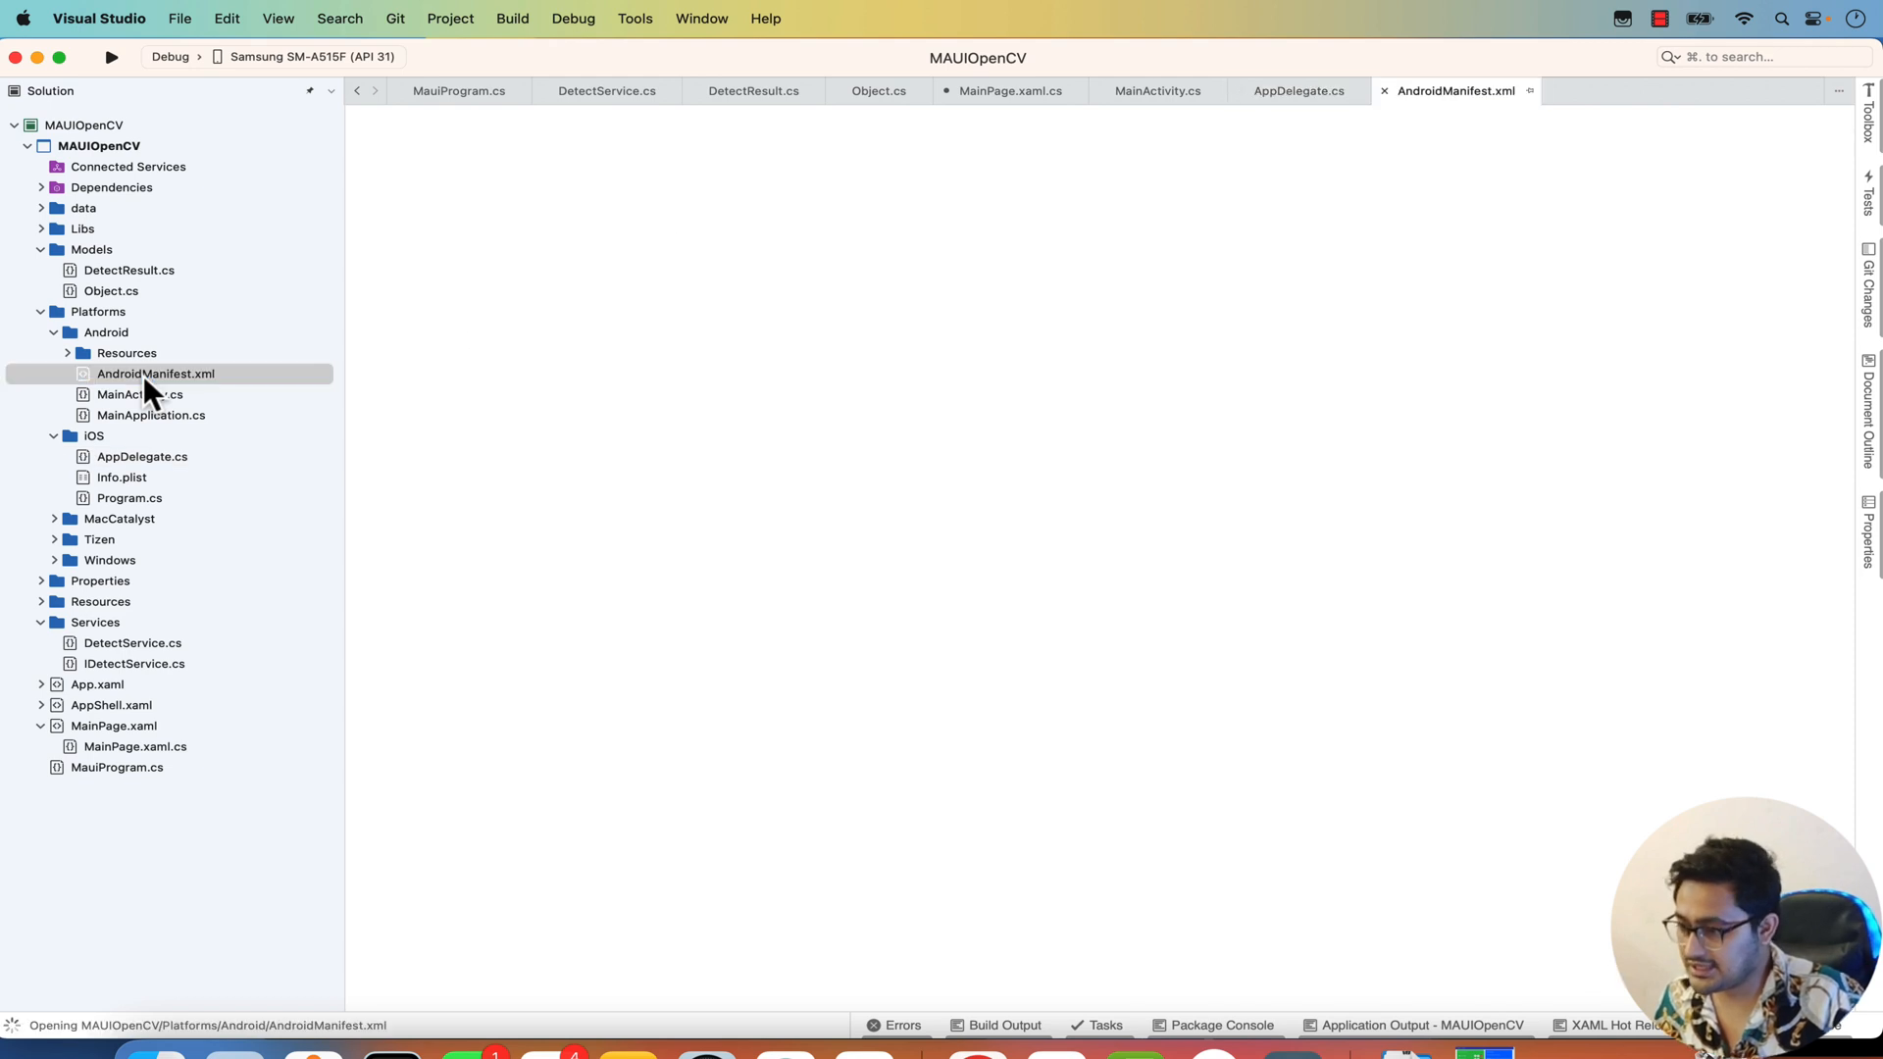
pyautogui.moveTo(196, 382)
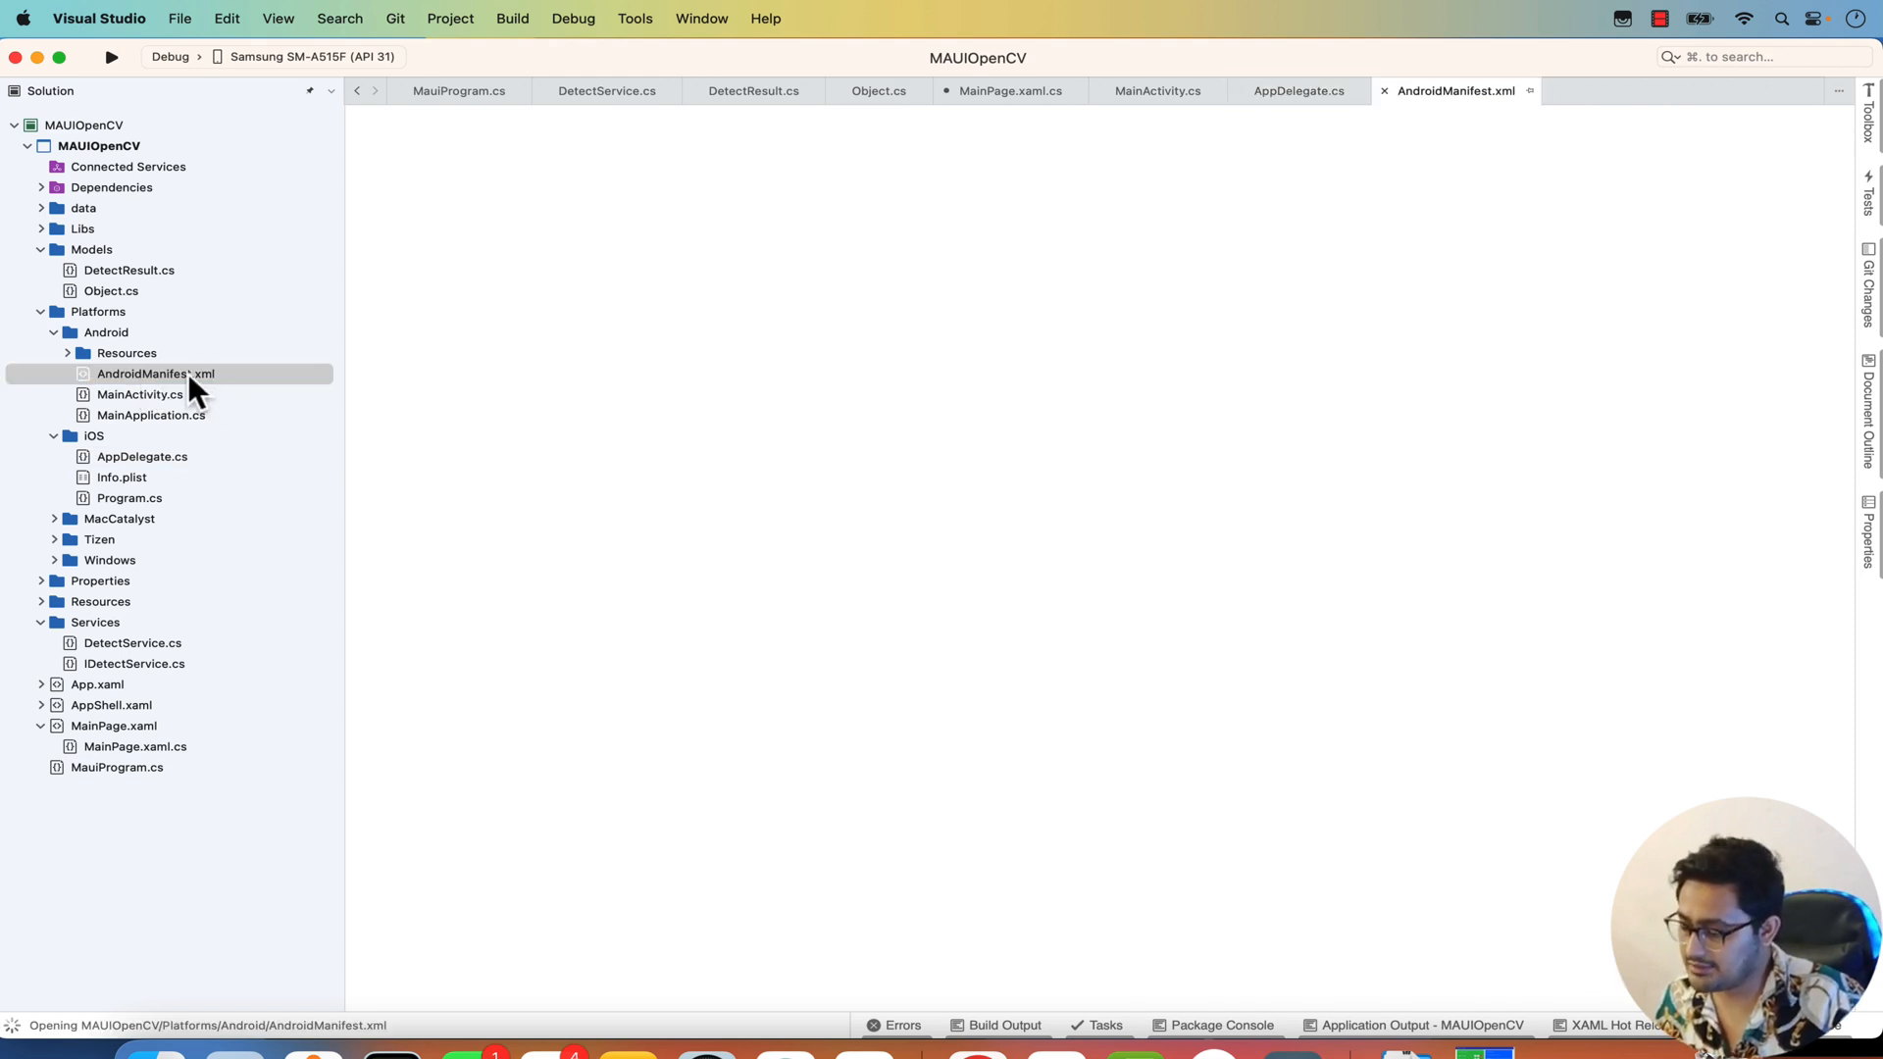
# View AndroidManifest.xml as raw XML with its permissions, then start opening Info.plist.
pyautogui.rightClick(156, 373)
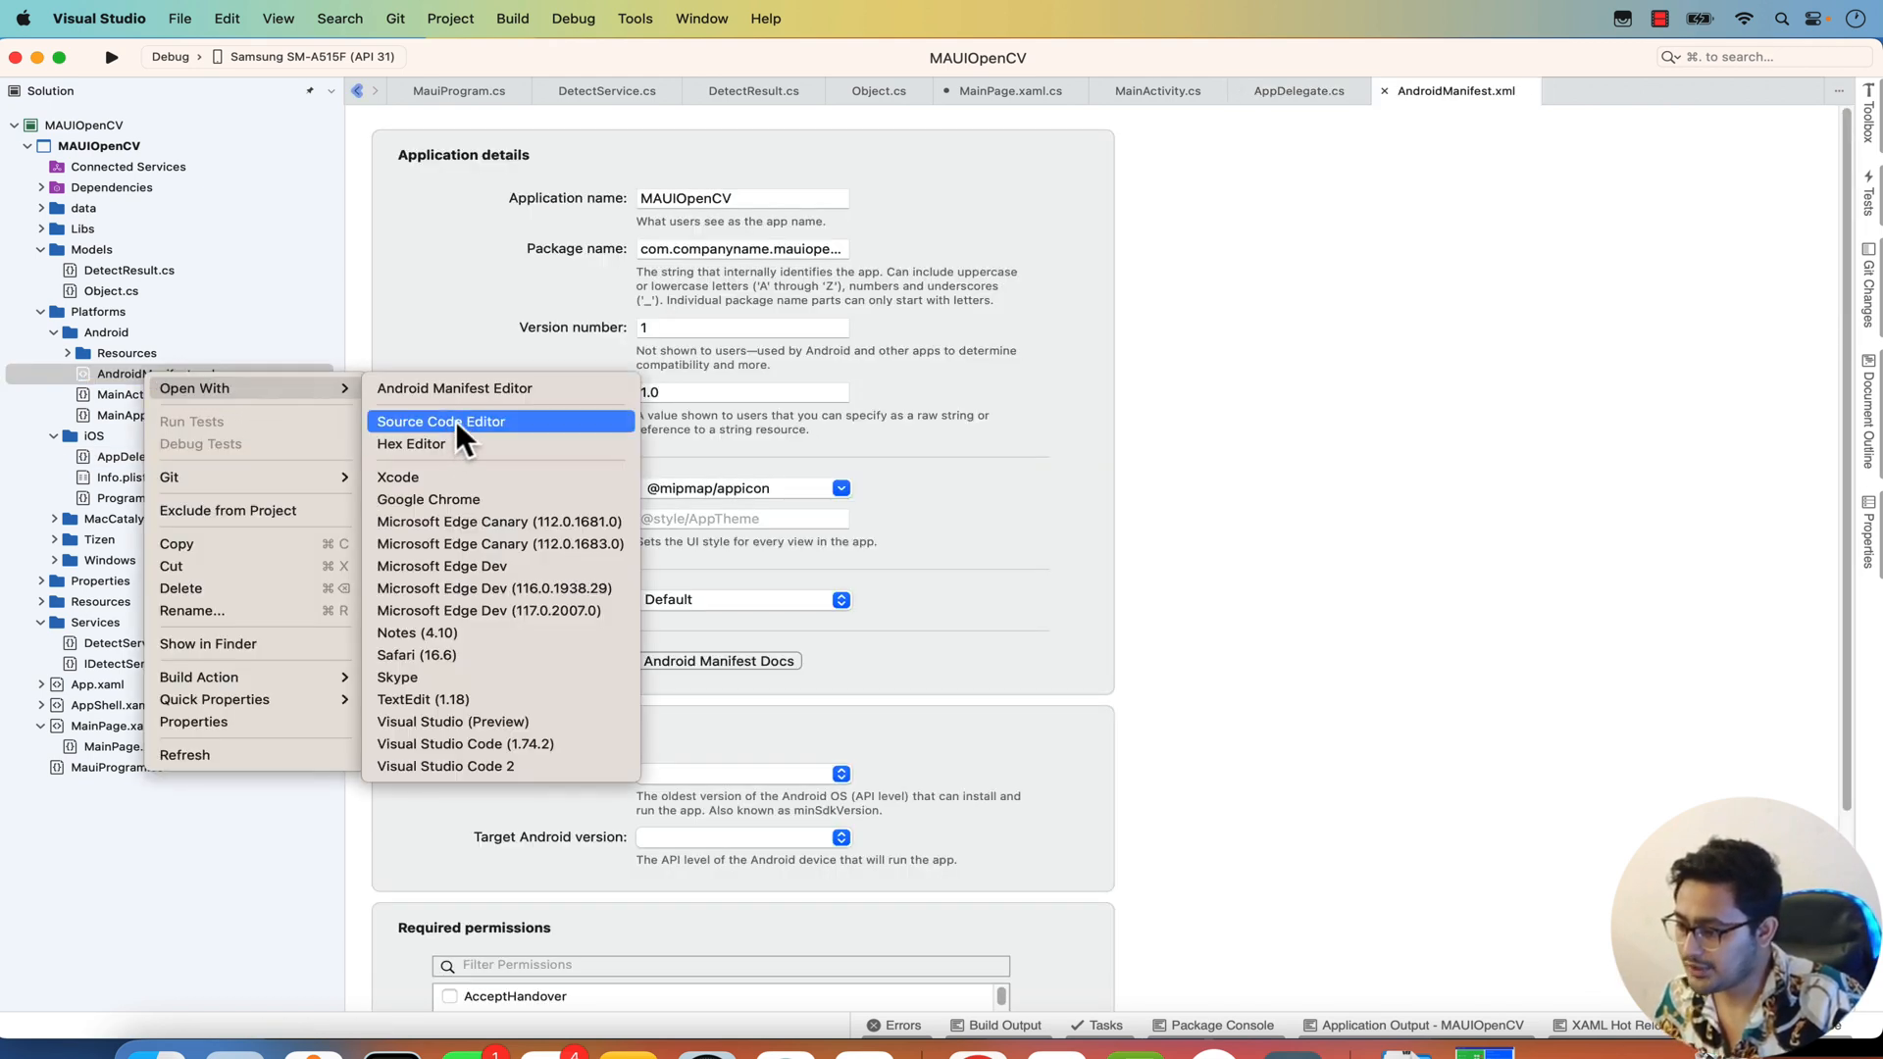
pyautogui.click(441, 422)
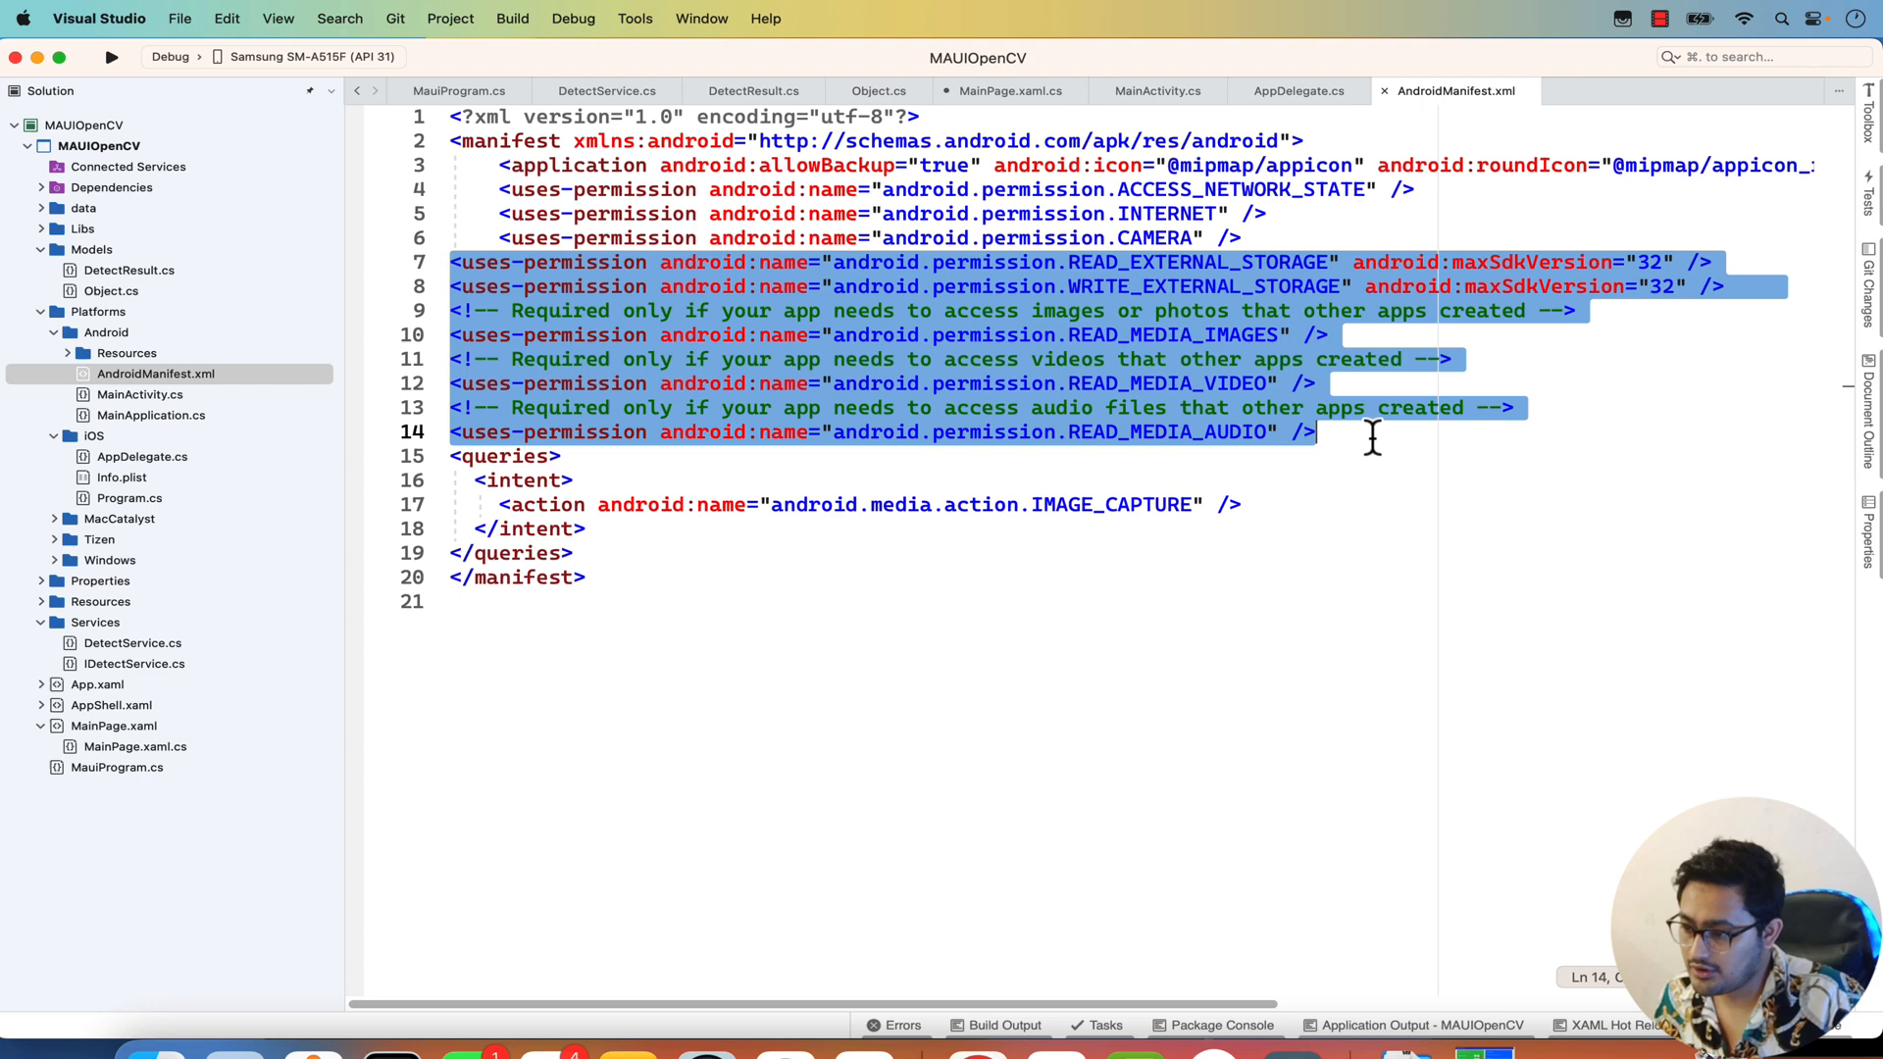
pyautogui.moveTo(1183, 237)
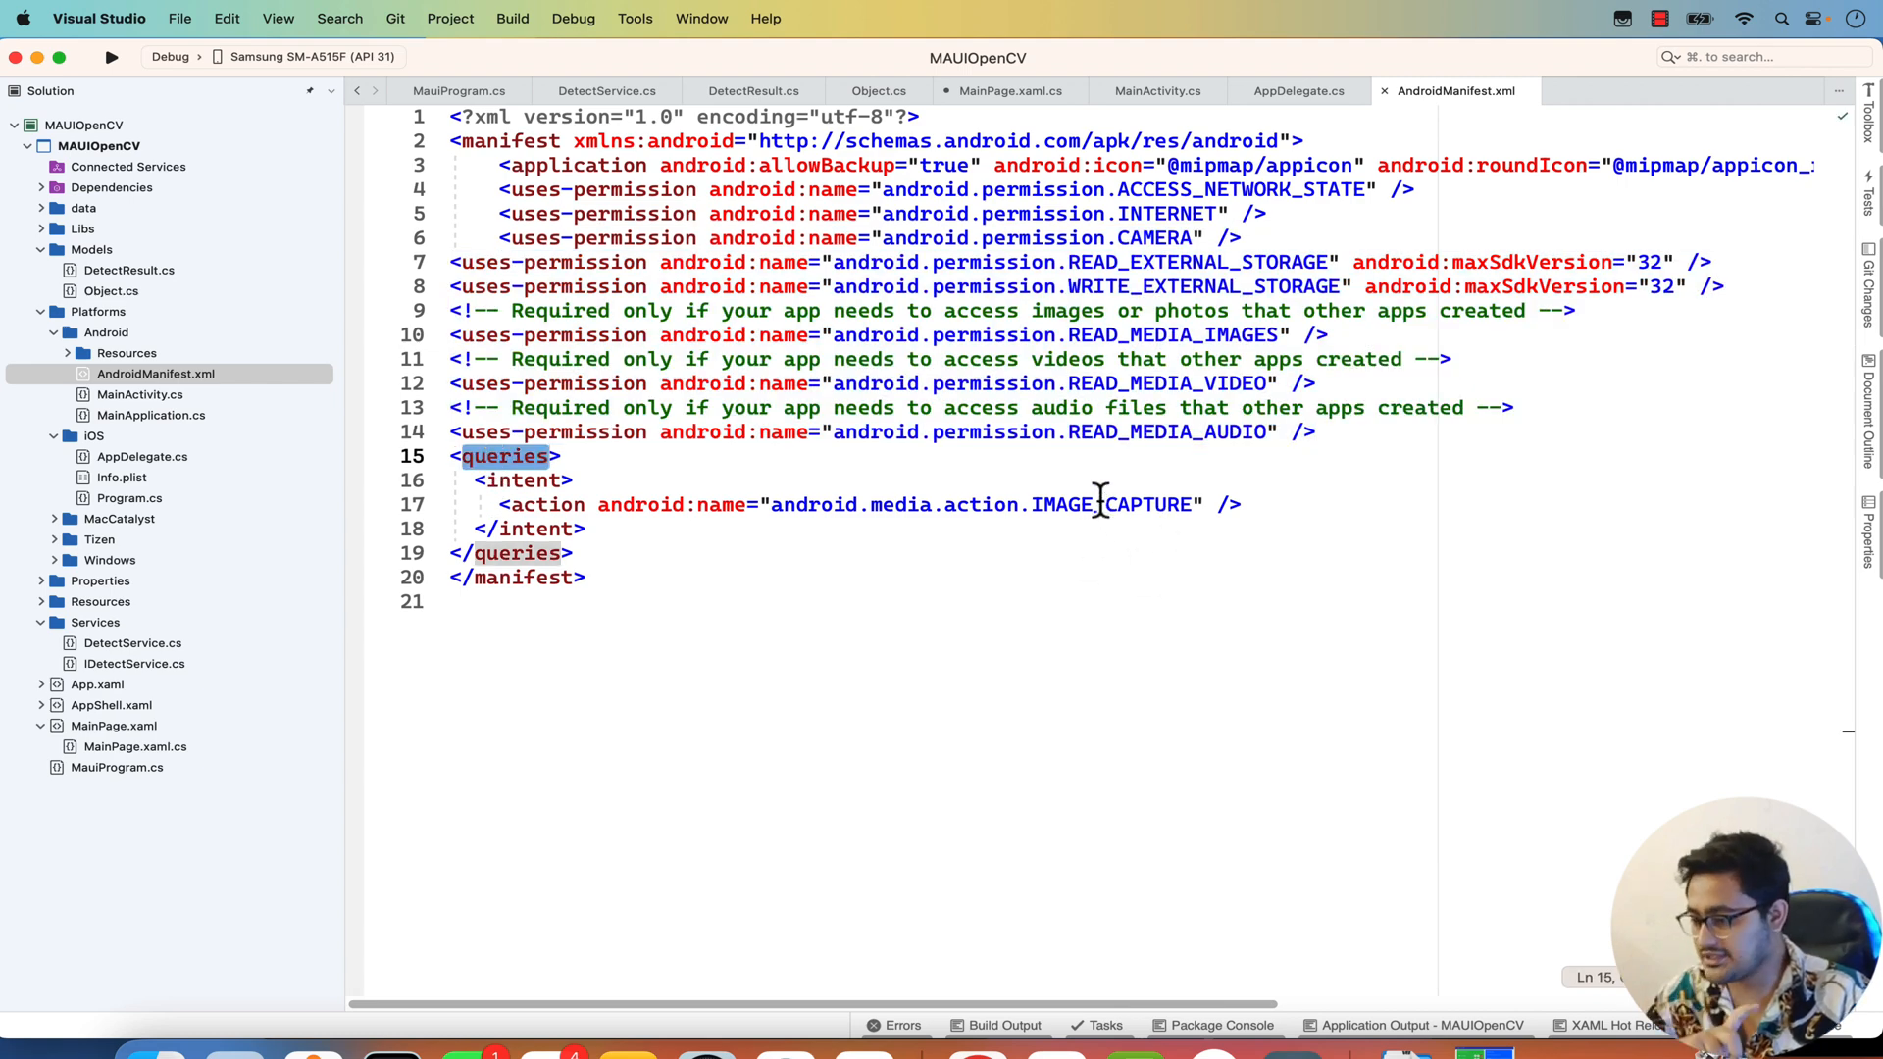
pyautogui.rightClick(122, 477)
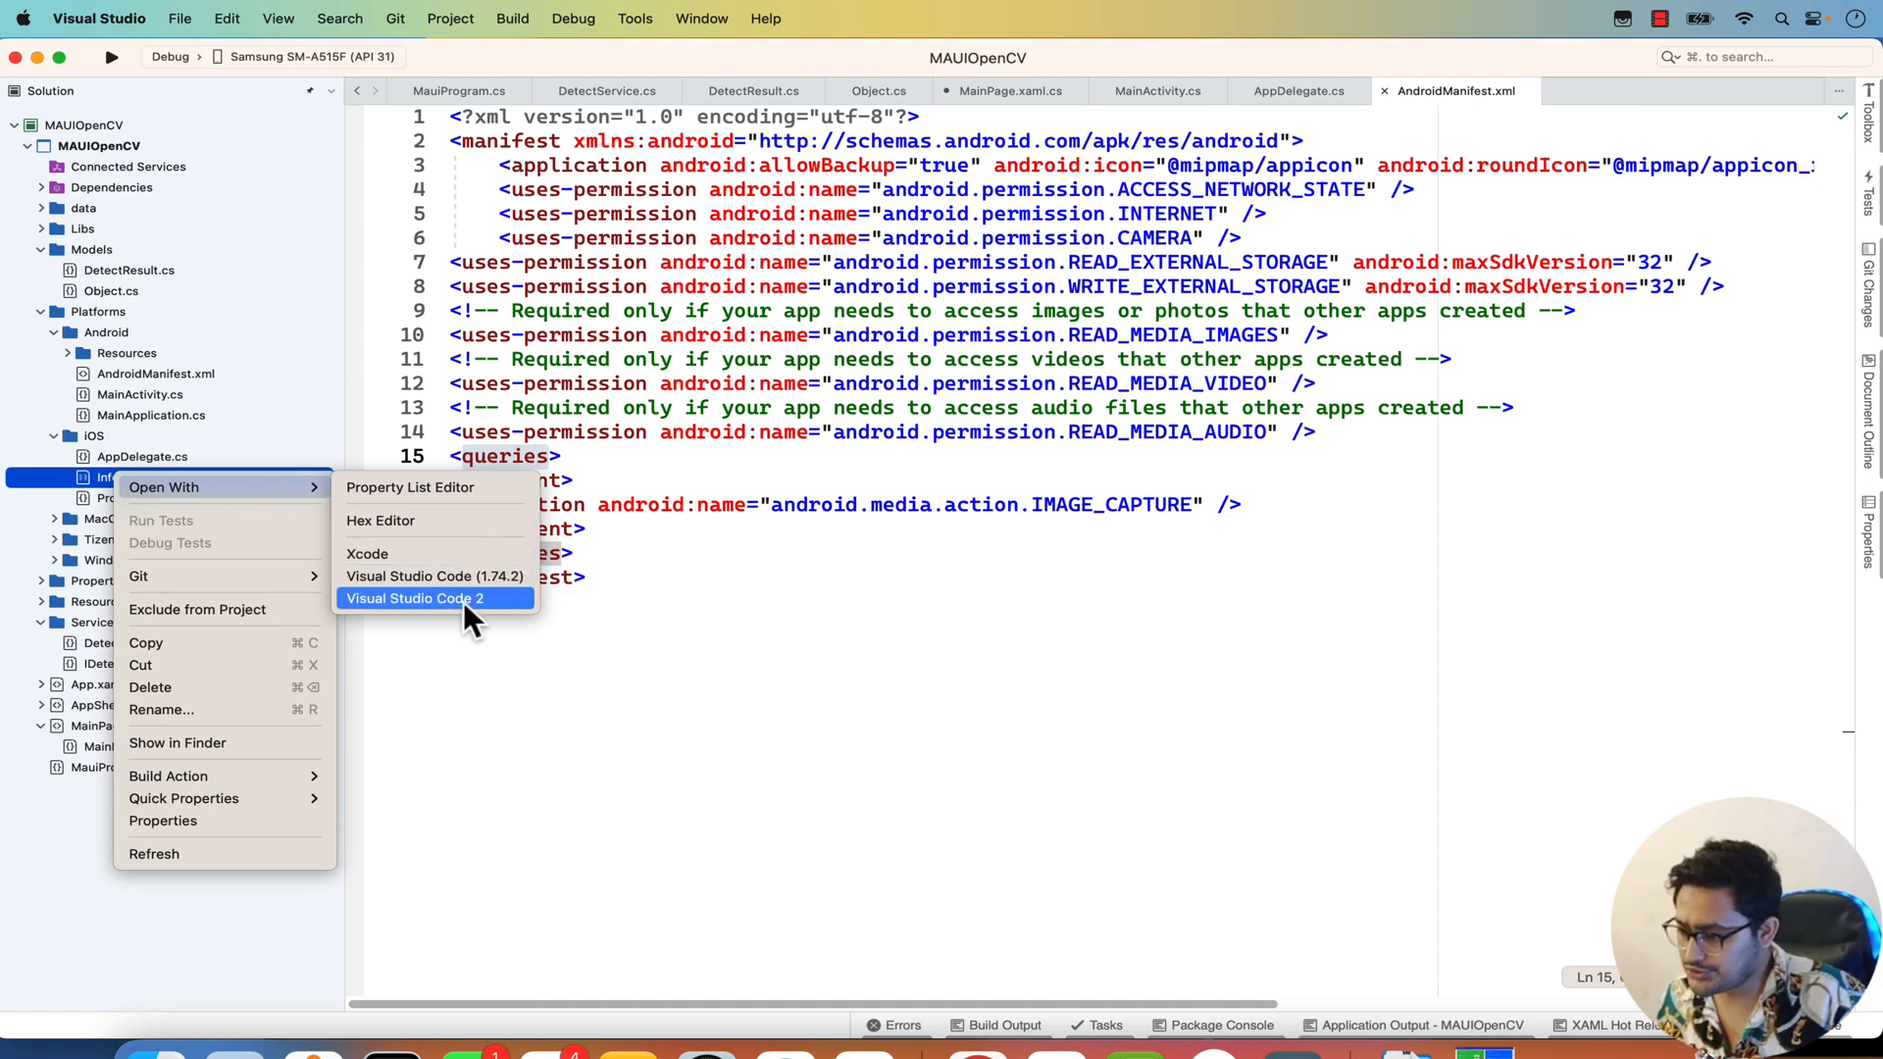
# View Info.plist in Visual Studio Code with its camera and photo library usage keys.
pyautogui.click(414, 598)
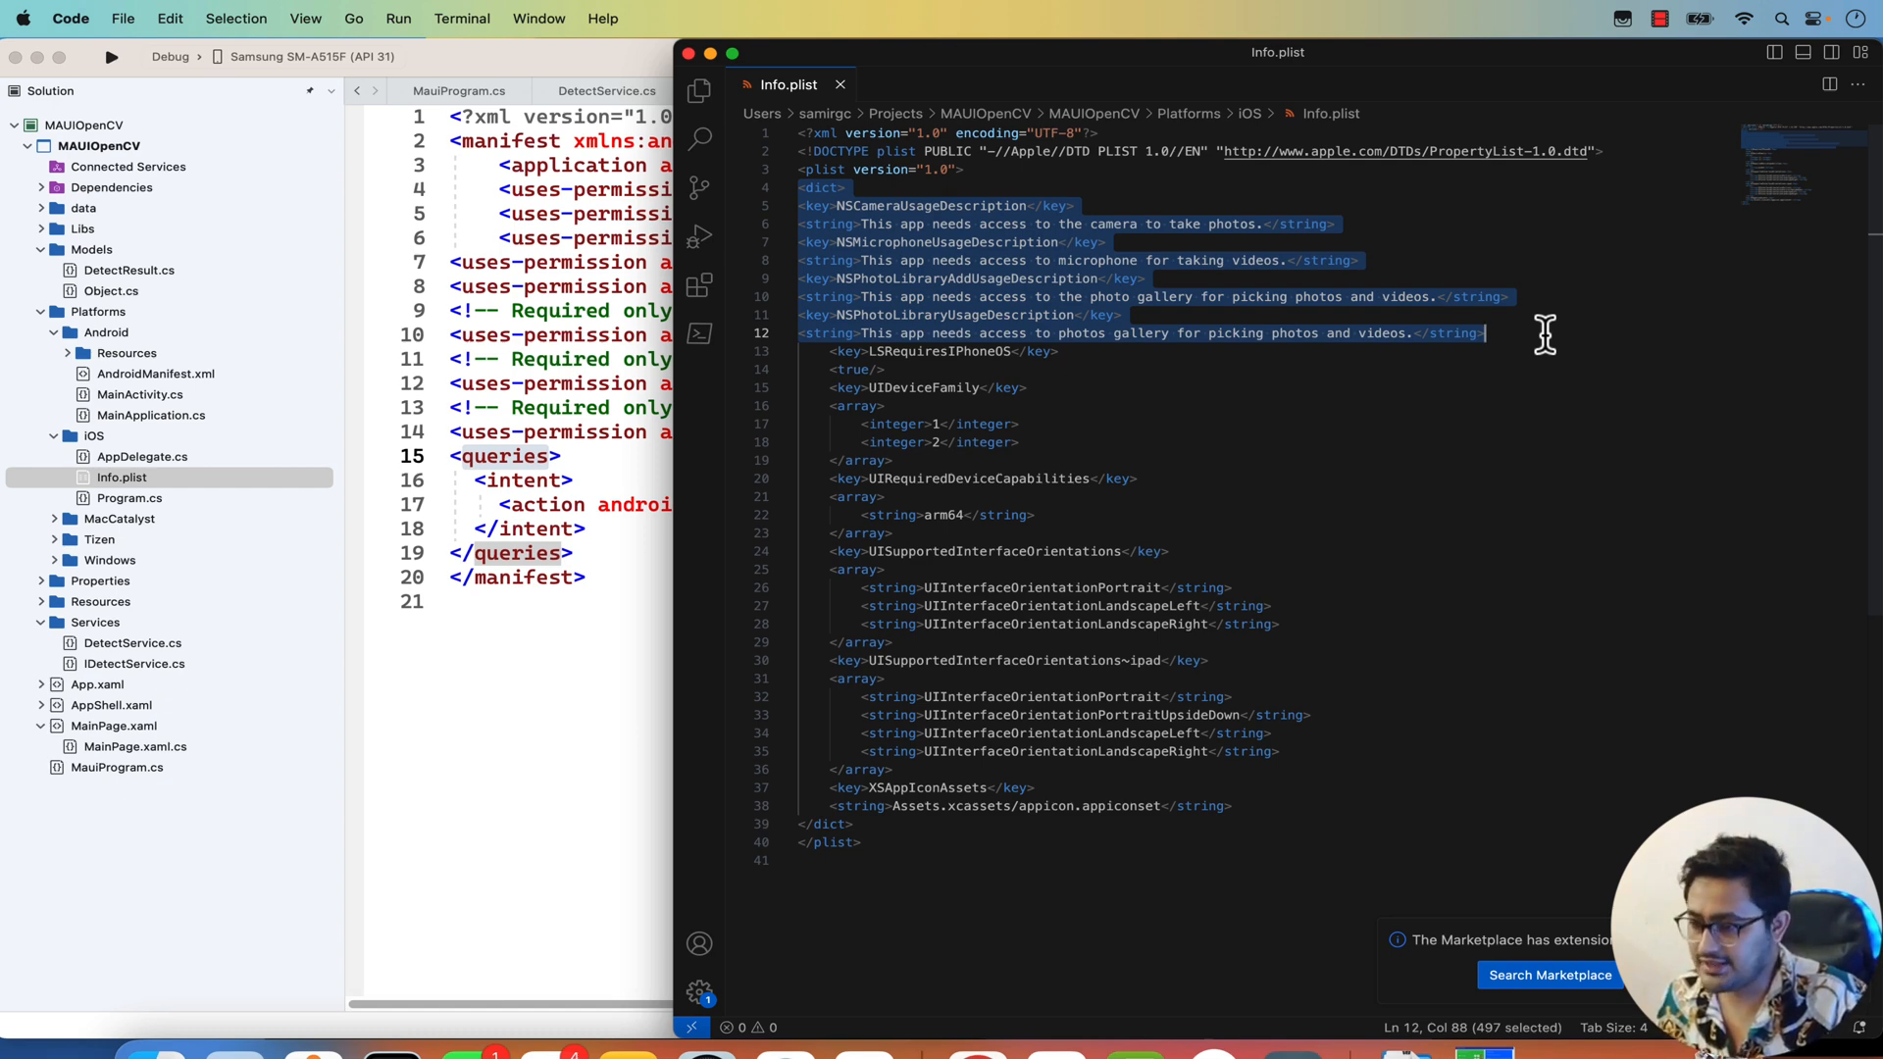
pyautogui.moveTo(1163, 302)
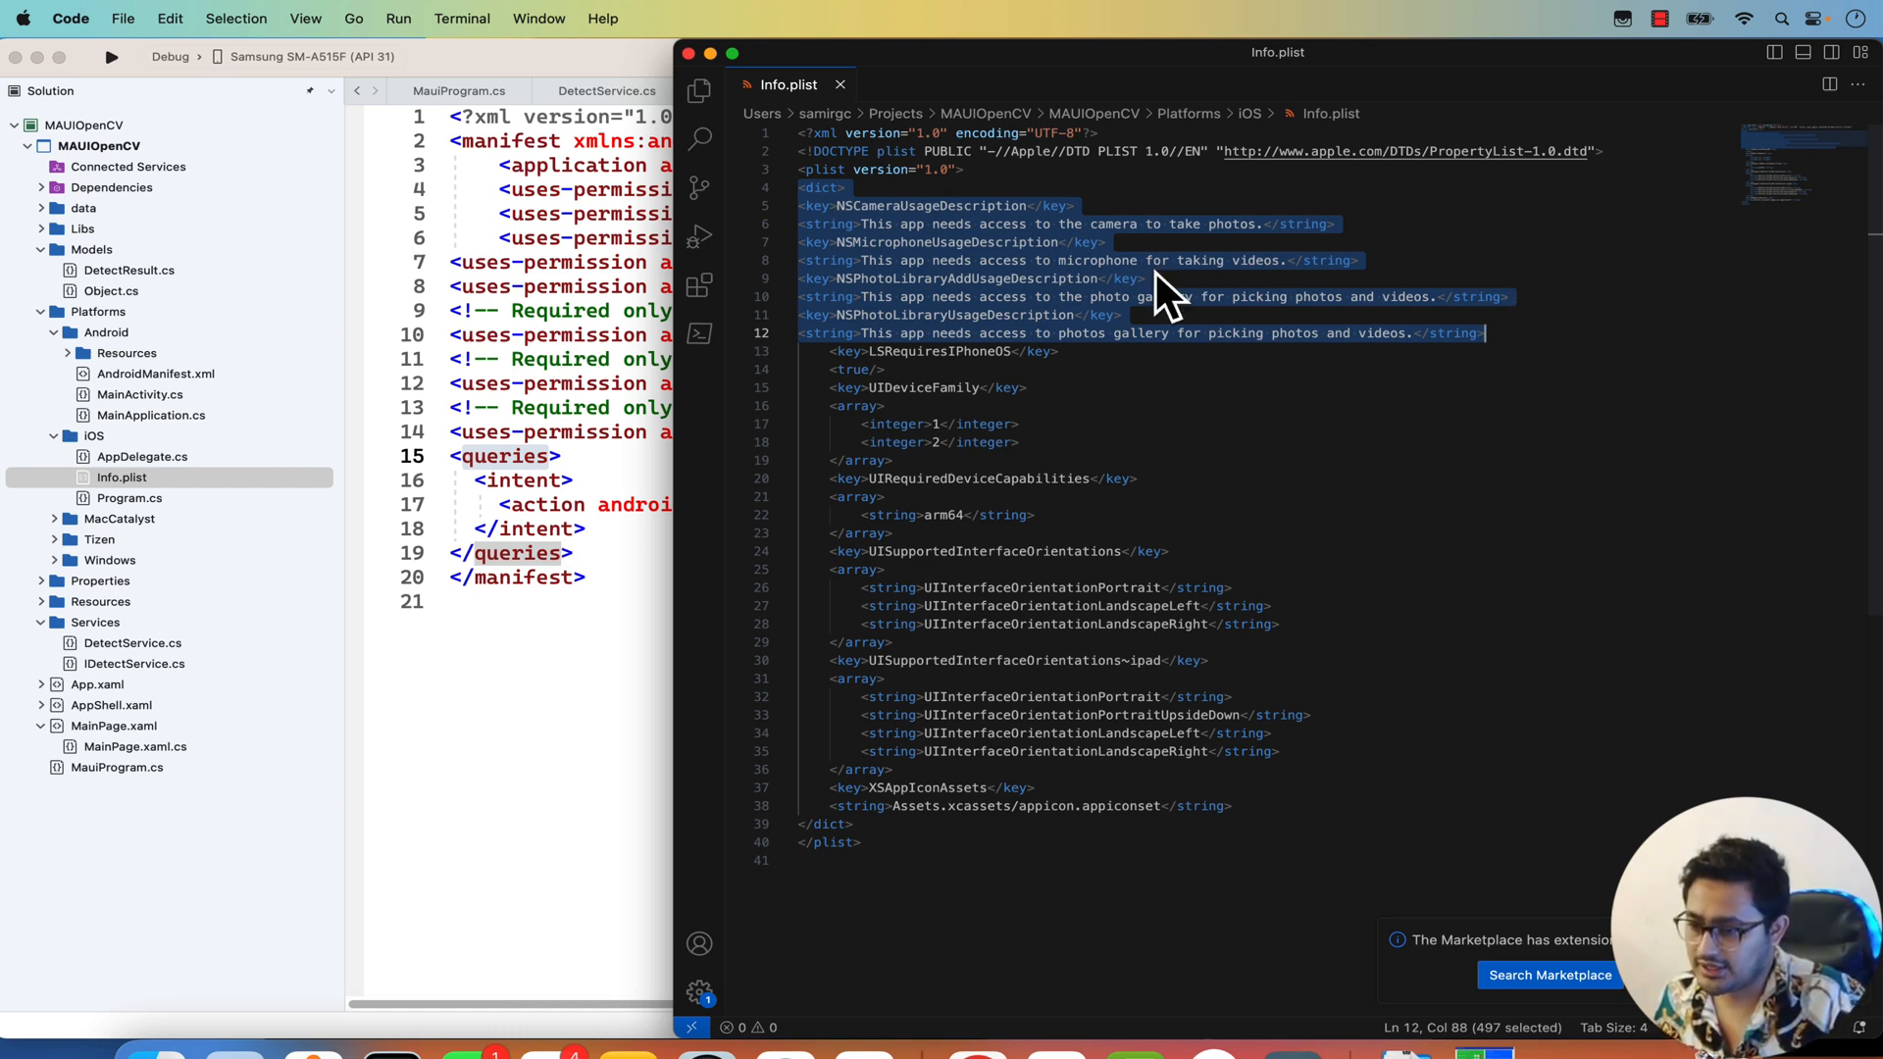
pyautogui.moveTo(1438, 341)
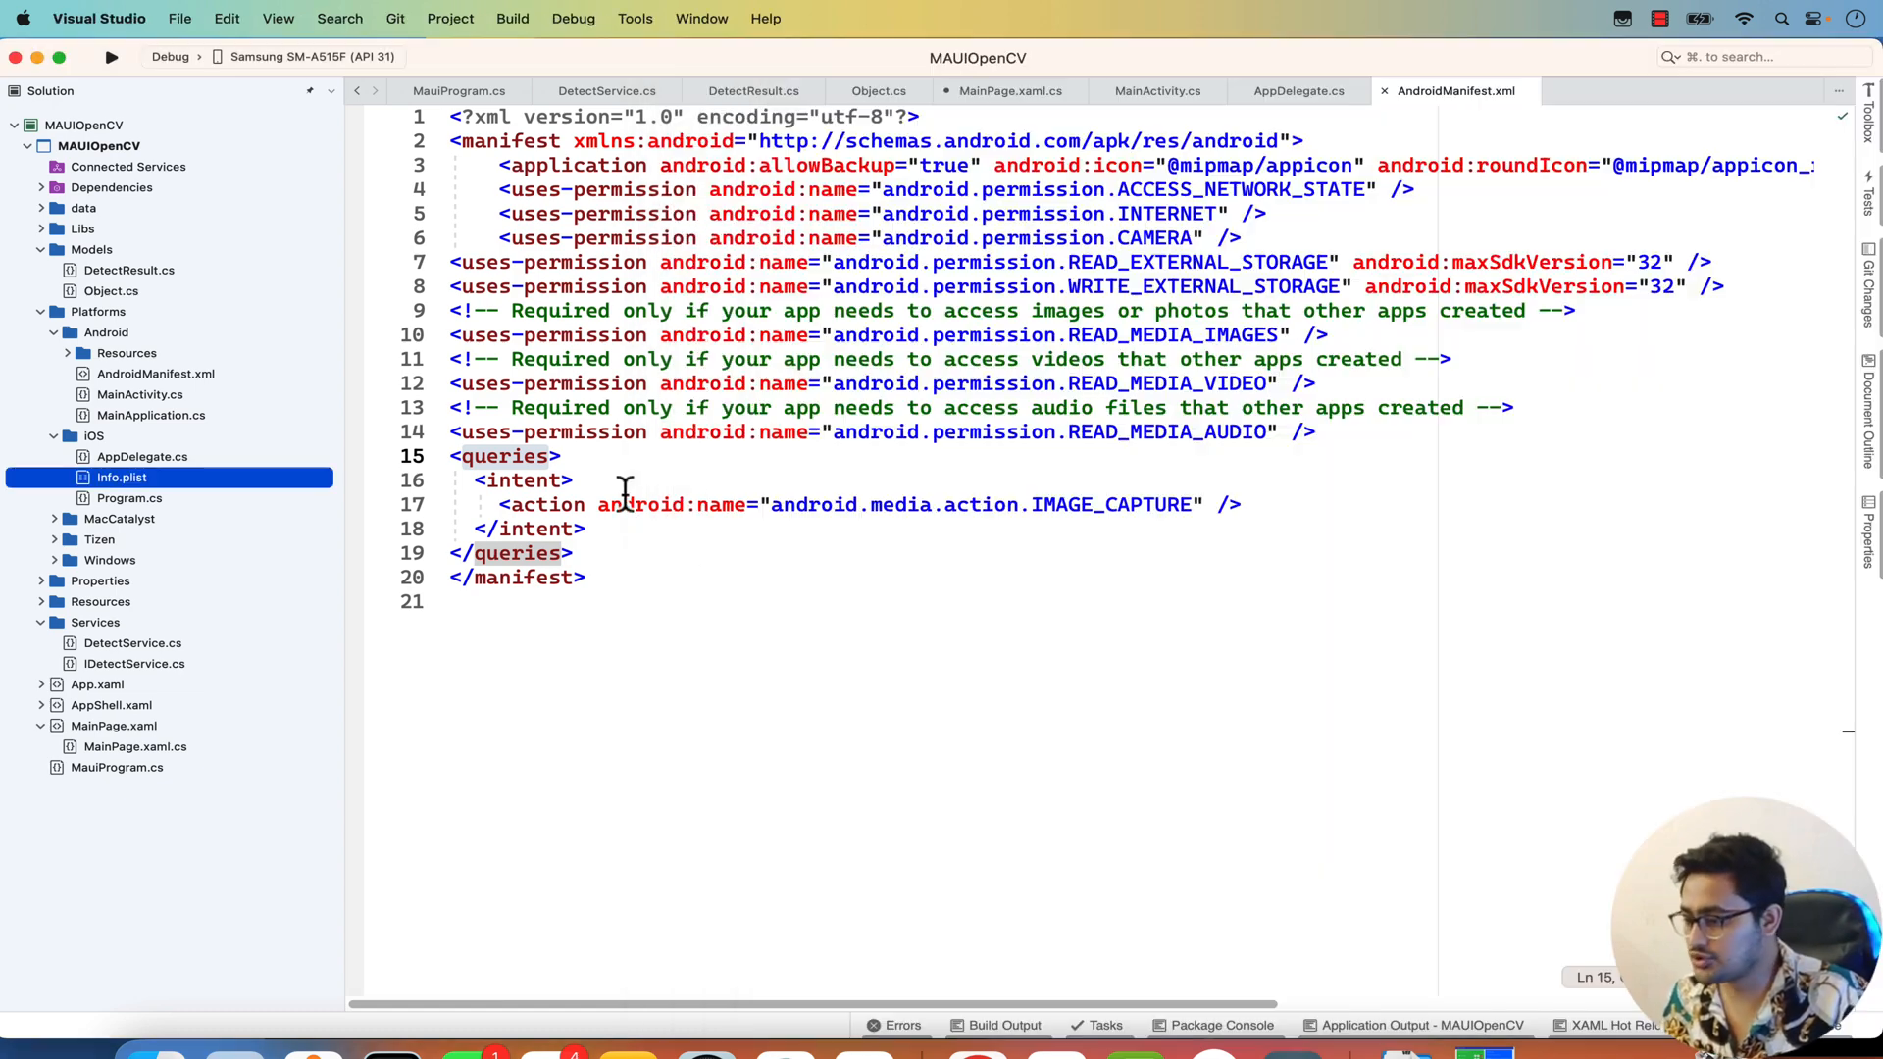
# Close all editor tabs and collapse the Models folder in the Solution pad.
pyautogui.rightClick(1454, 90)
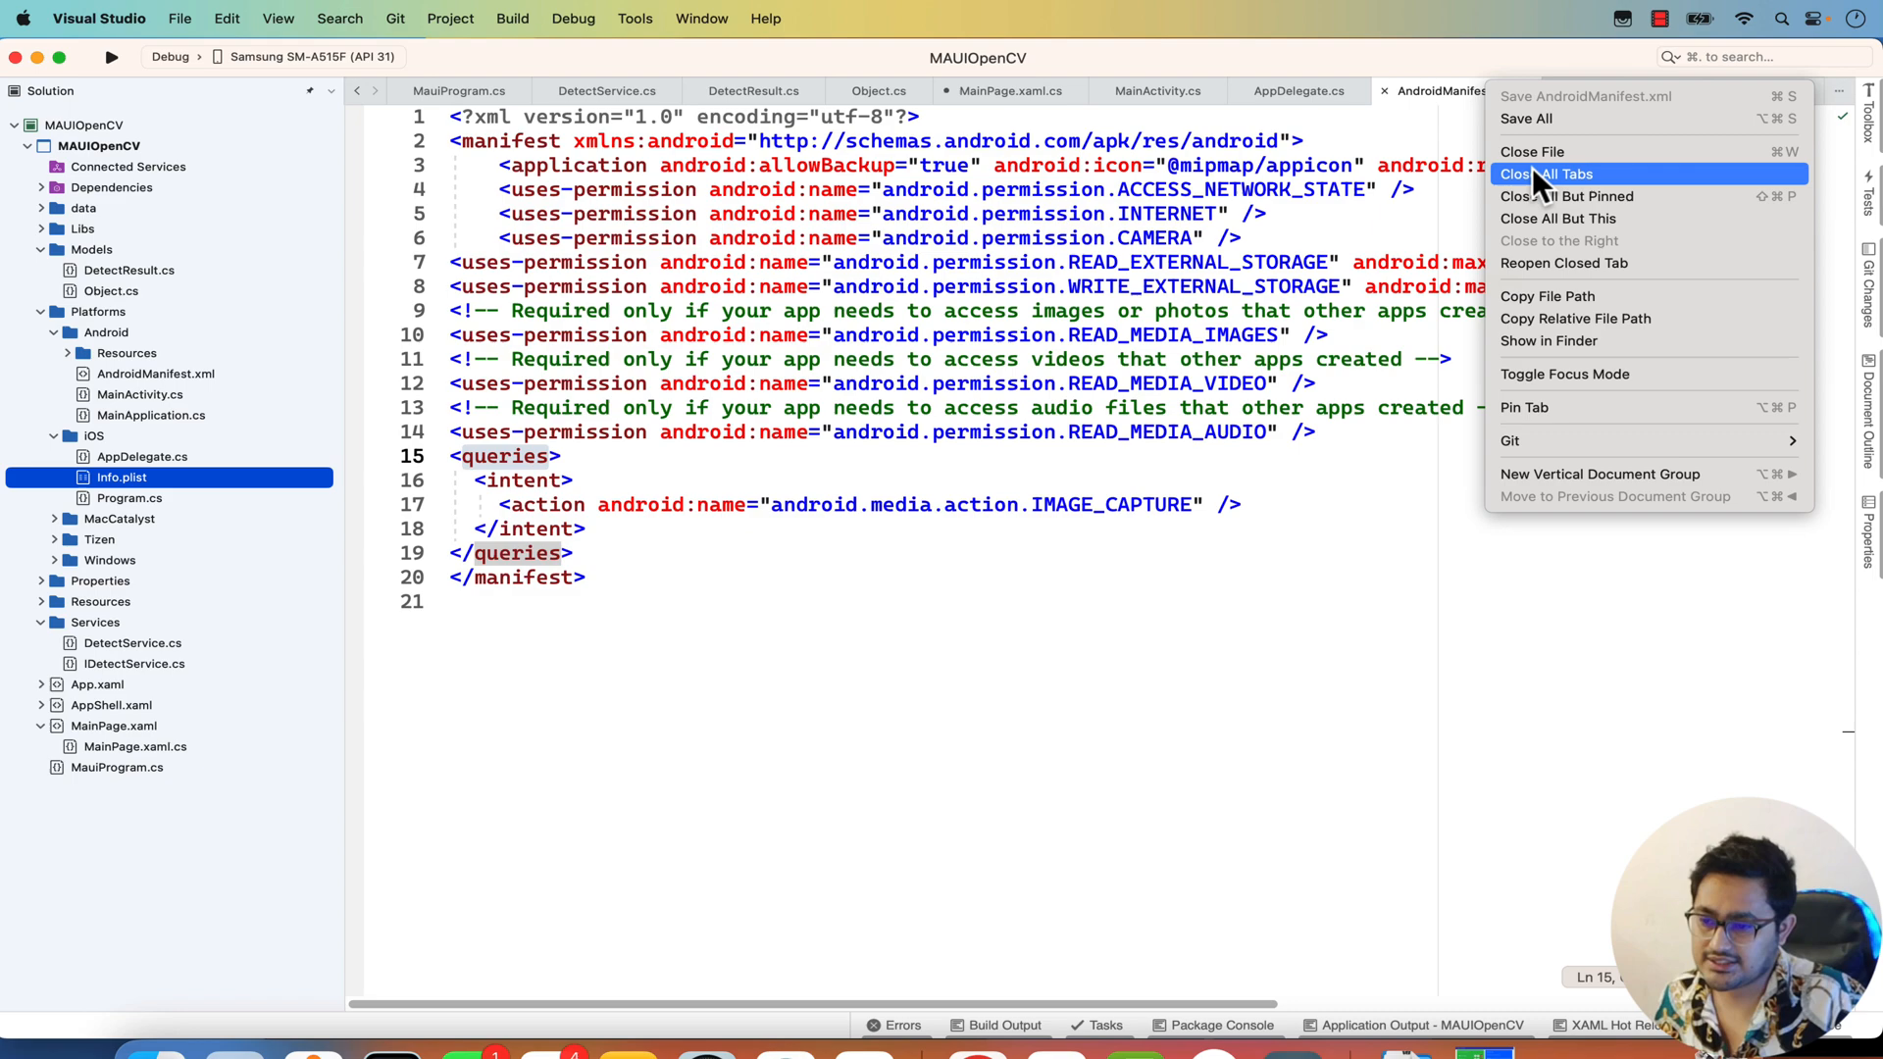
pyautogui.click(1549, 174)
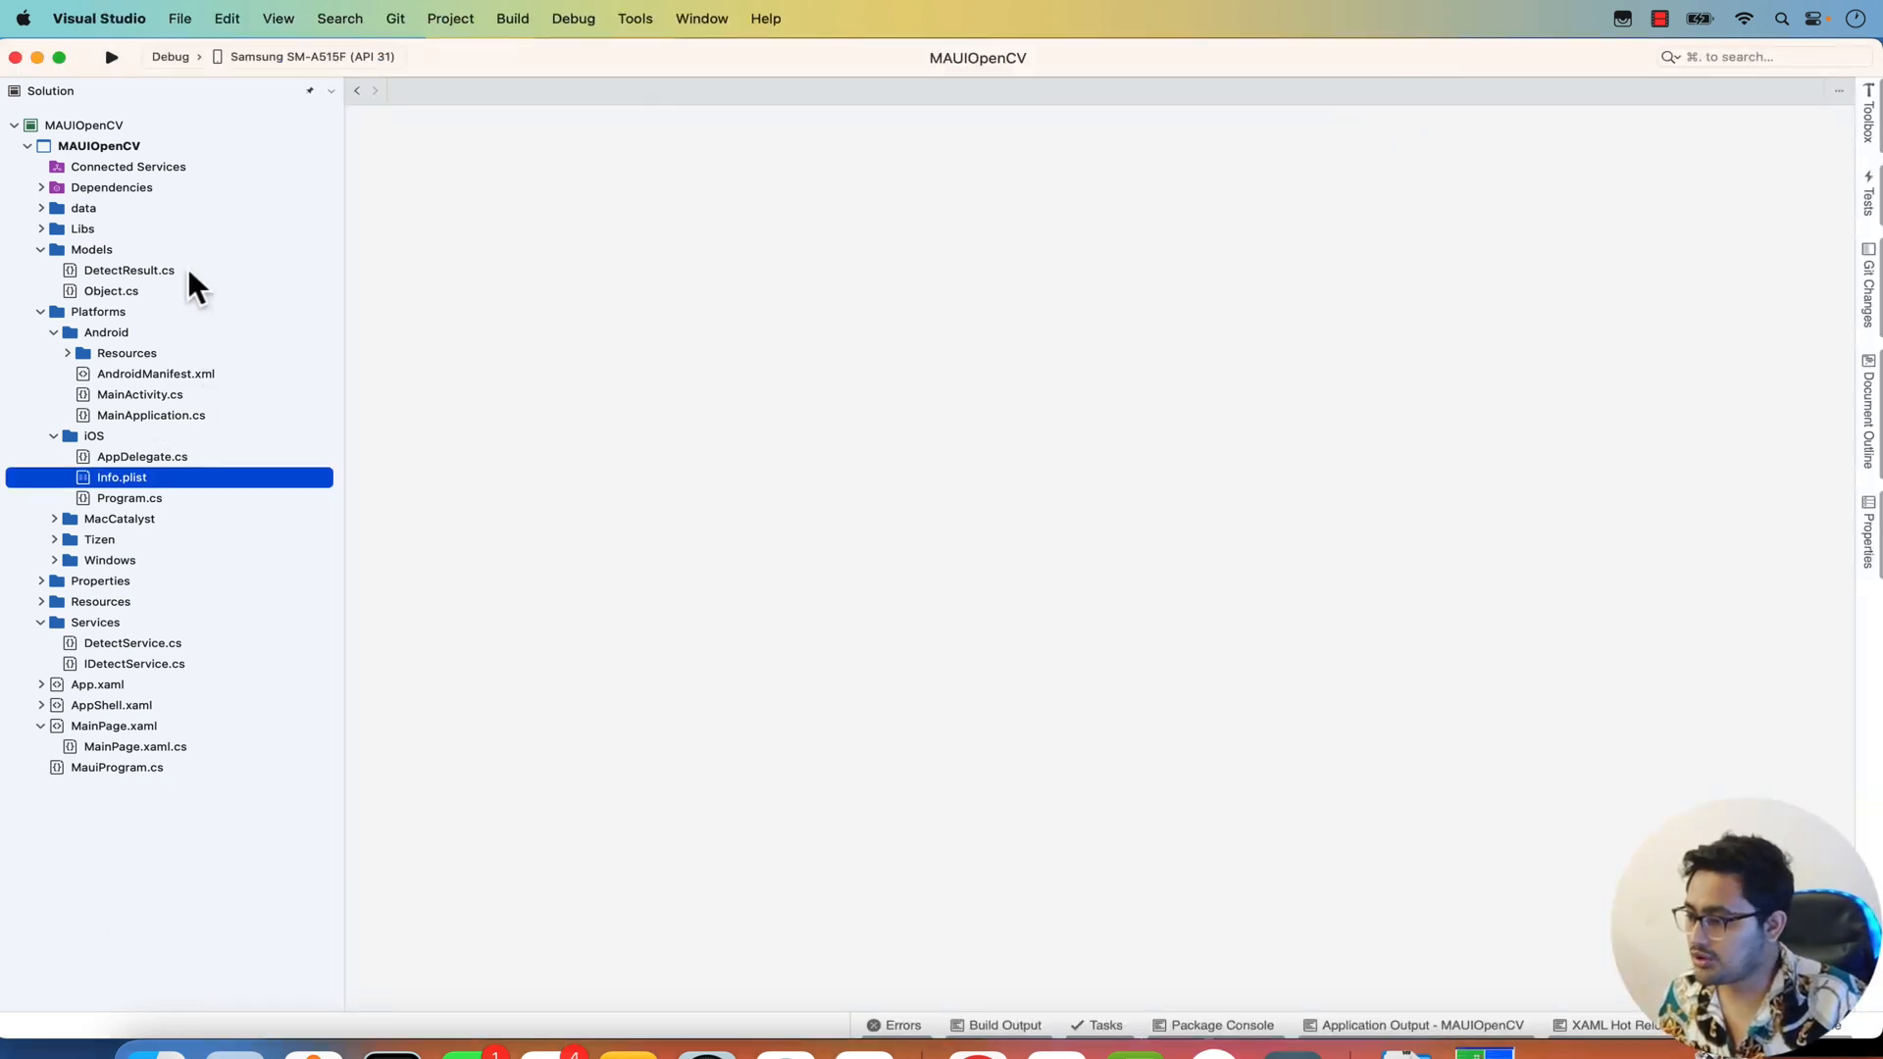
pyautogui.moveTo(496, 479)
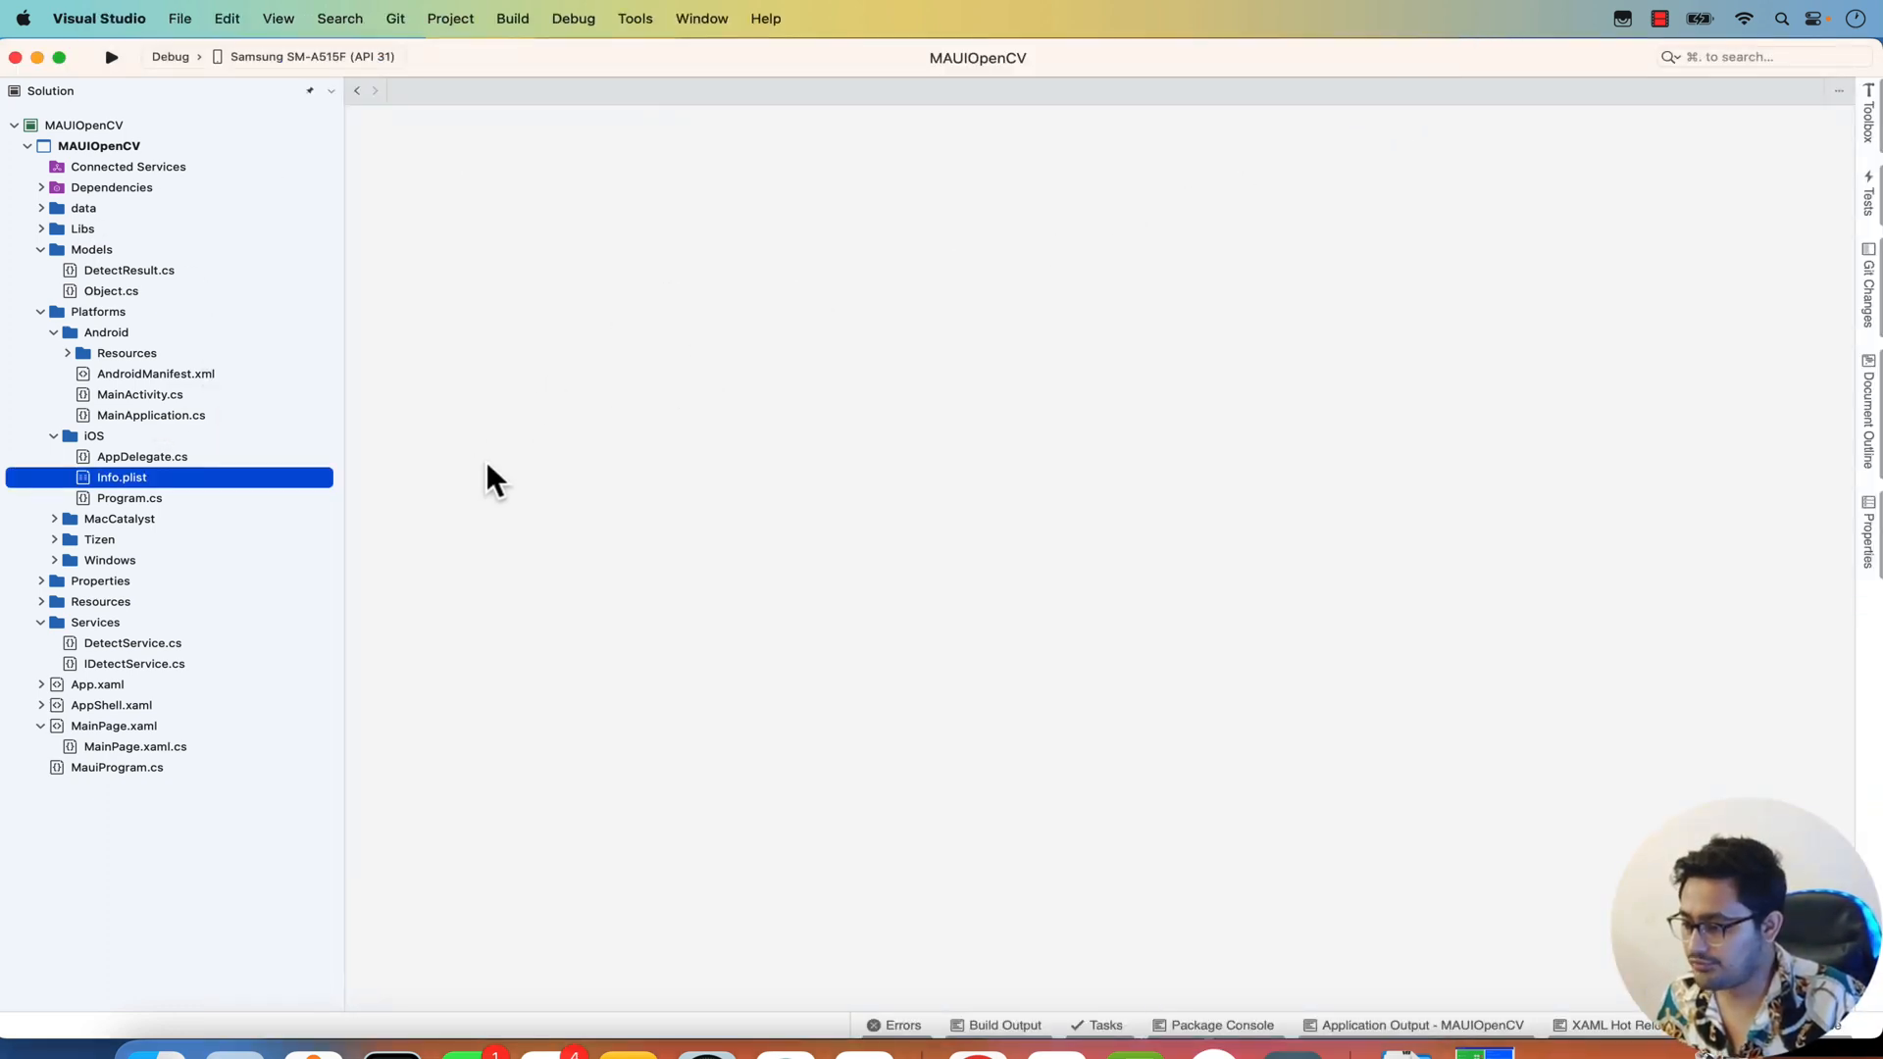
pyautogui.moveTo(55, 294)
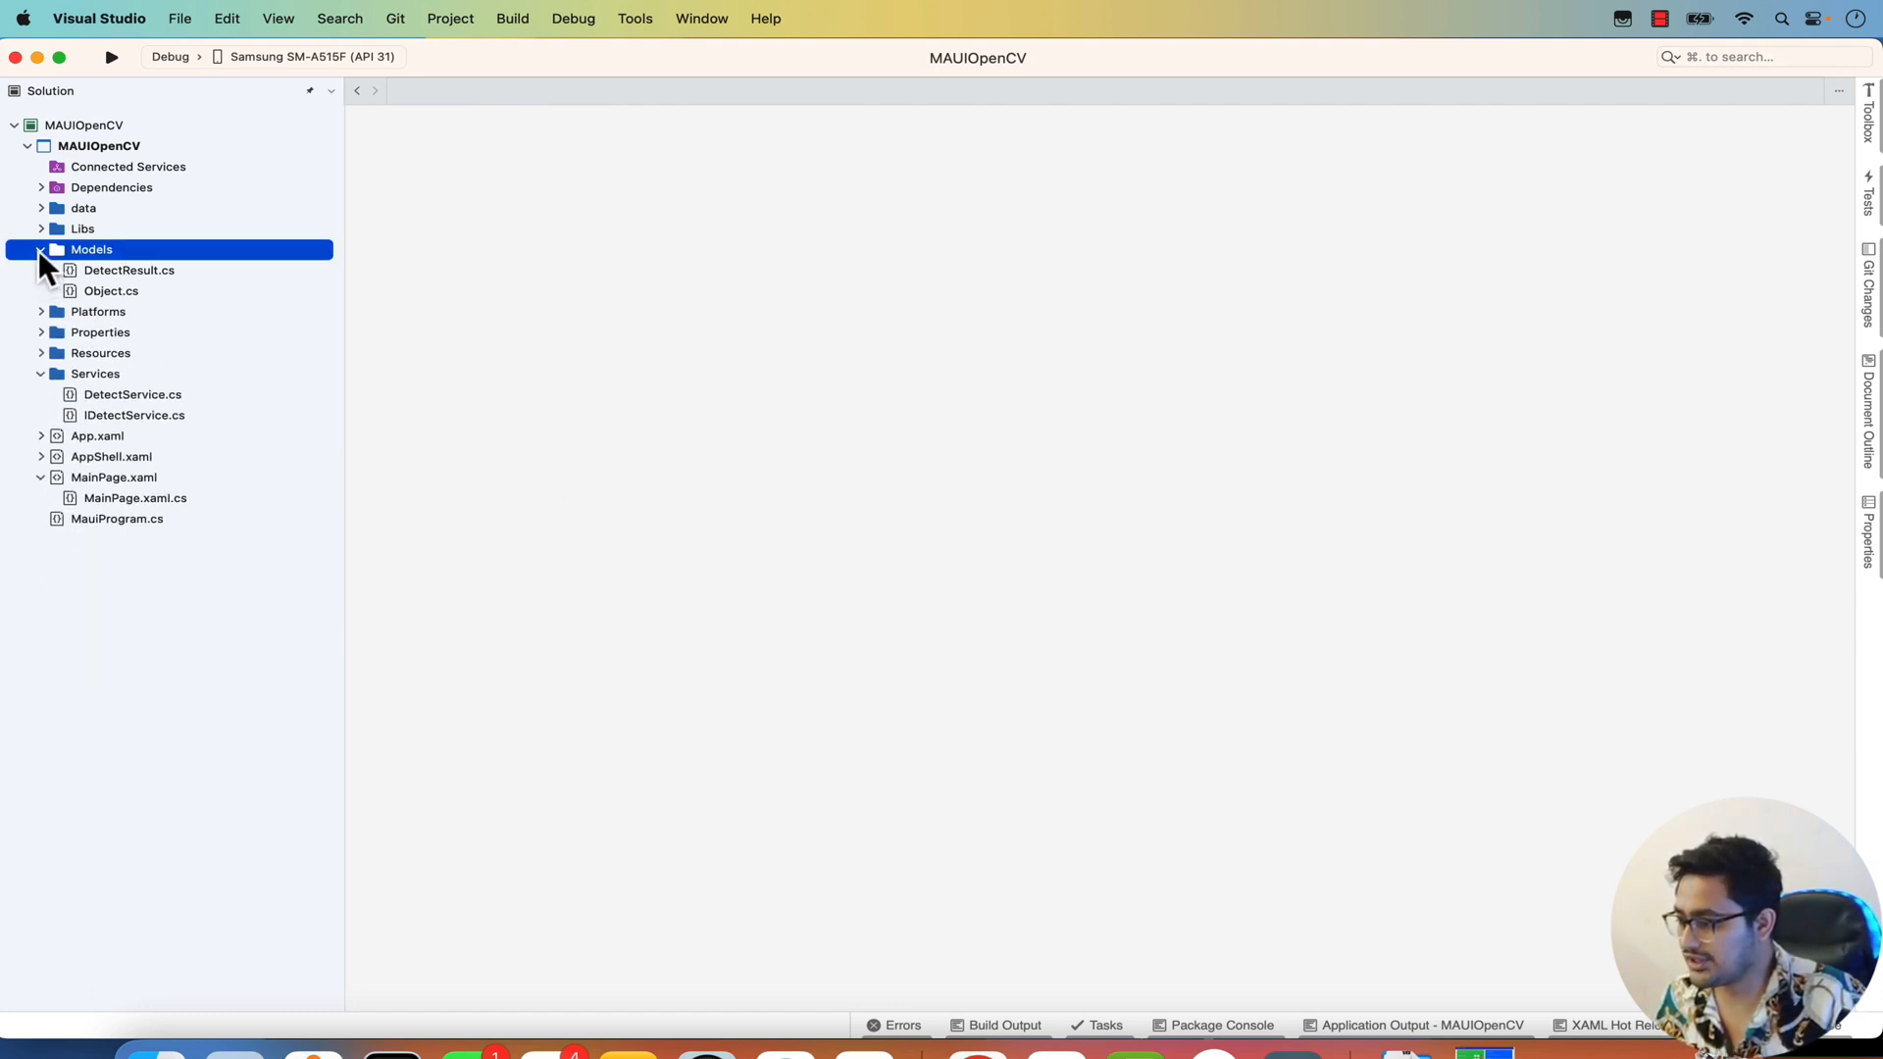
pyautogui.click(42, 249)
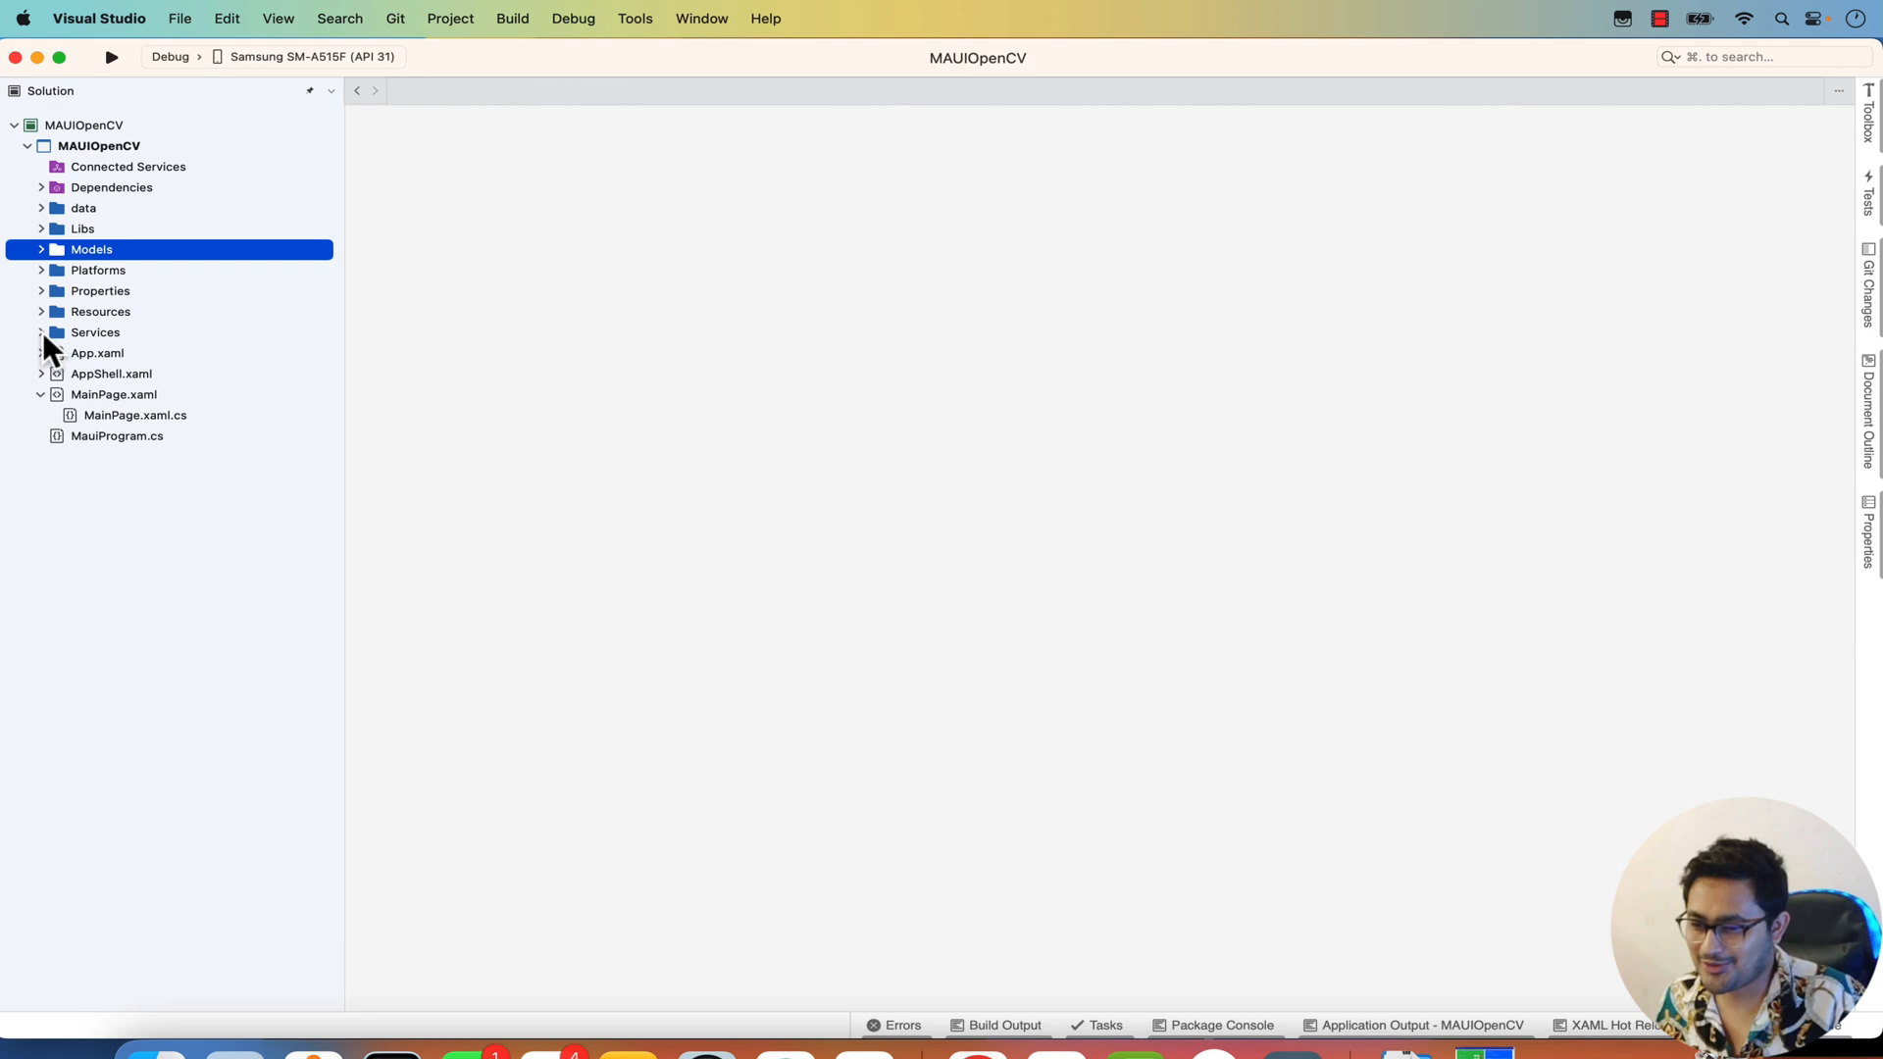